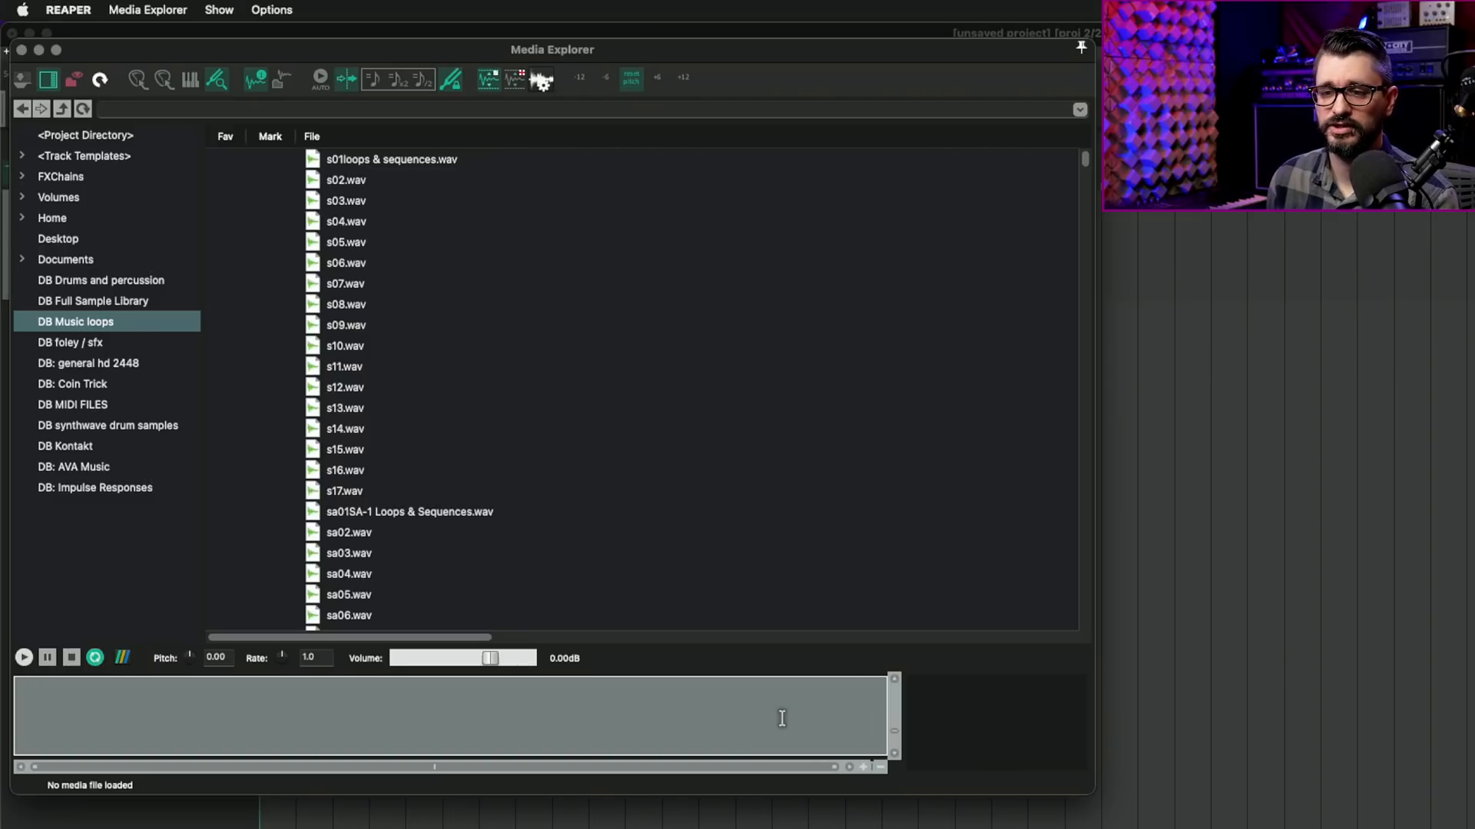
{"action": "mouse_move", "coordinate": [874, 759]}
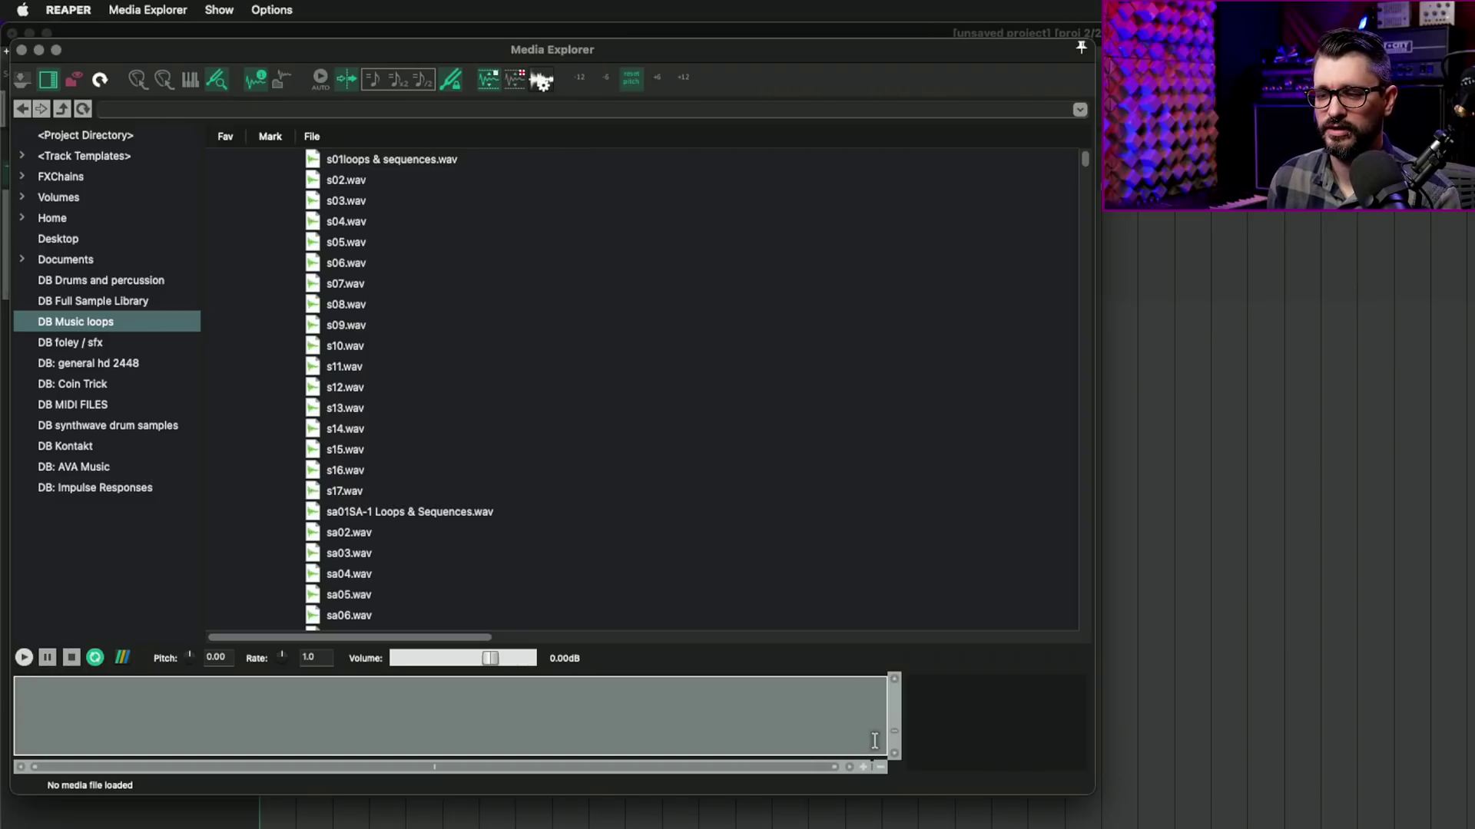
{"action": "mouse_move", "coordinate": [722, 728]}
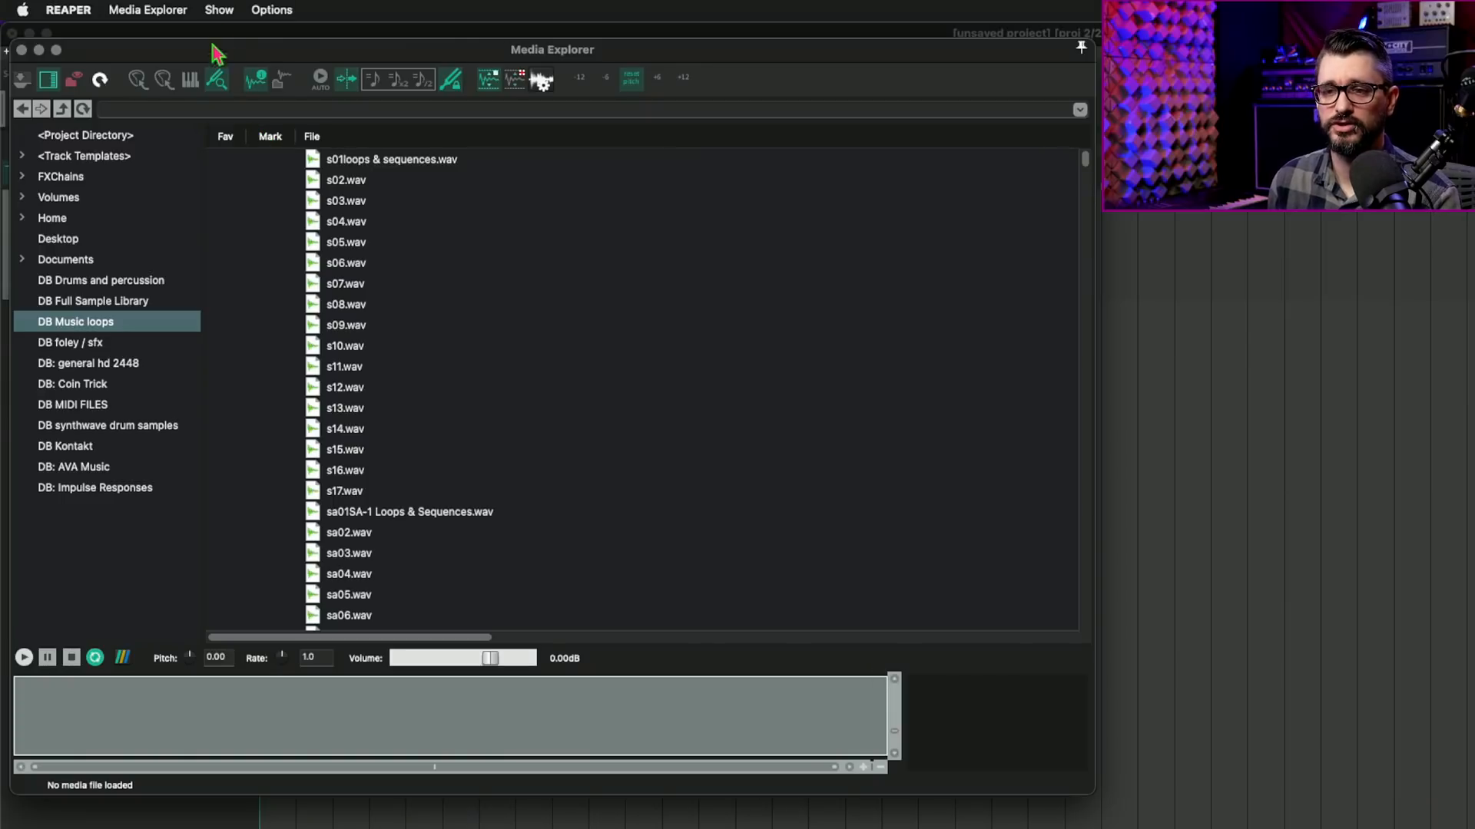
Filter the DB Music loops library to files matching 'chord'
{"action": "left_click", "coordinate": [218, 10]}
{"action": "type", "text": "chord"}
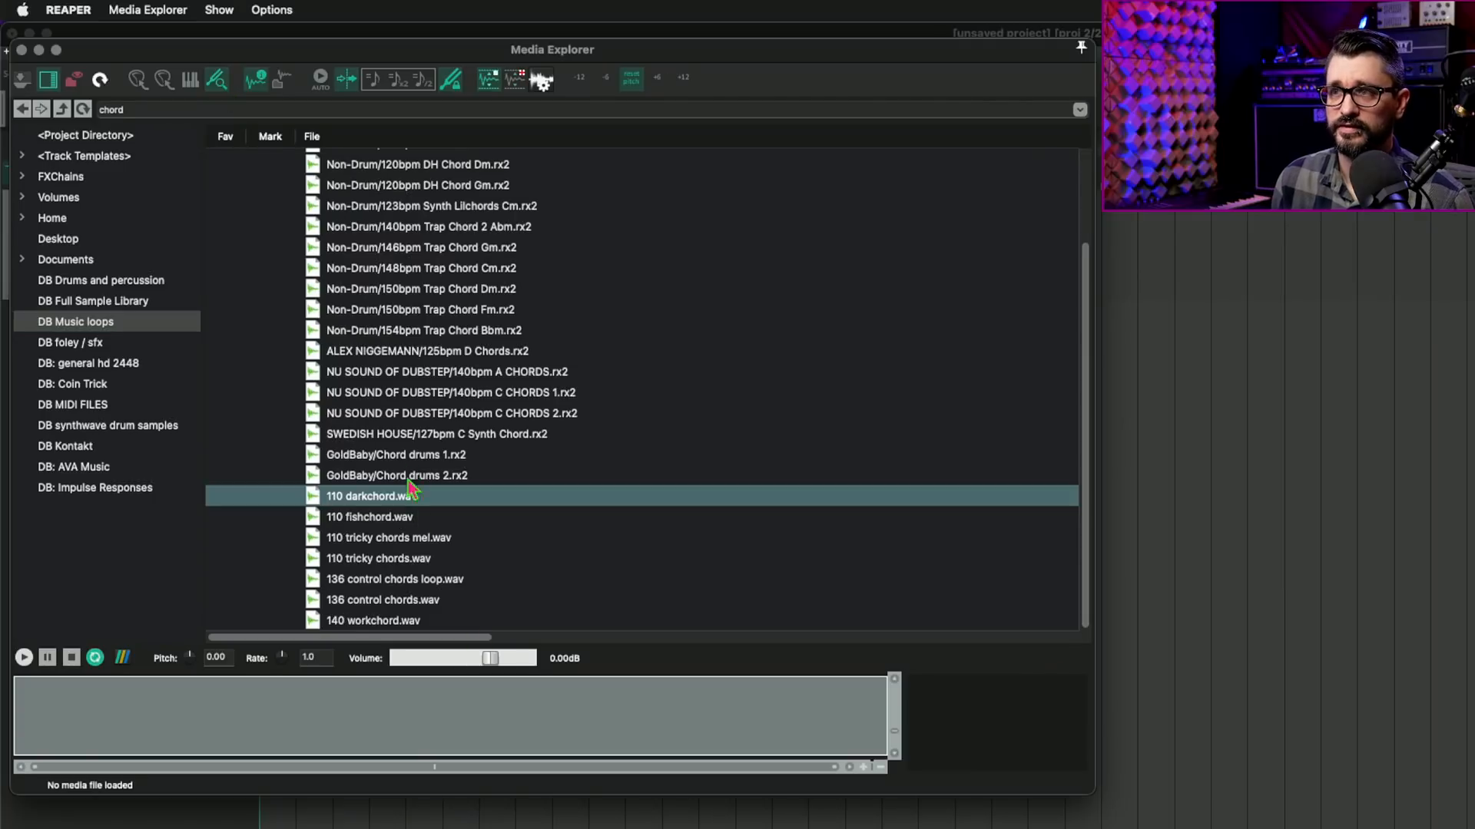
{"action": "mouse_move", "coordinate": [501, 582]}
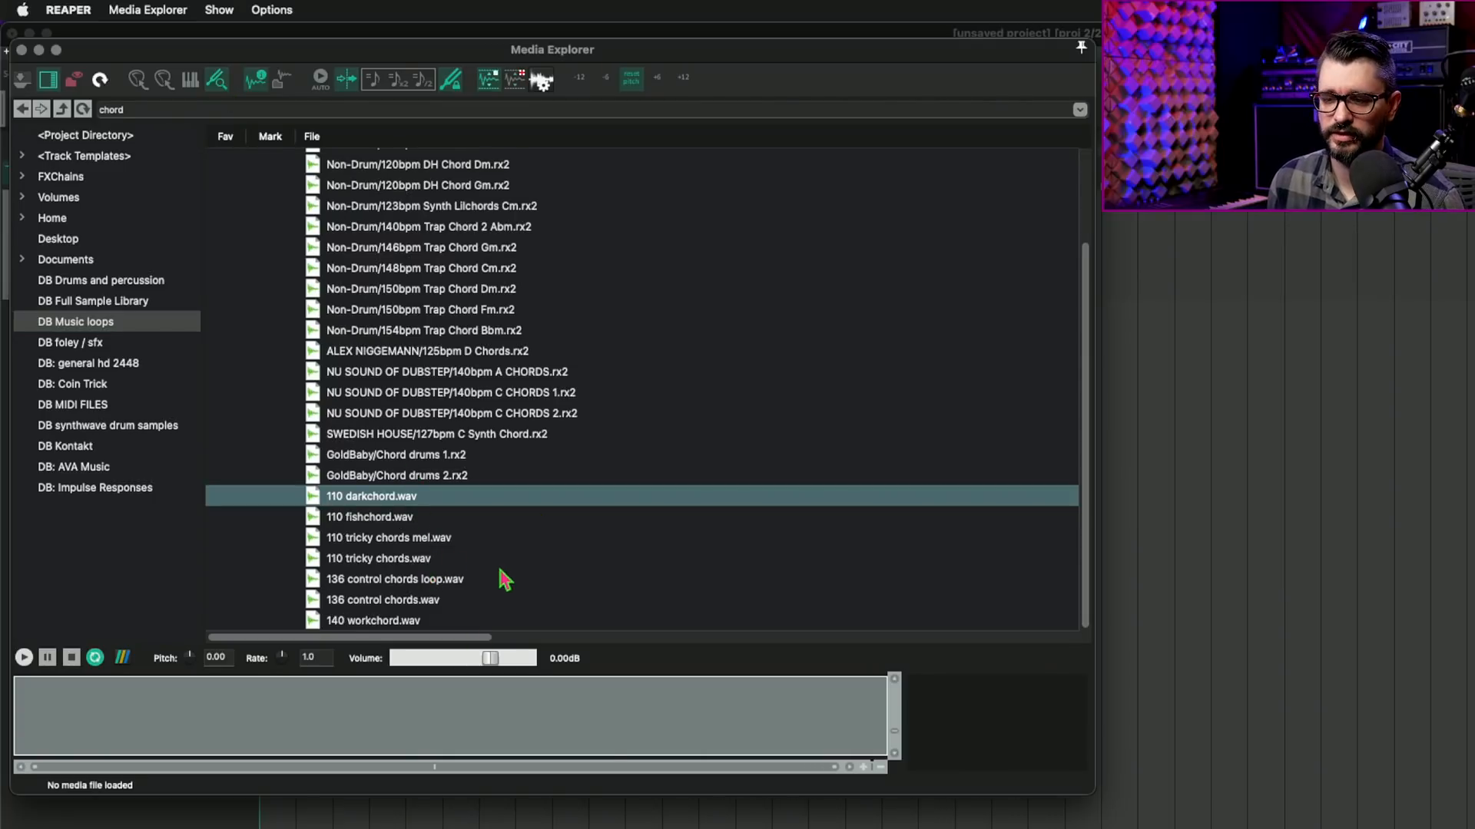
Load 110 fishchord.wav for preview with its waveform and file details
{"action": "left_click", "coordinate": [372, 496]}
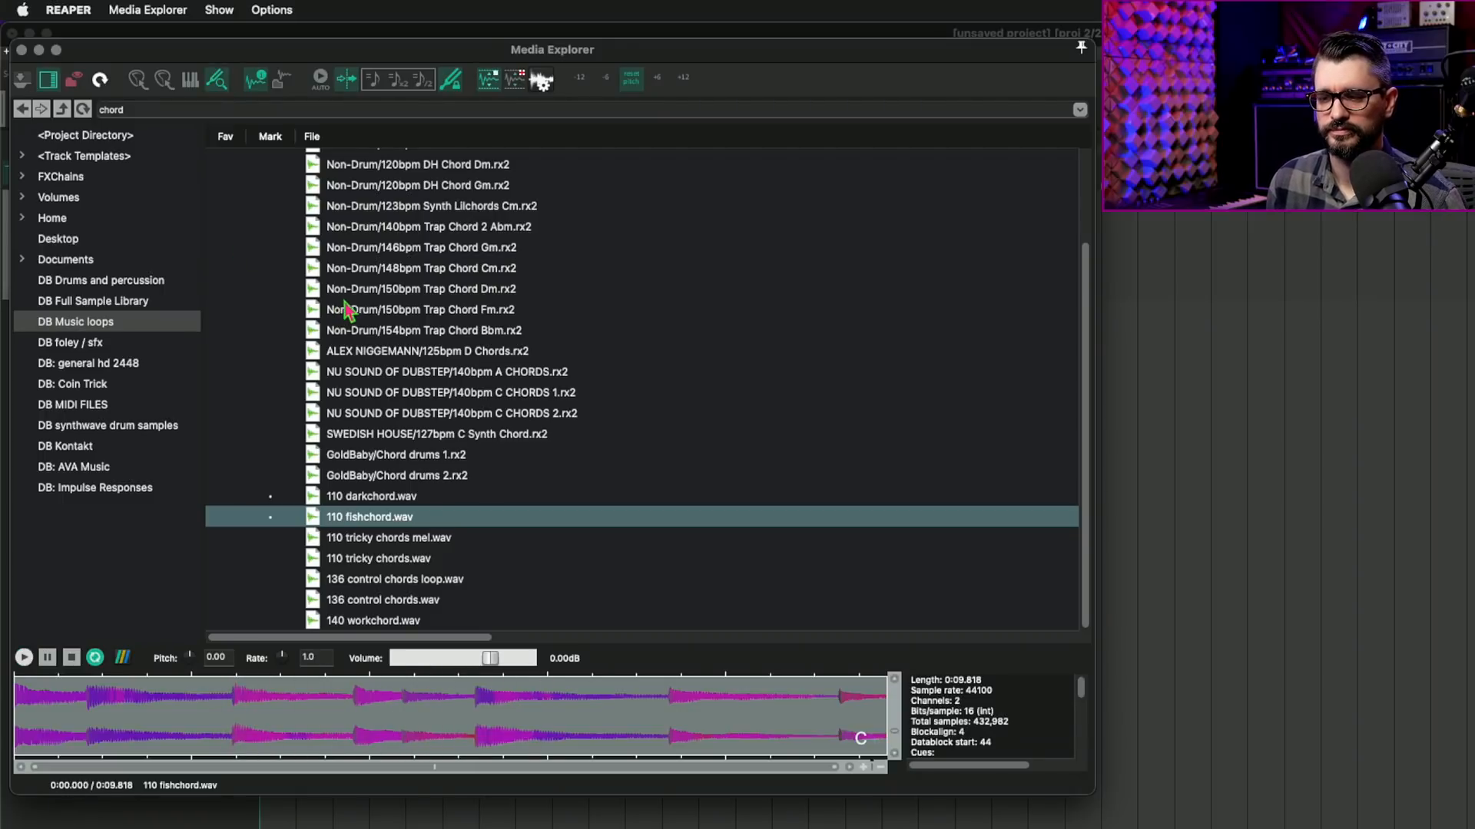
{"action": "mouse_move", "coordinate": [323, 414]}
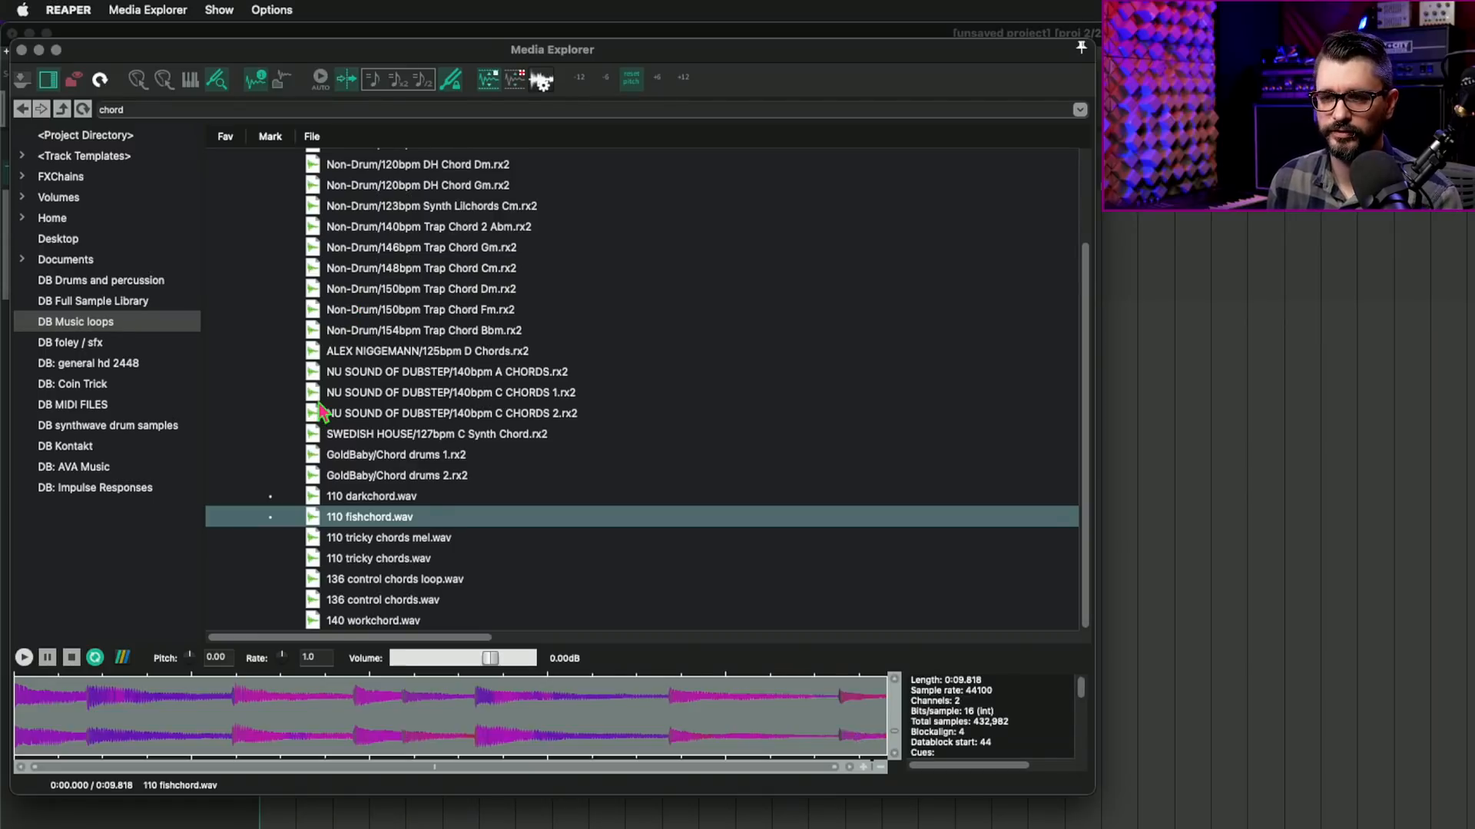
{"action": "mouse_move", "coordinate": [535, 350]}
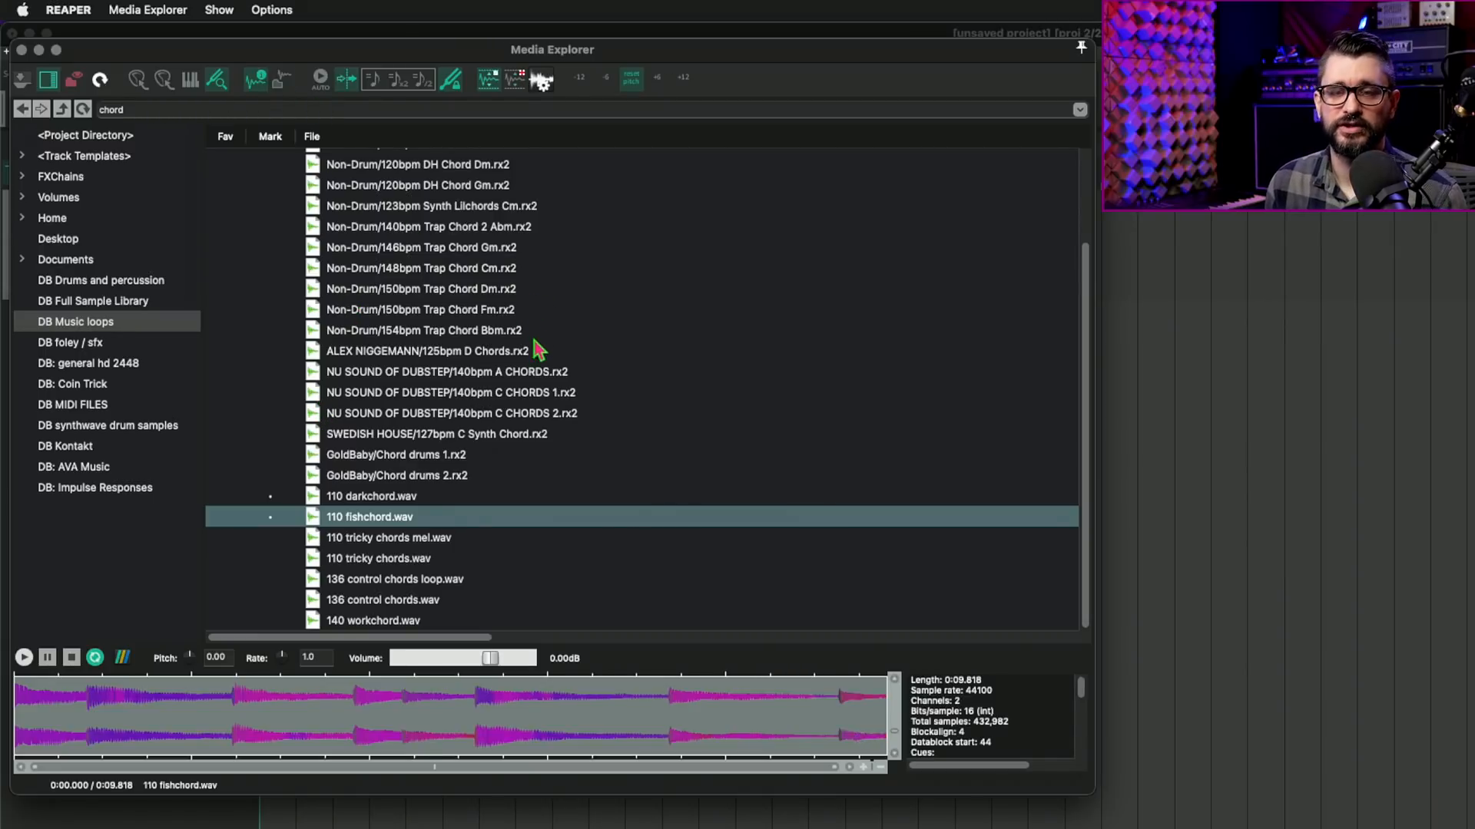
{"action": "mouse_move", "coordinate": [732, 90]}
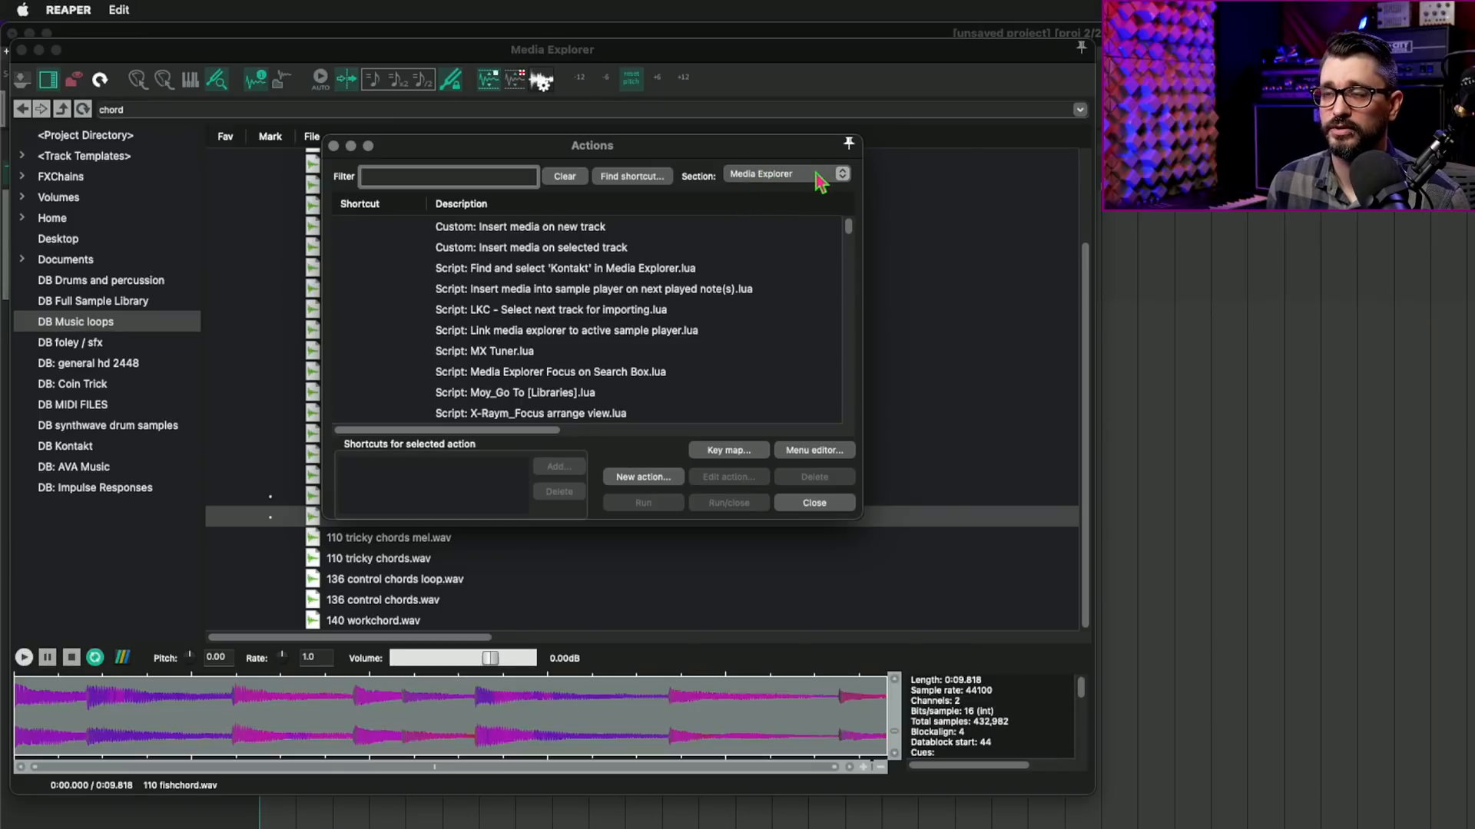
{"action": "type", "text": "cent"}
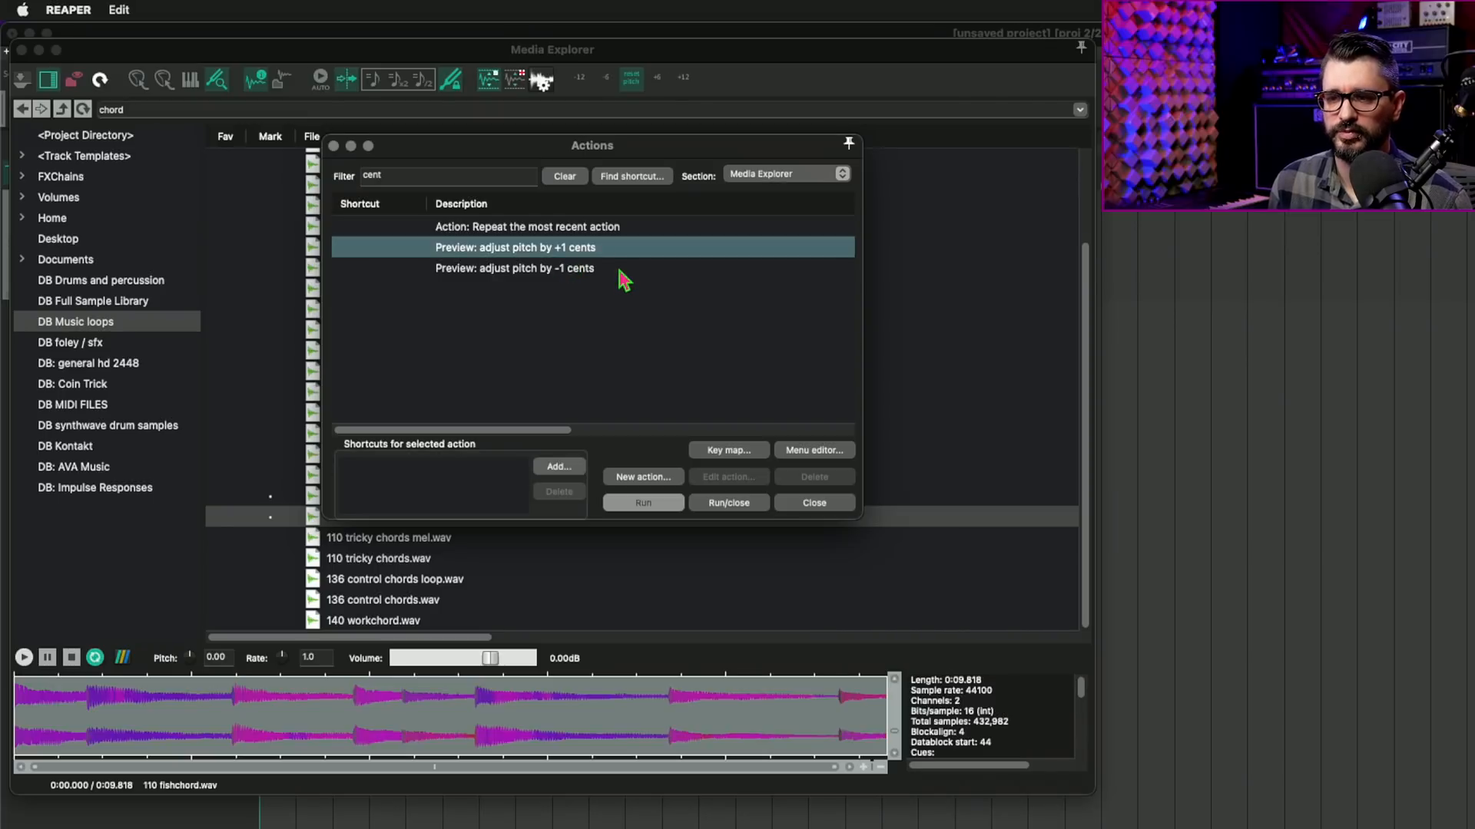
{"action": "left_click", "coordinate": [516, 268]}
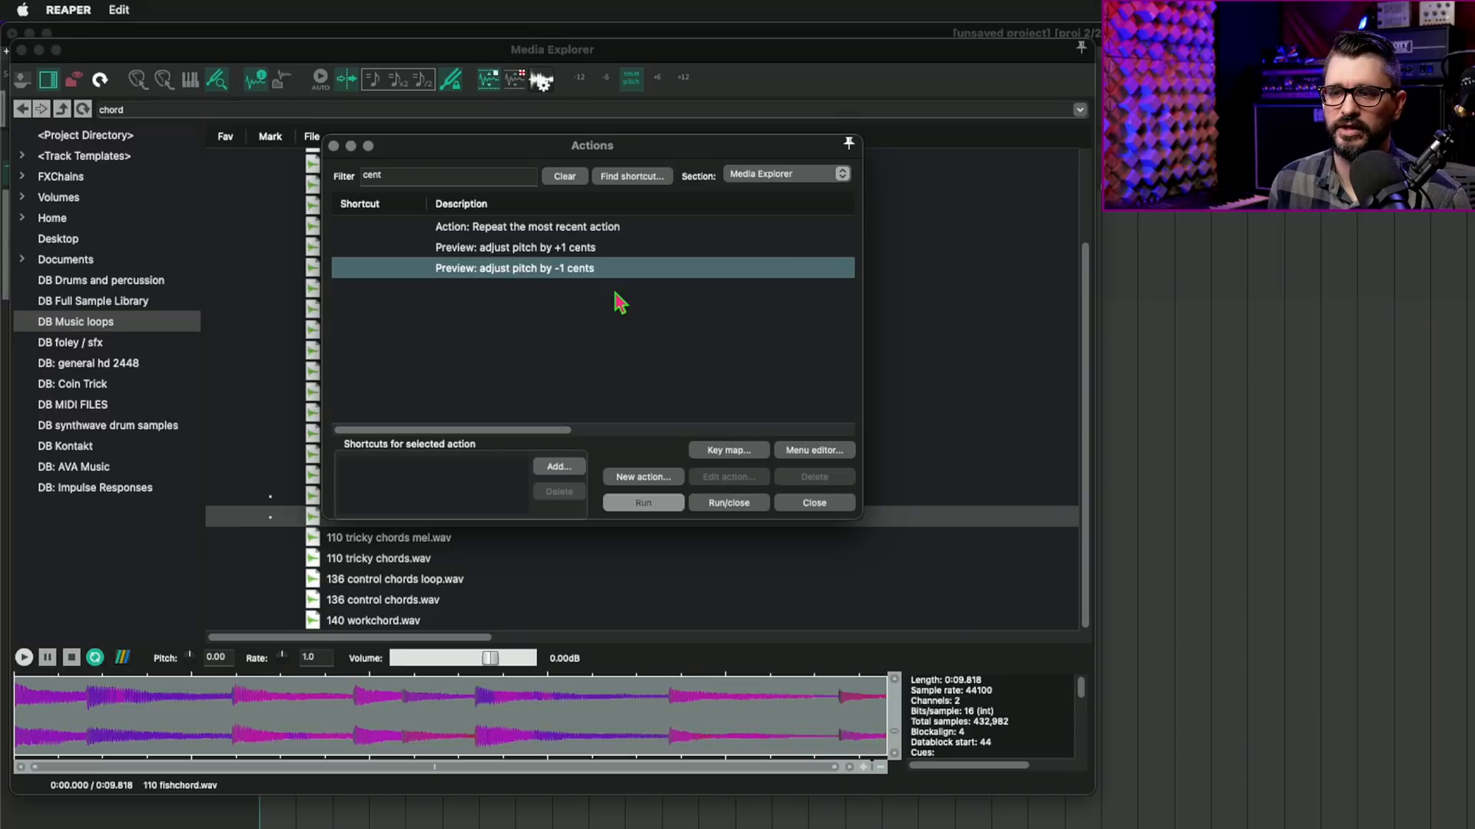
{"action": "left_click", "coordinate": [814, 502]}
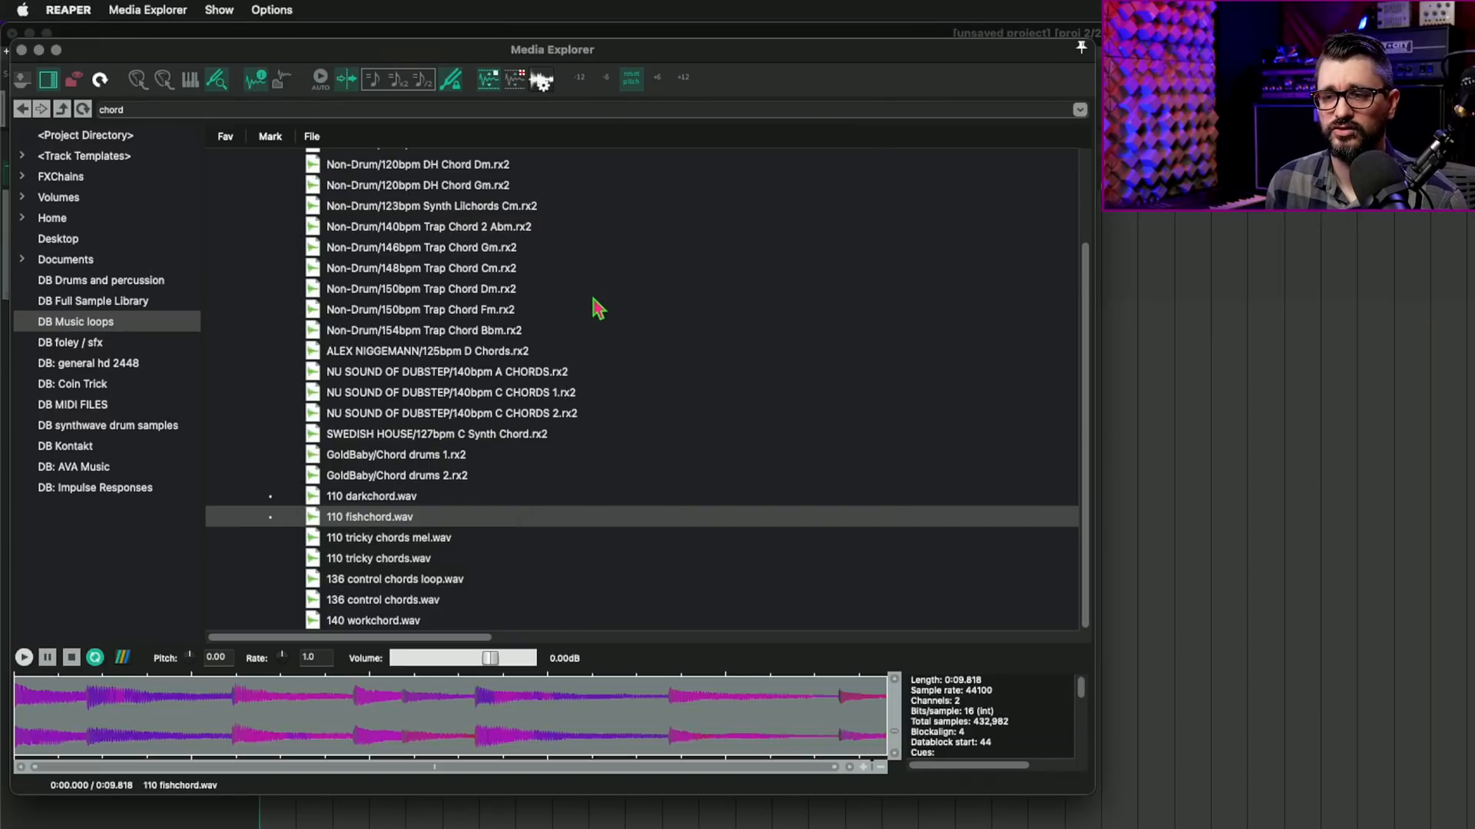
{"action": "mouse_move", "coordinate": [630, 230]}
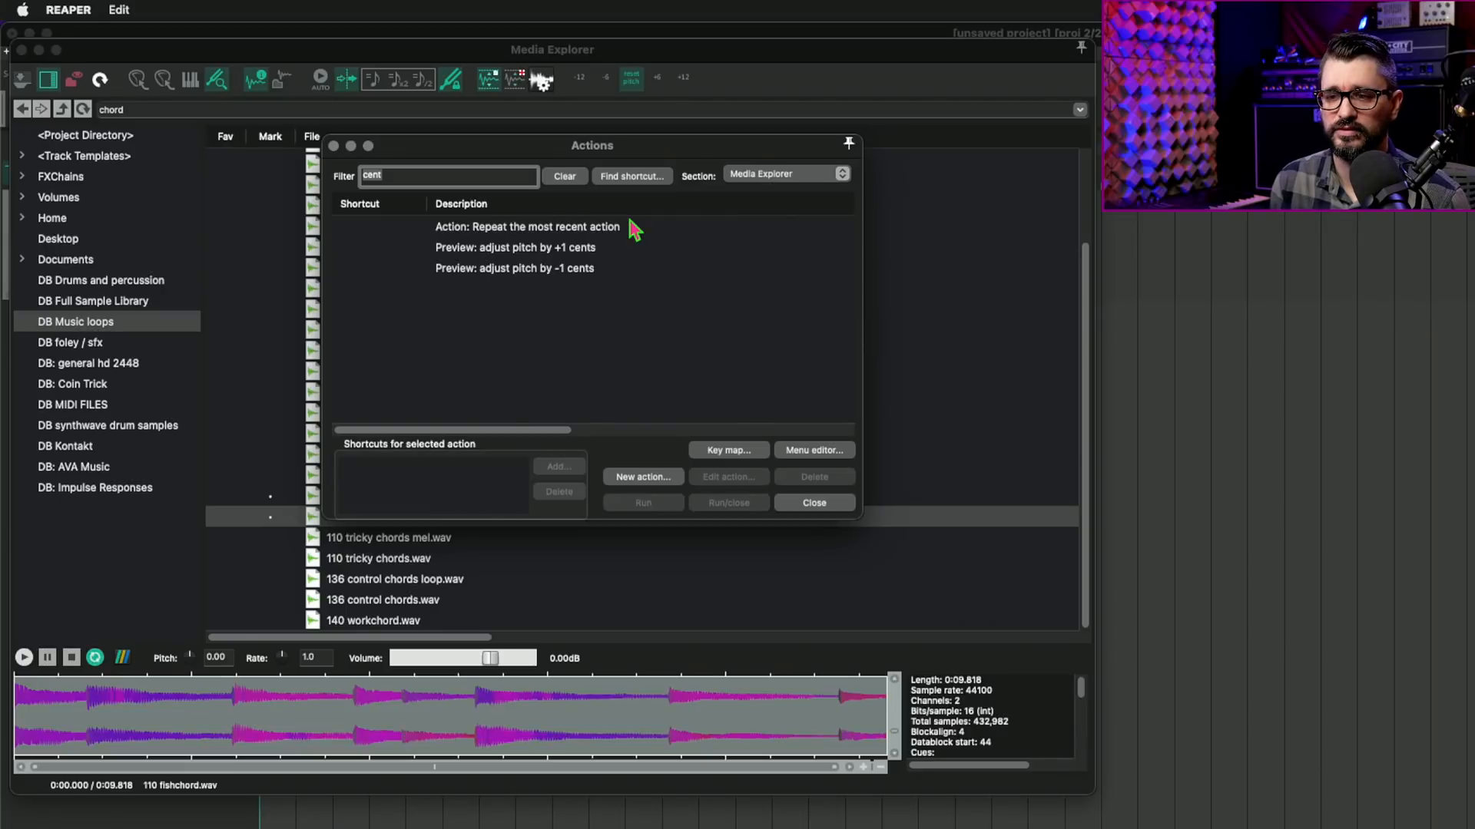
{"action": "type", "text": "pitch"}
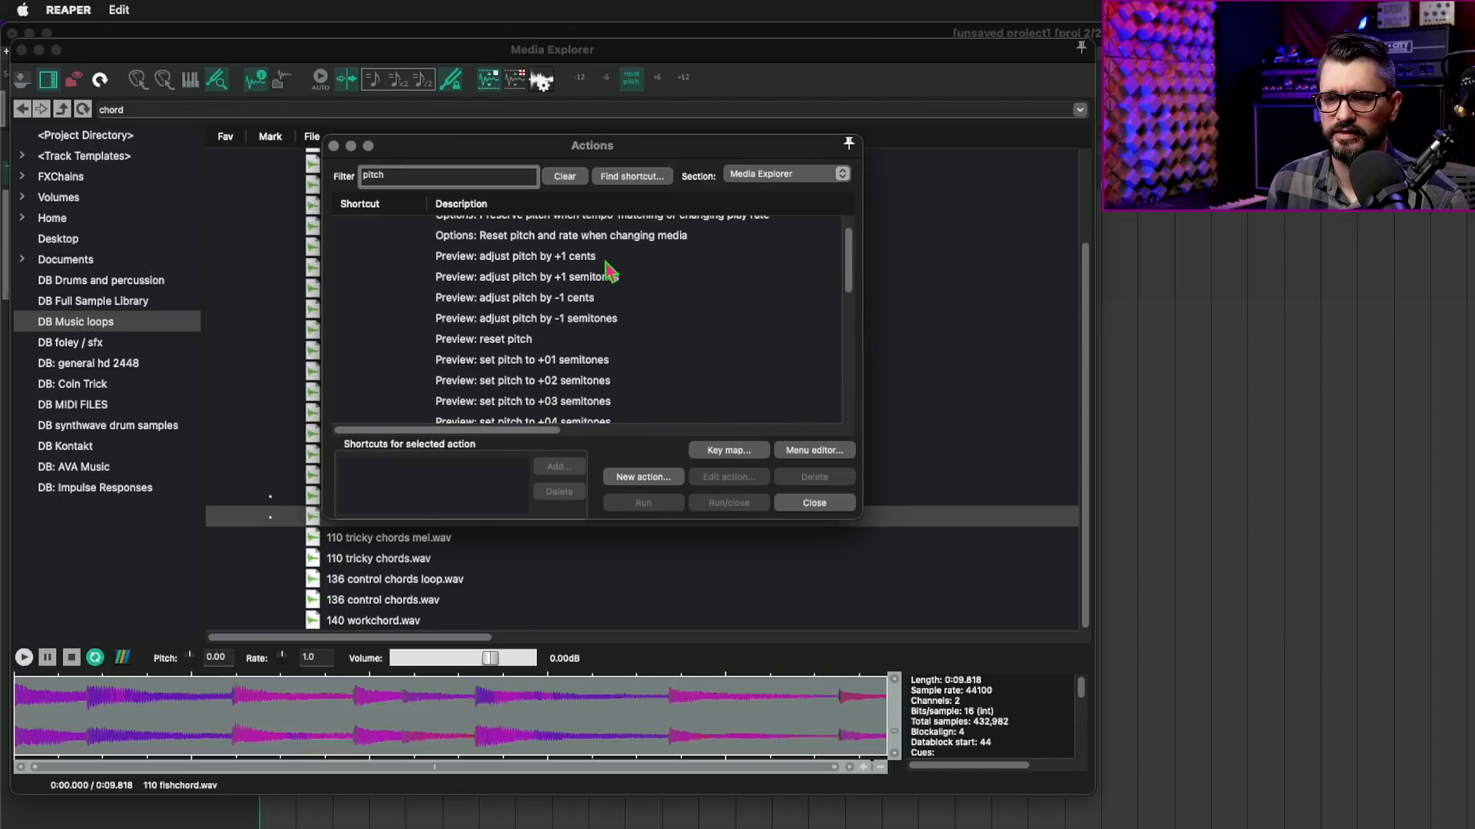
{"action": "left_click", "coordinate": [522, 359]}
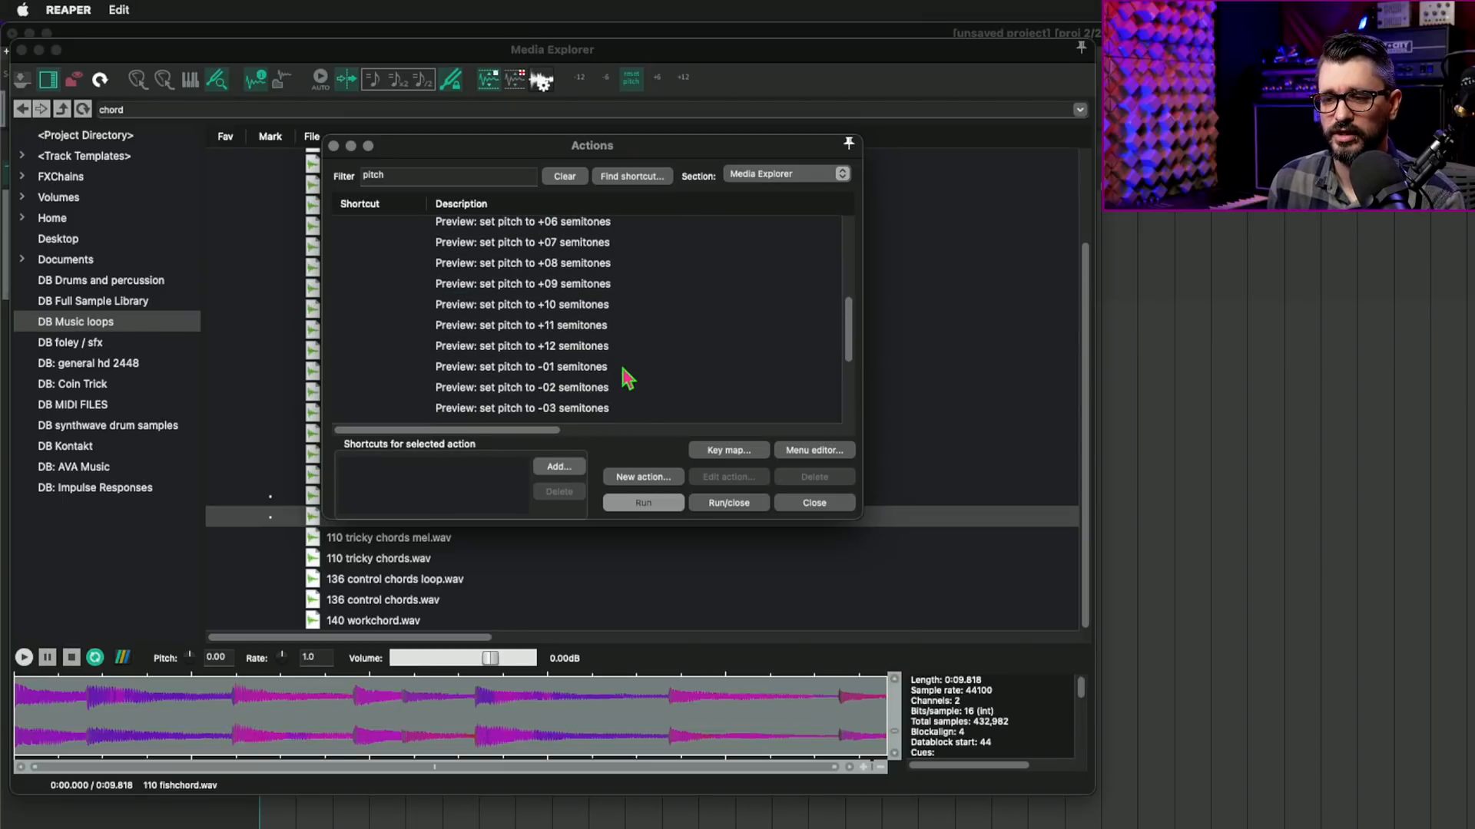
{"action": "scroll", "scroll_direction": "down", "scroll_amount": 3}
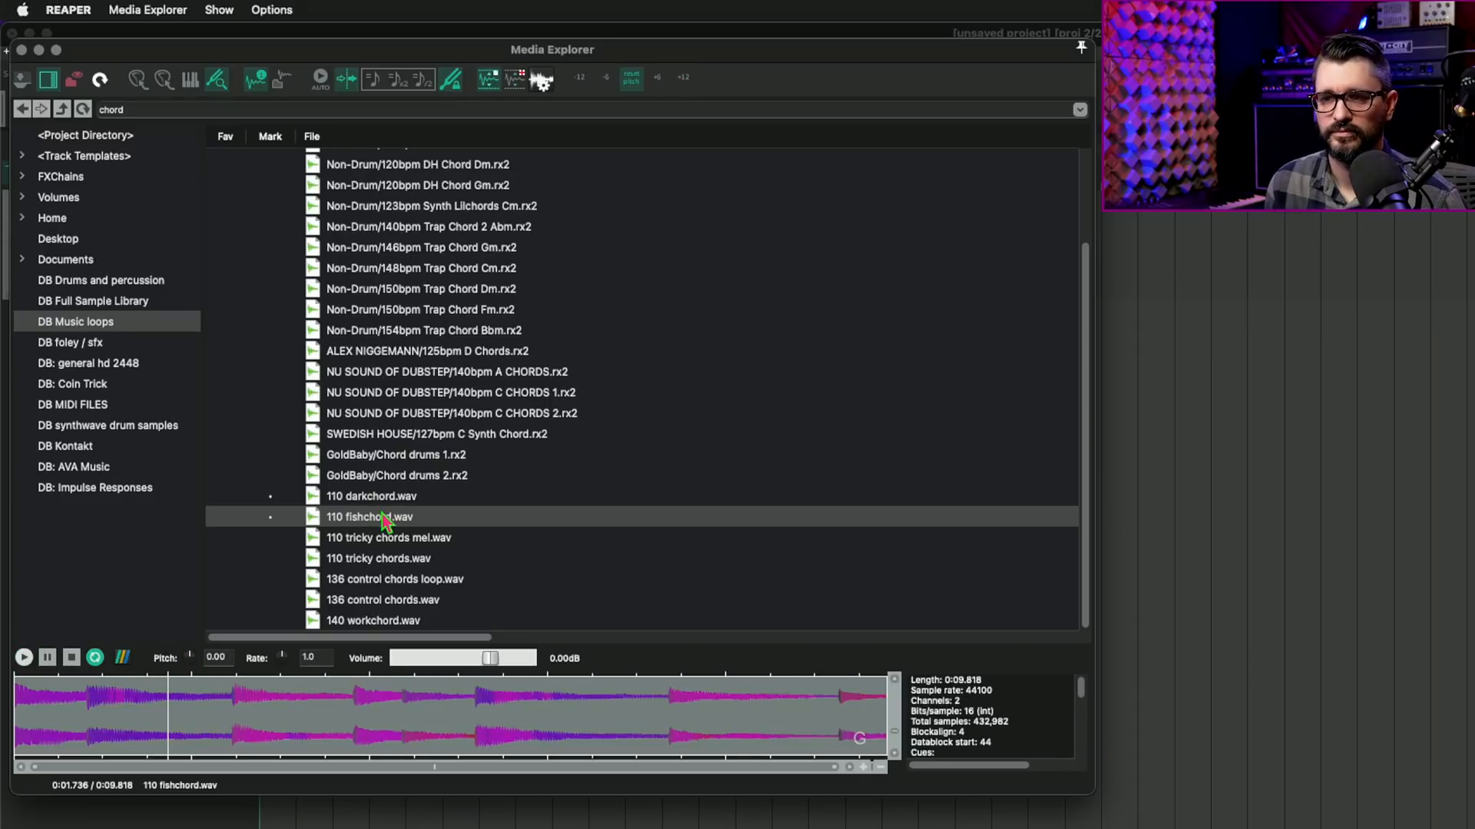
{"action": "mouse_move", "coordinate": [446, 267]}
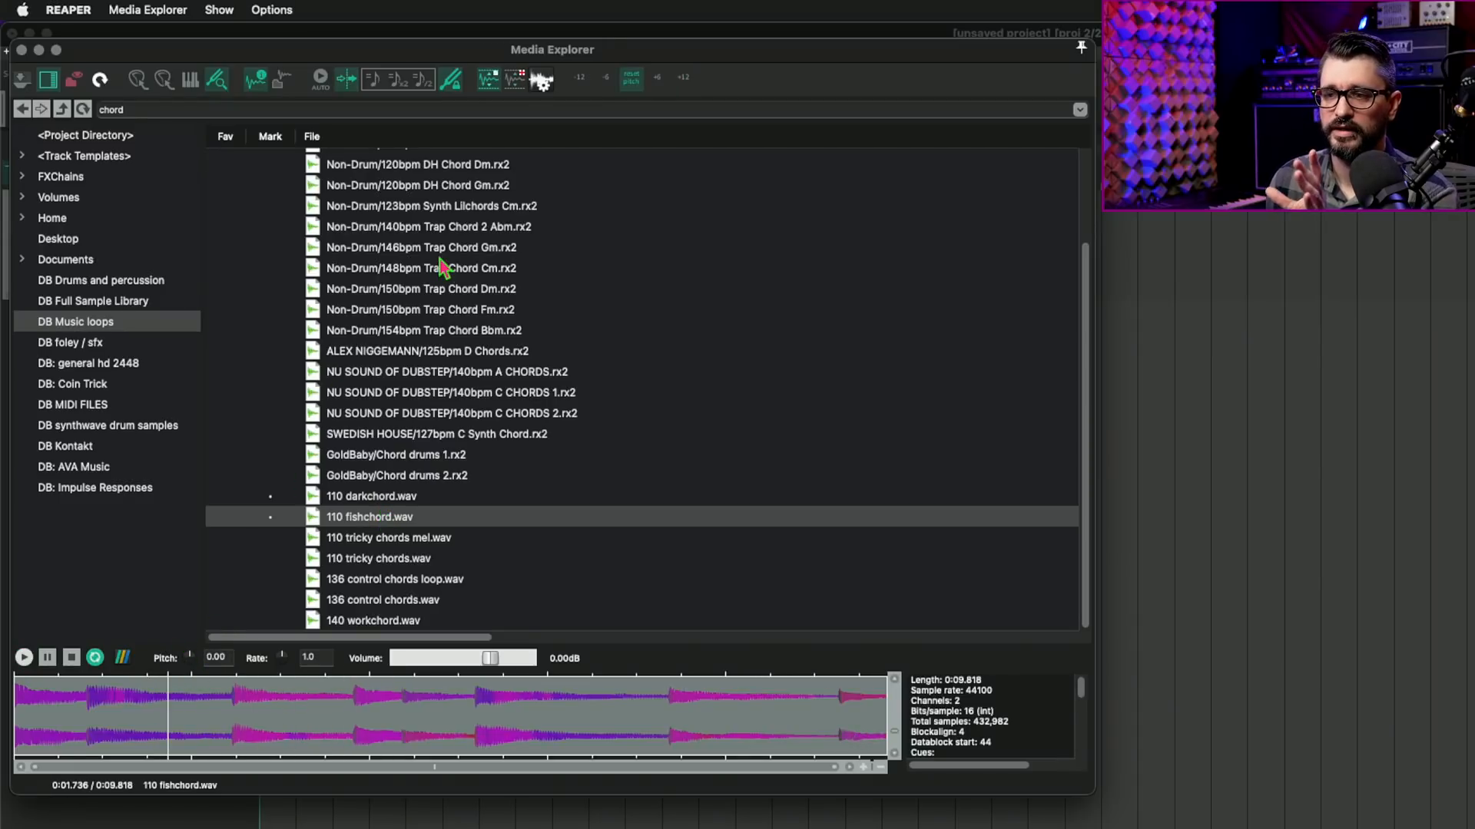
{"action": "mouse_move", "coordinate": [461, 275]}
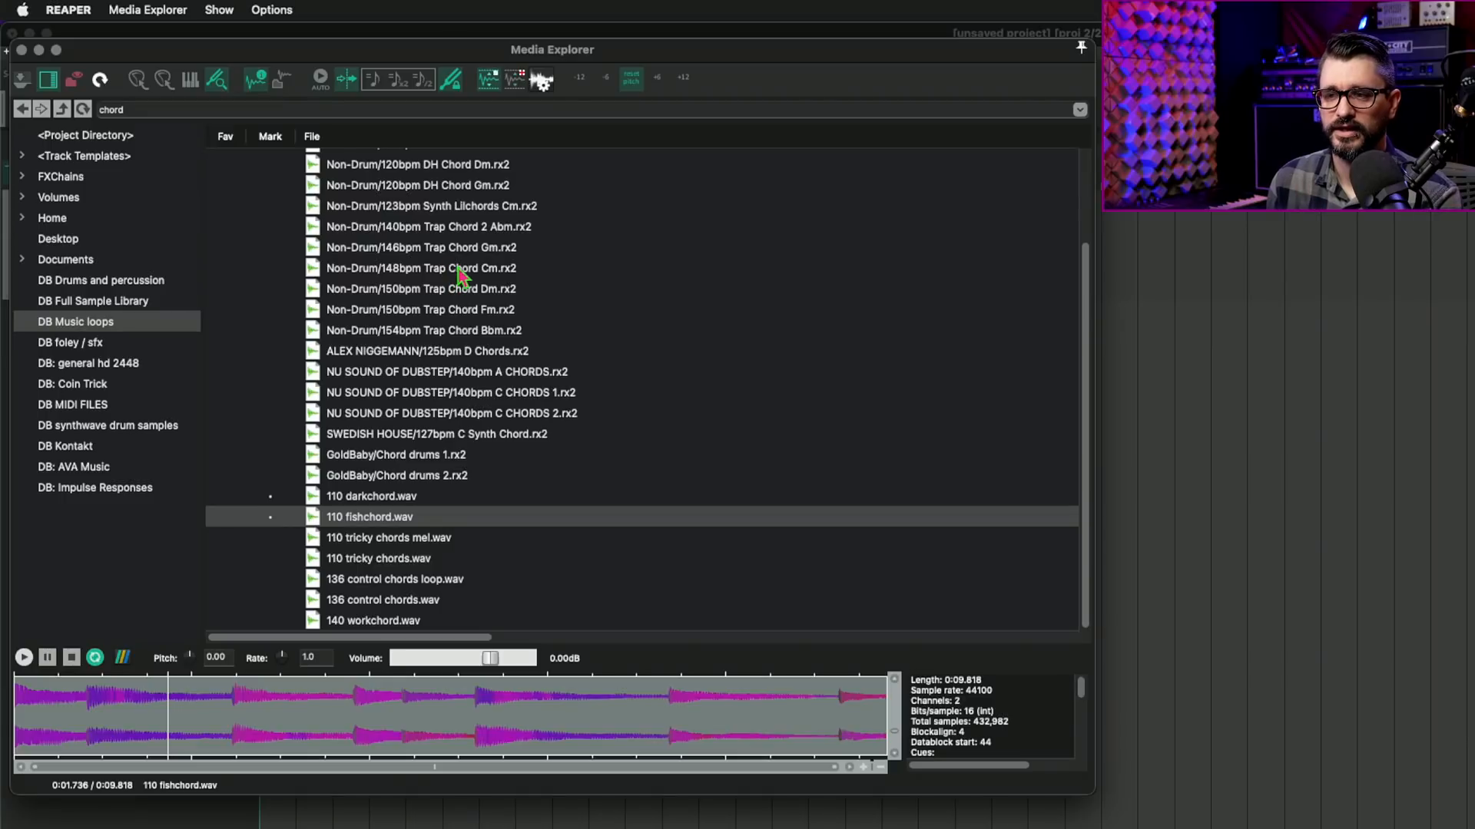
{"action": "mouse_move", "coordinate": [599, 91]}
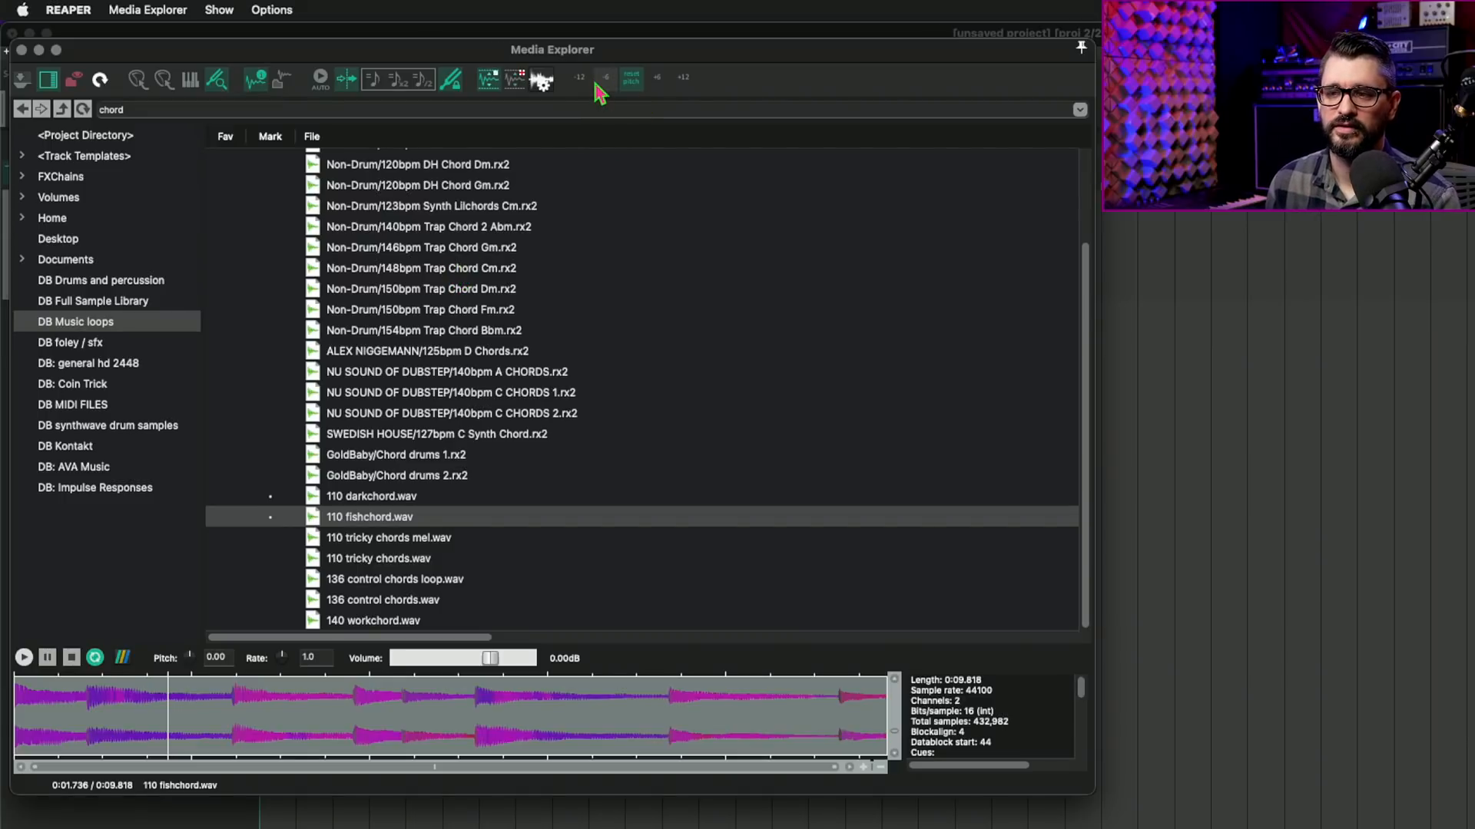
{"action": "mouse_move", "coordinate": [553, 295]}
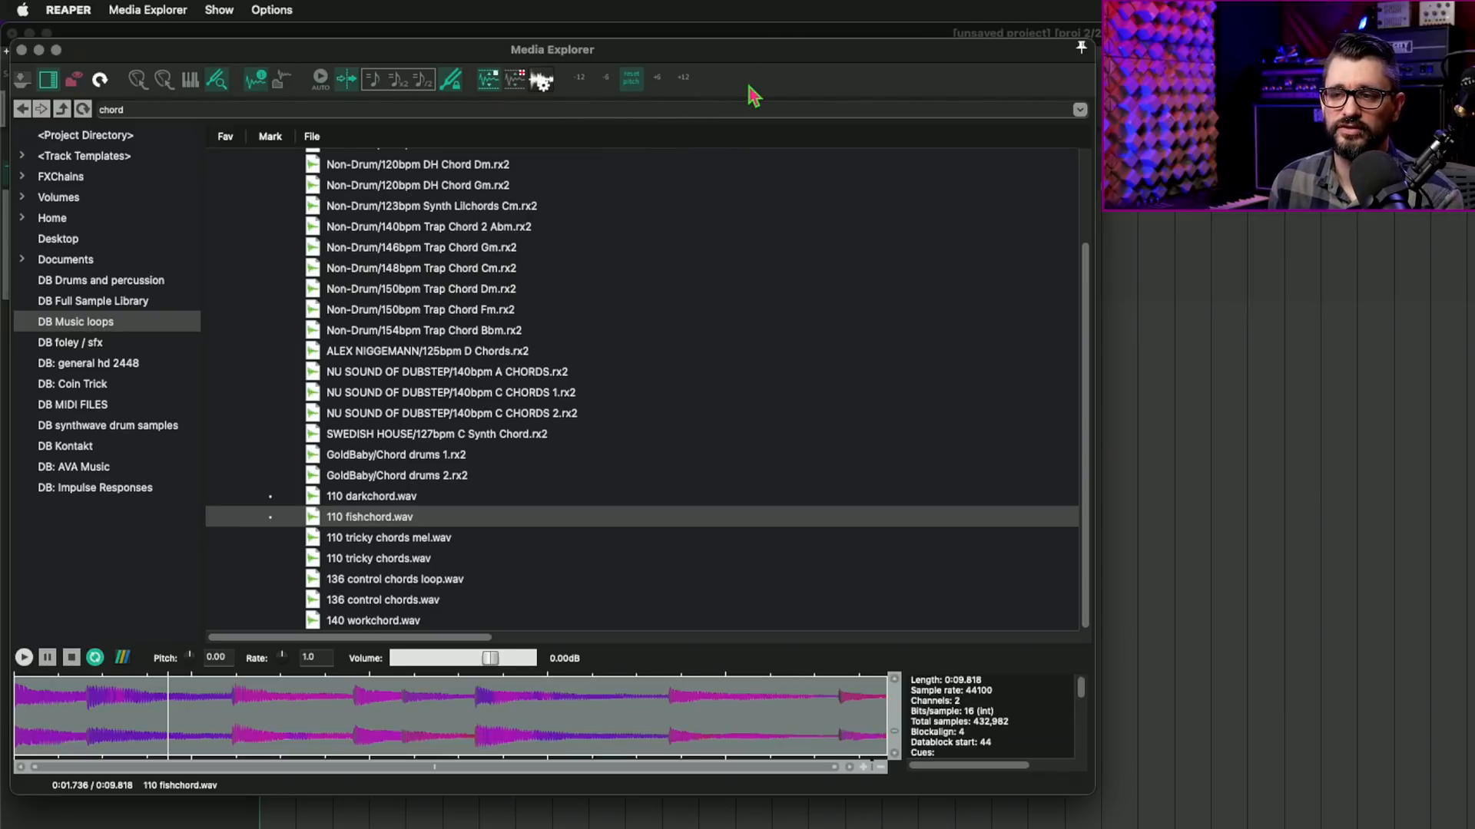
Add a 'Preview: set pitch to +01 semitones' toolbar action labelled '+1' and apply it
{"action": "right_click", "coordinate": [749, 96]}
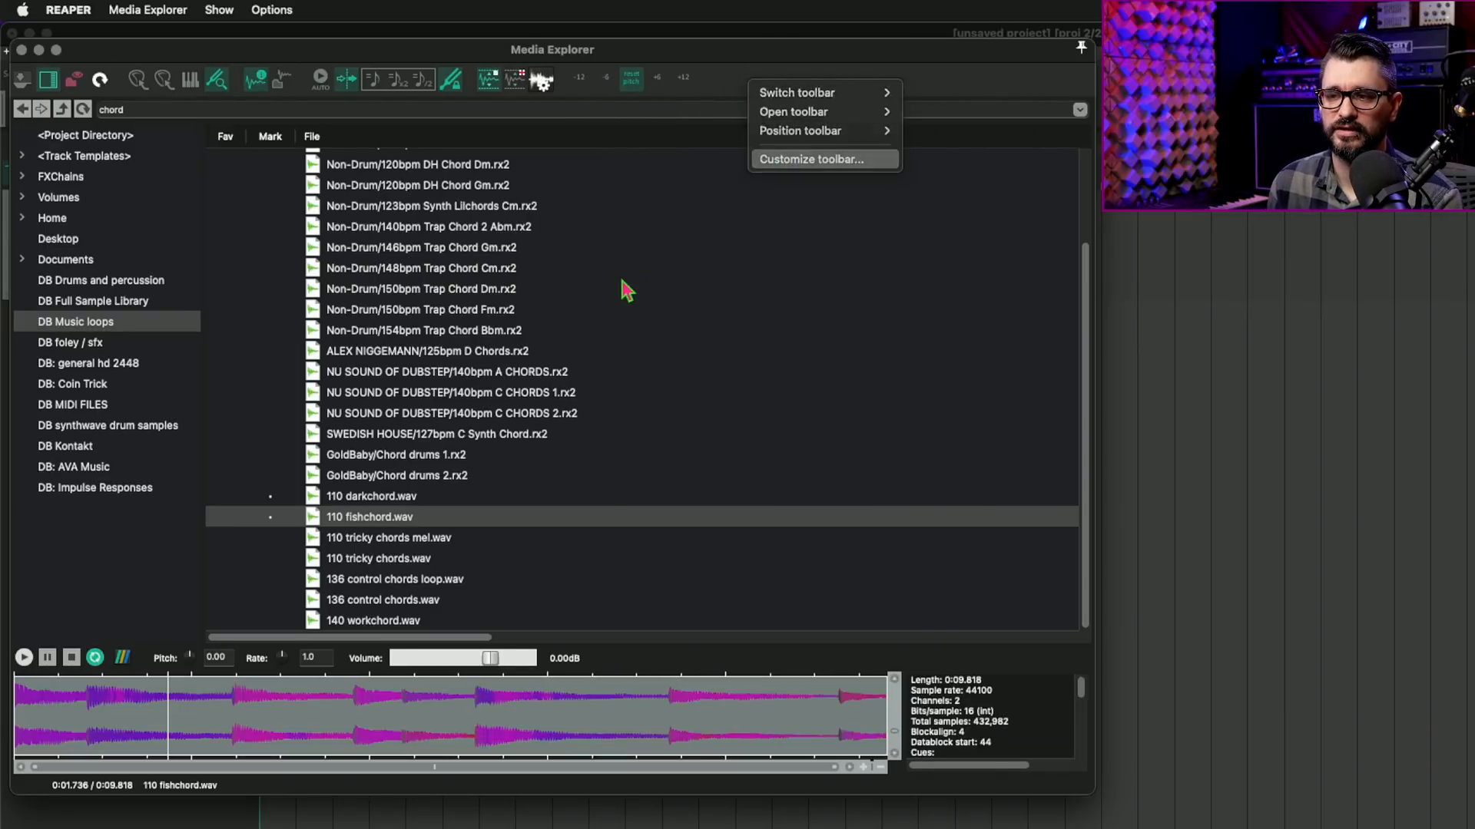
{"action": "left_click", "coordinate": [814, 159]}
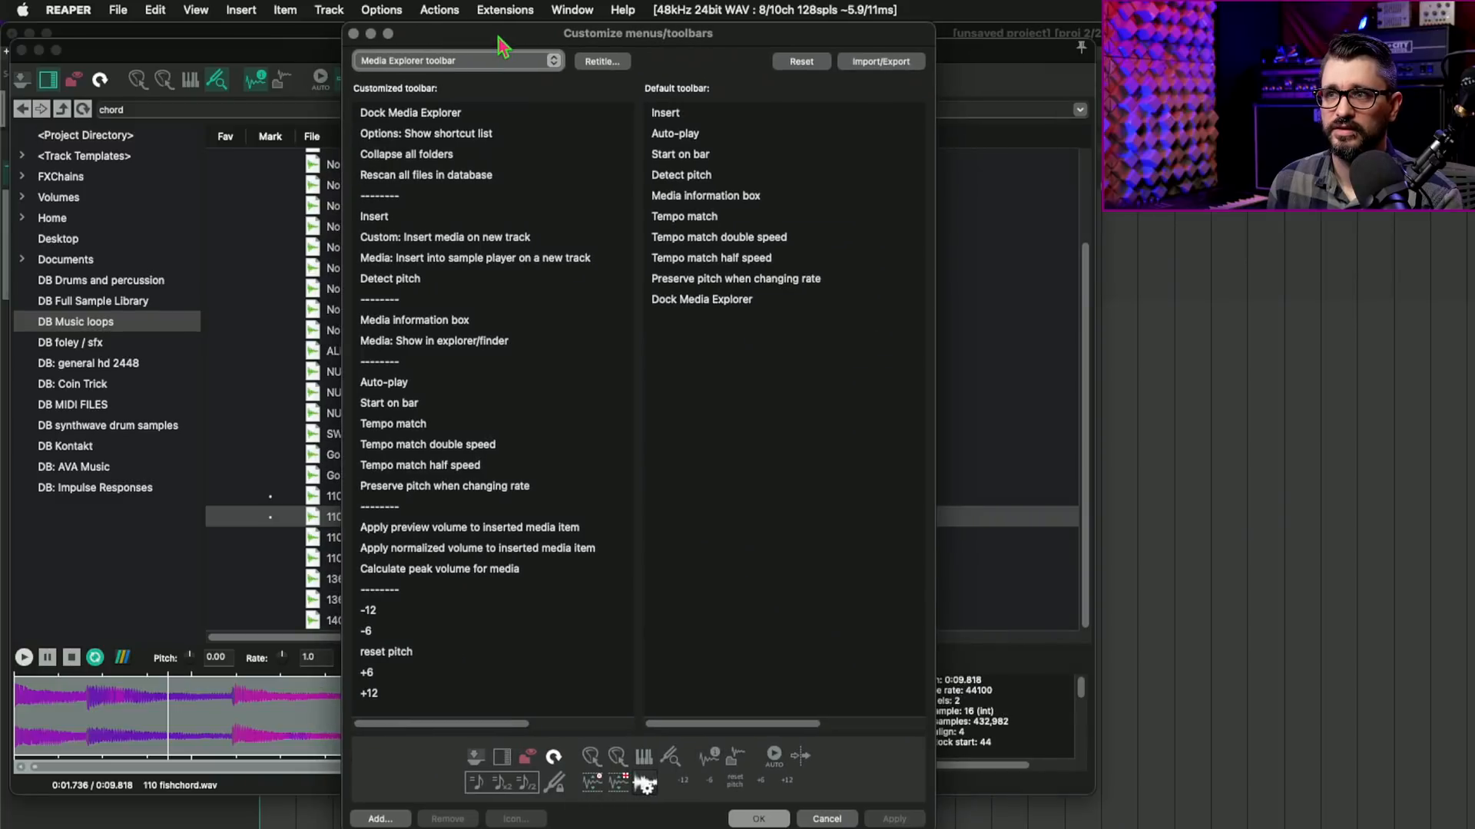
{"action": "mouse_move", "coordinate": [778, 328]}
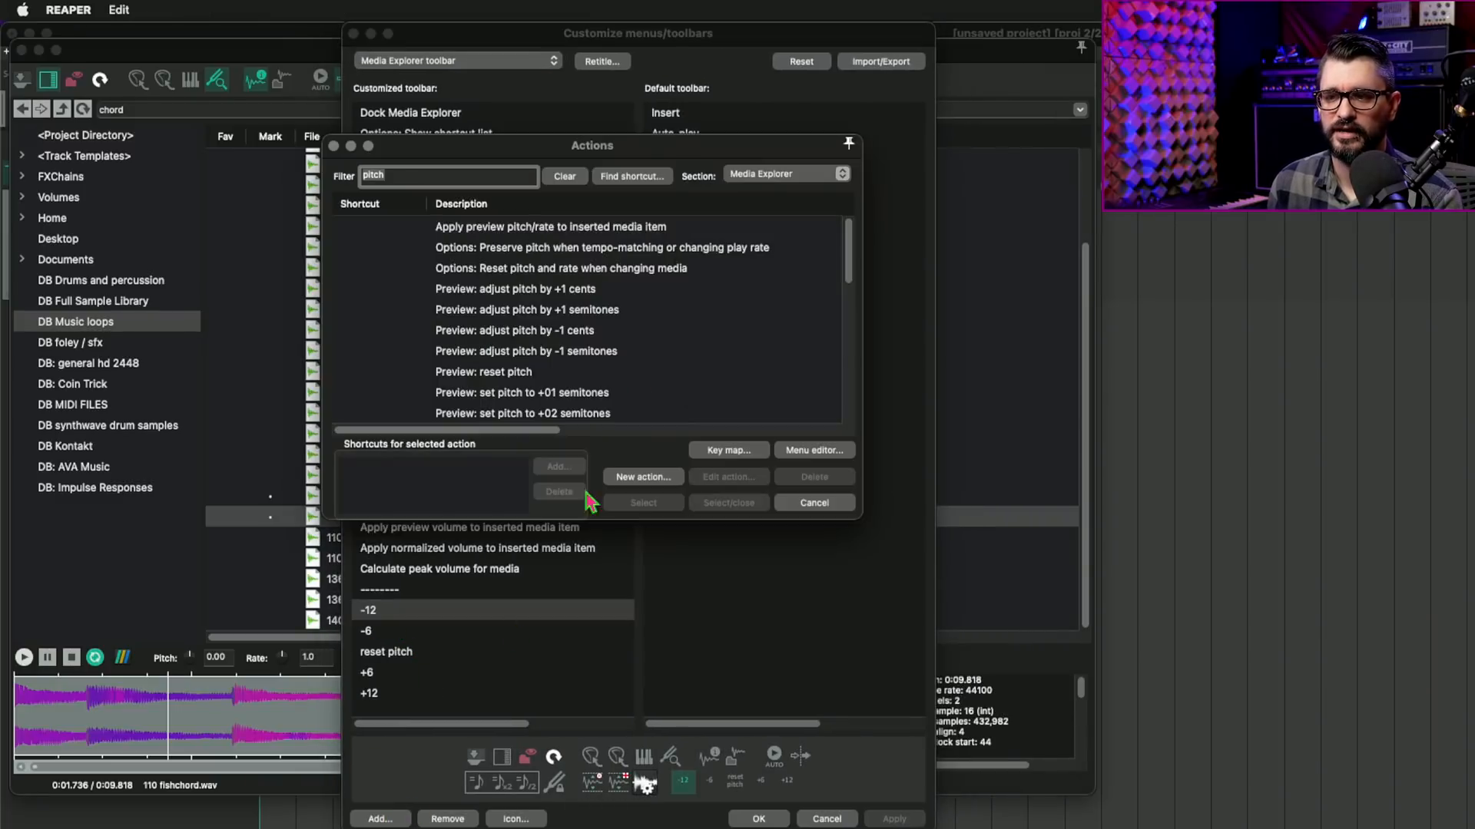
{"action": "mouse_move", "coordinate": [568, 326]}
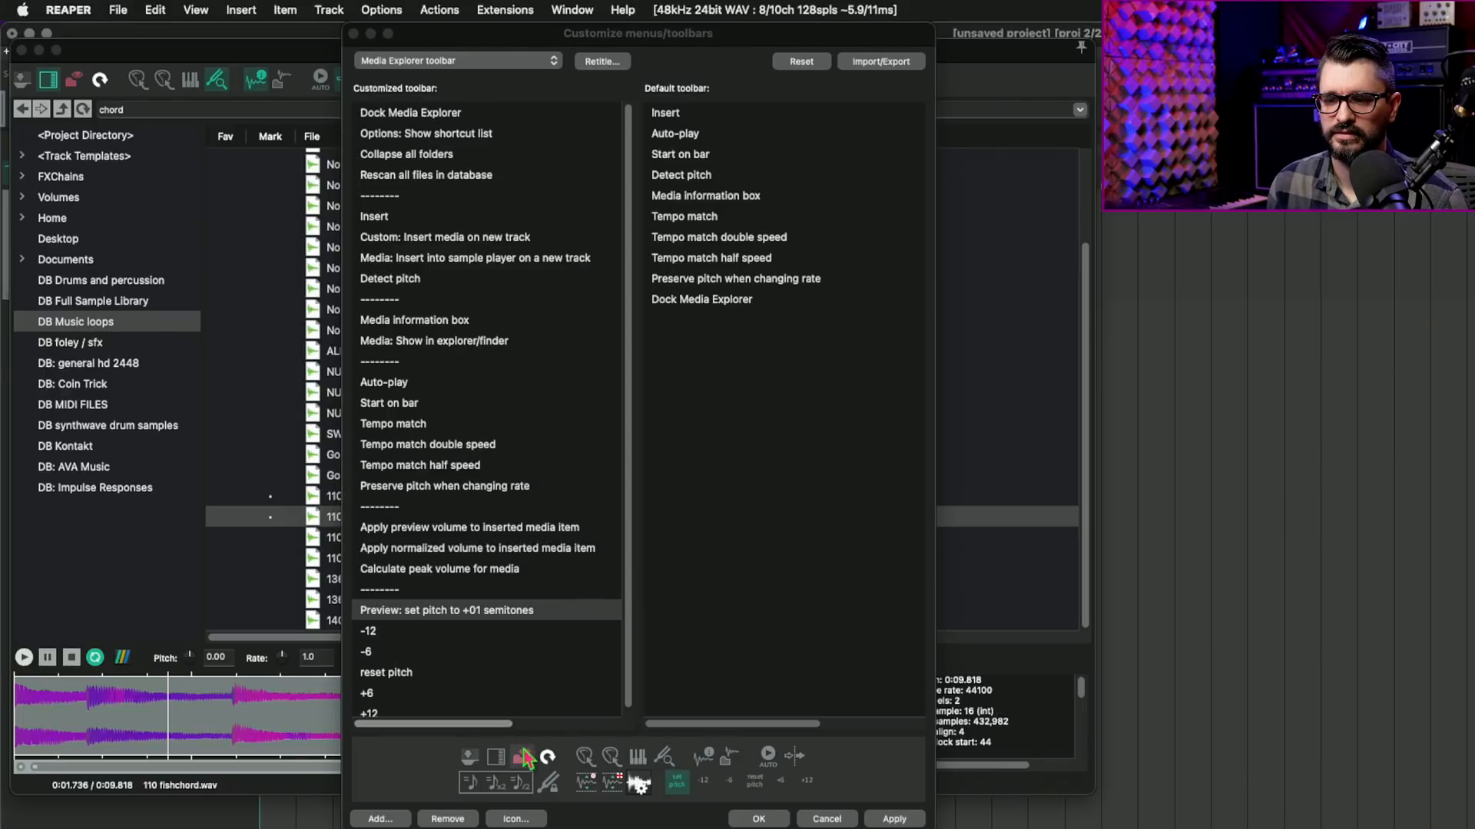
{"action": "right_click", "coordinate": [448, 610]}
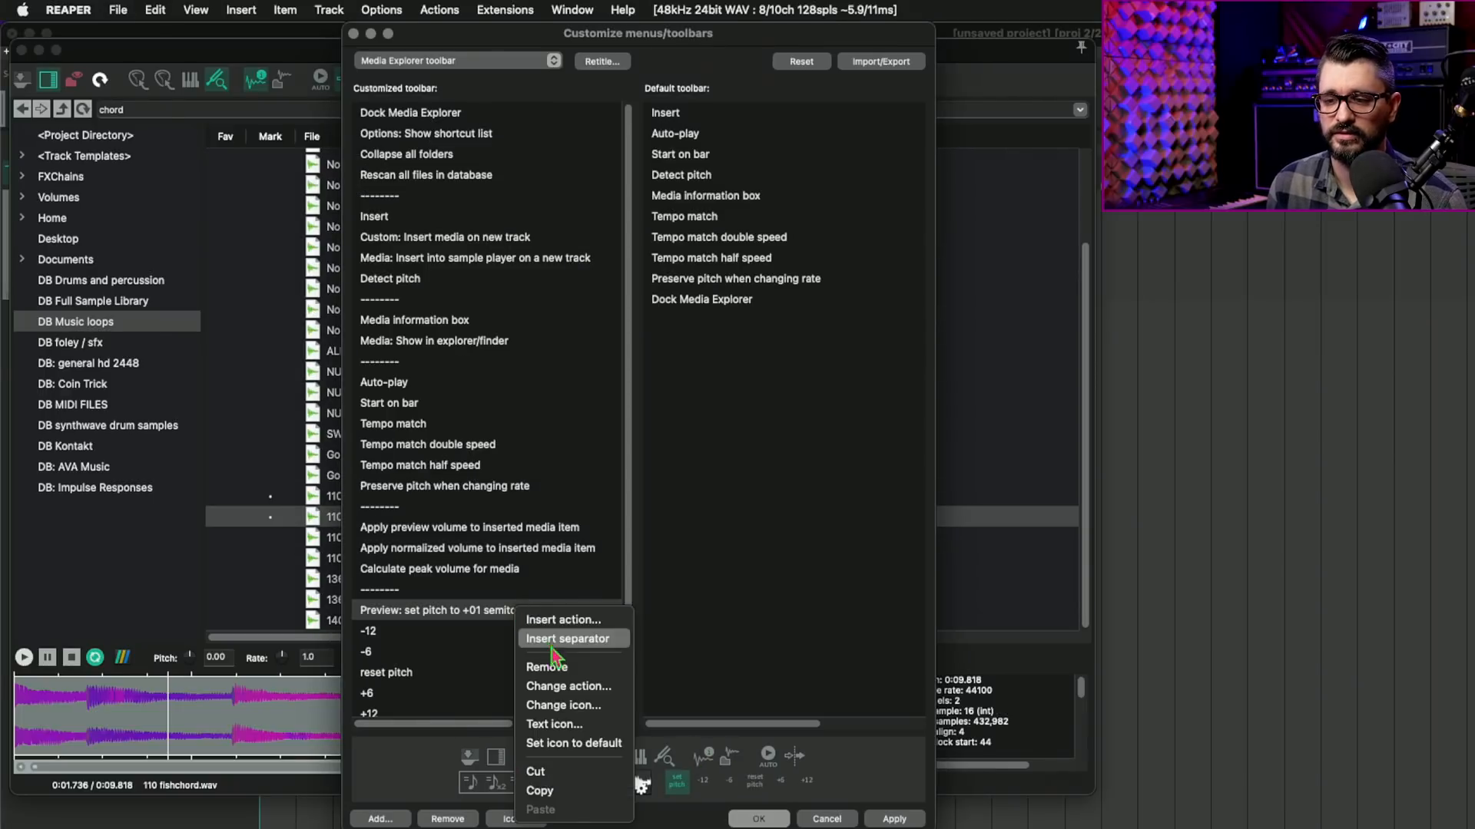
{"action": "mouse_move", "coordinate": [583, 742]}
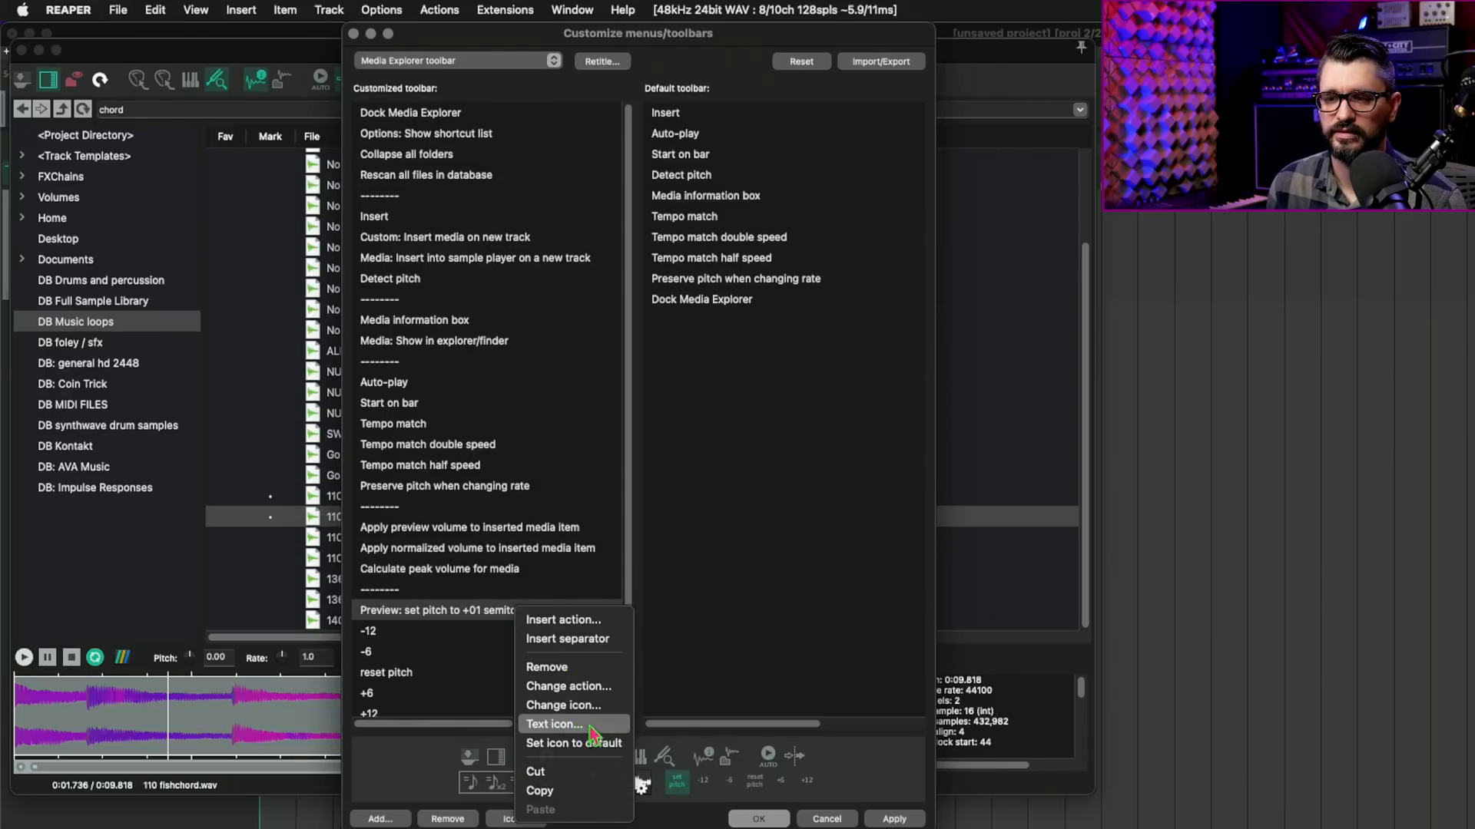
{"action": "left_click", "coordinate": [555, 725]}
{"action": "type", "text": "+1"}
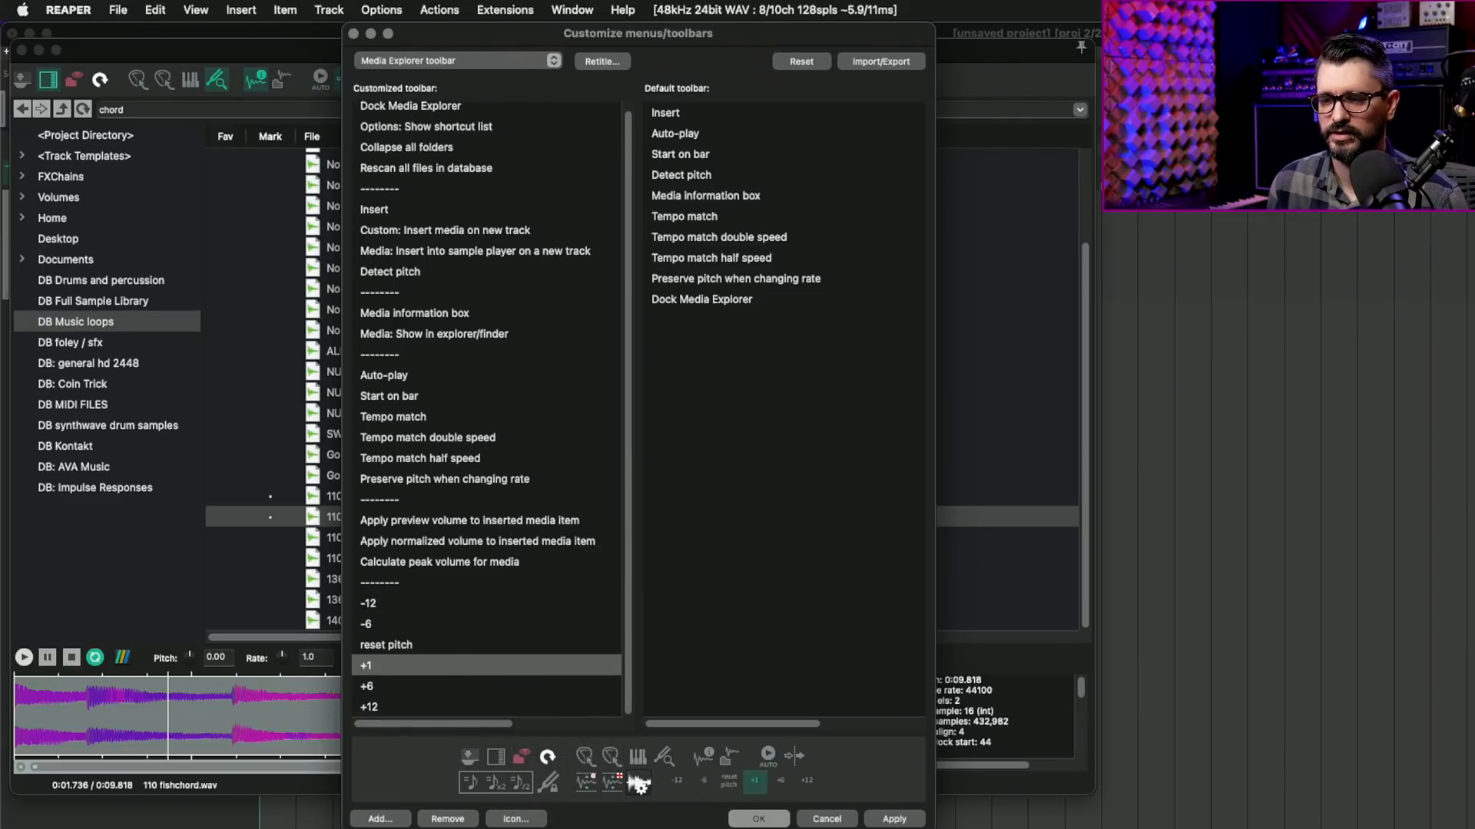
{"action": "left_click", "coordinate": [763, 819]}
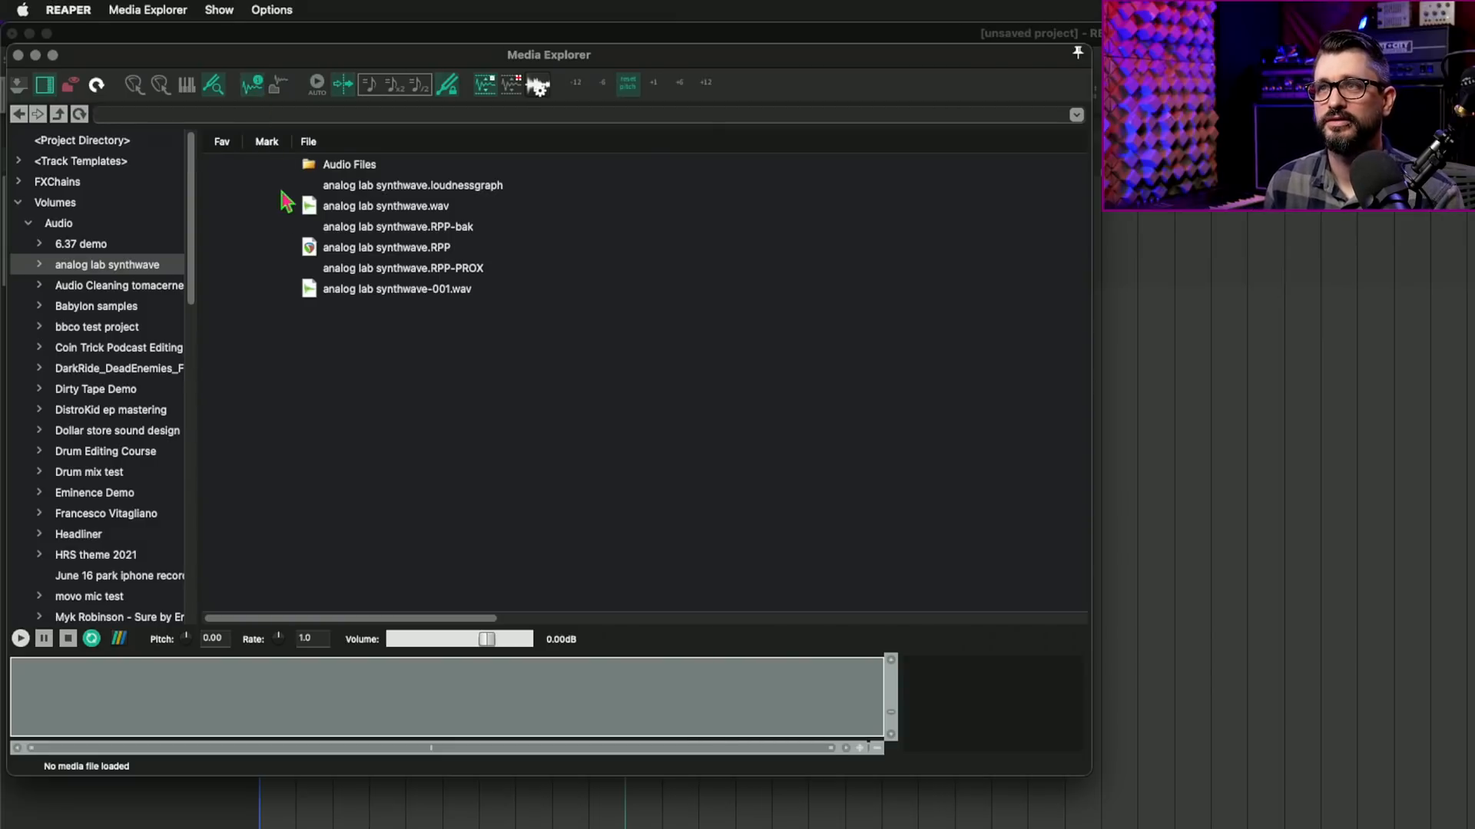
Load analog lab synthwave.RPP for preview, select its .RPP-PROX proxy, and show the Options list
{"action": "left_click", "coordinate": [385, 247]}
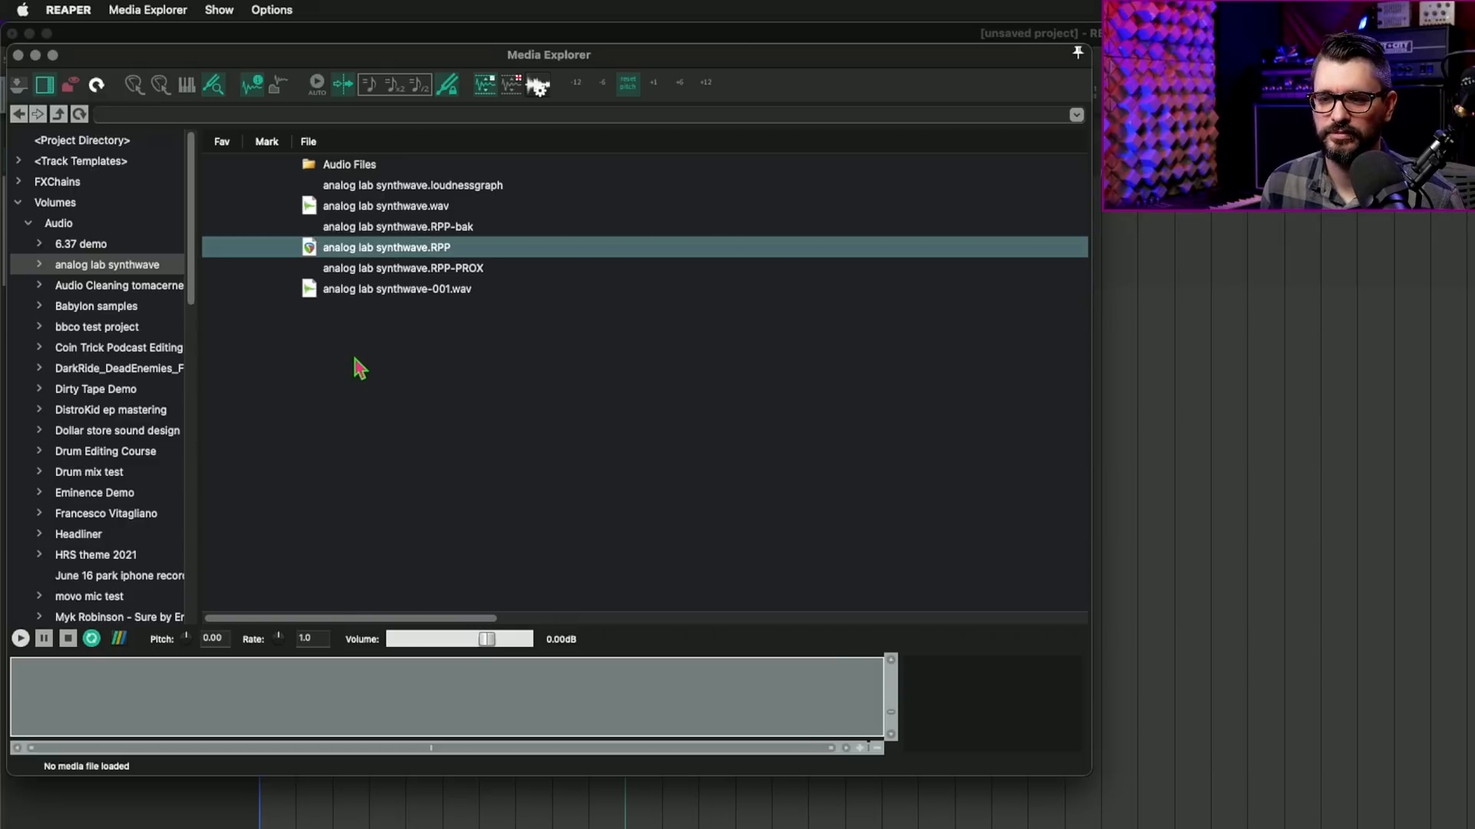
{"action": "double_click", "coordinate": [387, 248]}
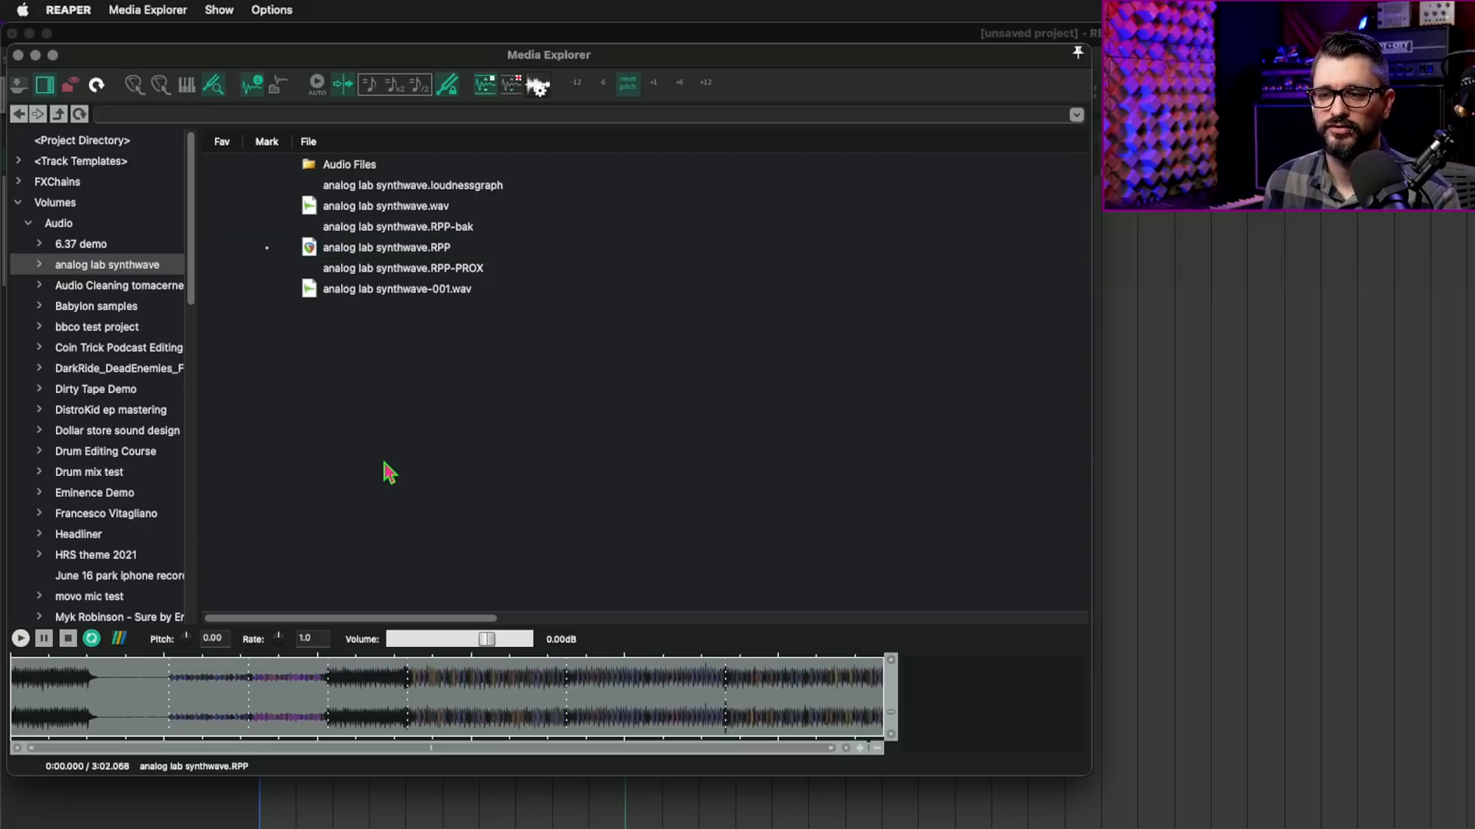
{"action": "mouse_move", "coordinate": [390, 482]}
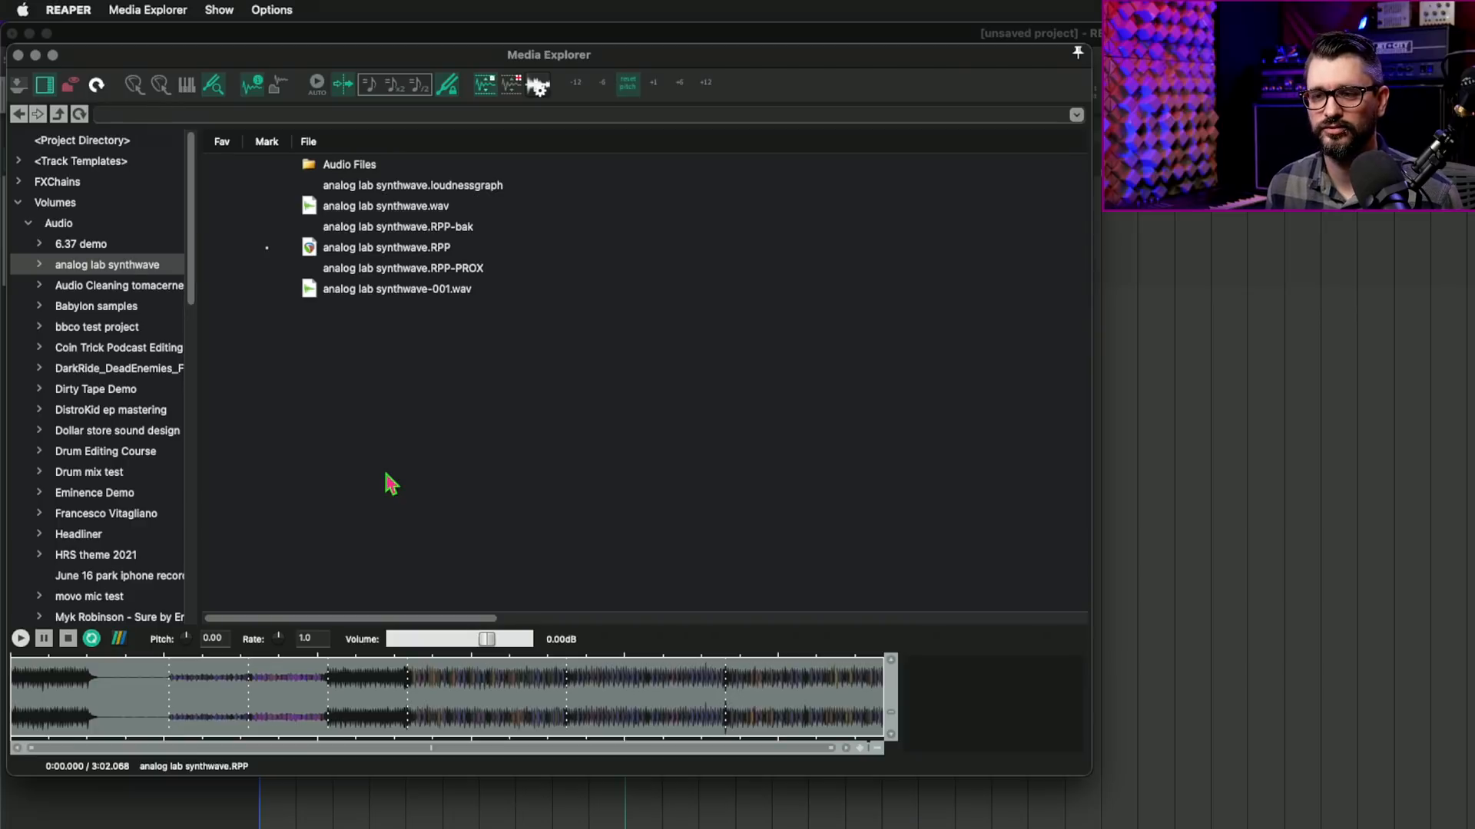
{"action": "mouse_move", "coordinate": [409, 416]}
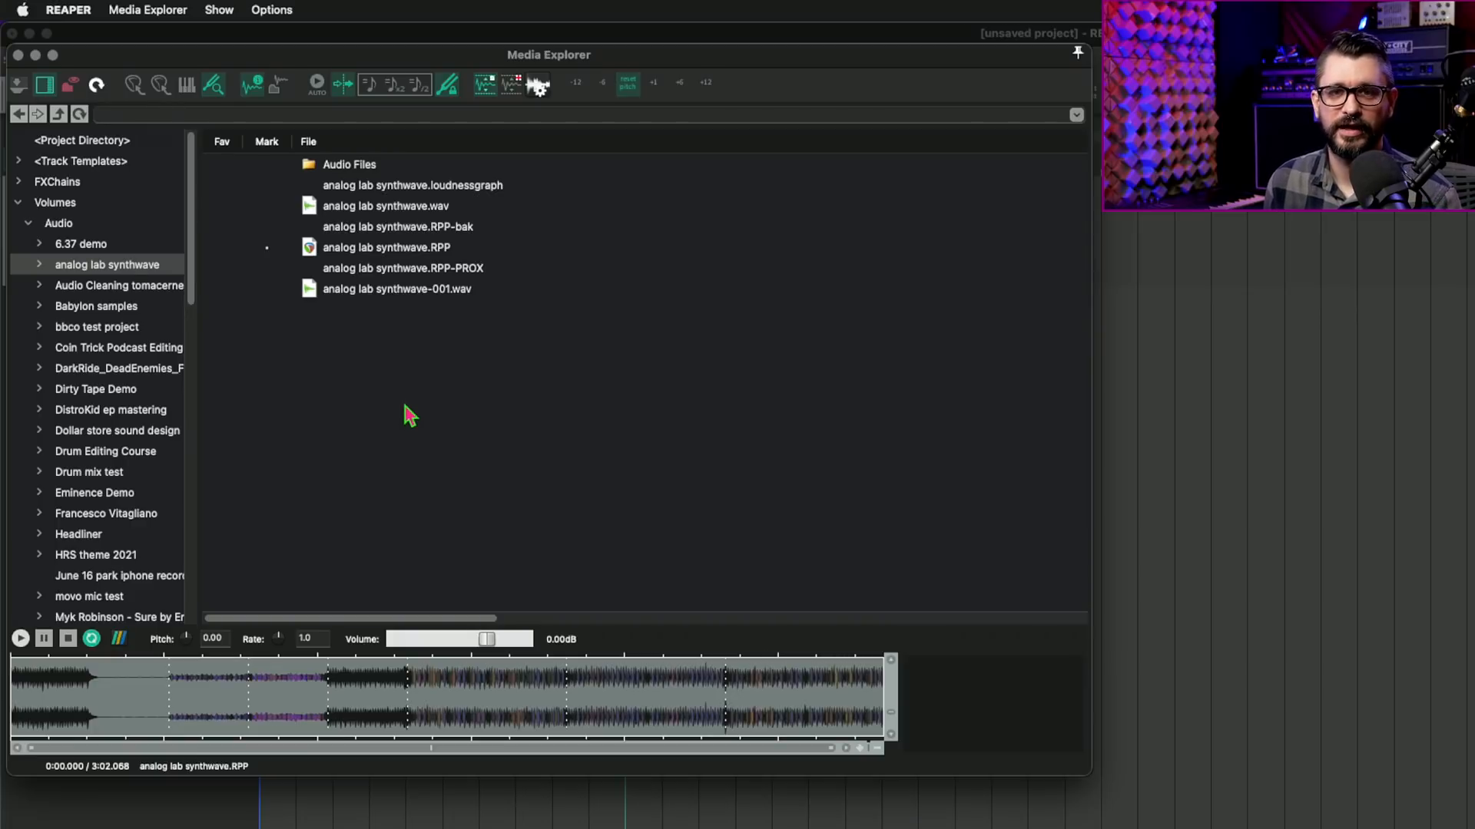
{"action": "mouse_move", "coordinate": [412, 458]}
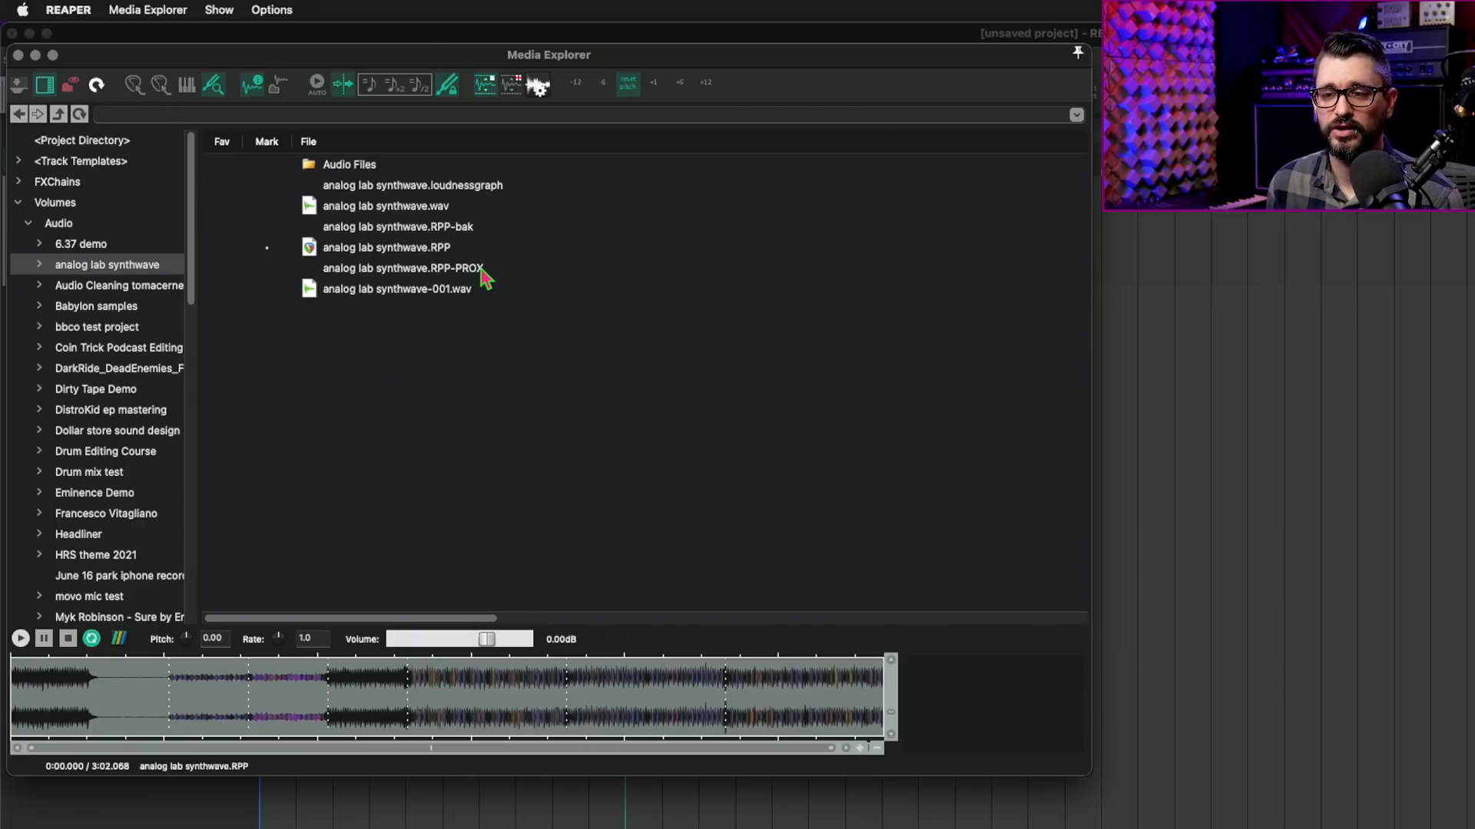
{"action": "left_click", "coordinate": [420, 267]}
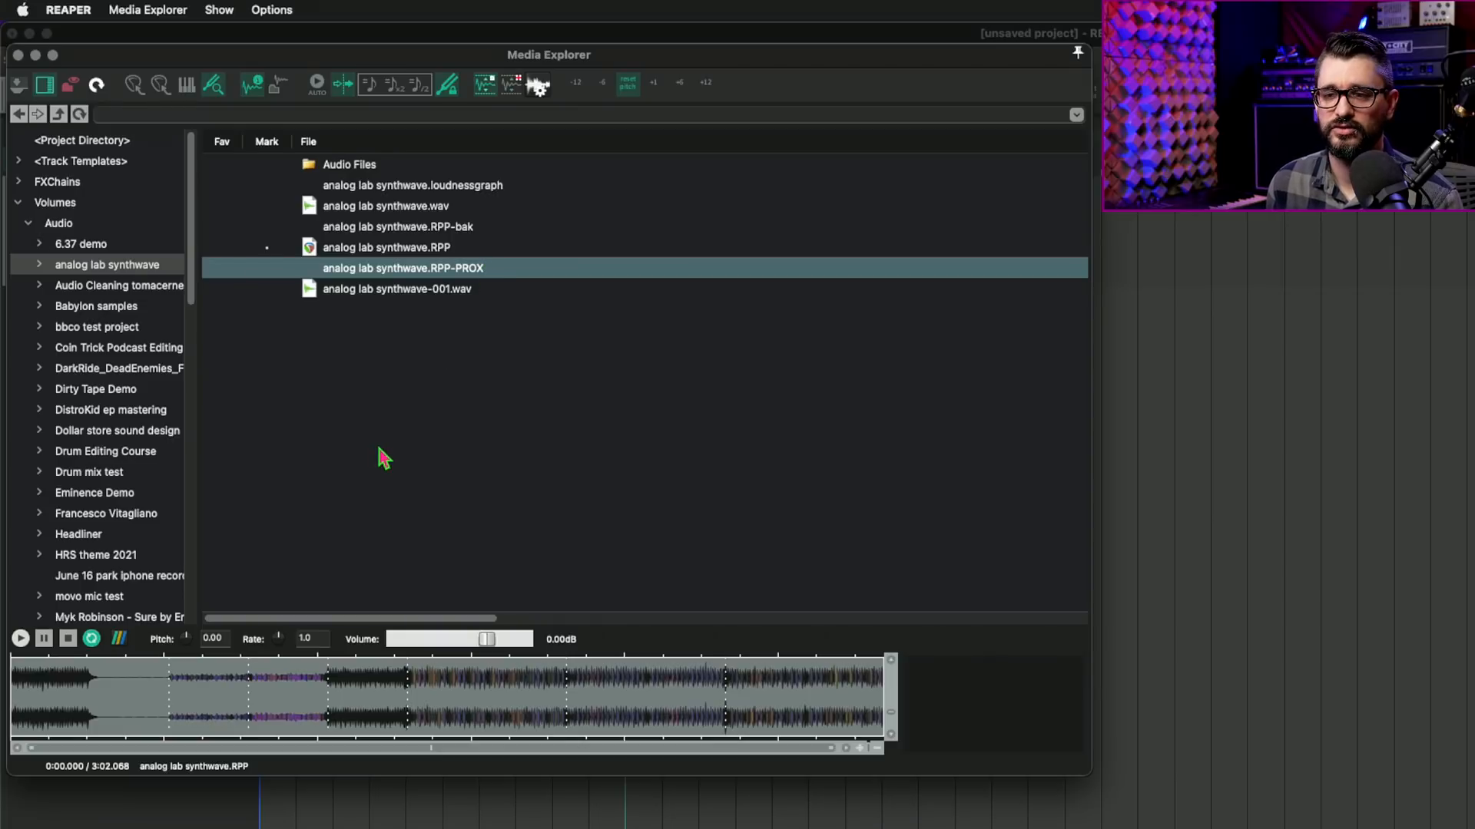
{"action": "mouse_move", "coordinate": [376, 481]}
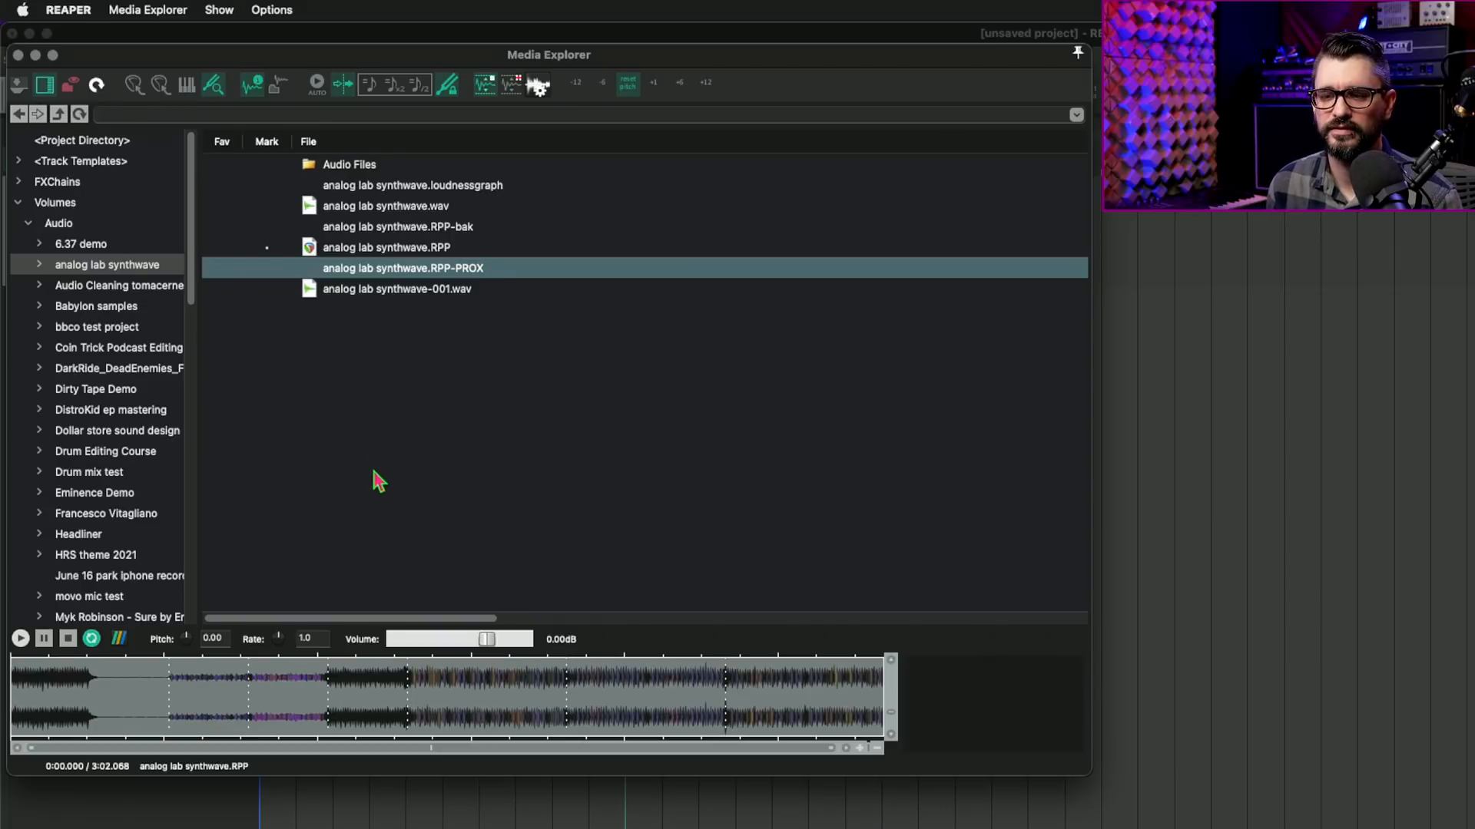
{"action": "left_click", "coordinate": [270, 10]}
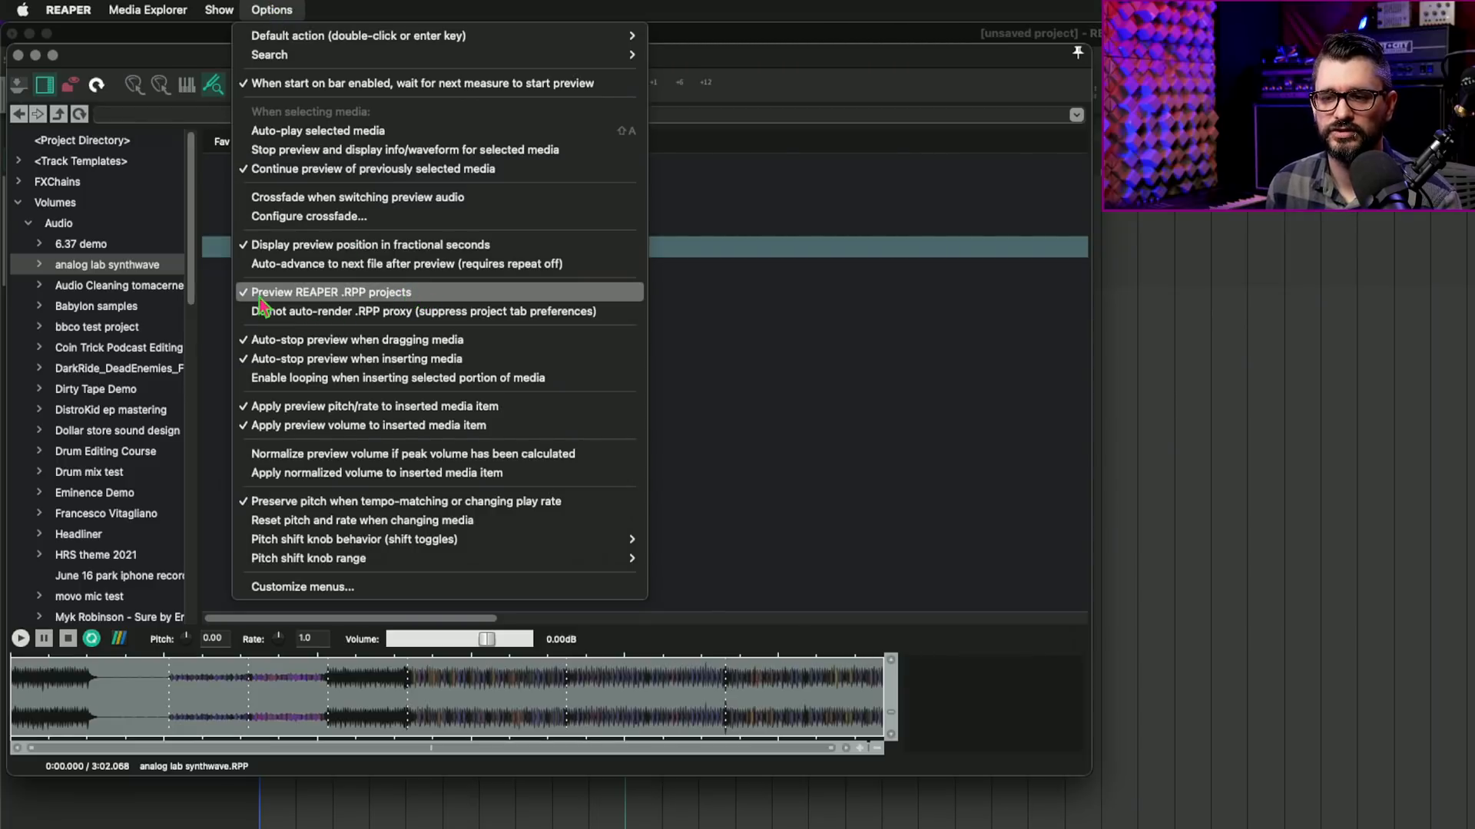
{"action": "mouse_move", "coordinate": [384, 304]}
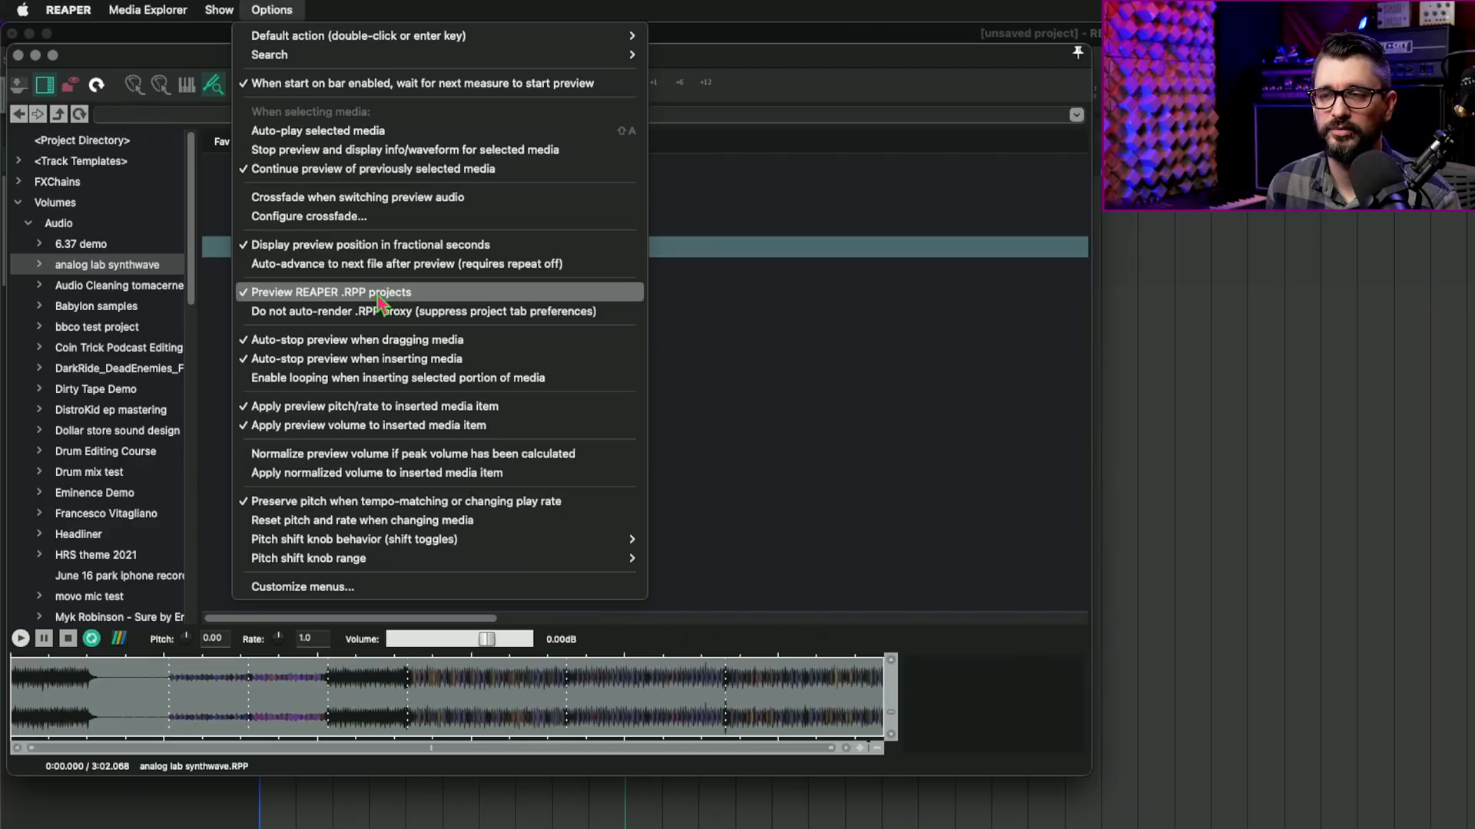
{"action": "mouse_move", "coordinate": [265, 329]}
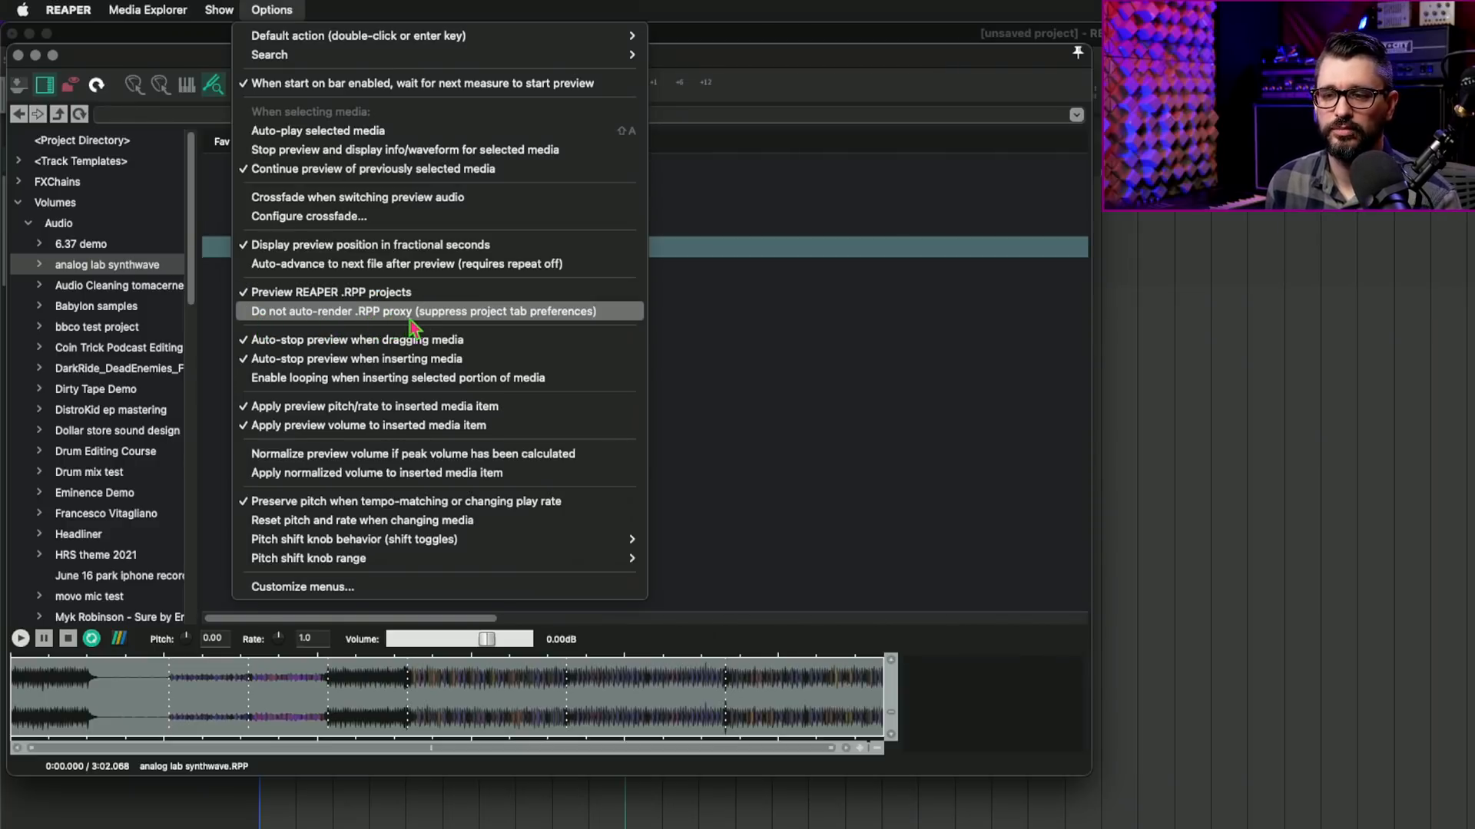
{"action": "mouse_move", "coordinate": [296, 292]}
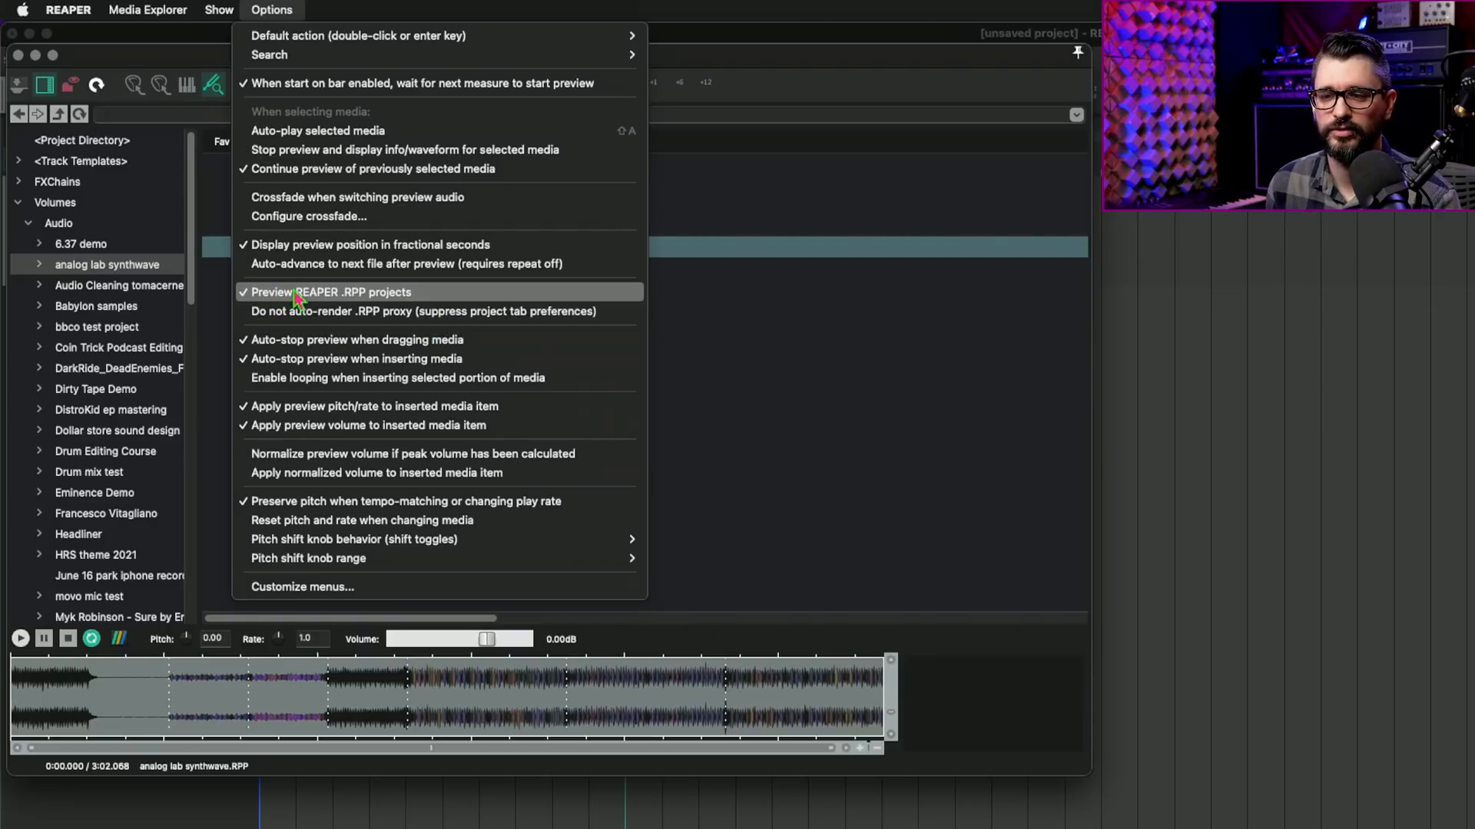
{"action": "mouse_move", "coordinate": [291, 319]}
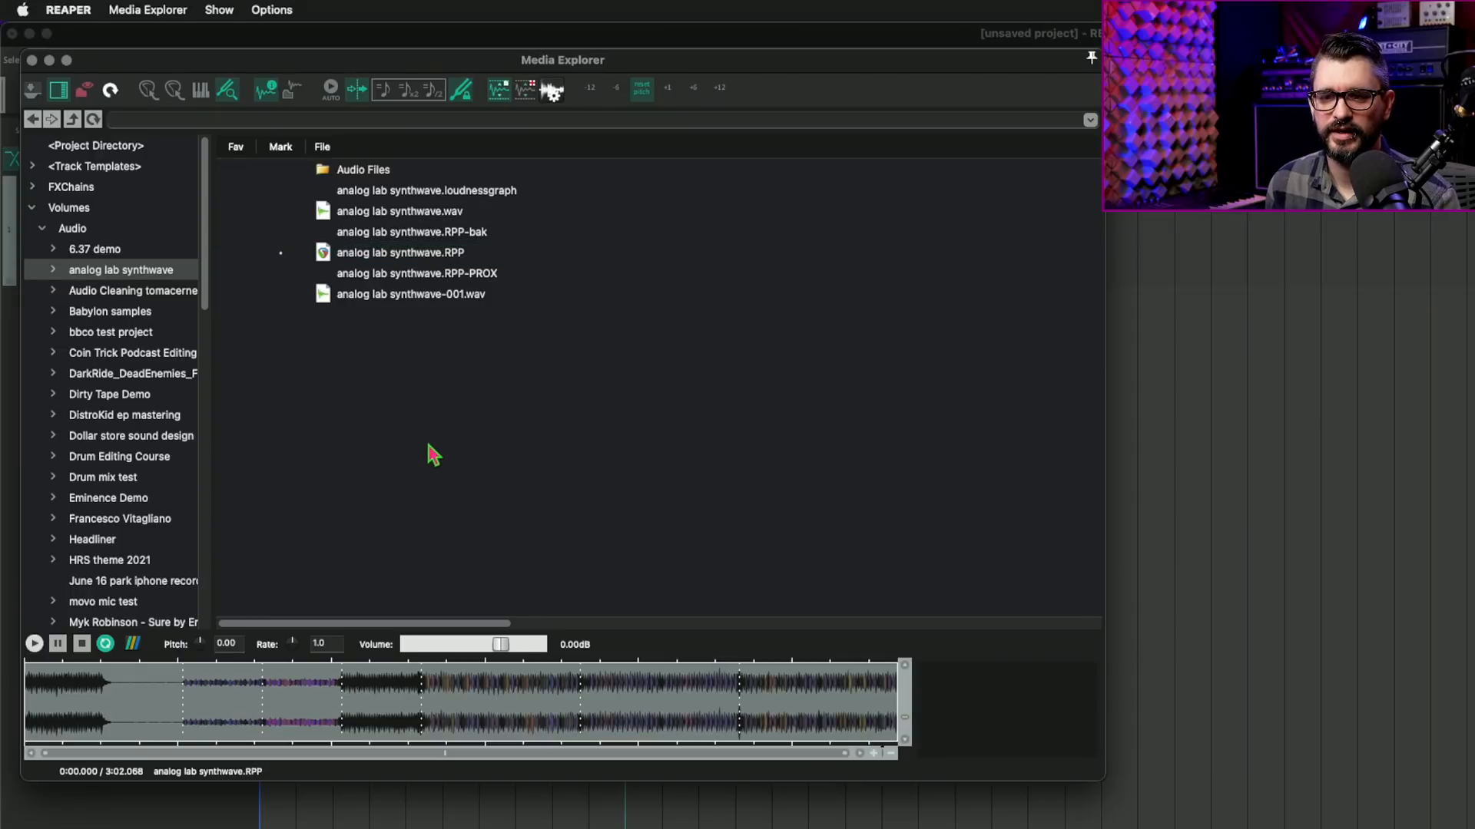
Rename analog lab synthwave.RPP to 'analog lab synthwave 01.RPP', its proxy following
{"action": "left_click", "coordinate": [397, 252]}
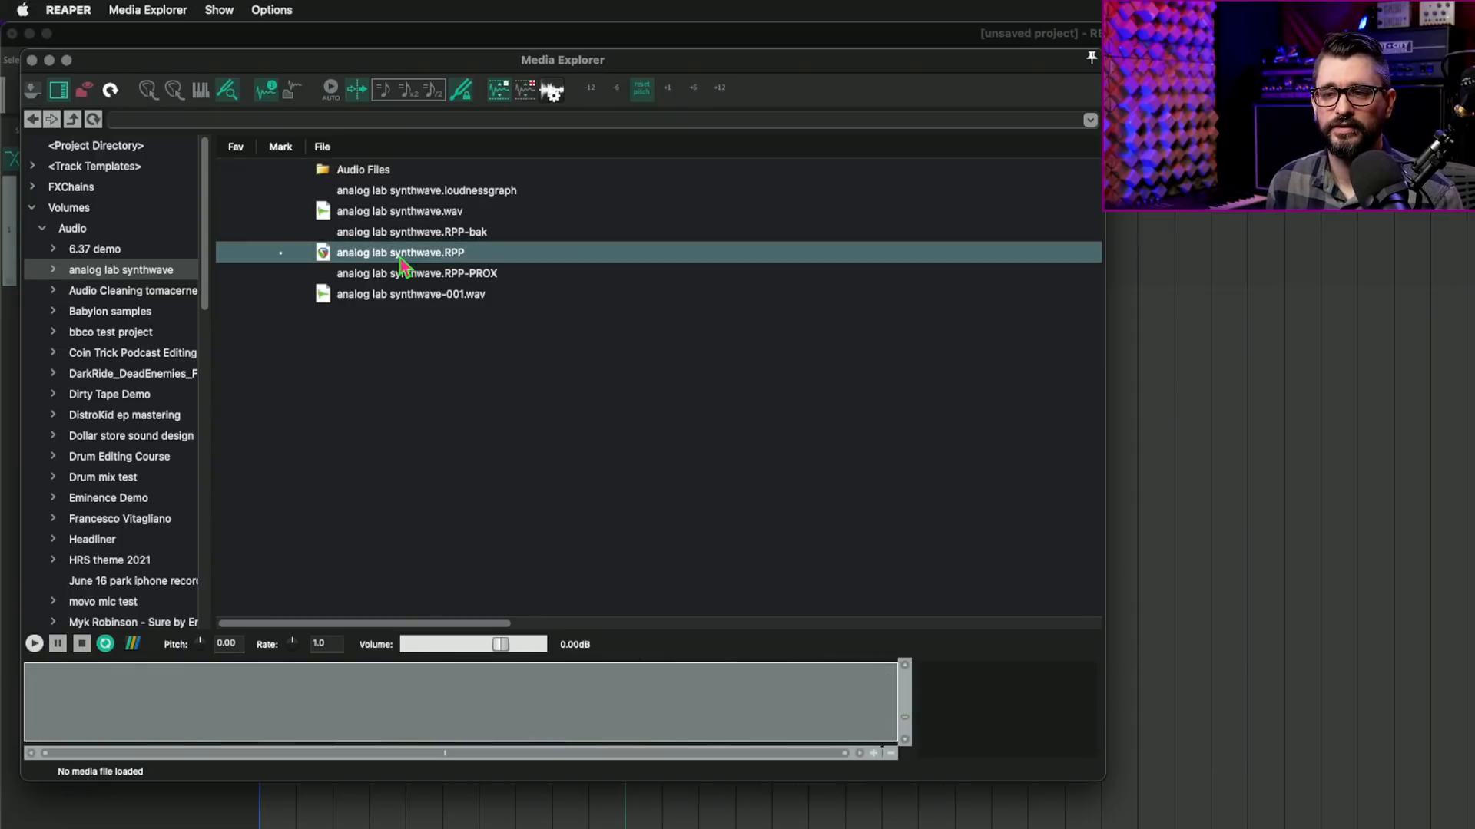
{"action": "mouse_move", "coordinate": [403, 259]}
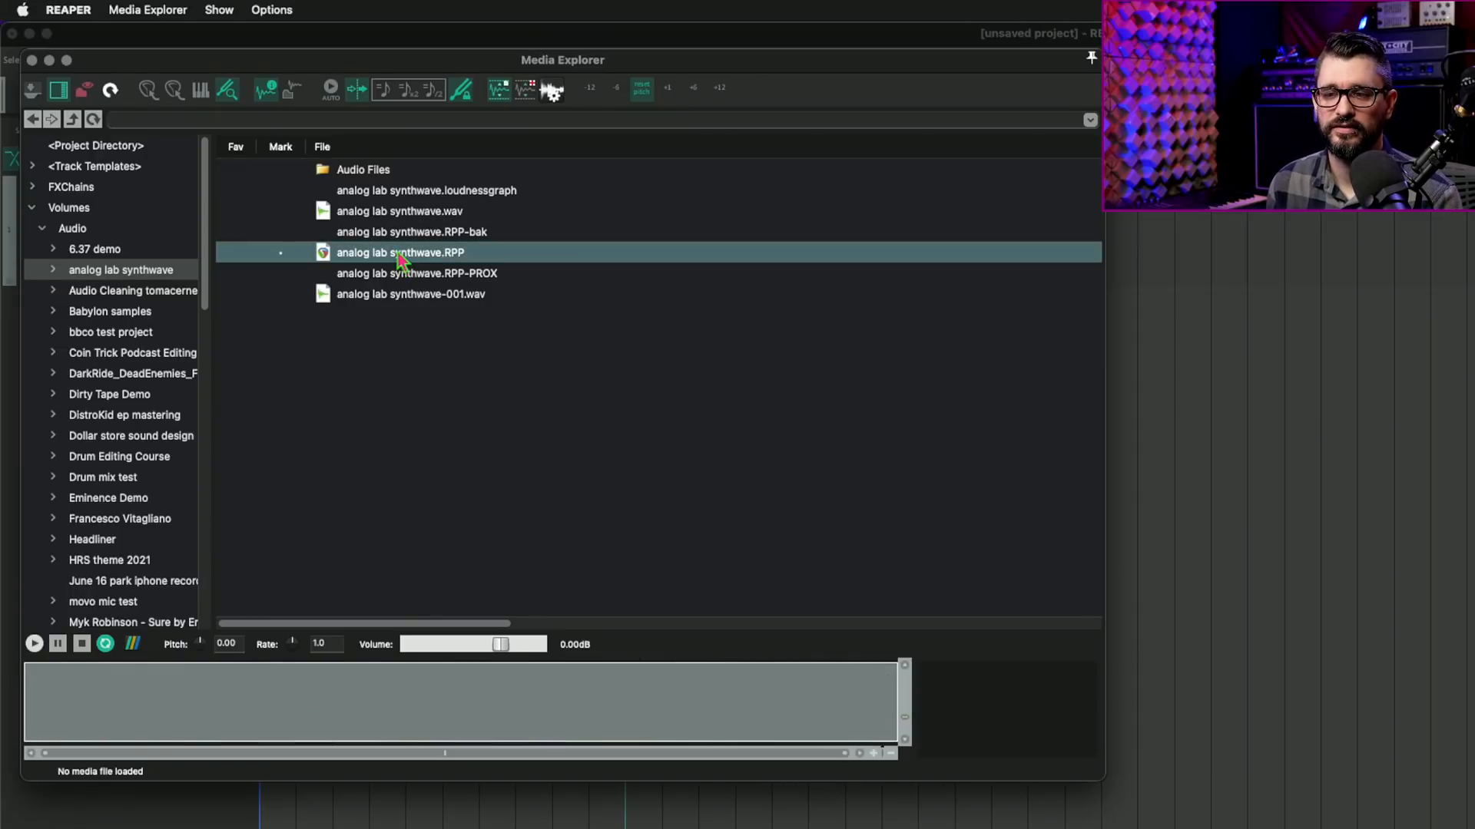
{"action": "right_click", "coordinate": [399, 252]}
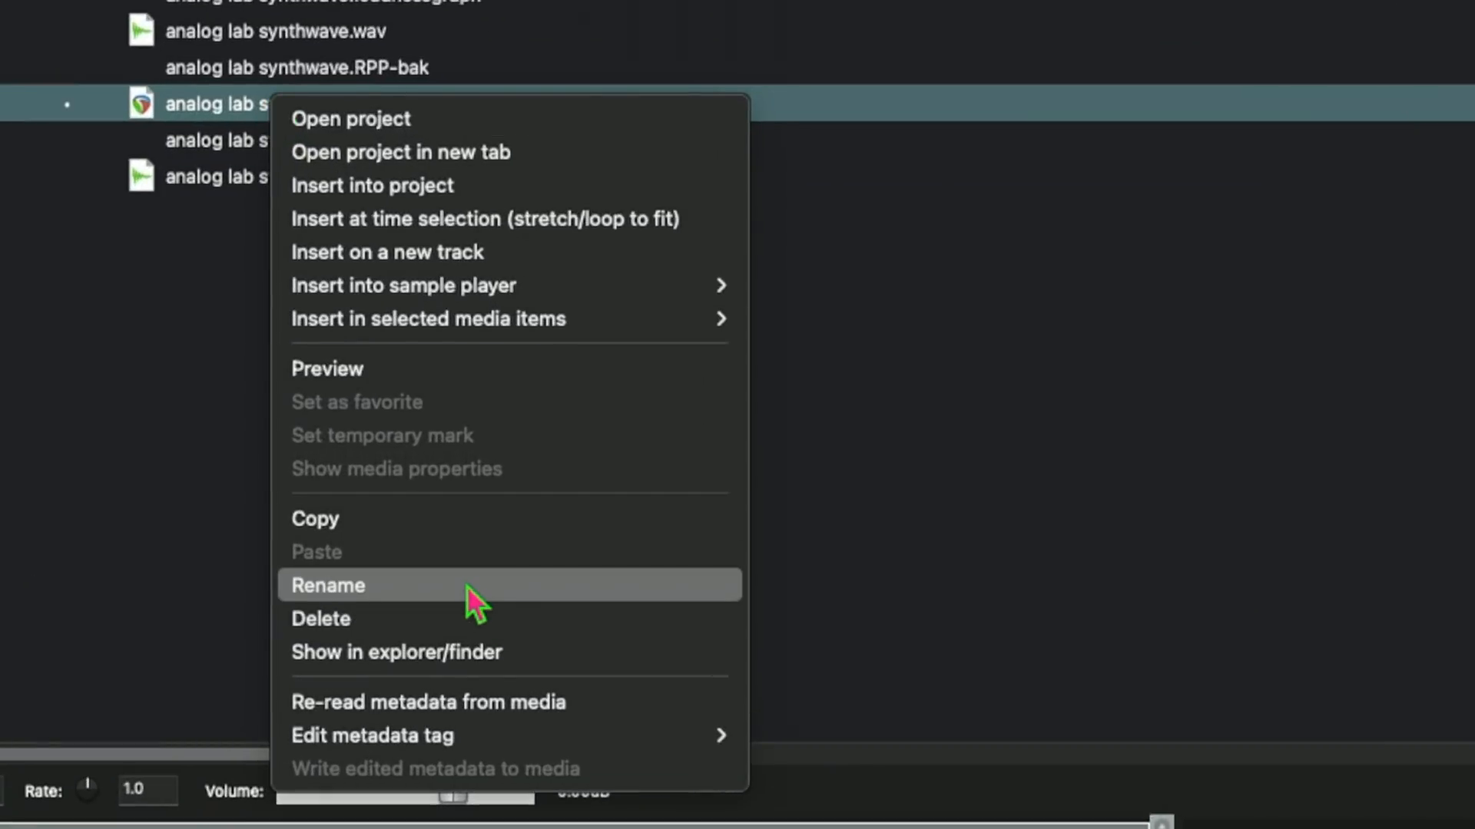
{"action": "left_click", "coordinate": [359, 587]}
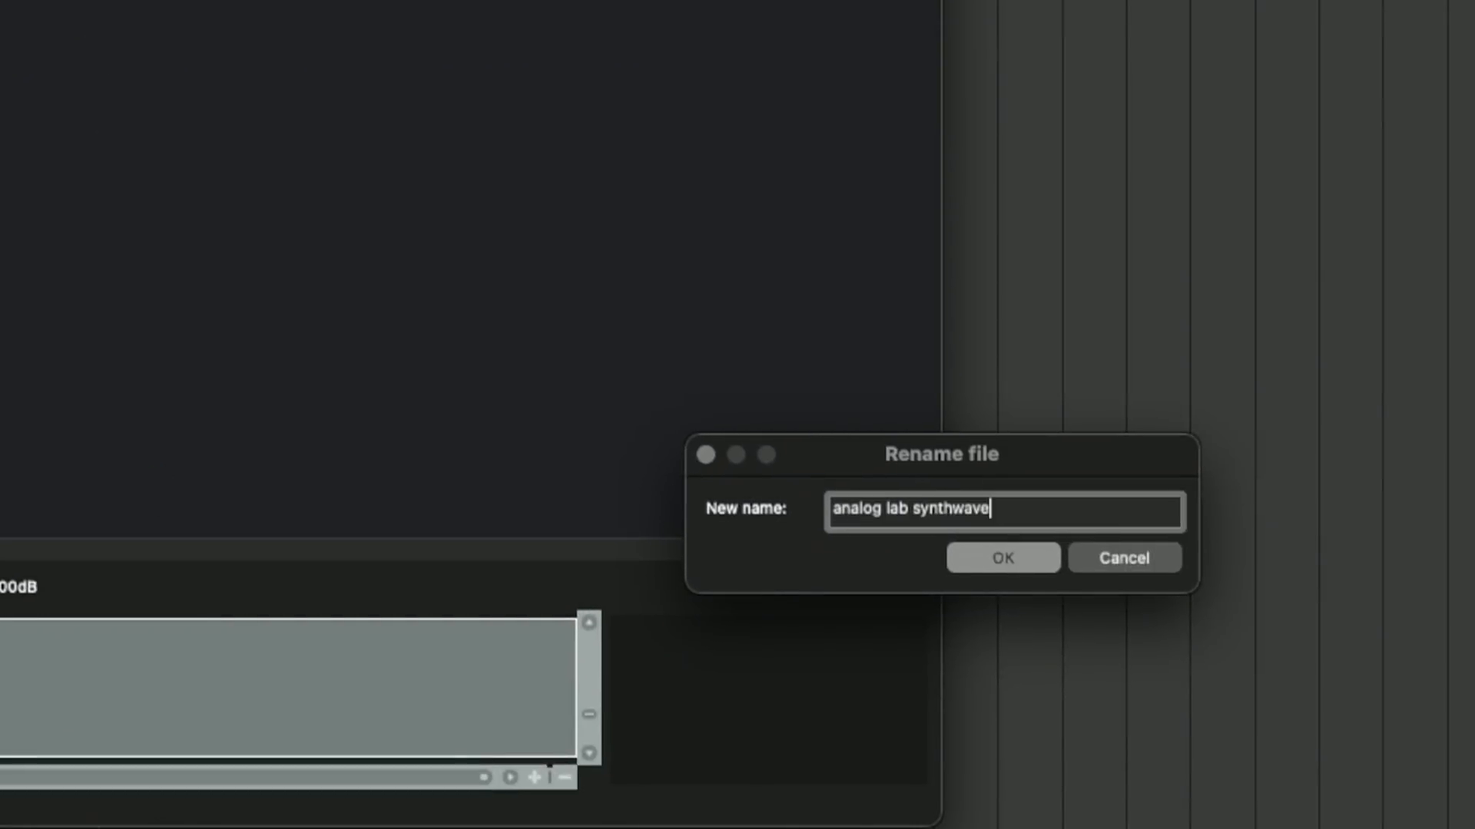
{"action": "type", "text": "01"}
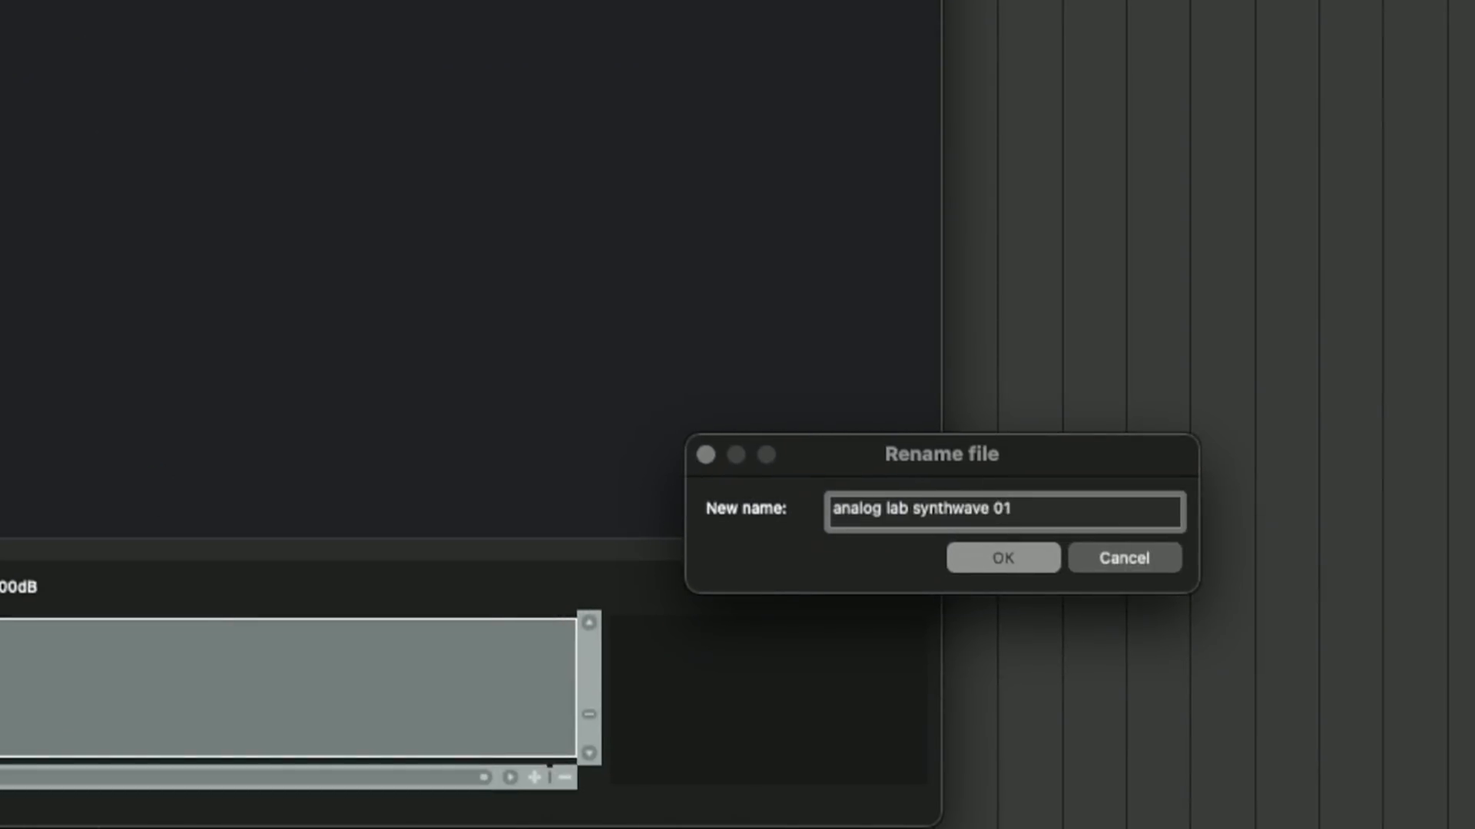
{"action": "left_click", "coordinate": [1003, 558]}
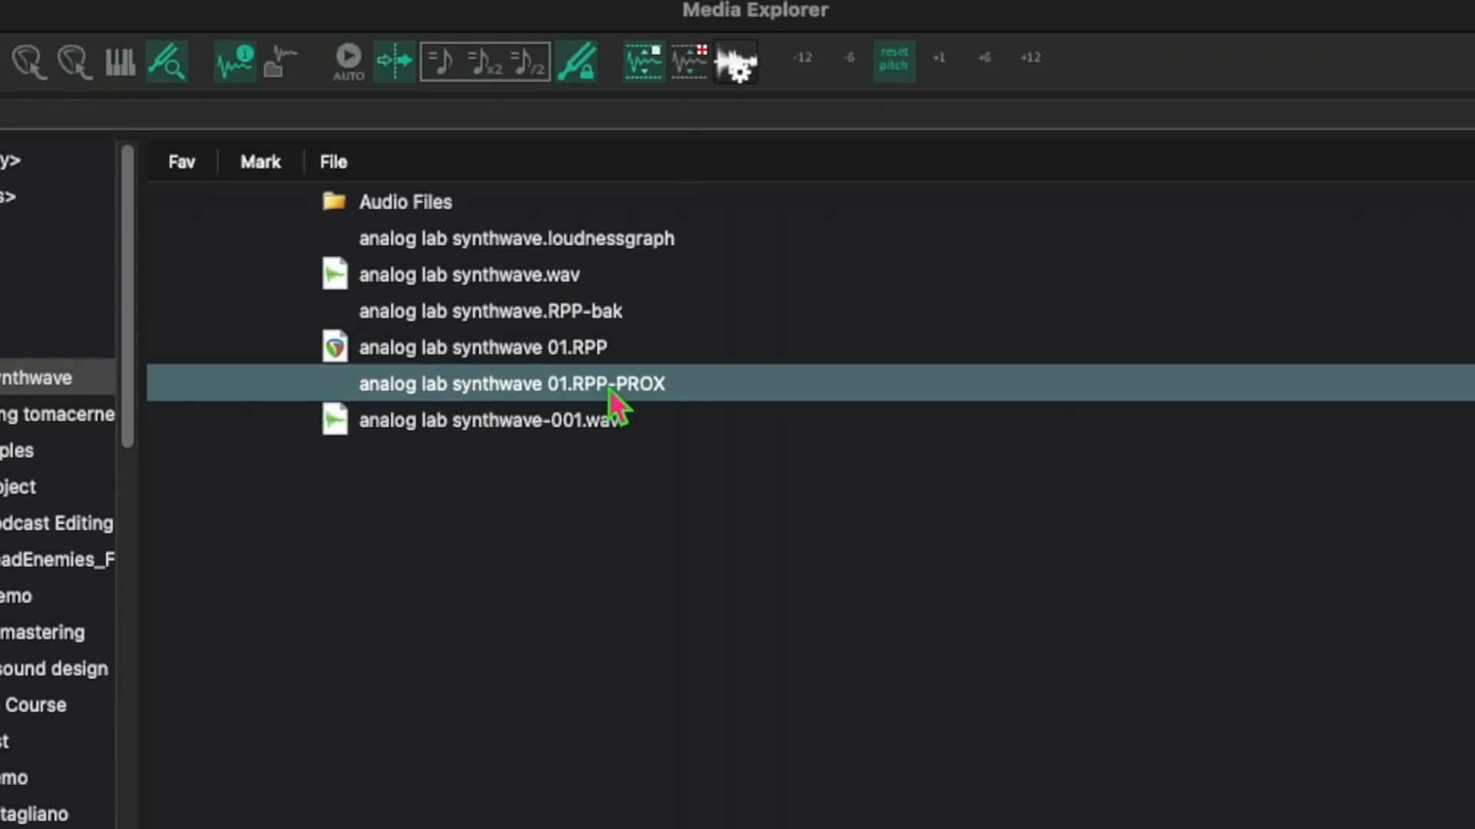
{"action": "mouse_move", "coordinate": [682, 575]}
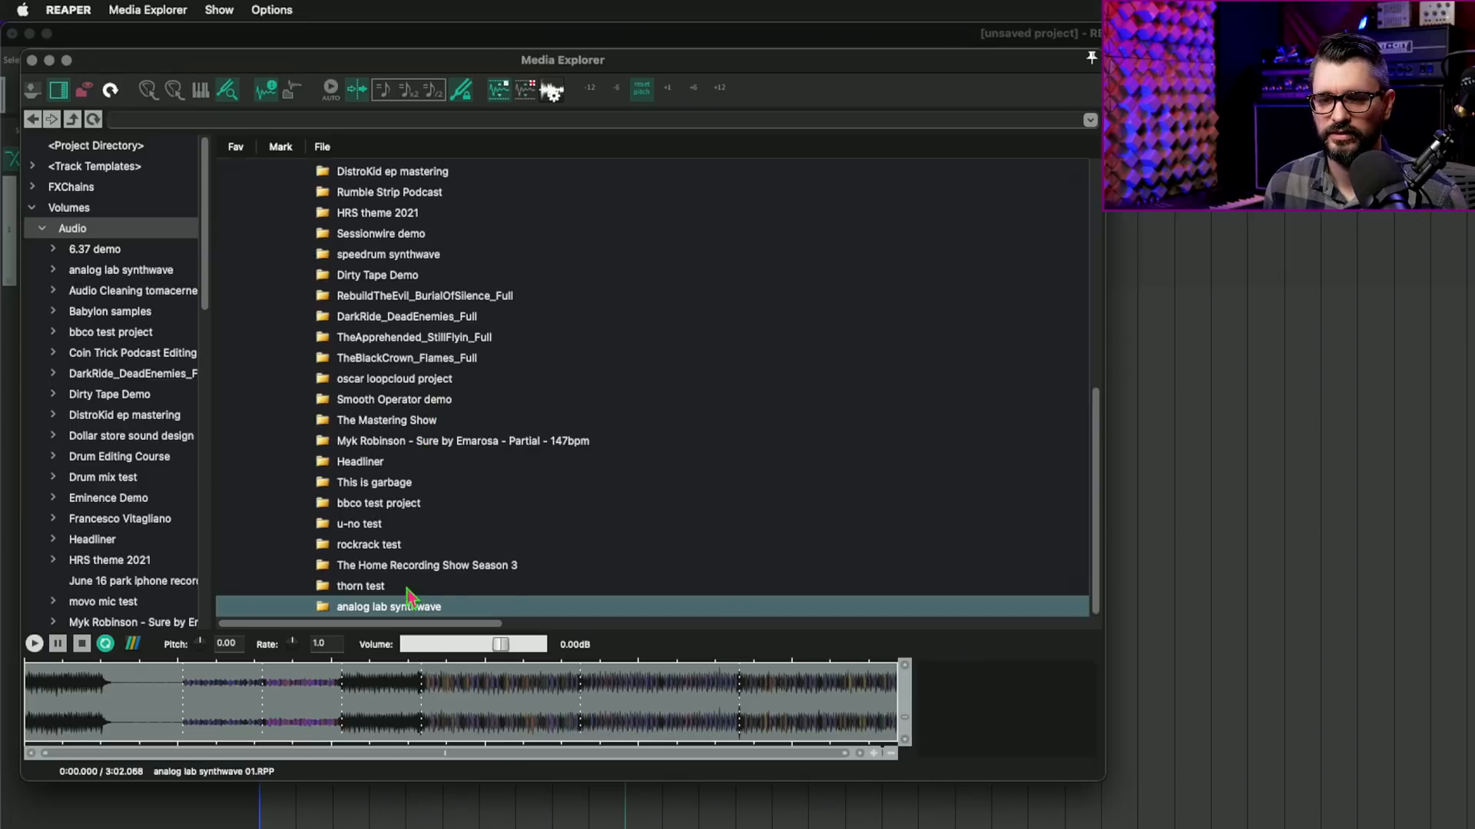
Preview thorn test.rpp from the thorn test folder, generating its thorn test.rpp-PROX proxy
{"action": "double_click", "coordinate": [360, 586]}
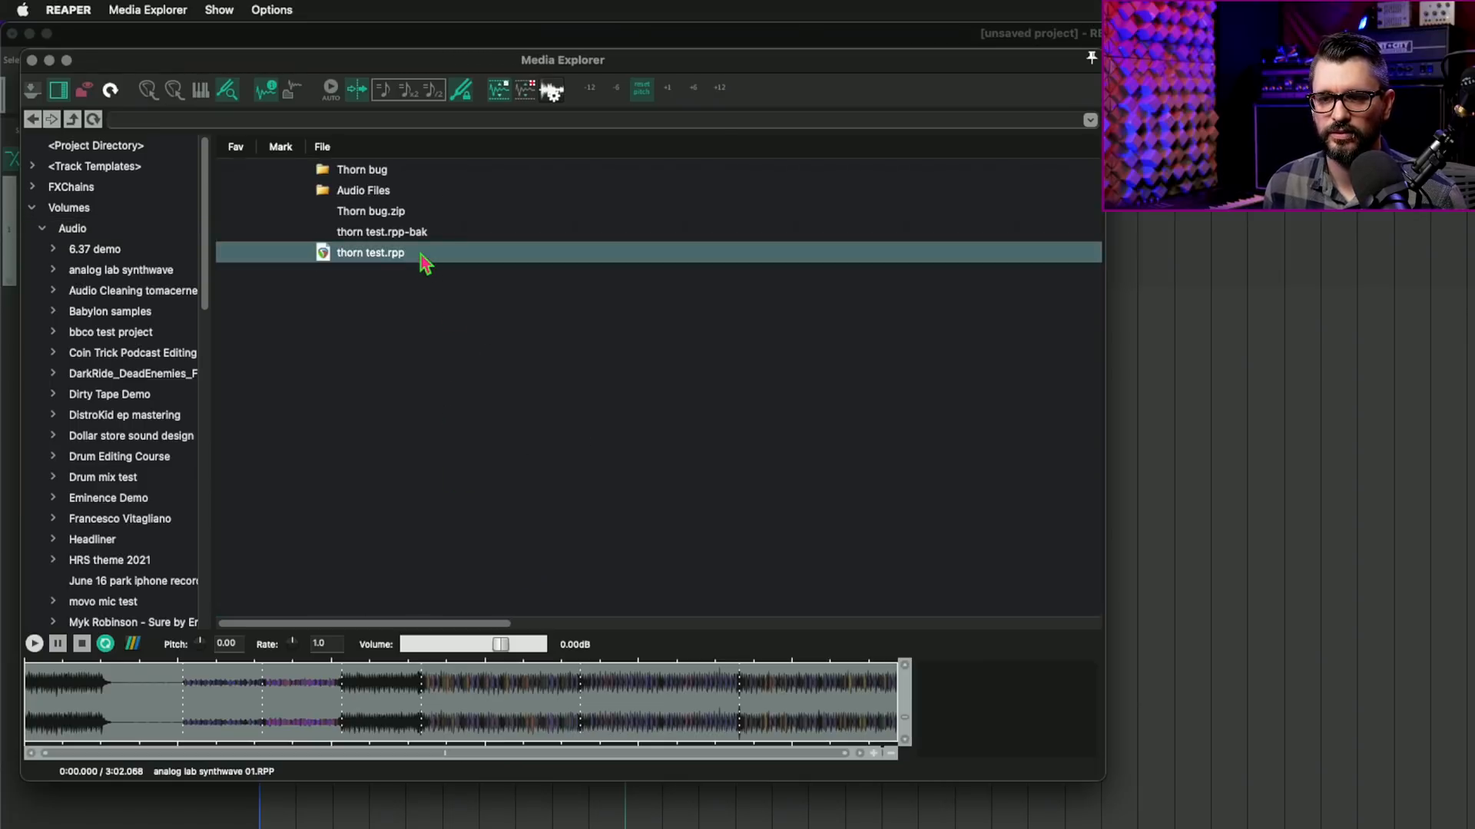
{"action": "mouse_move", "coordinate": [418, 262]}
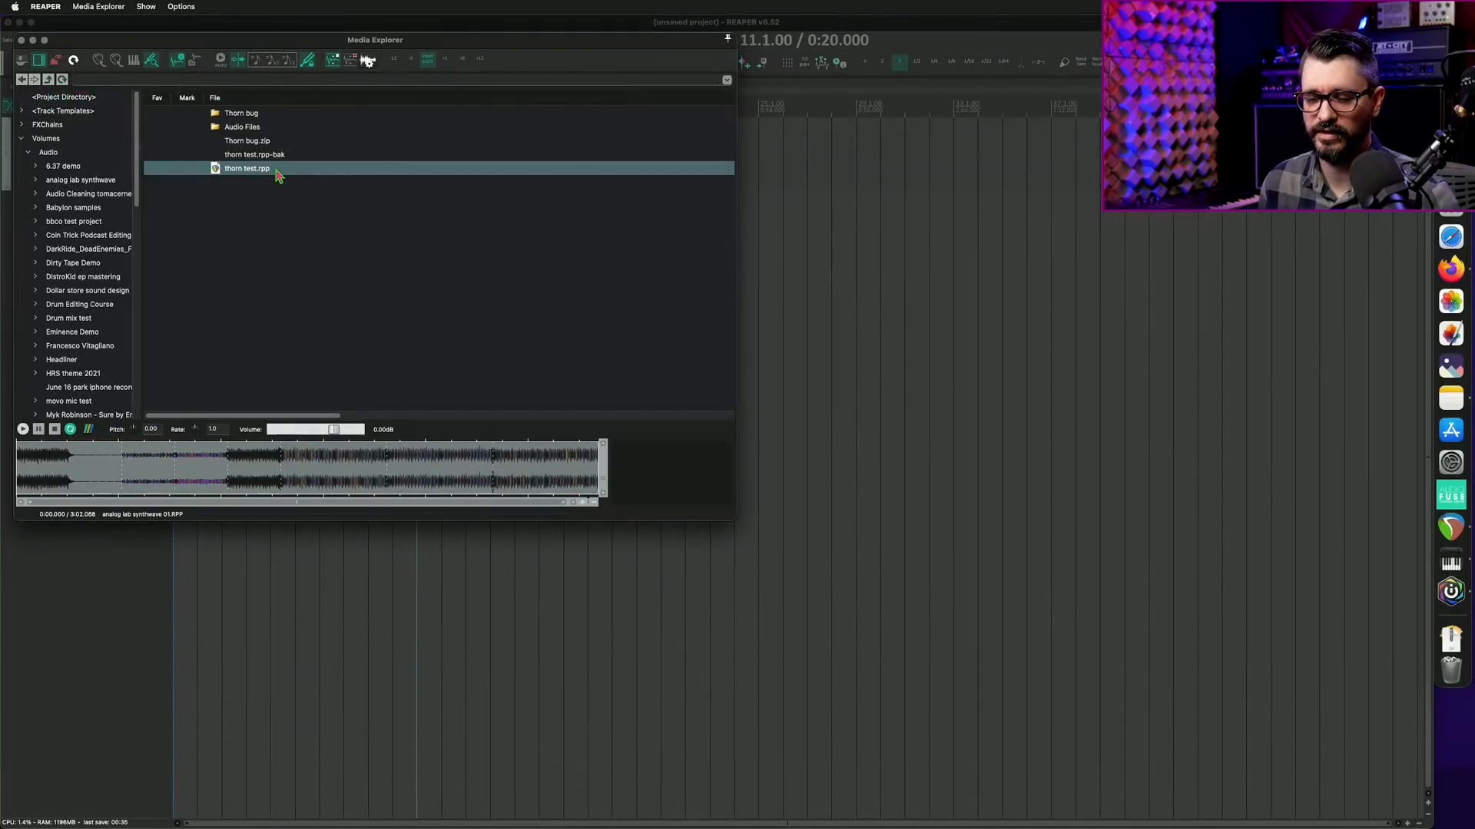
{"action": "double_click", "coordinate": [248, 168]}
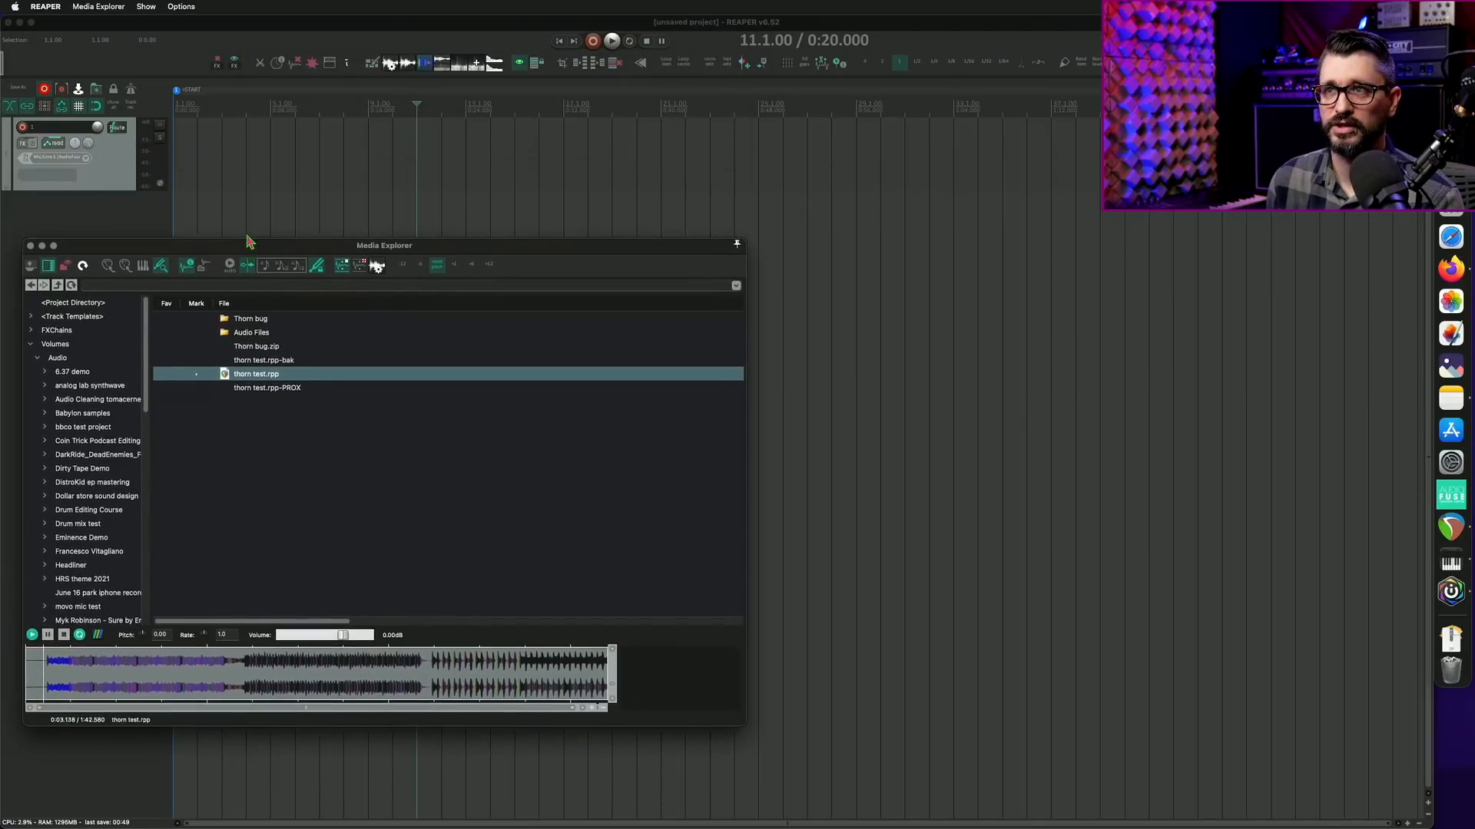
{"action": "left_click_drag", "start_coordinate": [384, 246], "coordinate": [384, 74]}
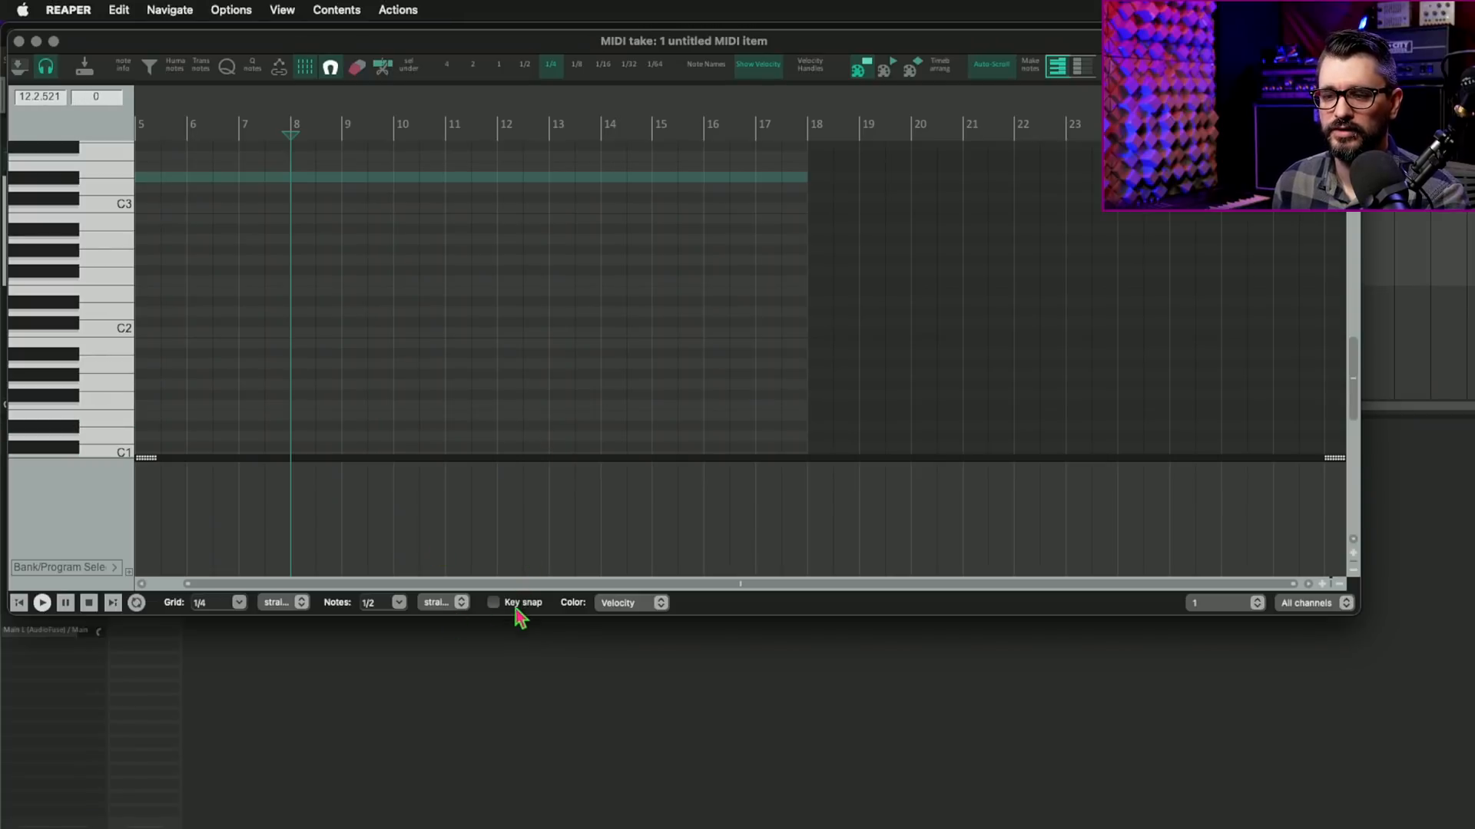
Enable key snap in the MIDI editor and start loading a .ReaScale file from a scales folder
{"action": "left_click", "coordinate": [495, 602]}
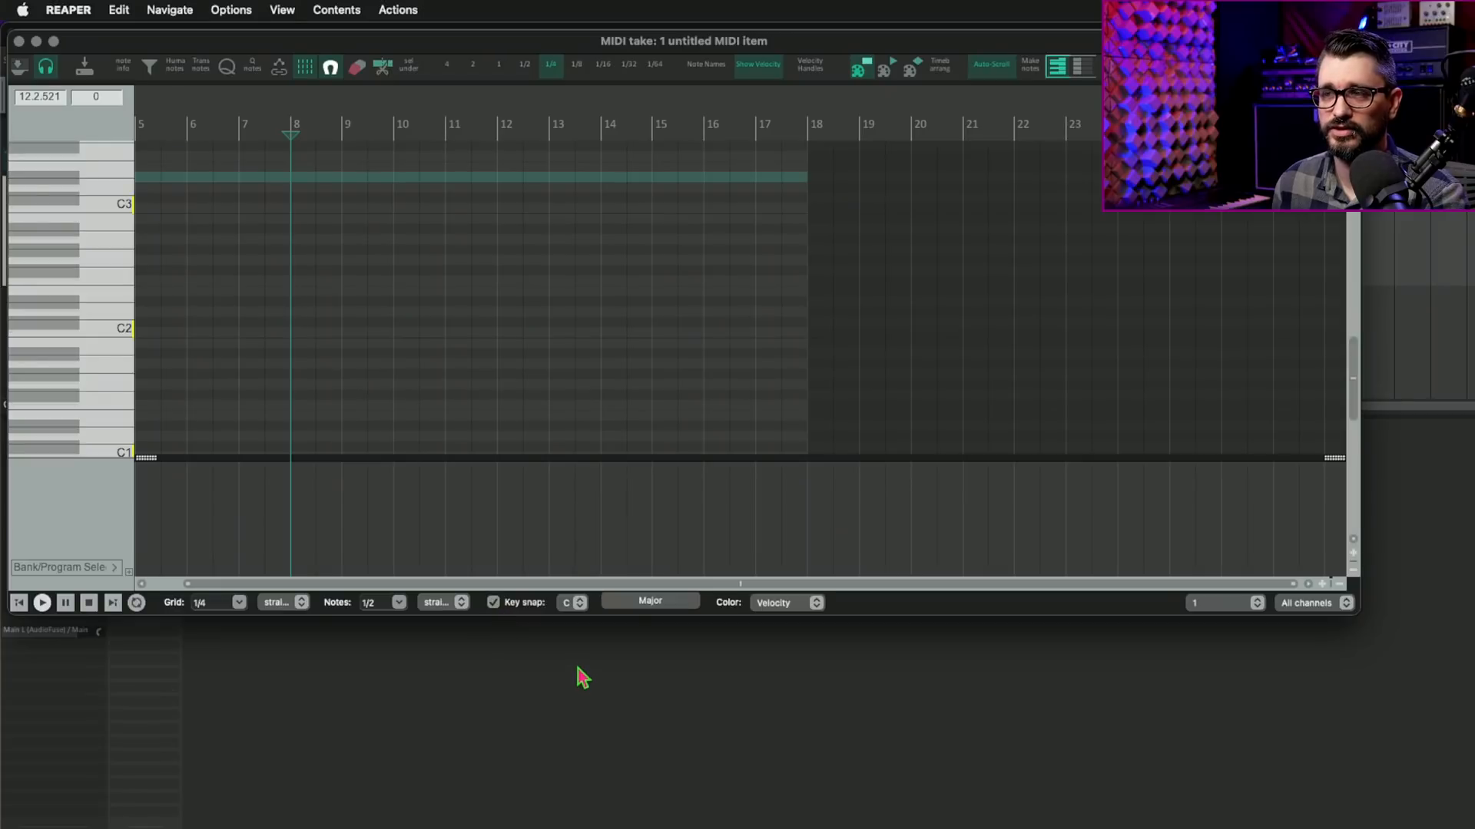
{"action": "left_click", "coordinate": [650, 602]}
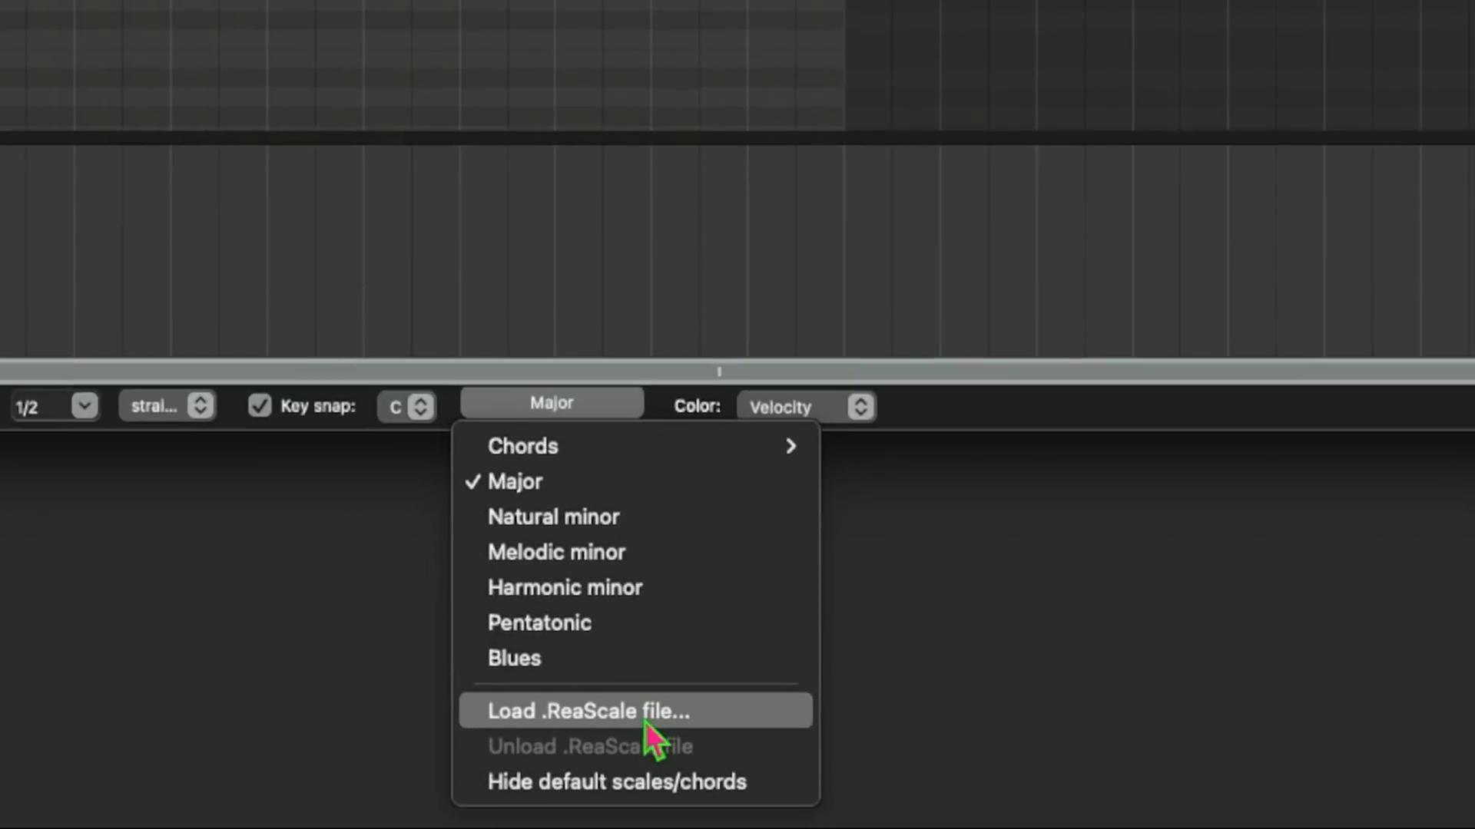
{"action": "mouse_move", "coordinate": [664, 746]}
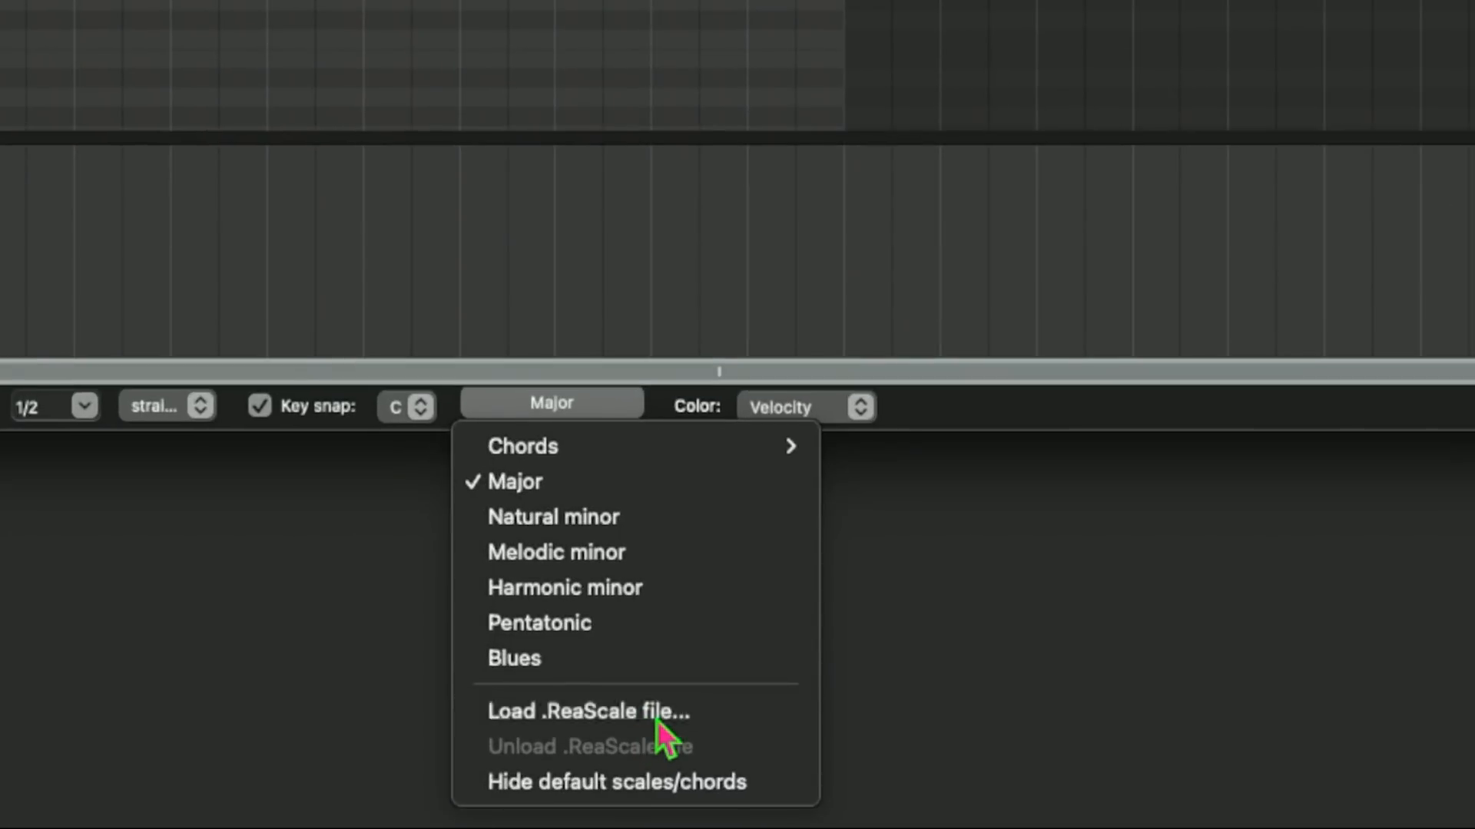
{"action": "left_click", "coordinate": [587, 713]}
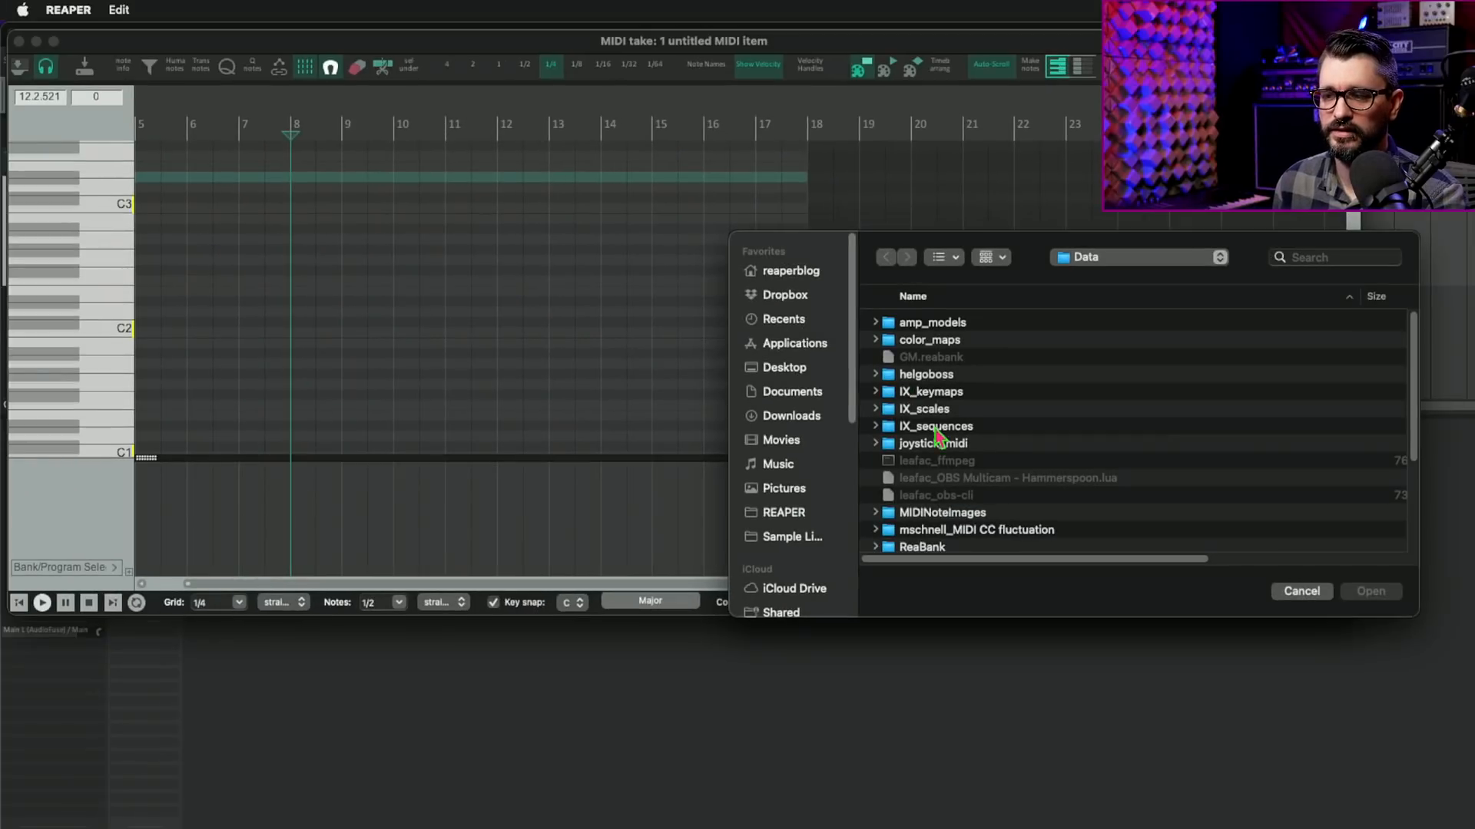
{"action": "double_click", "coordinate": [923, 409]}
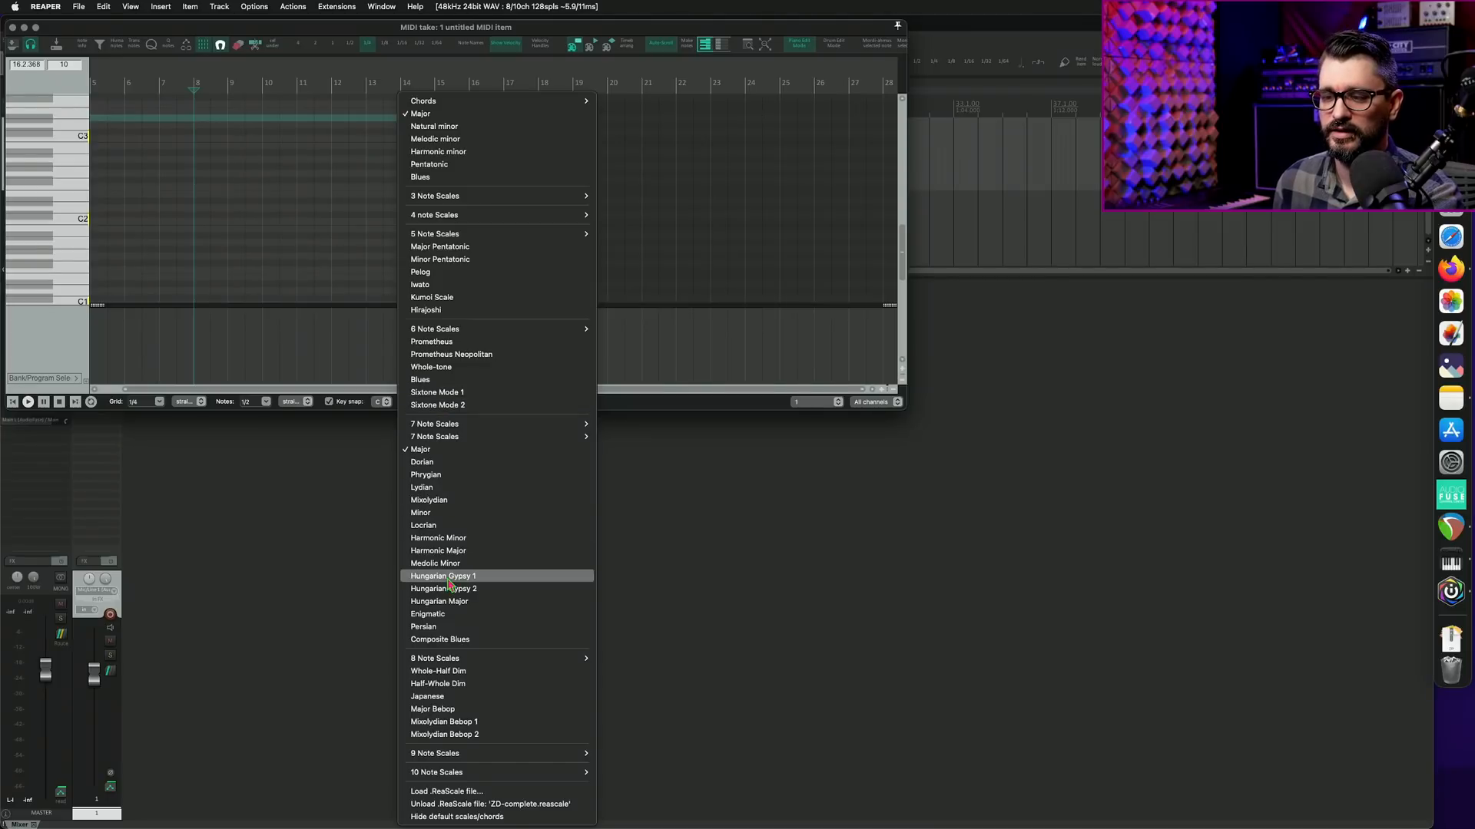
{"action": "mouse_move", "coordinate": [488, 302]}
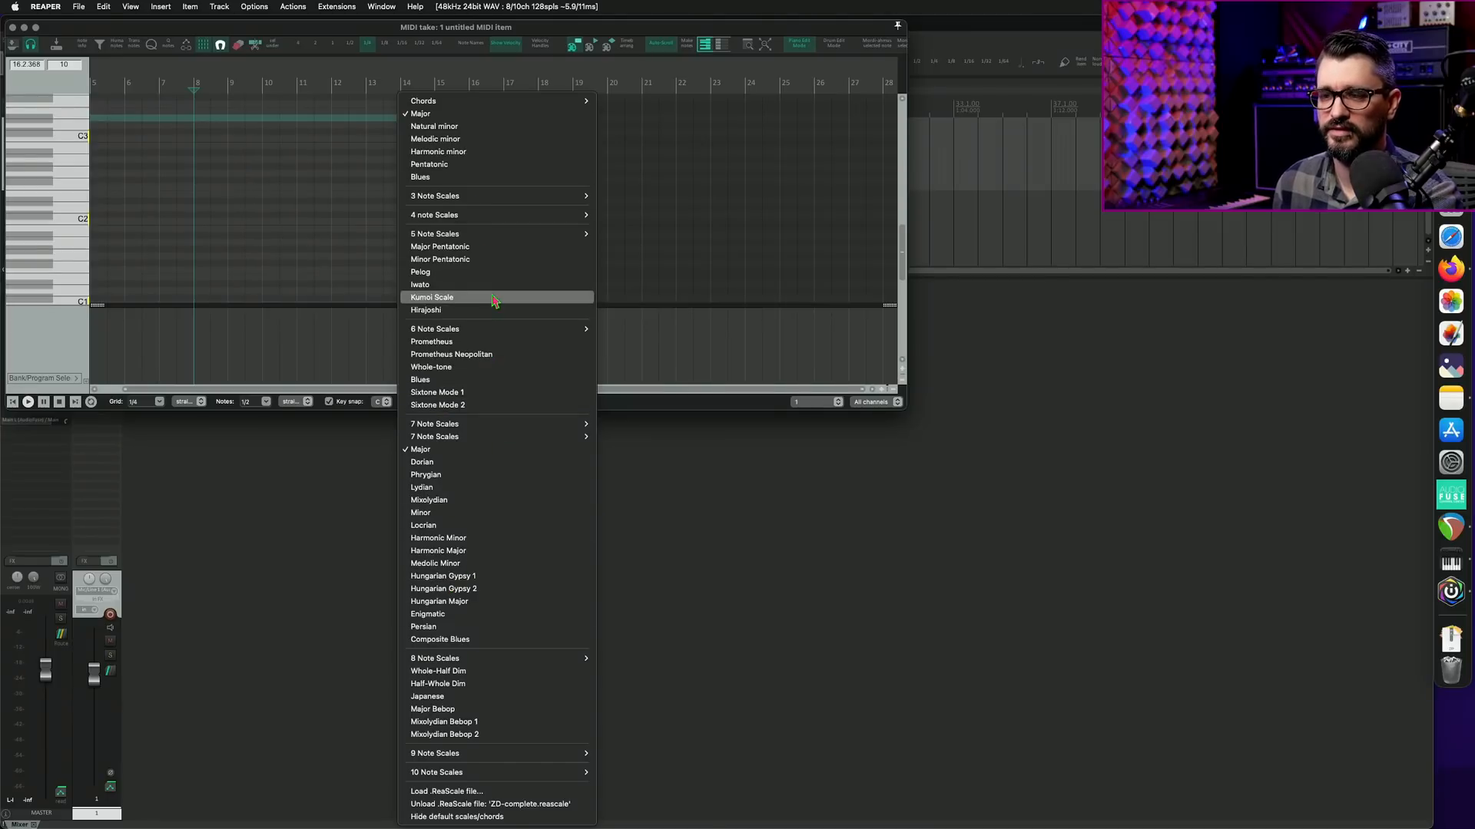
{"action": "mouse_move", "coordinate": [513, 197]}
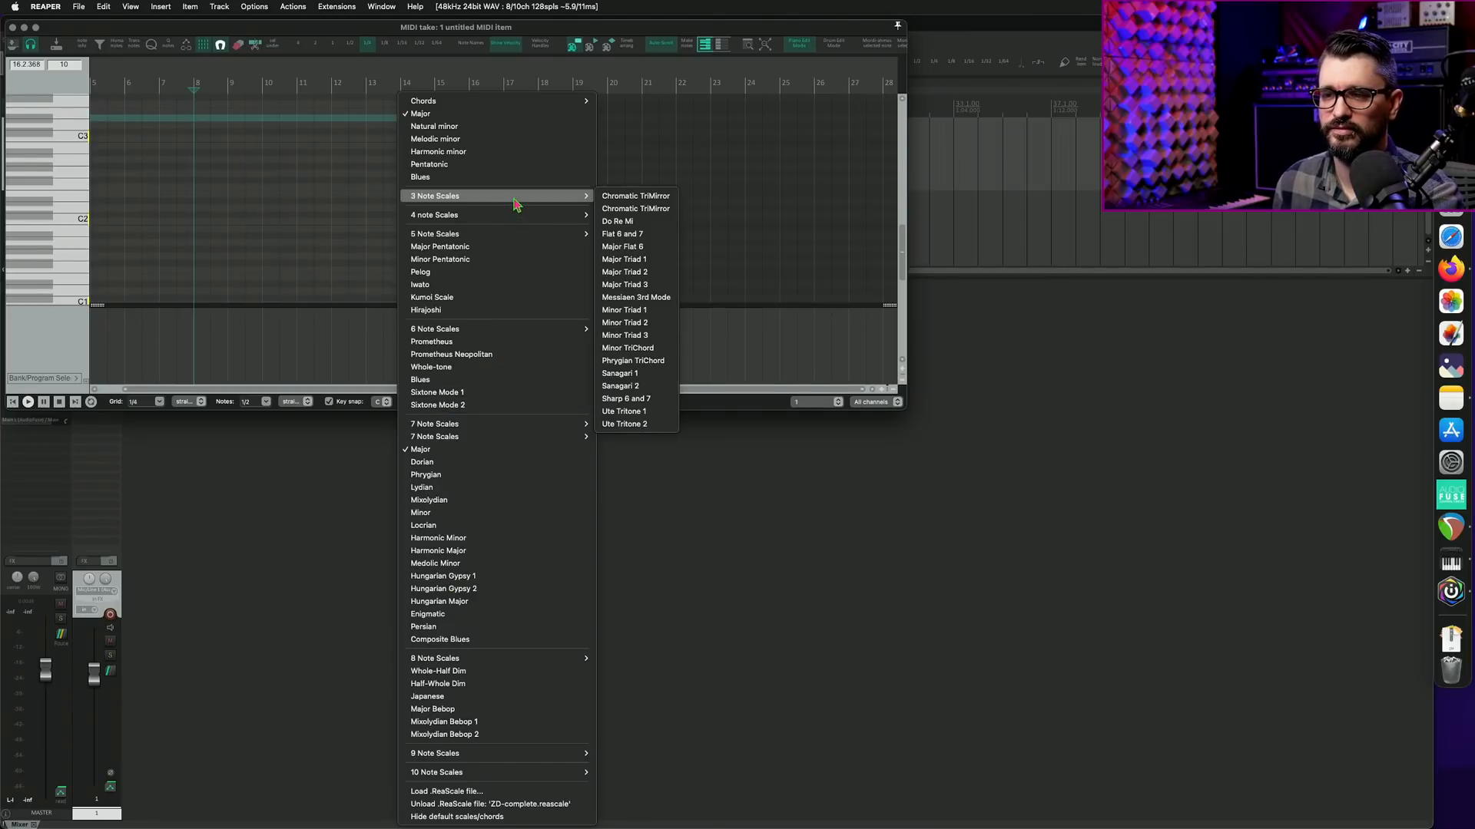
{"action": "mouse_move", "coordinate": [528, 227]}
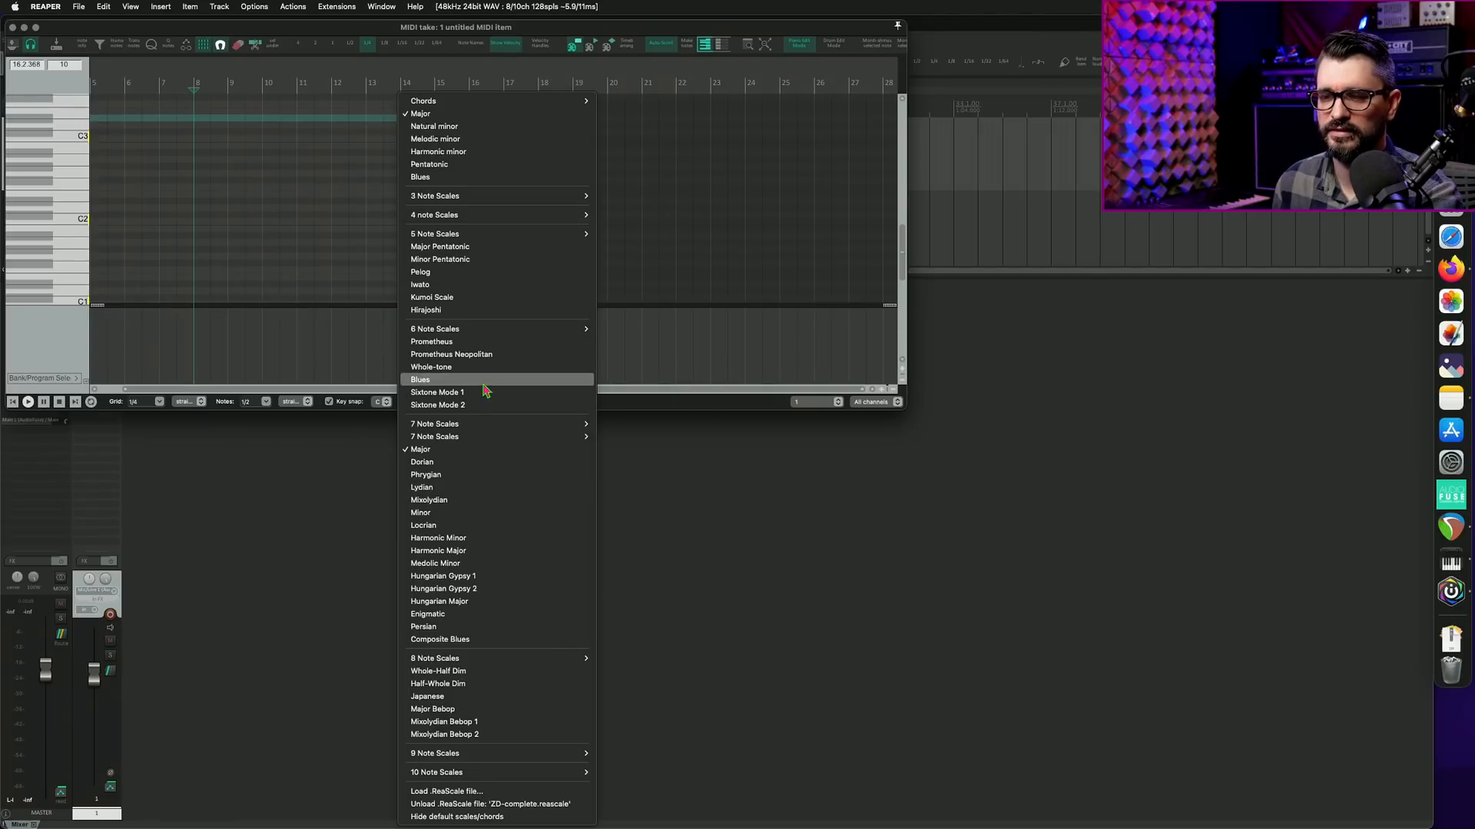
{"action": "mouse_move", "coordinate": [515, 490]}
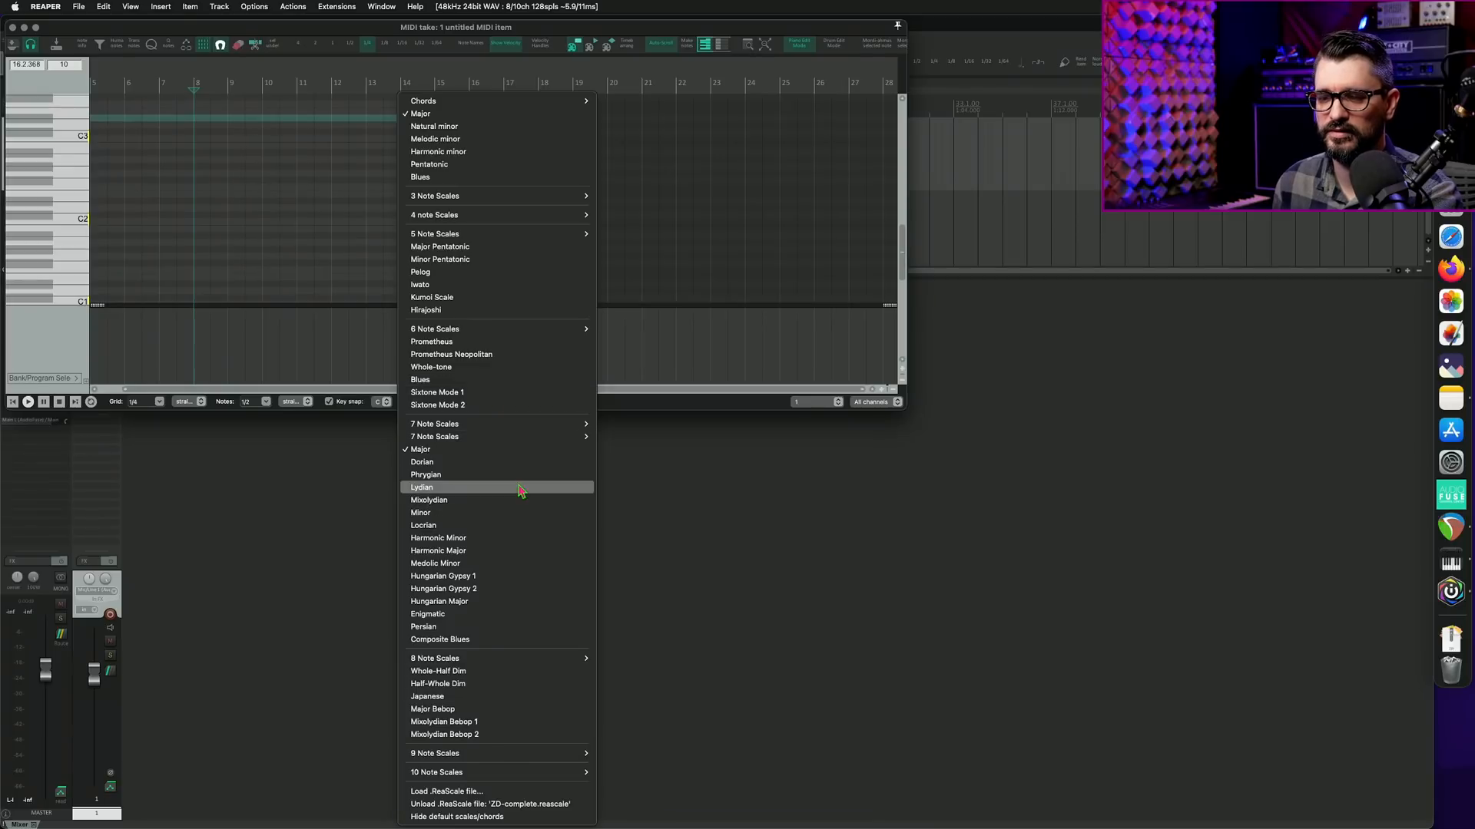
{"action": "mouse_move", "coordinate": [535, 544]}
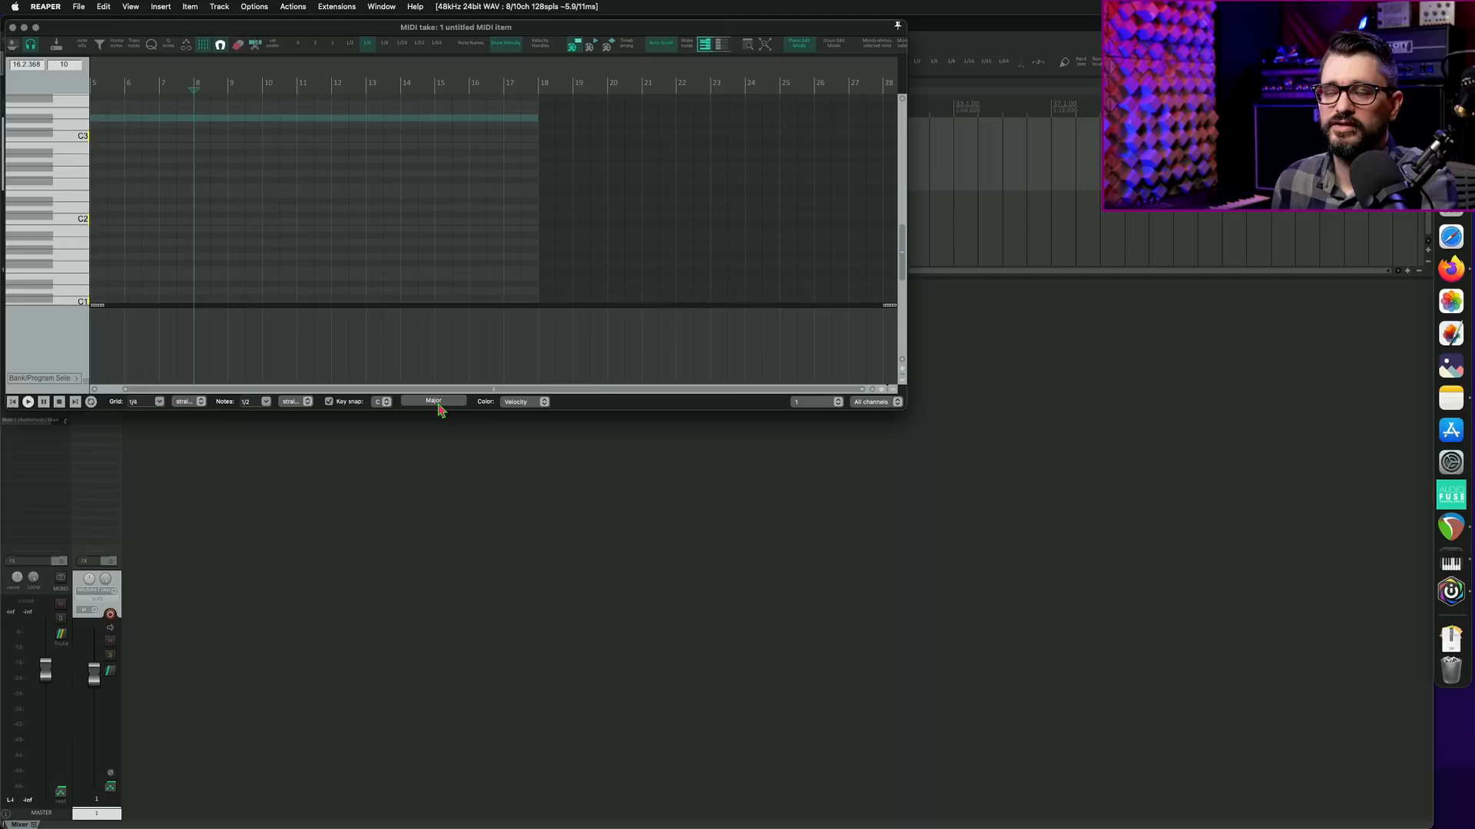
{"action": "mouse_move", "coordinate": [415, 413]}
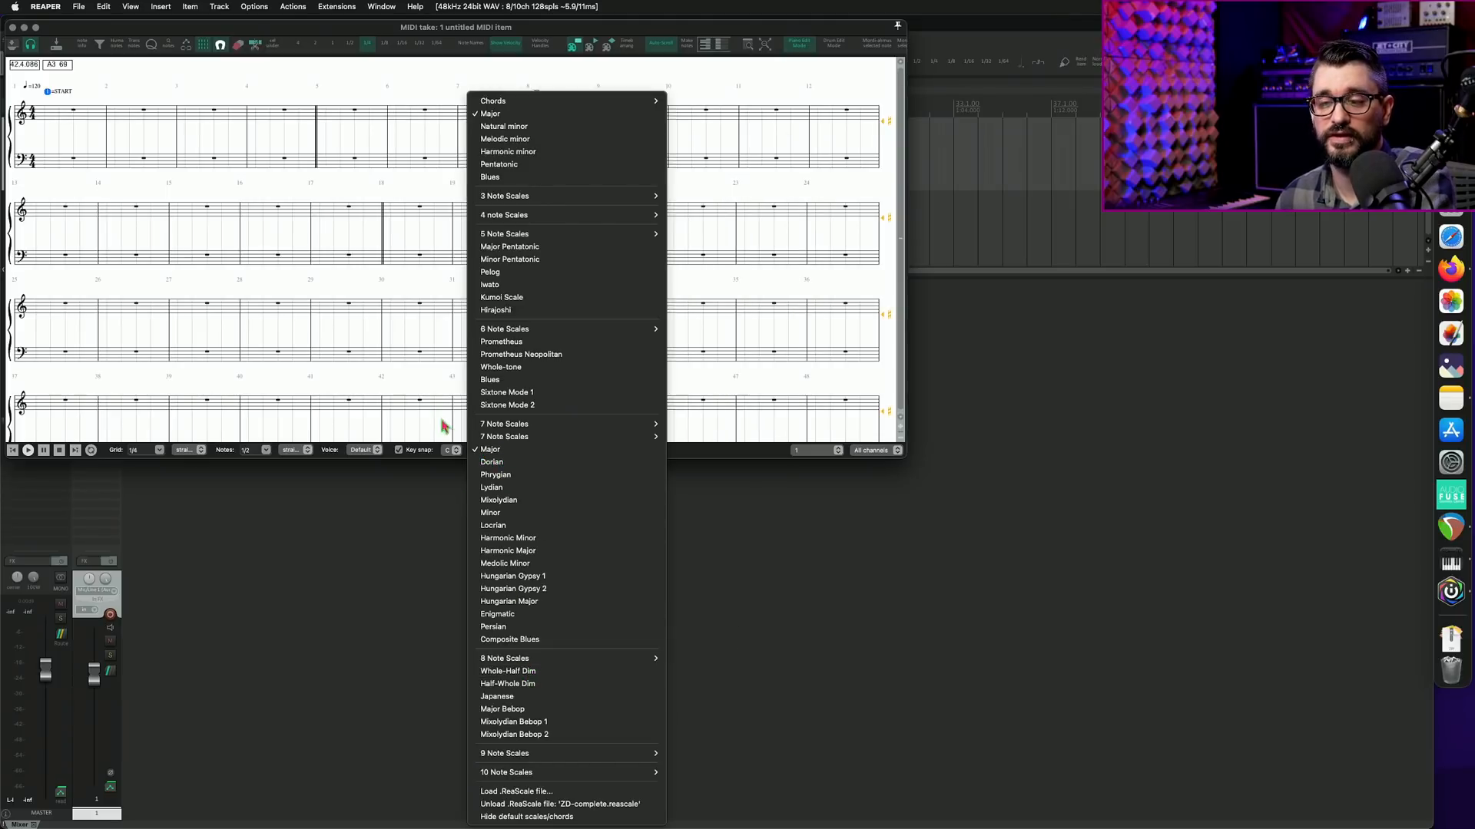
Unload the ZD-complete.reascale file from the MIDI editor's scale list
{"action": "left_click", "coordinate": [490, 448]}
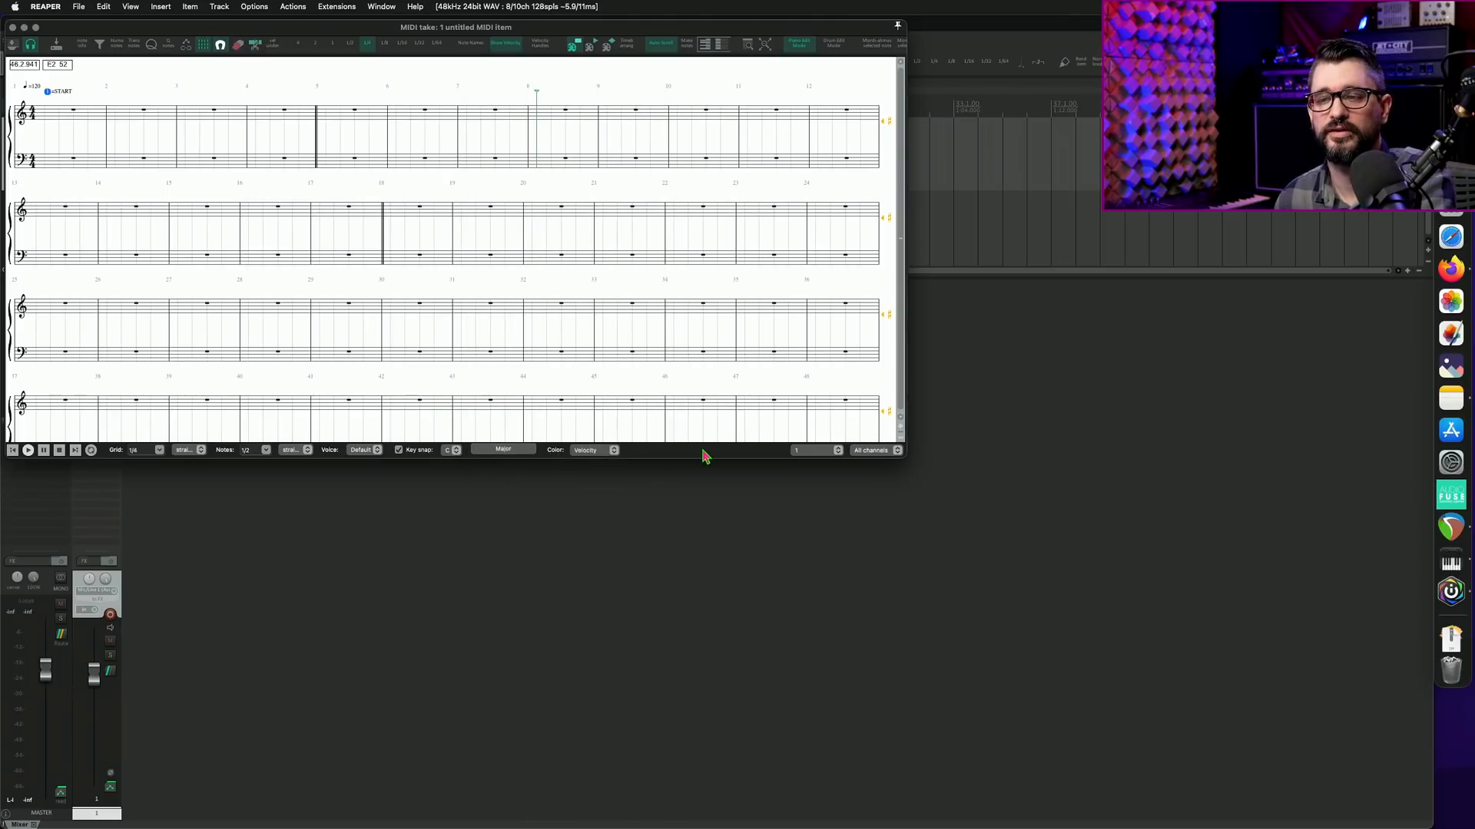
{"action": "left_click", "coordinate": [503, 448]}
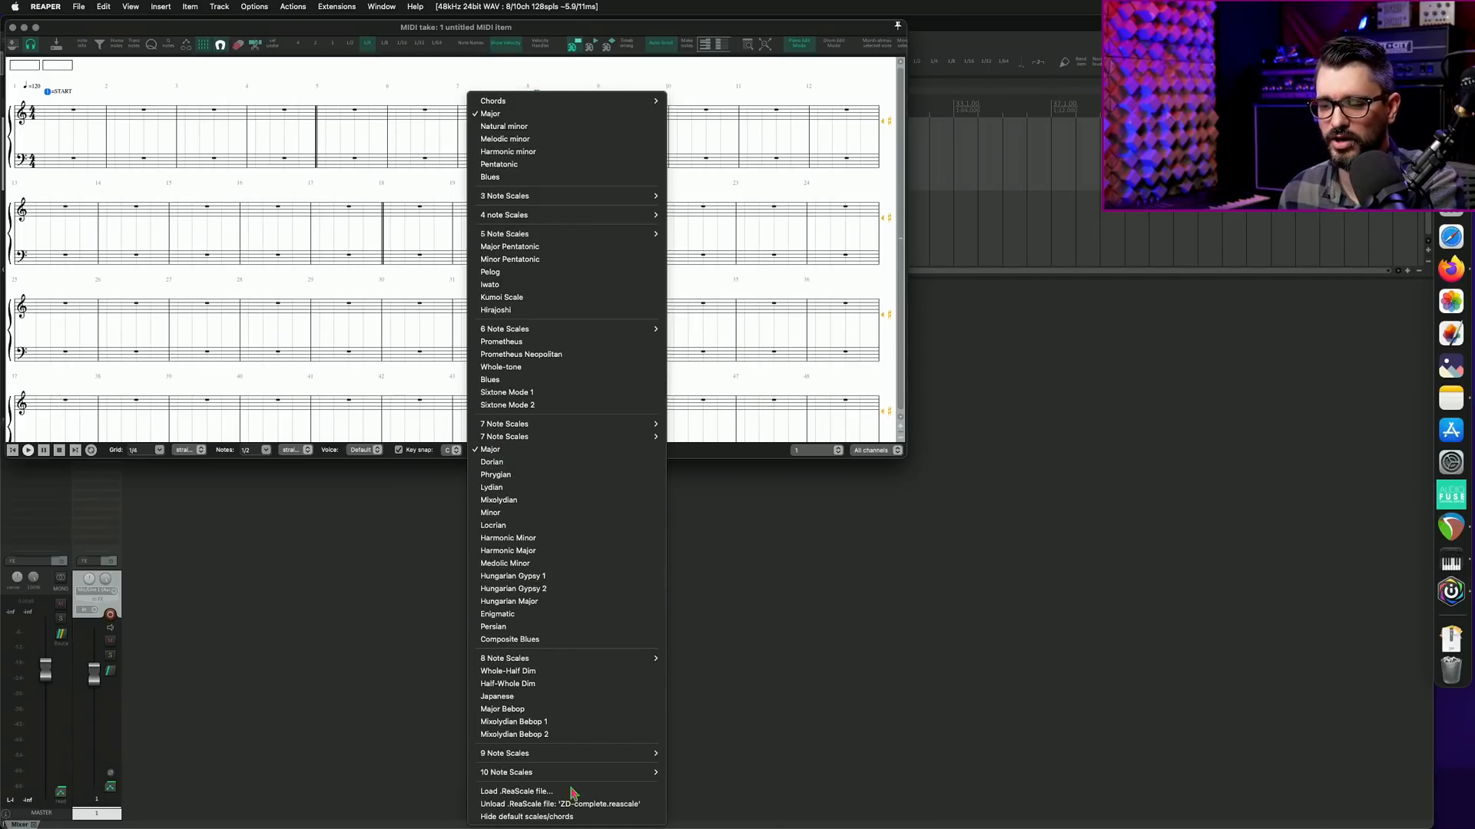
{"action": "mouse_move", "coordinate": [598, 807]}
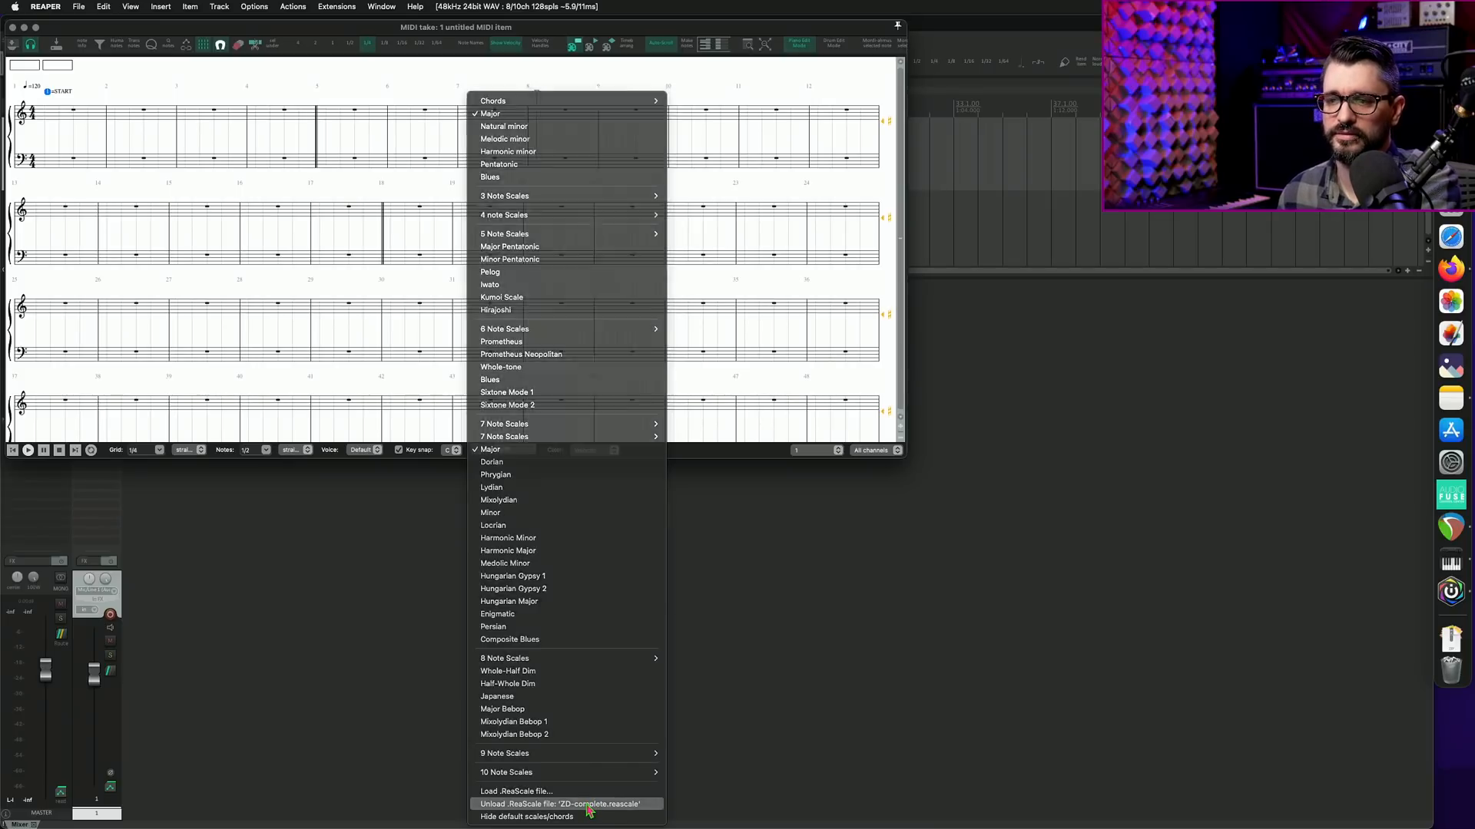
{"action": "left_click", "coordinate": [553, 803]}
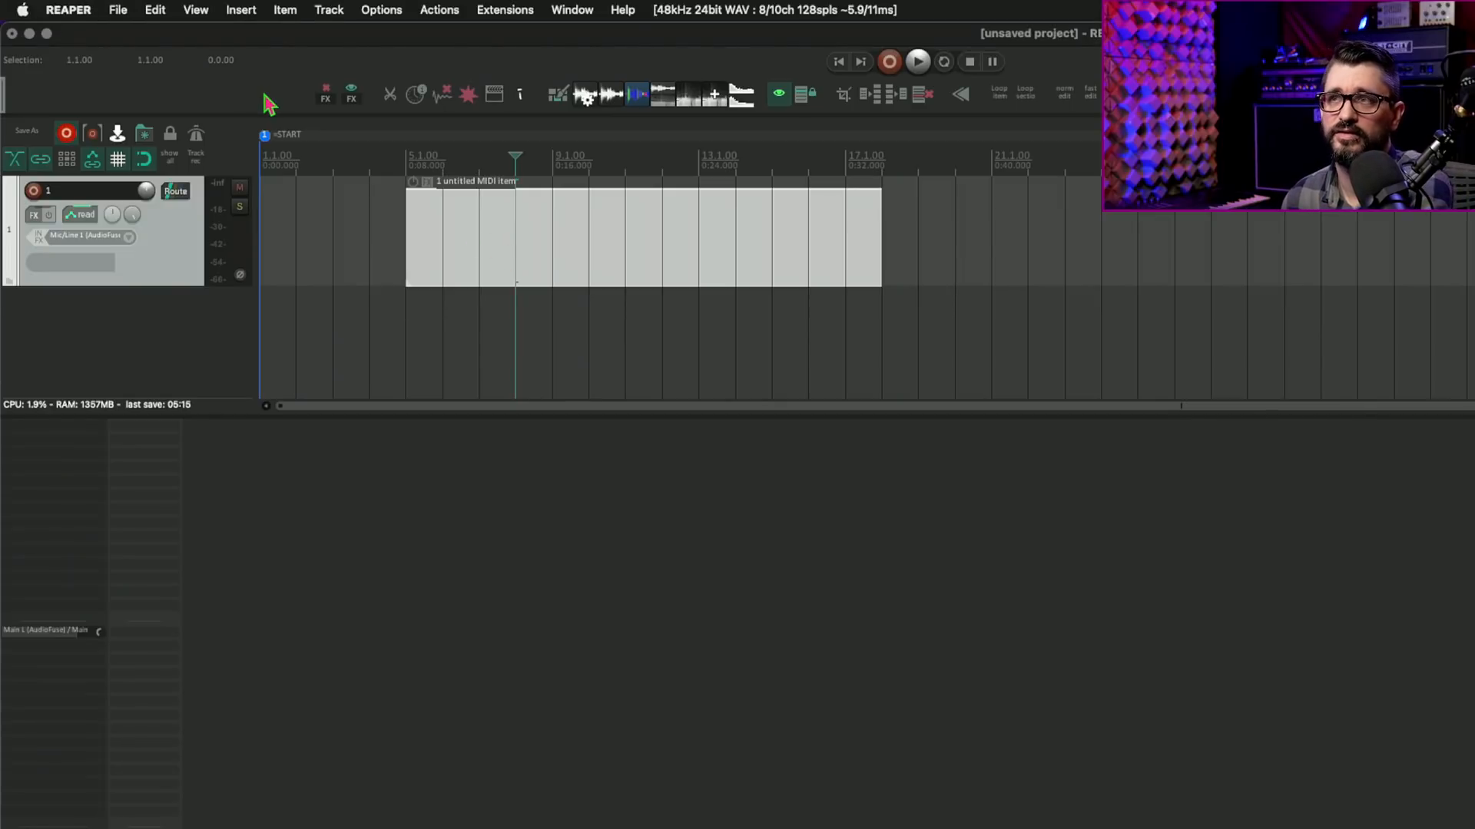
Reveal REAPER's resource folder in Finder via Options
{"action": "left_click", "coordinate": [381, 9]}
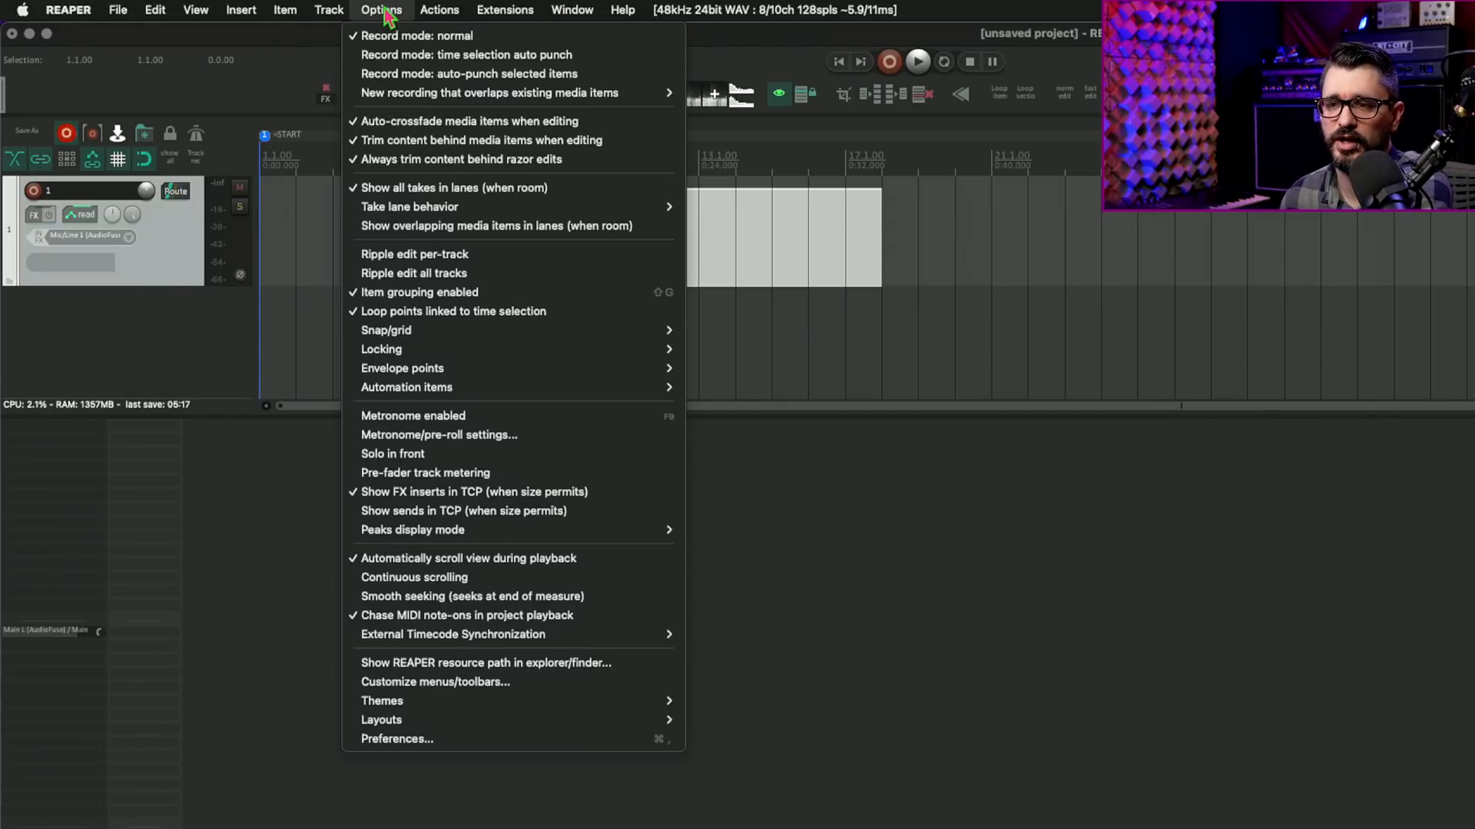
{"action": "mouse_move", "coordinate": [486, 664]}
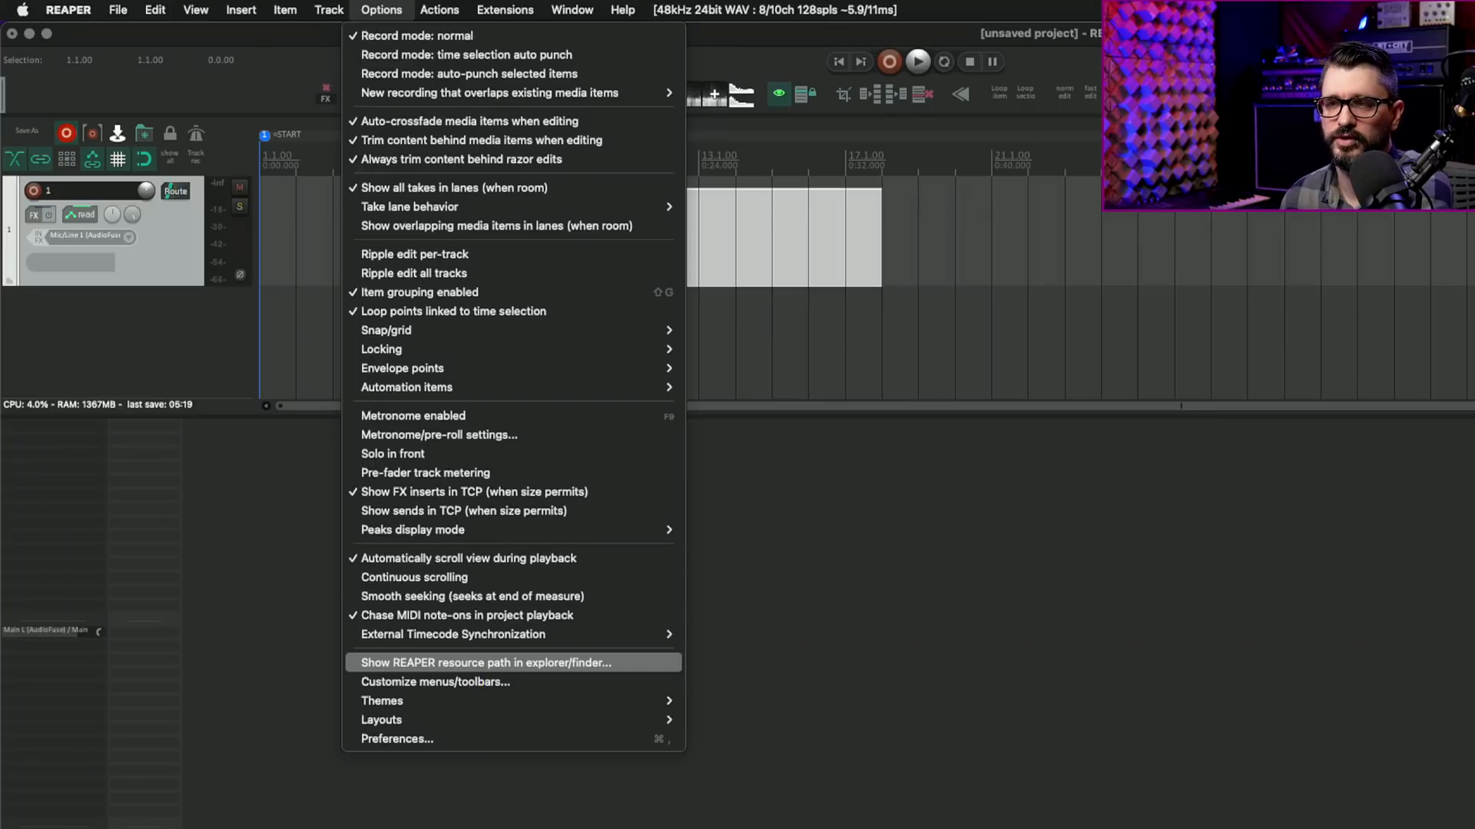
{"action": "left_click", "coordinate": [483, 664]}
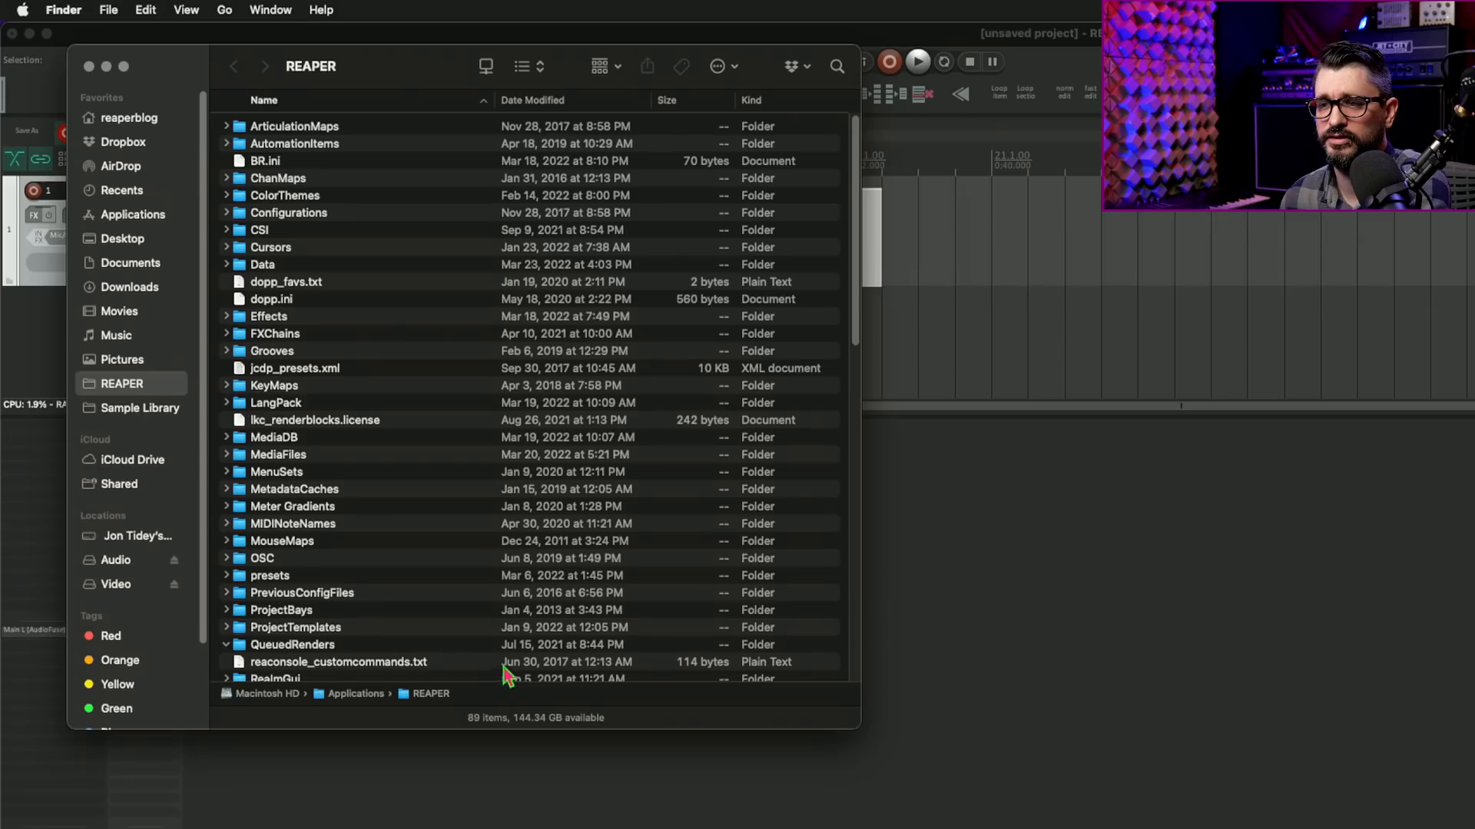
Browse into Data > IX_scales in Finder to locate ZD-complete.reascale
{"action": "left_click", "coordinate": [264, 264]}
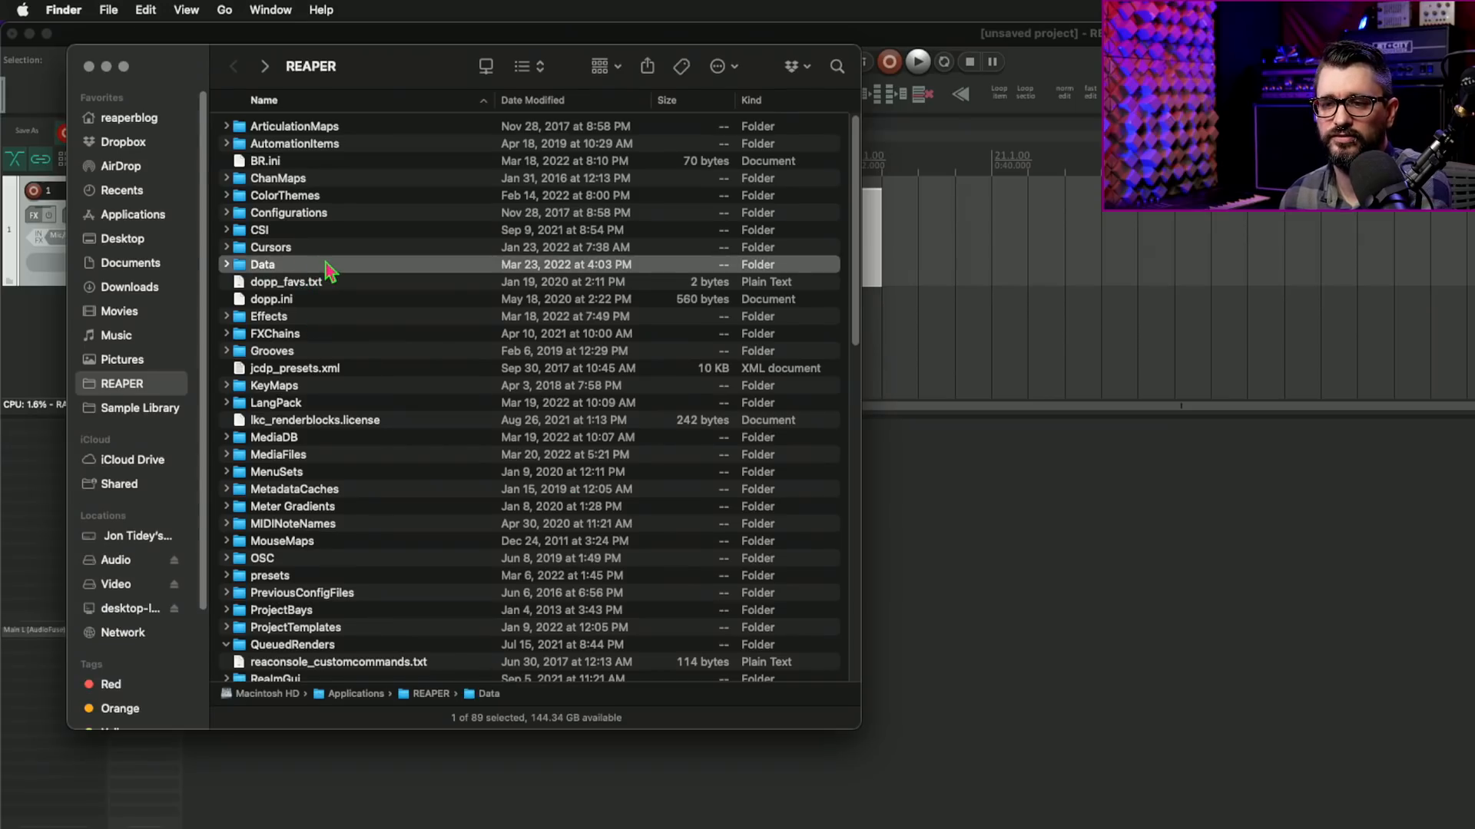
{"action": "double_click", "coordinate": [263, 264]}
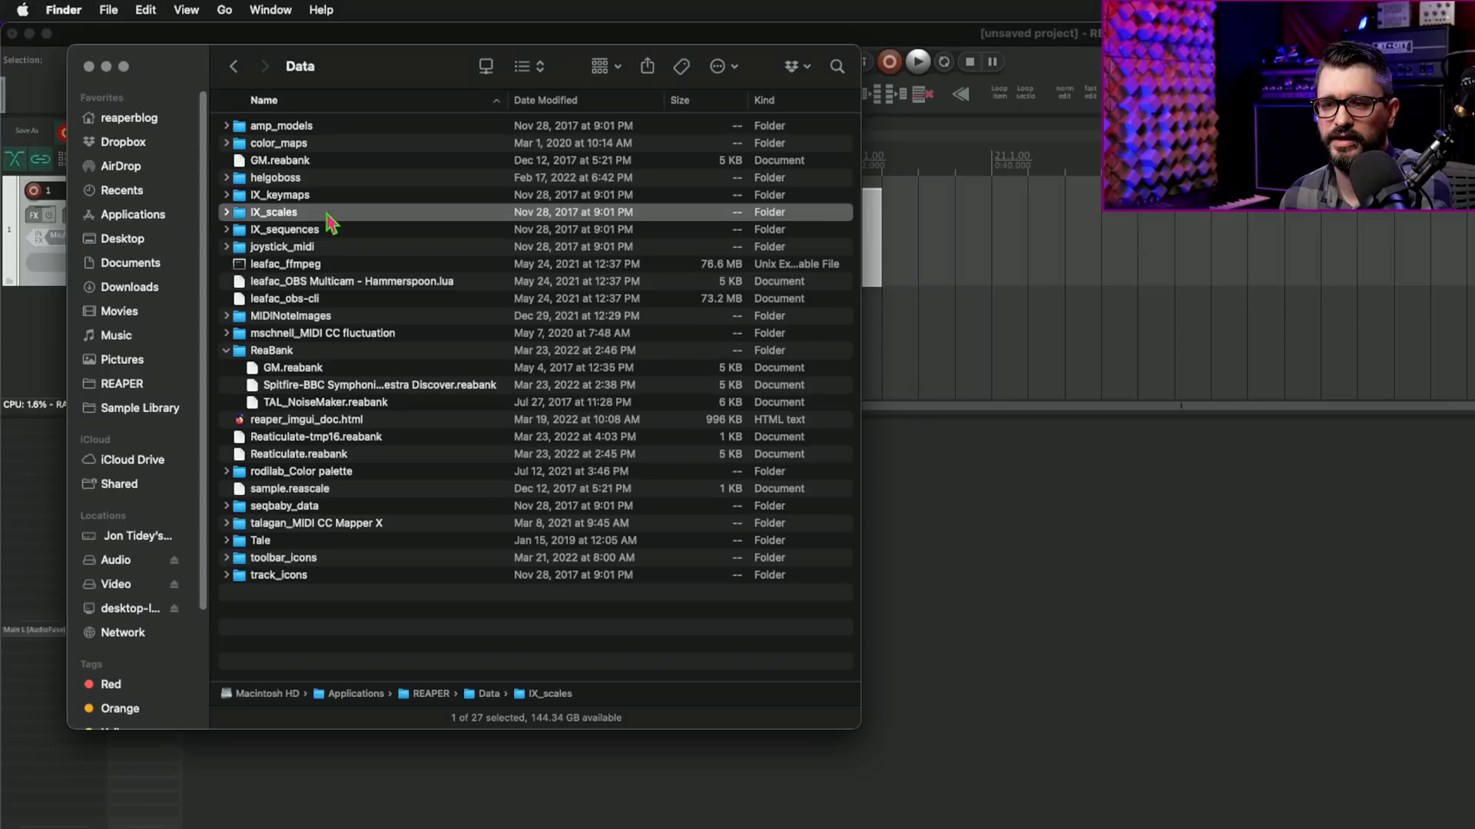
{"action": "double_click", "coordinate": [273, 212]}
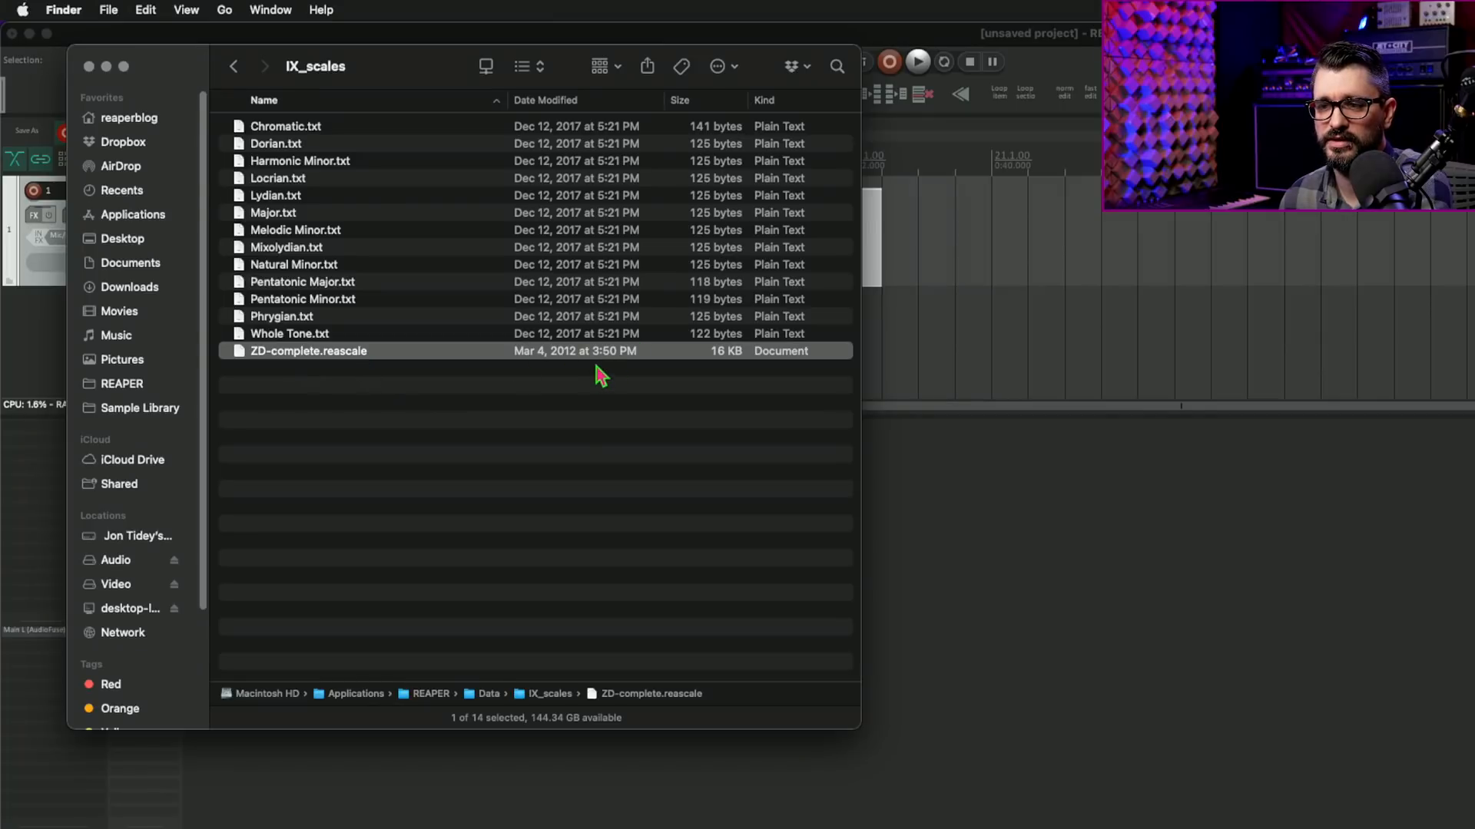
{"action": "mouse_move", "coordinate": [568, 367]}
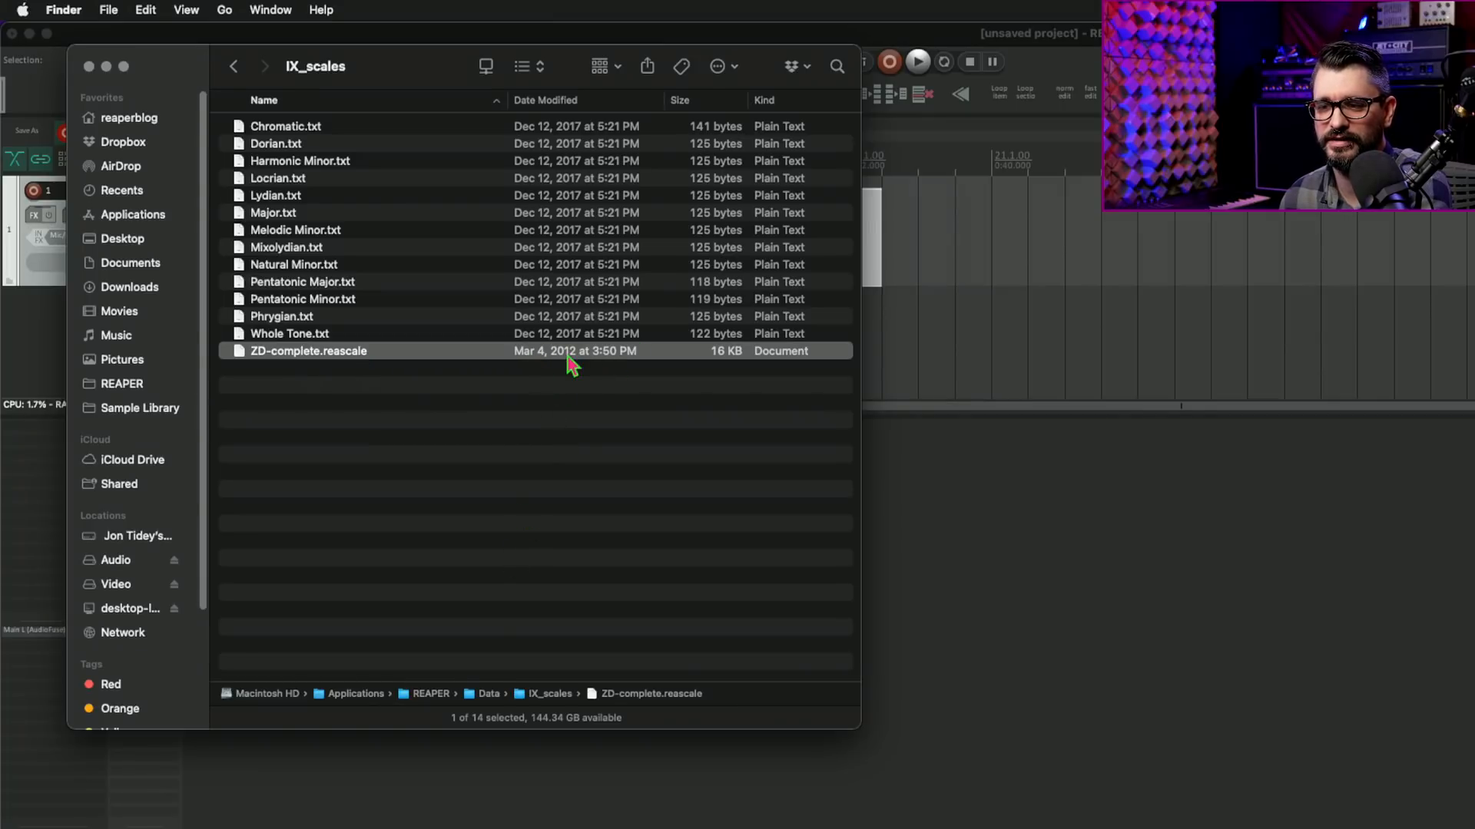
{"action": "mouse_move", "coordinate": [575, 384]}
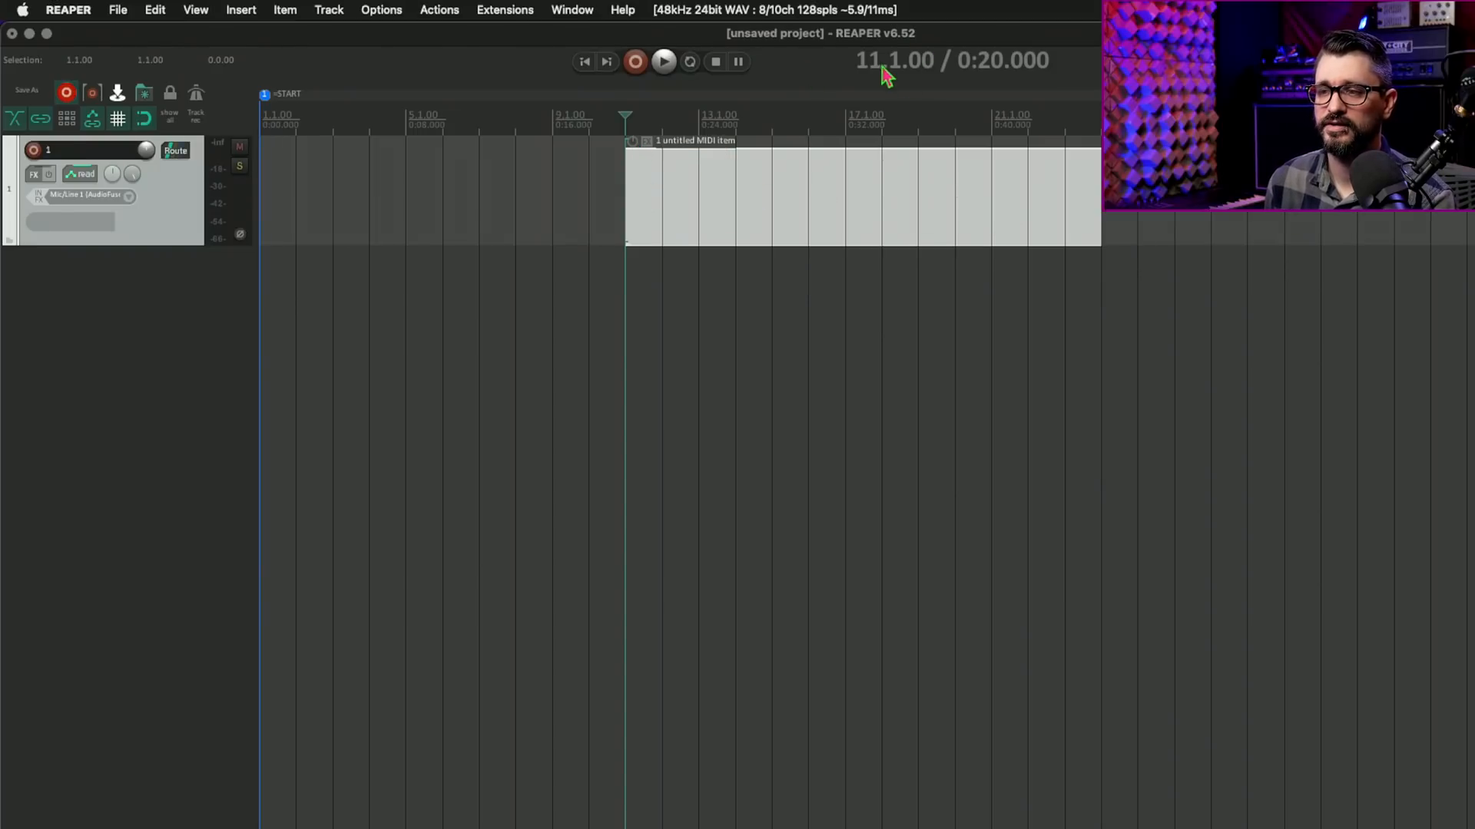
{"action": "mouse_move", "coordinate": [869, 110]}
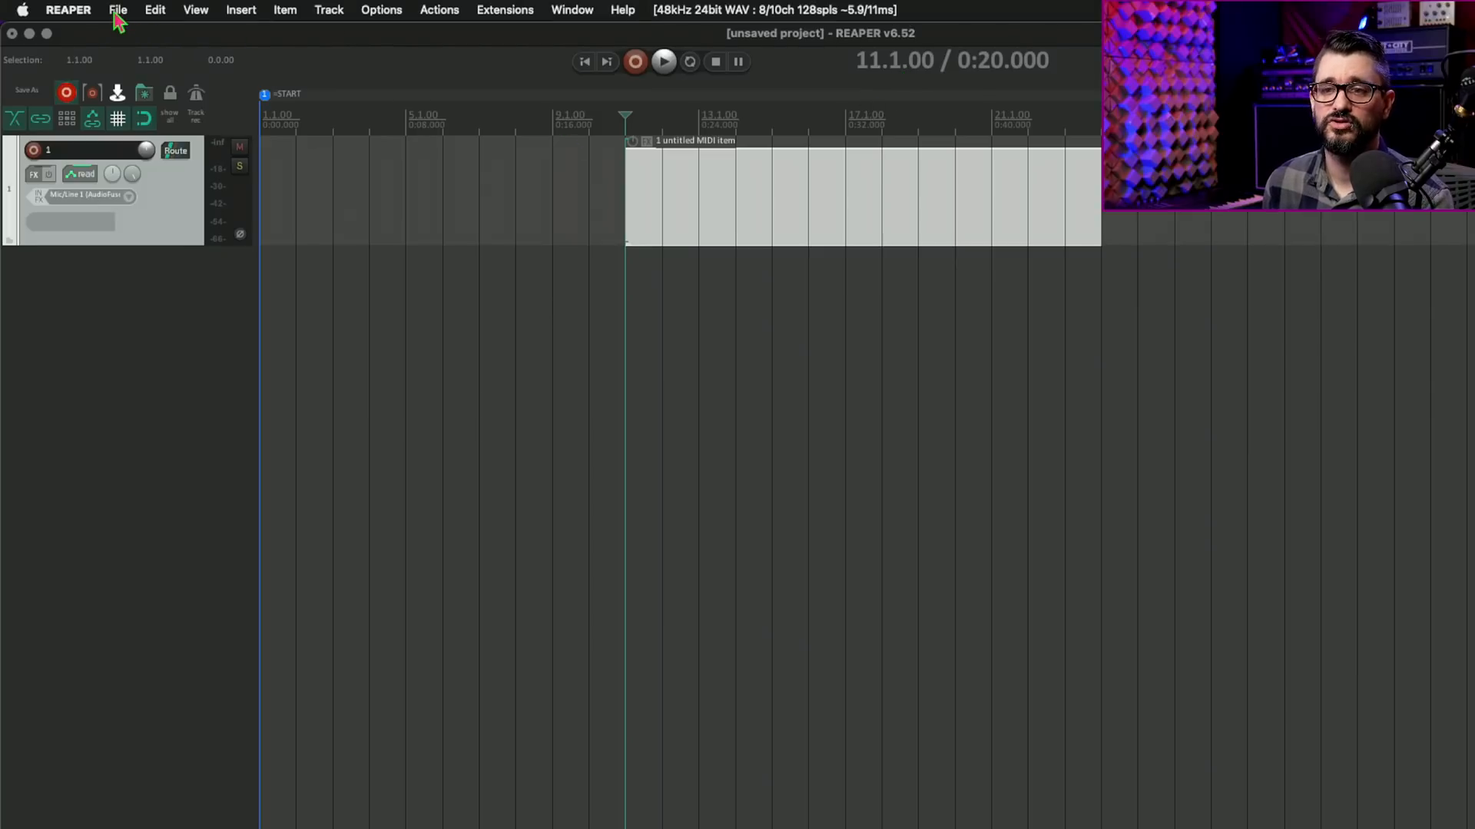
Show the File menu with Render, Queued Renders and Region Render Matrix entries
{"action": "left_click", "coordinate": [117, 9]}
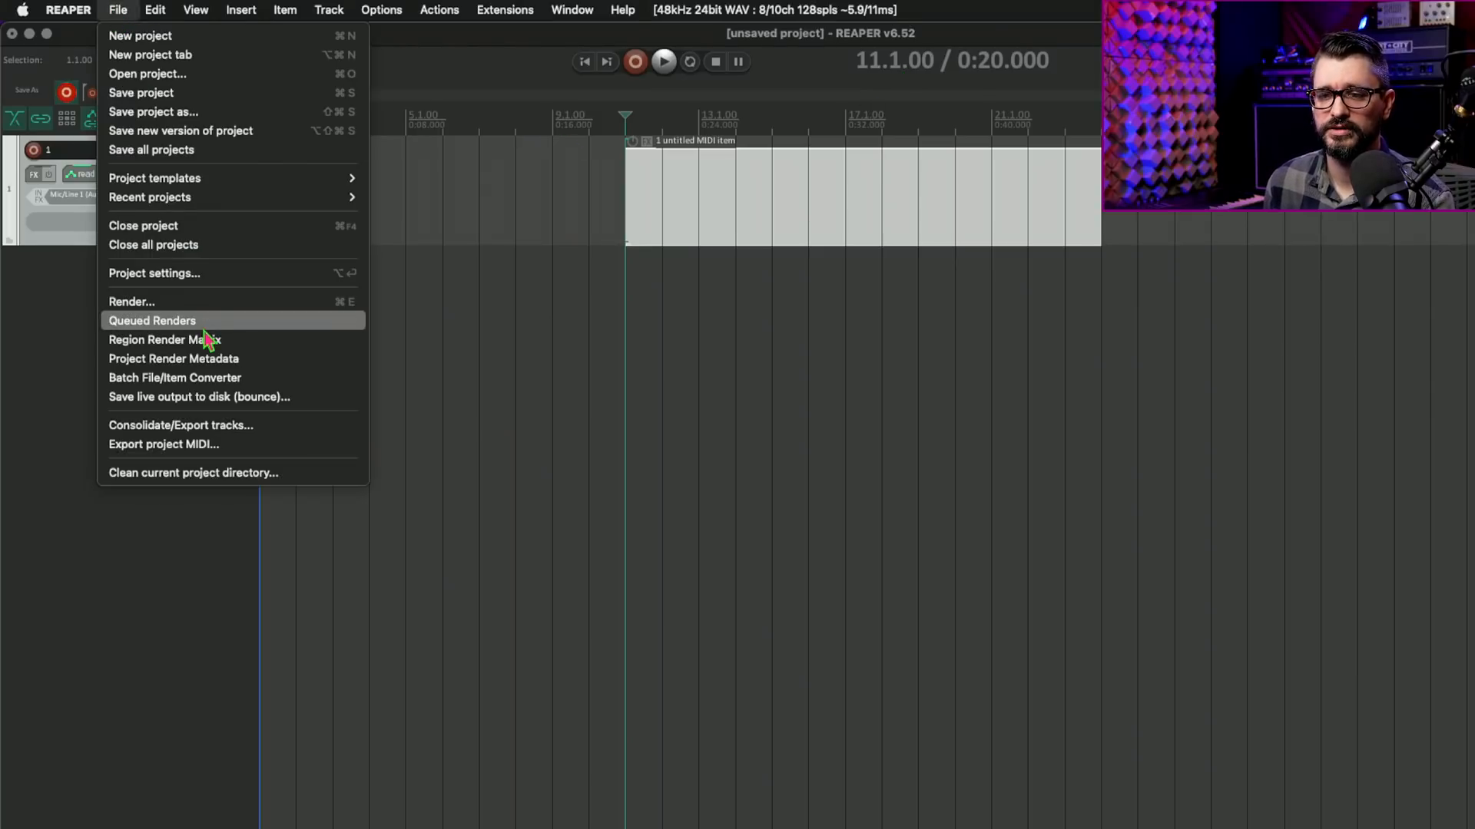
In Project Settings, set 0:00 and measure 1 to the edit cursor at the MIDI item's start
{"action": "left_click", "coordinate": [153, 273]}
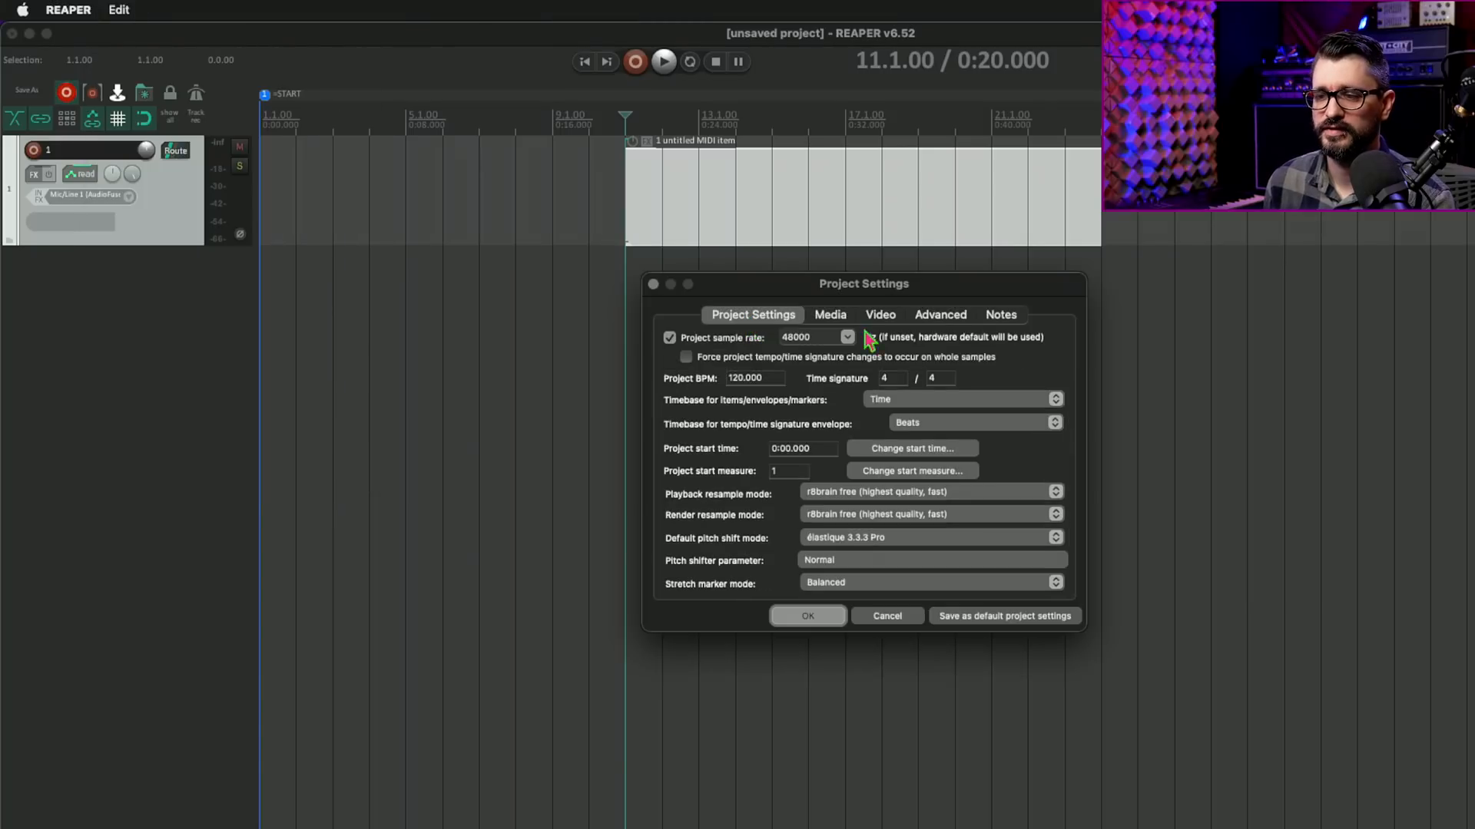
{"action": "mouse_move", "coordinate": [974, 474]}
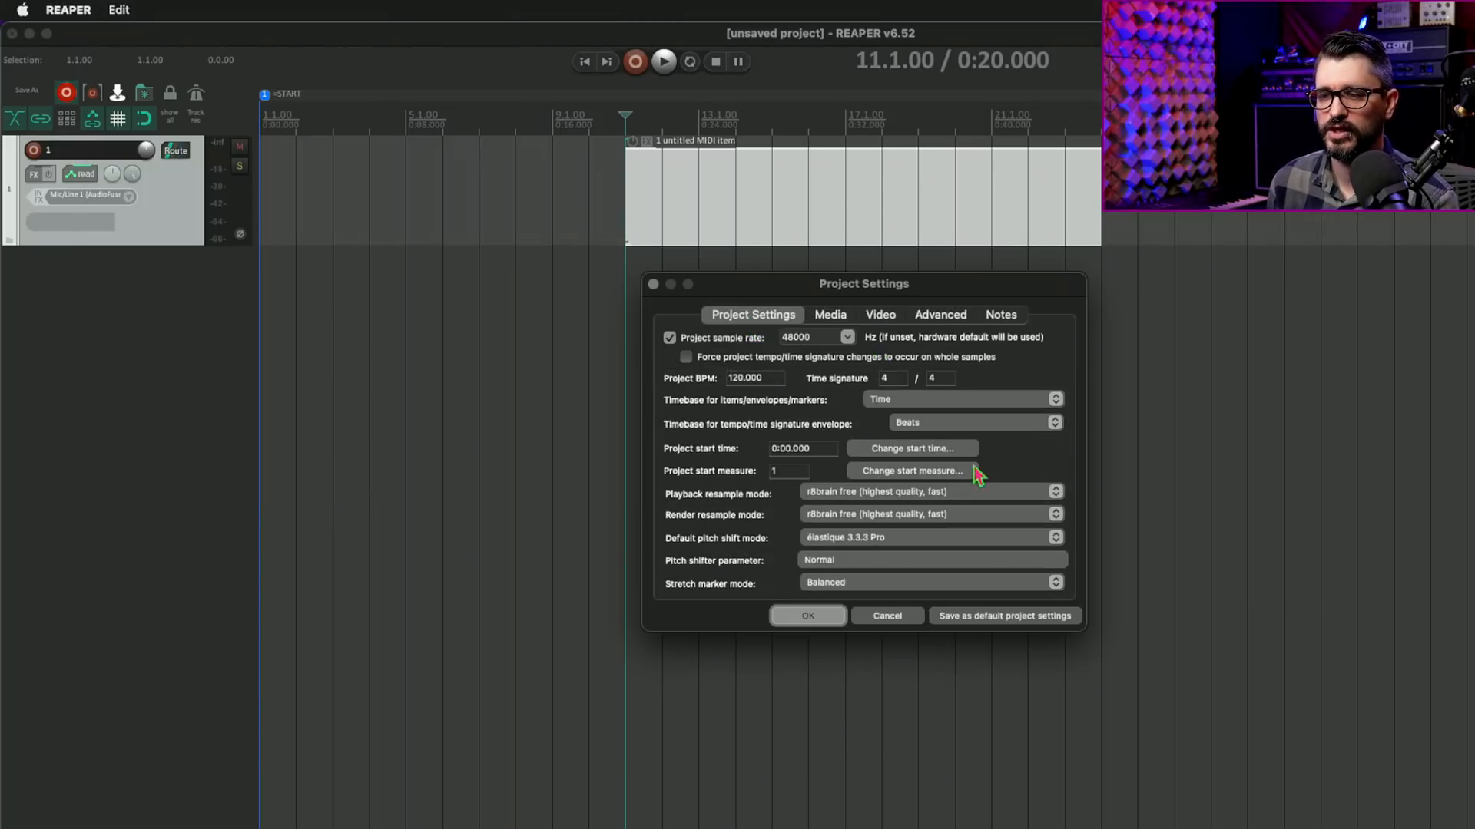
{"action": "mouse_move", "coordinate": [840, 465]}
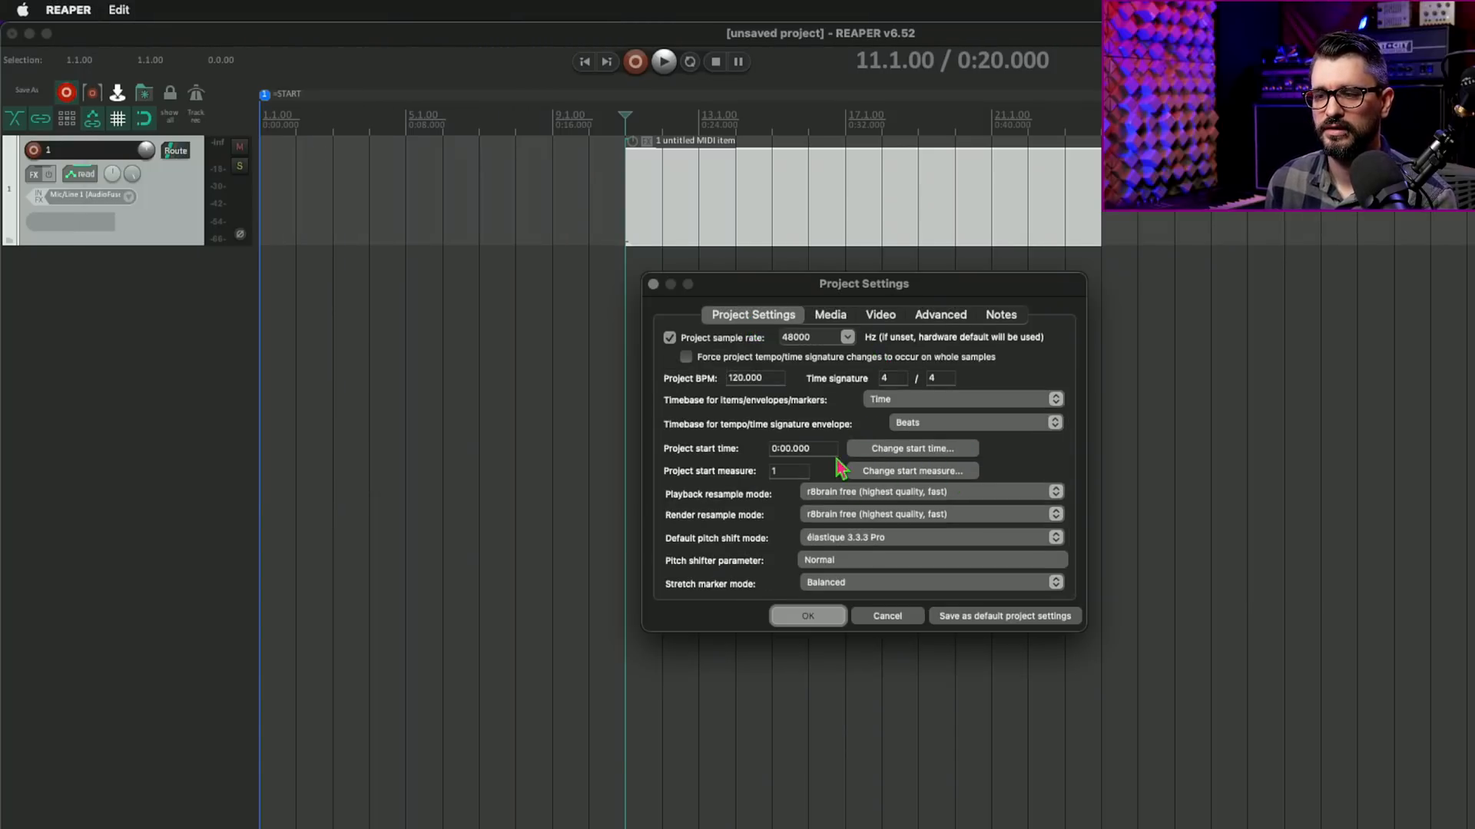
{"action": "mouse_move", "coordinate": [805, 479]}
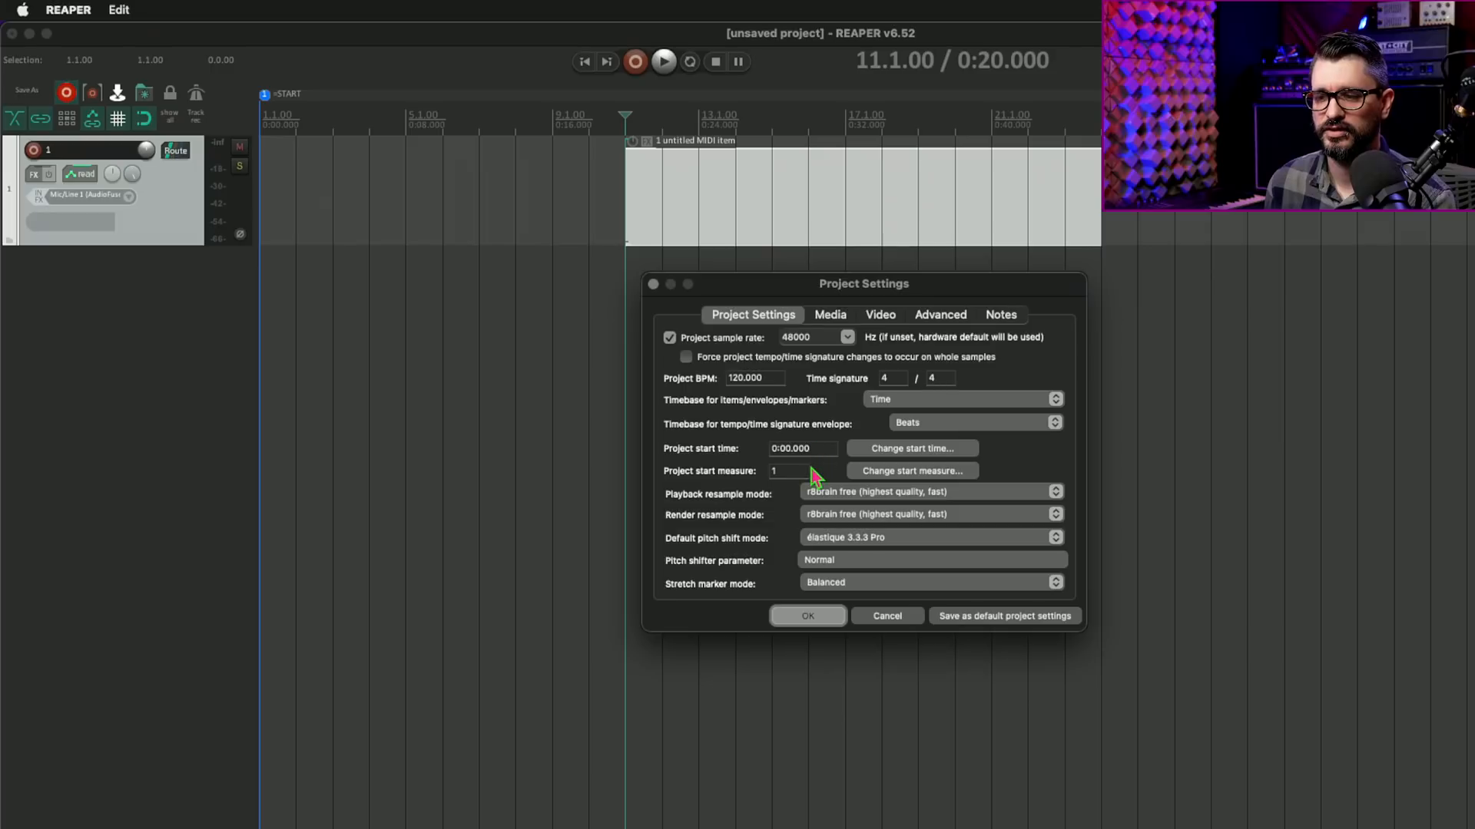
{"action": "mouse_move", "coordinate": [802, 482]}
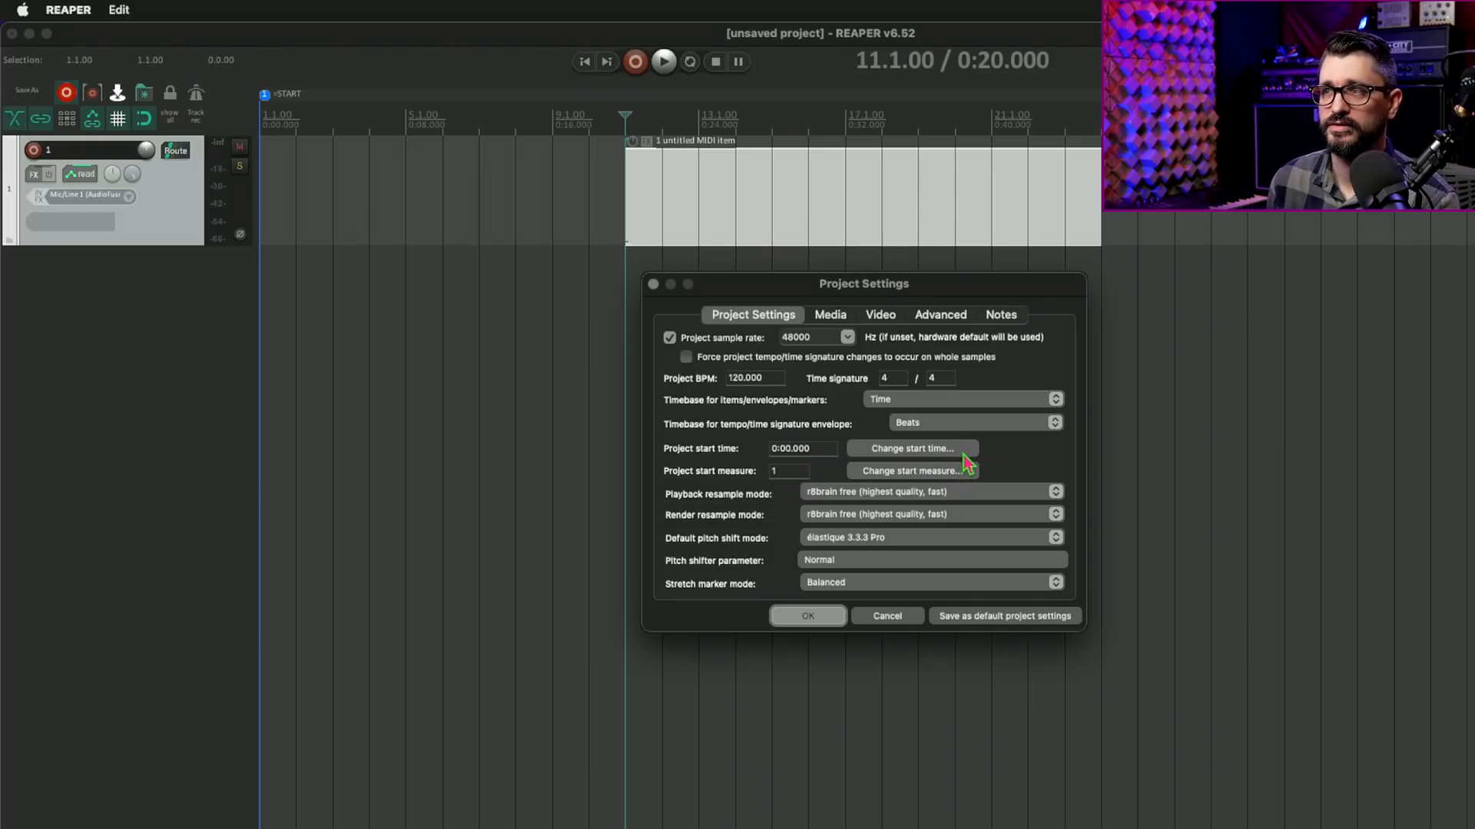
{"action": "mouse_move", "coordinate": [936, 455]}
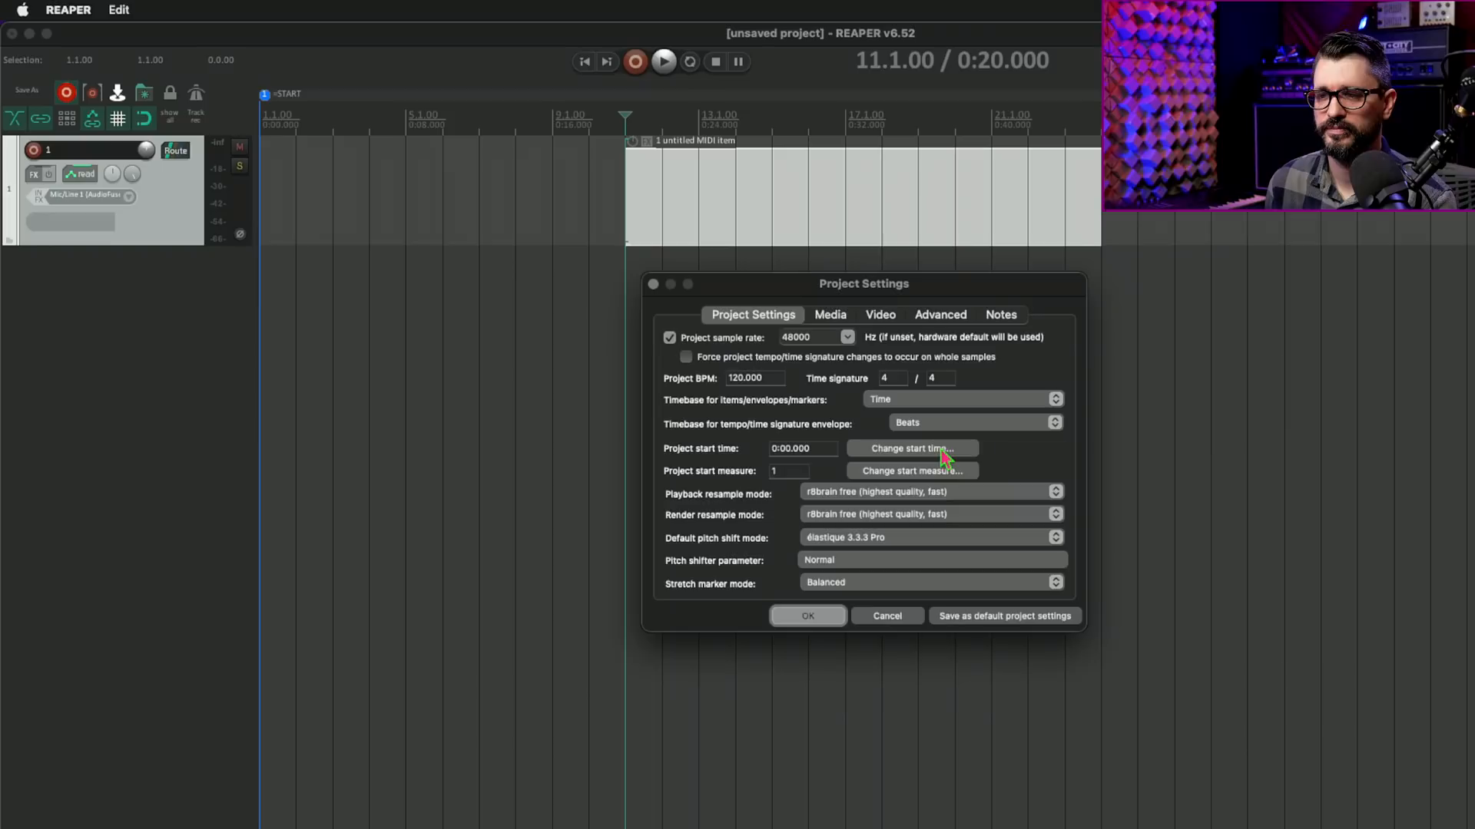
{"action": "left_click", "coordinate": [912, 449]}
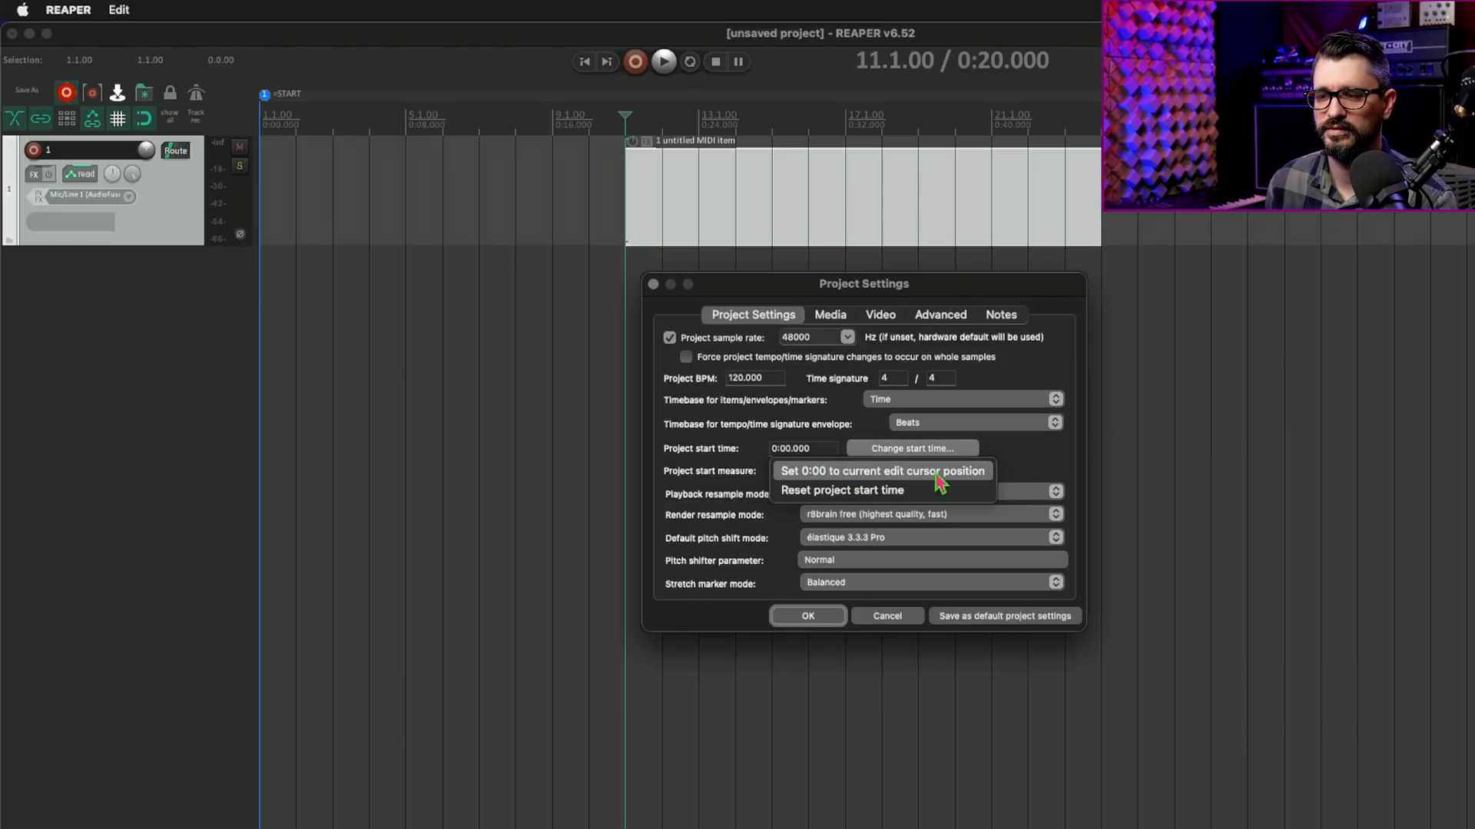
{"action": "mouse_move", "coordinate": [930, 494]}
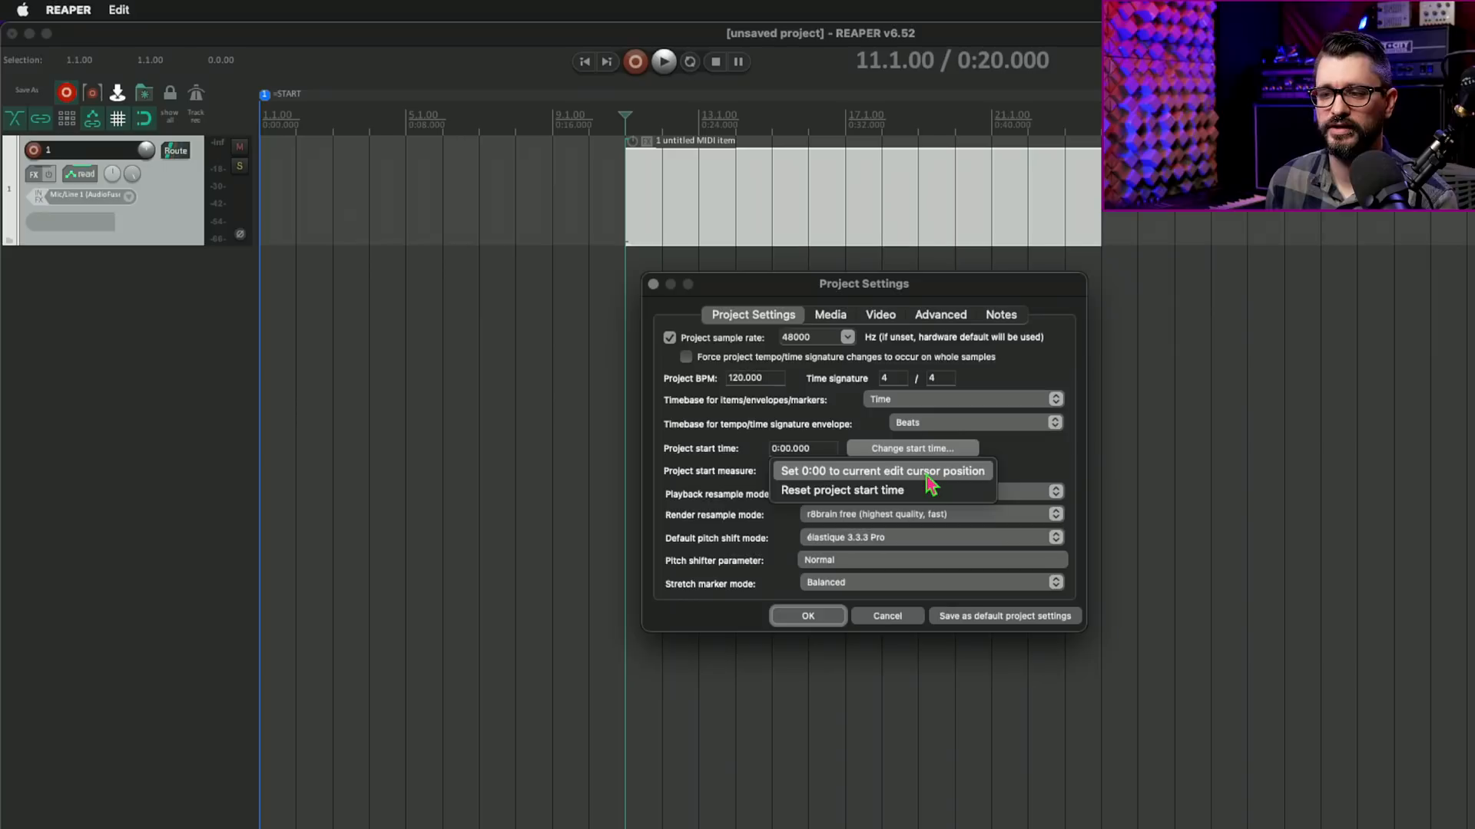
{"action": "mouse_move", "coordinate": [910, 488]}
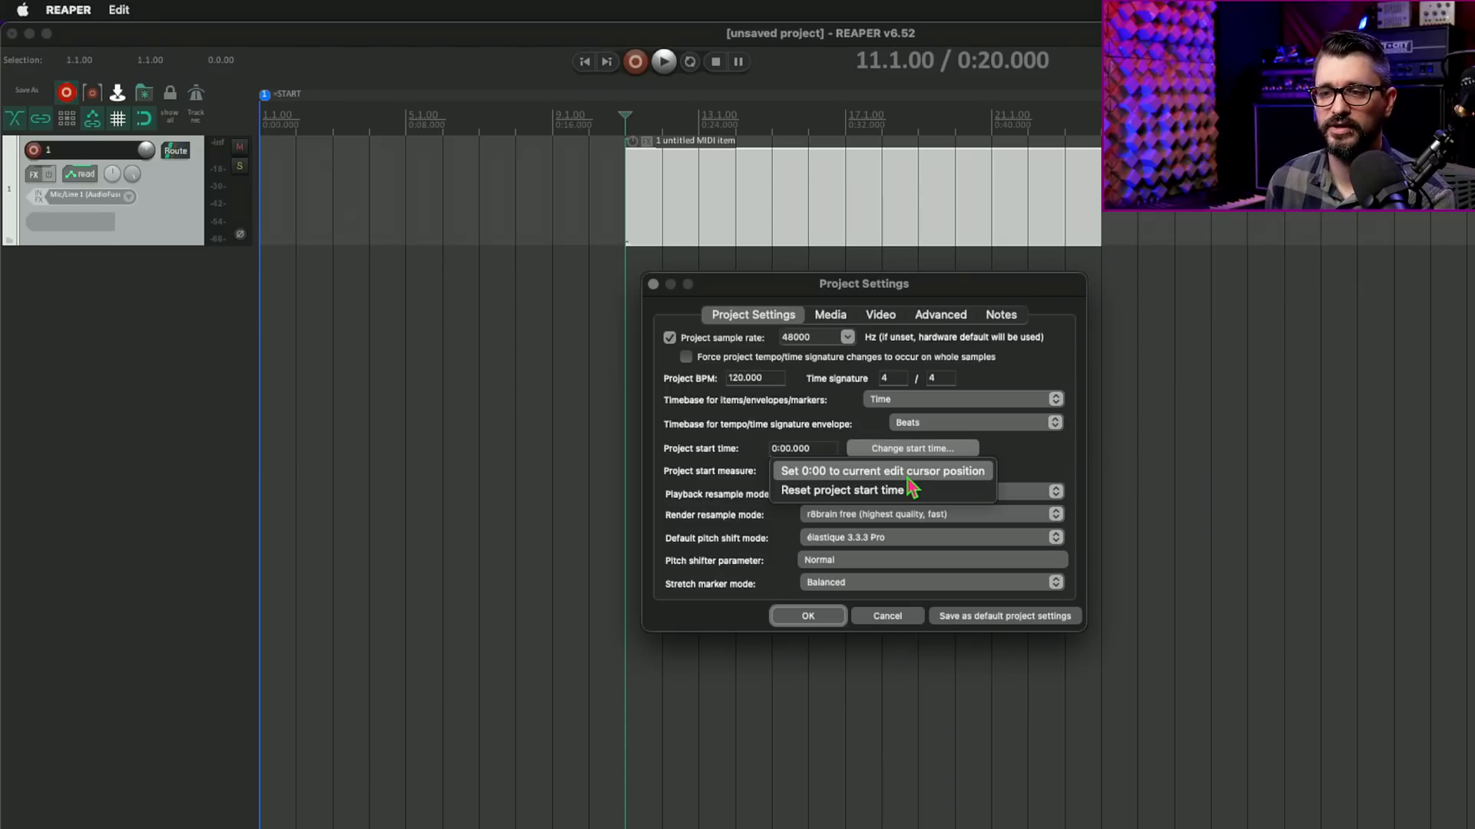
{"action": "mouse_move", "coordinate": [273, 141]}
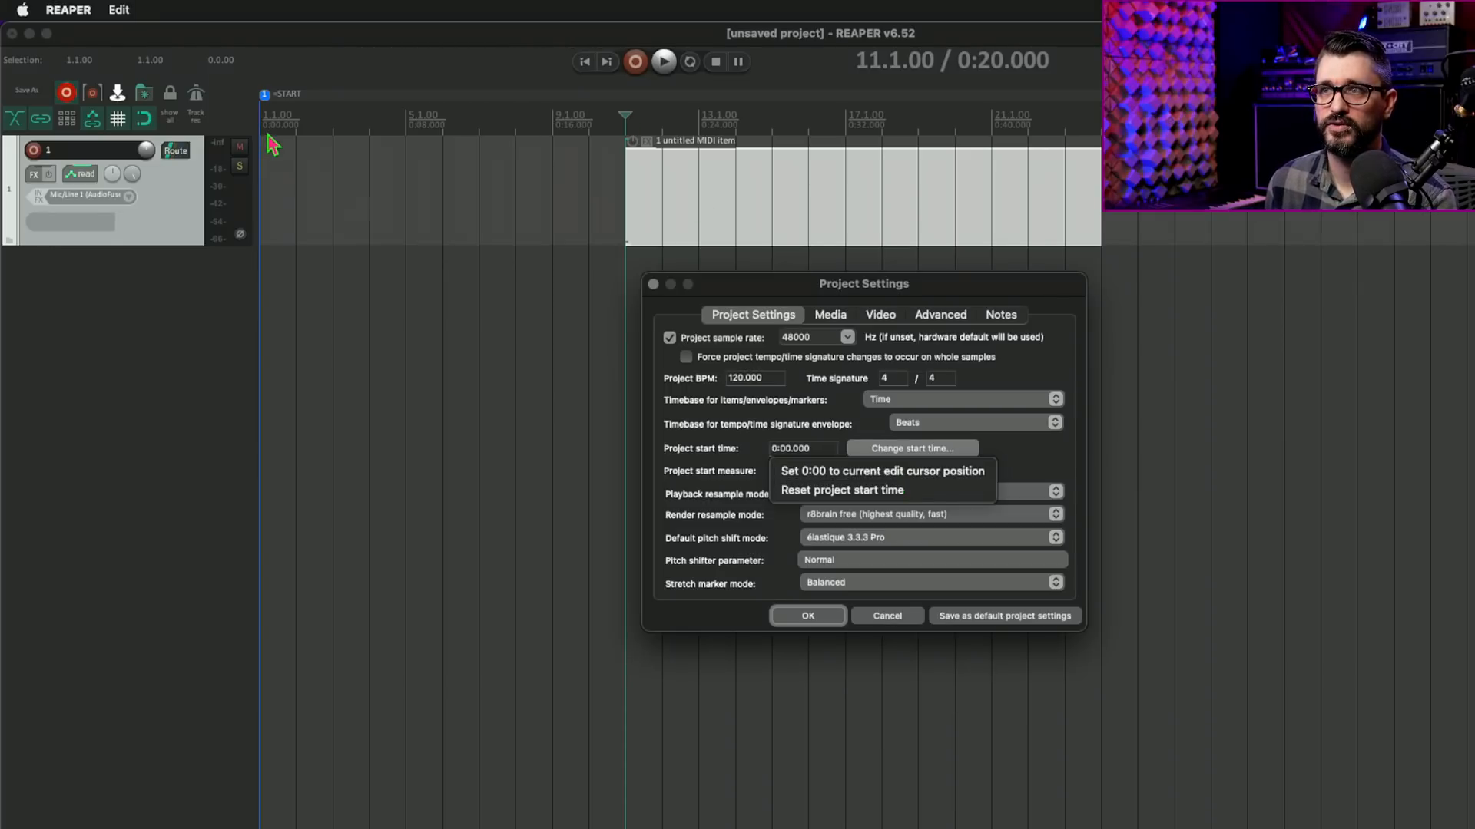
{"action": "mouse_move", "coordinate": [961, 335]}
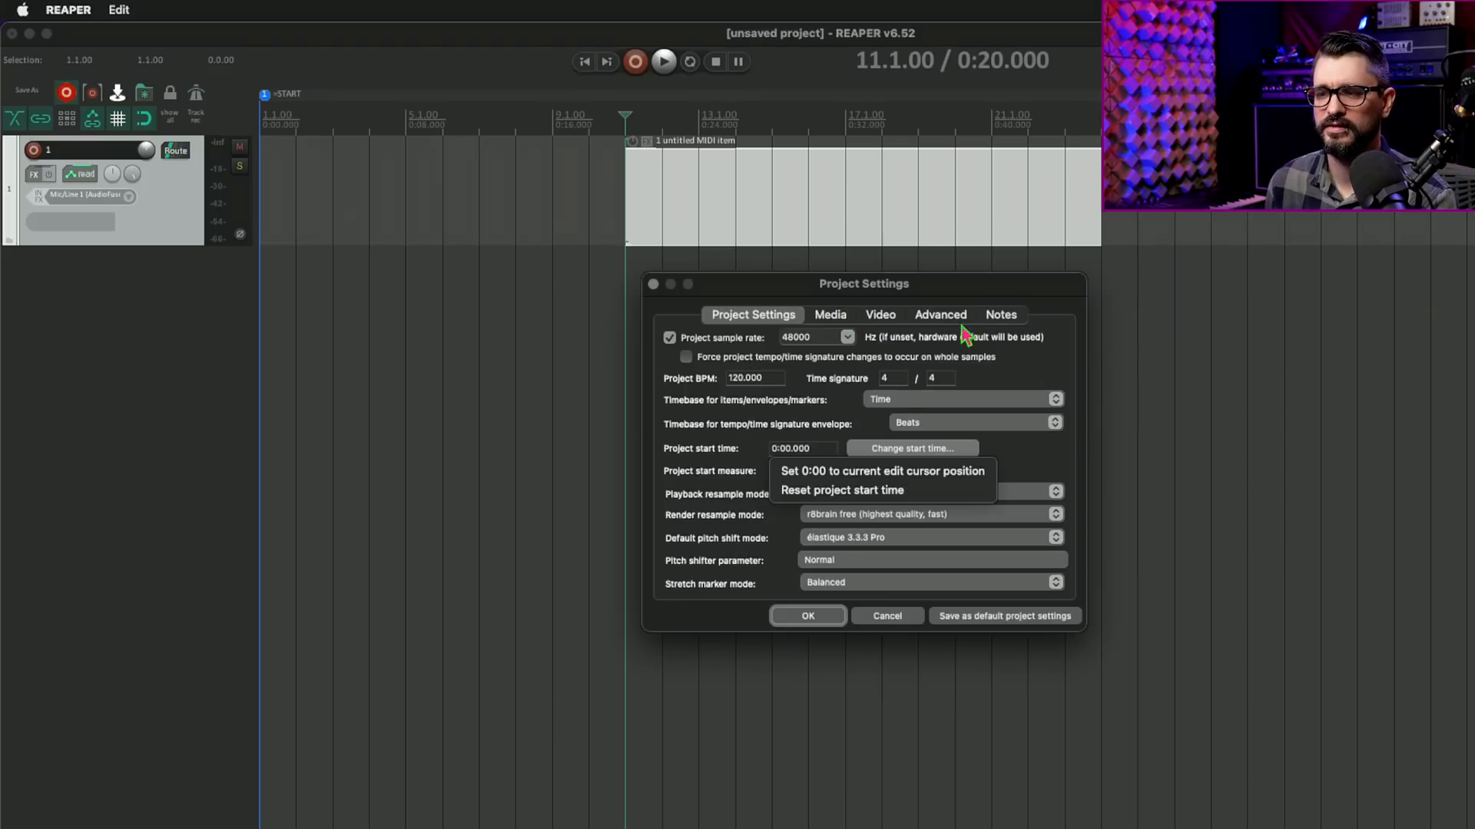
{"action": "left_click", "coordinate": [883, 471]}
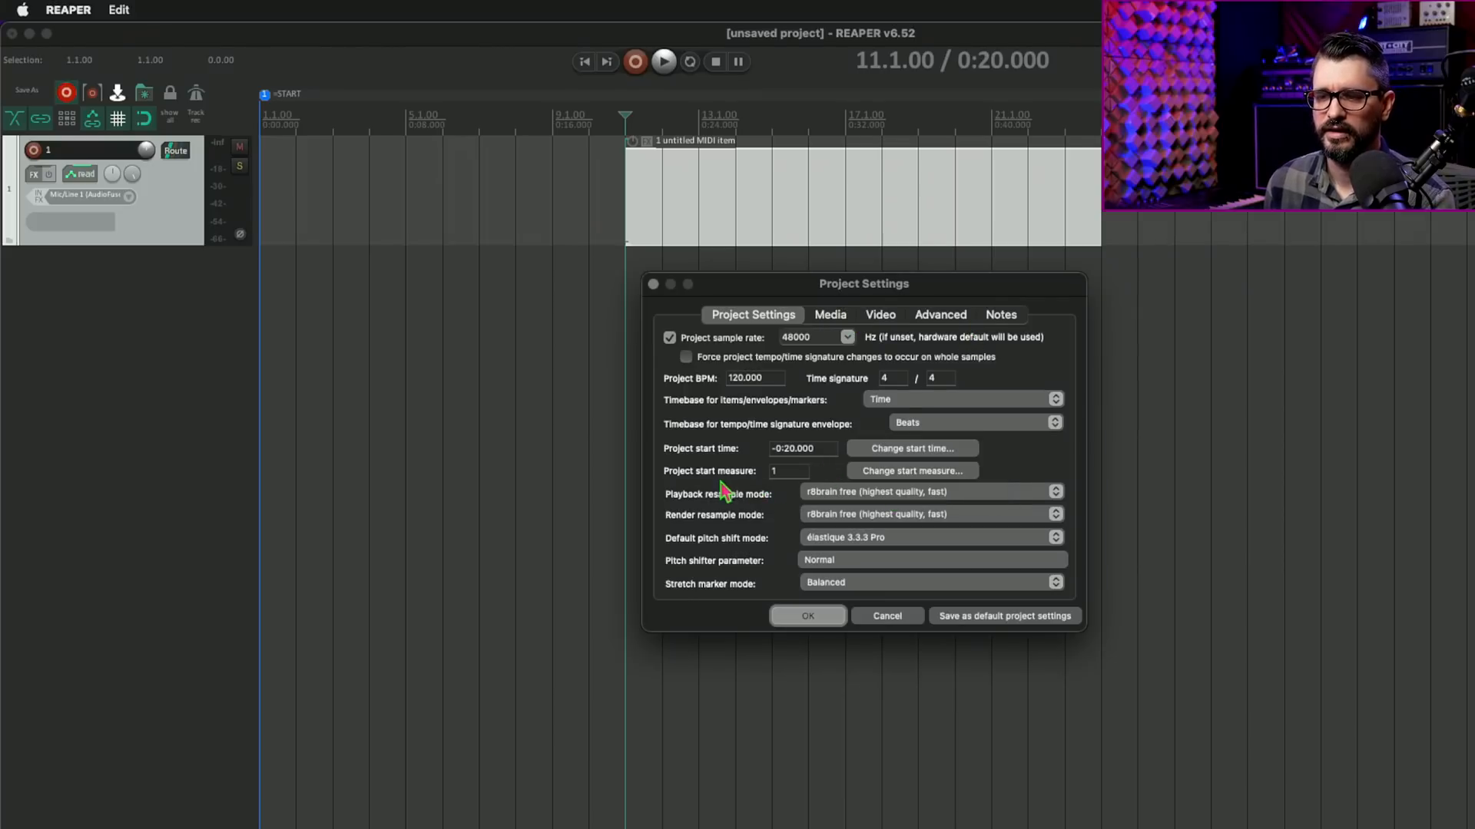
{"action": "mouse_move", "coordinate": [792, 487]}
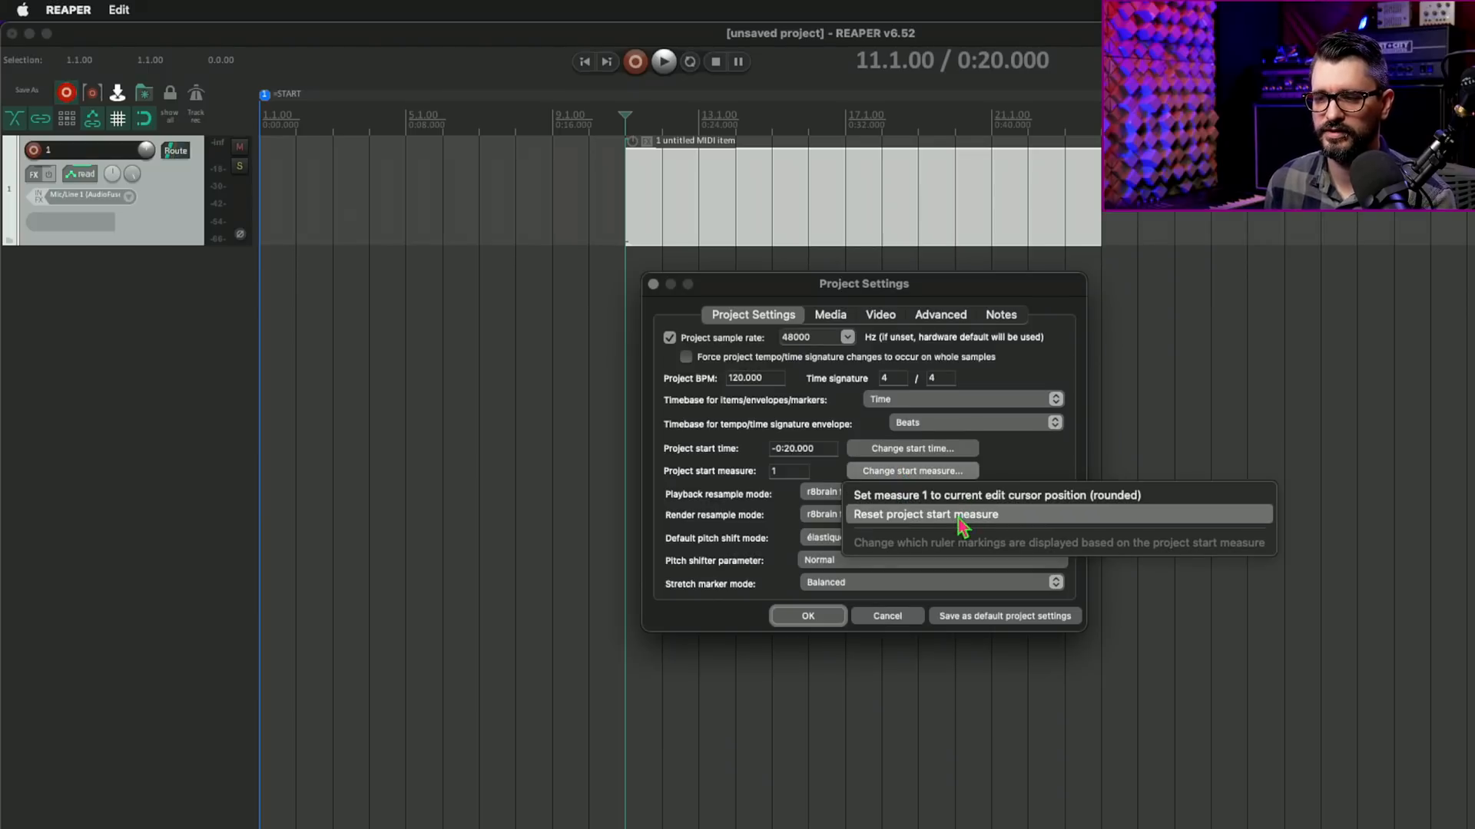
{"action": "left_click", "coordinate": [927, 515]}
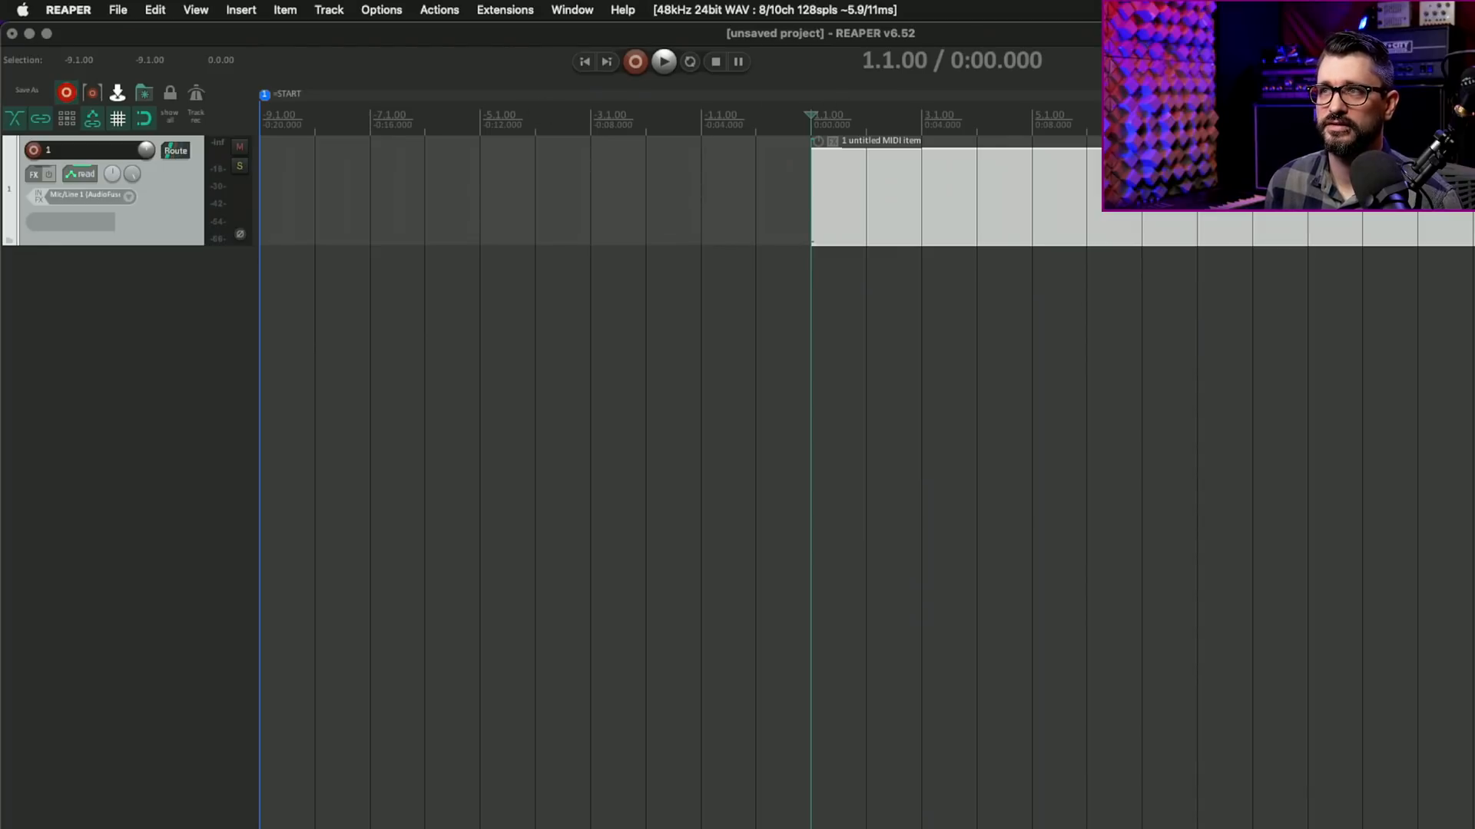
{"action": "mouse_move", "coordinate": [989, 95]}
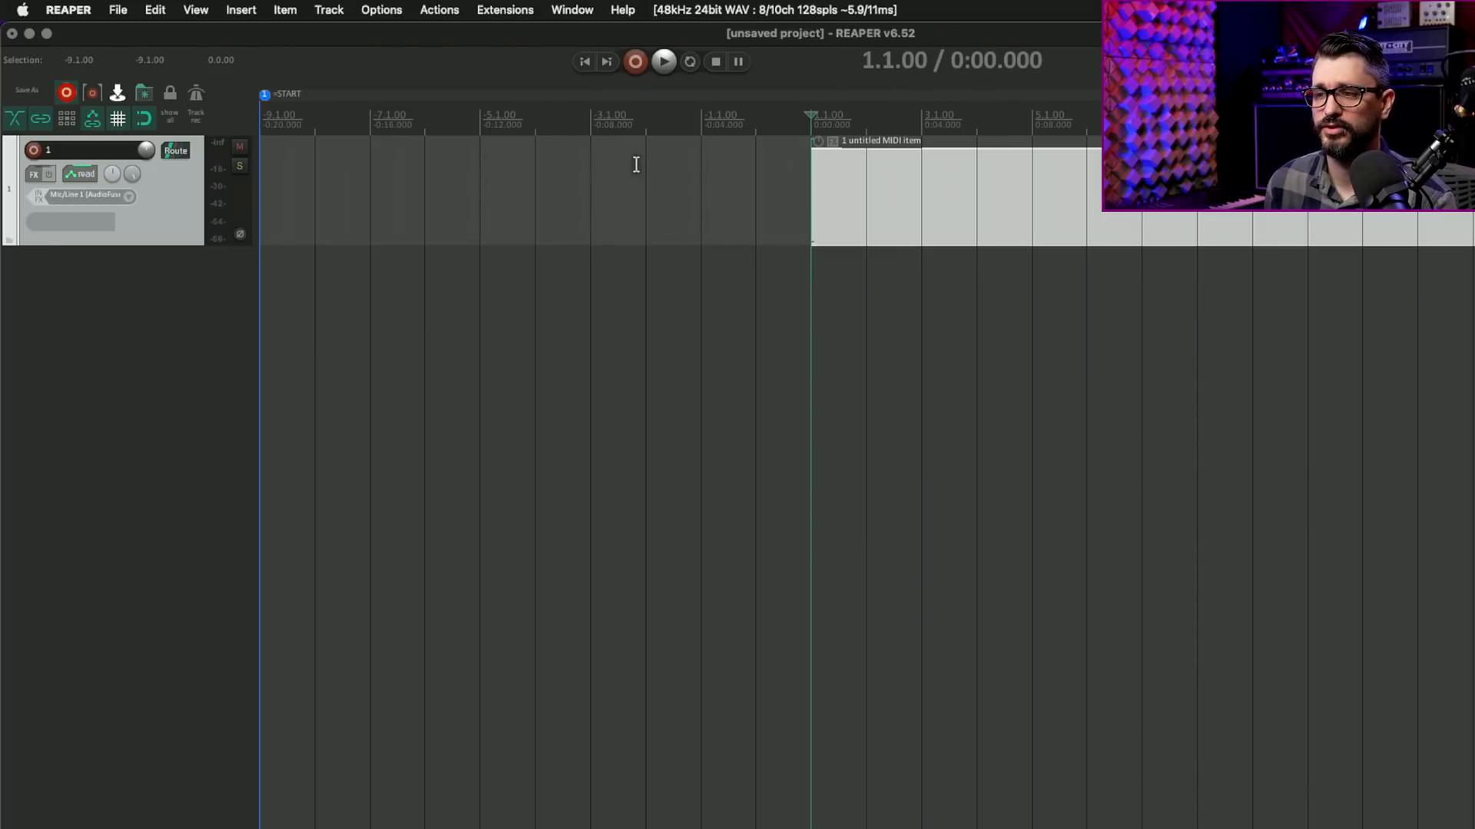
{"action": "mouse_move", "coordinate": [909, 98]}
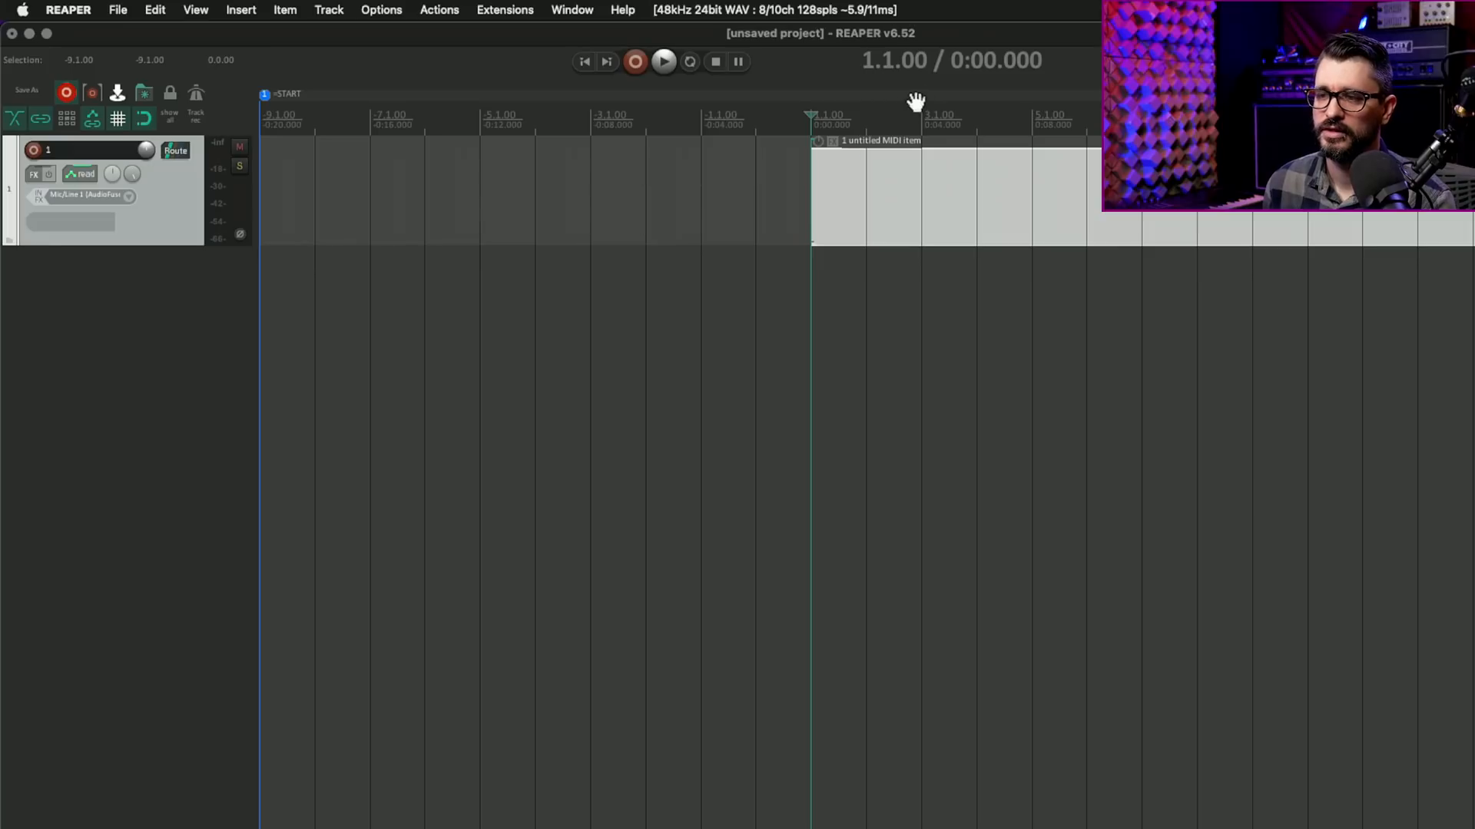
{"action": "mouse_move", "coordinate": [749, 178]}
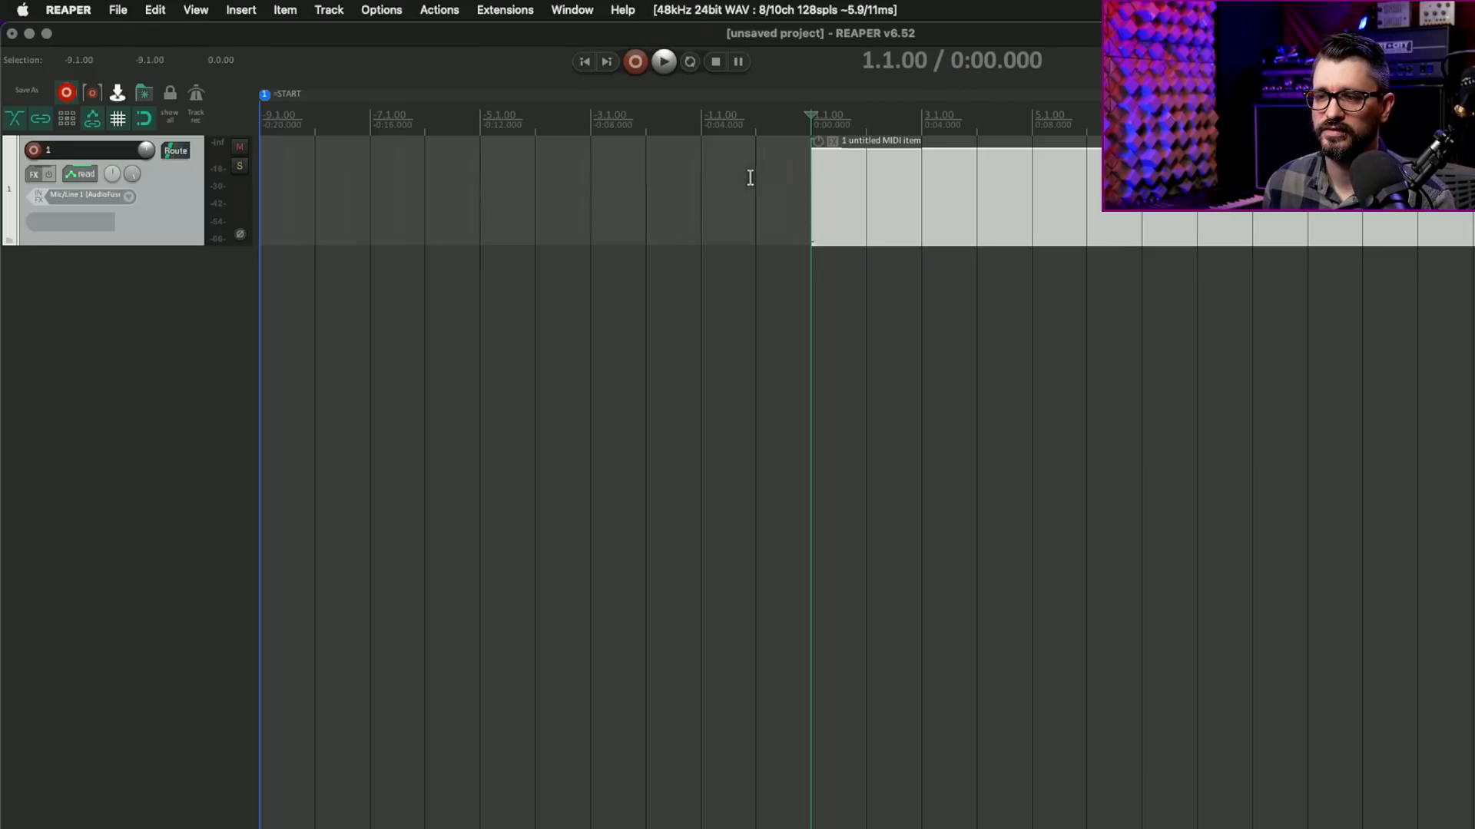
{"action": "mouse_move", "coordinate": [497, 381]}
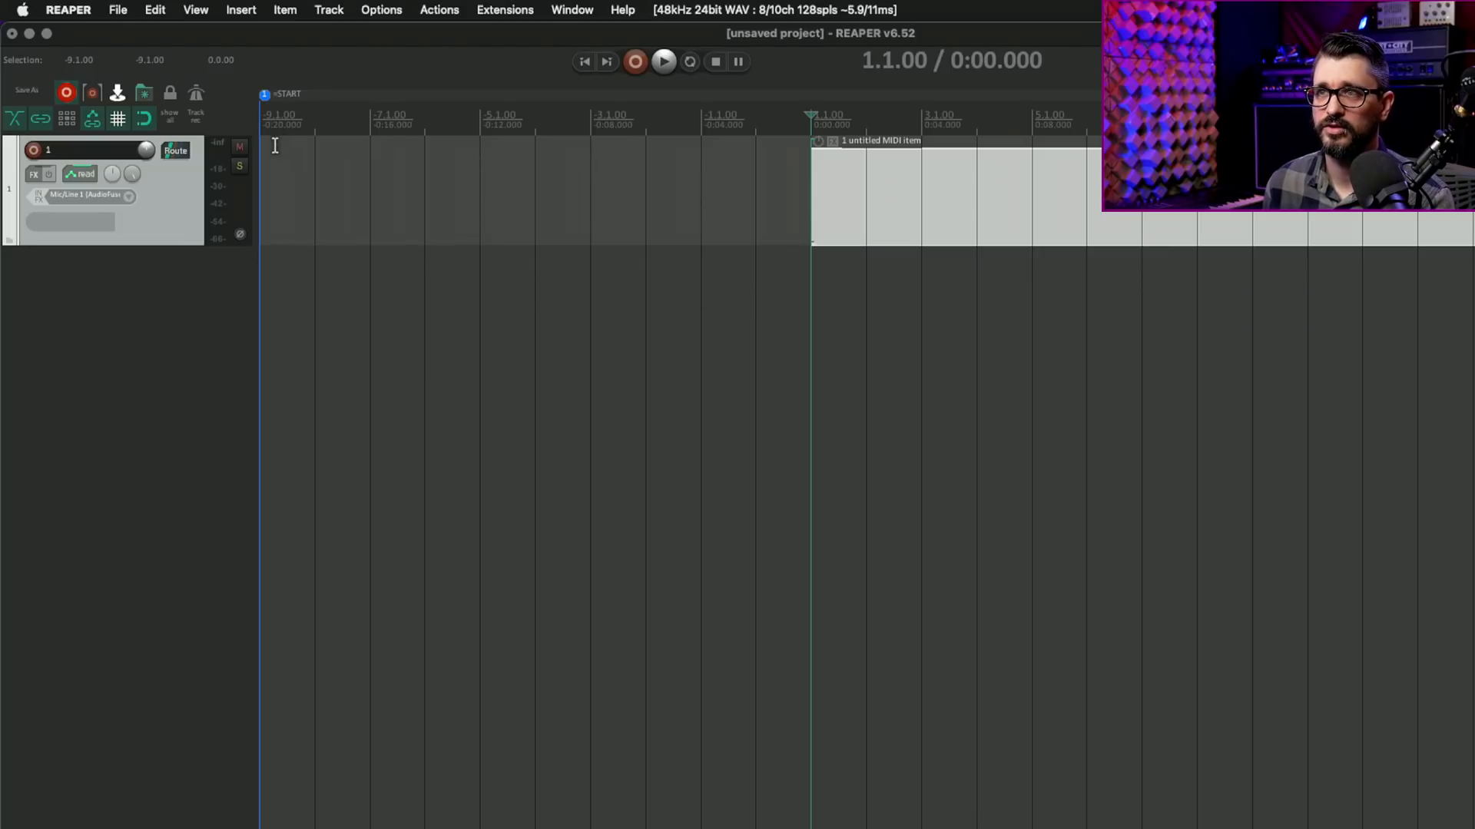
{"action": "mouse_move", "coordinate": [775, 260]}
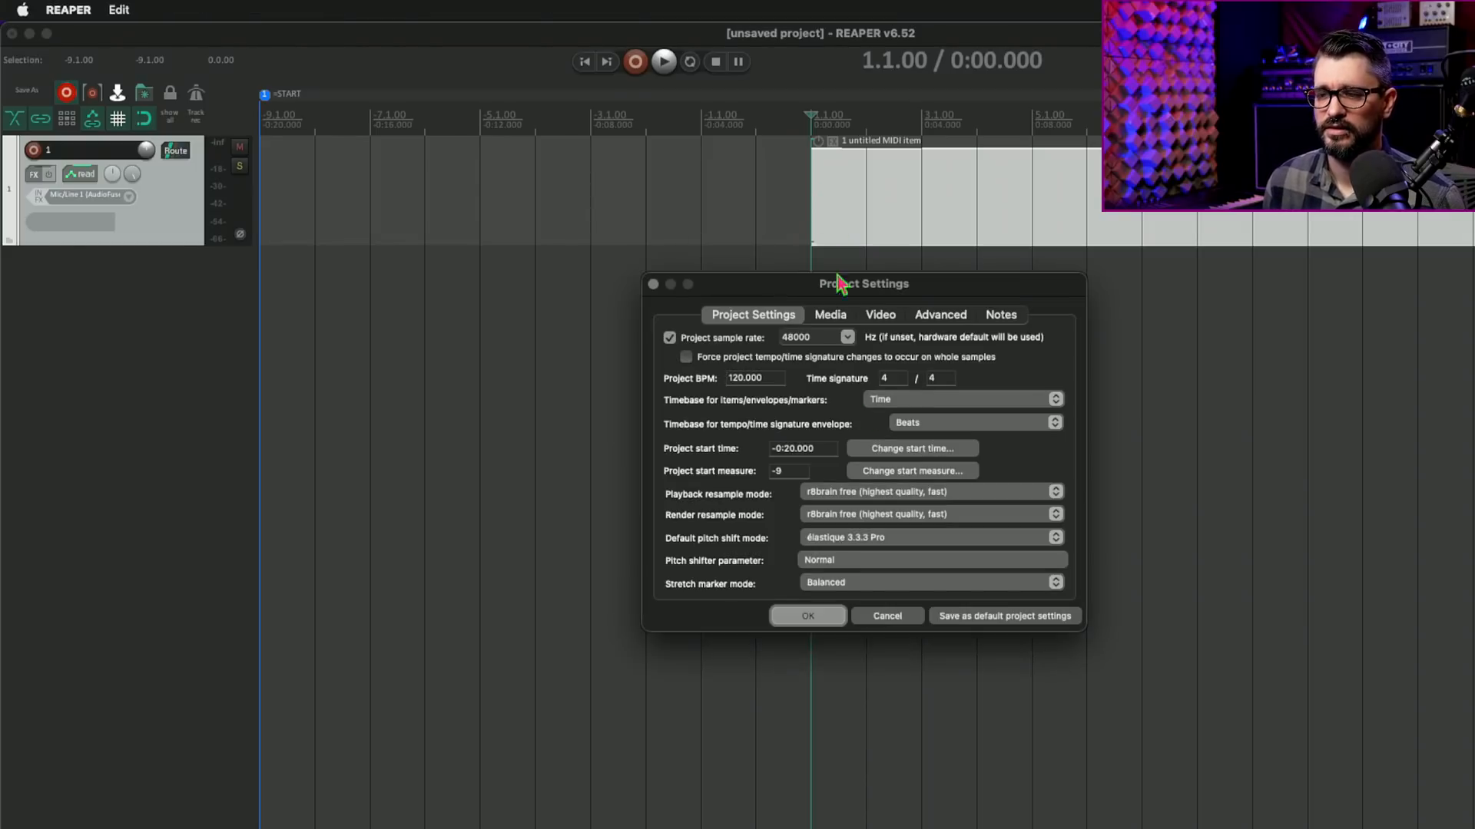
Use Change start time… to reset the project start time to its default
{"action": "left_click", "coordinate": [912, 448]}
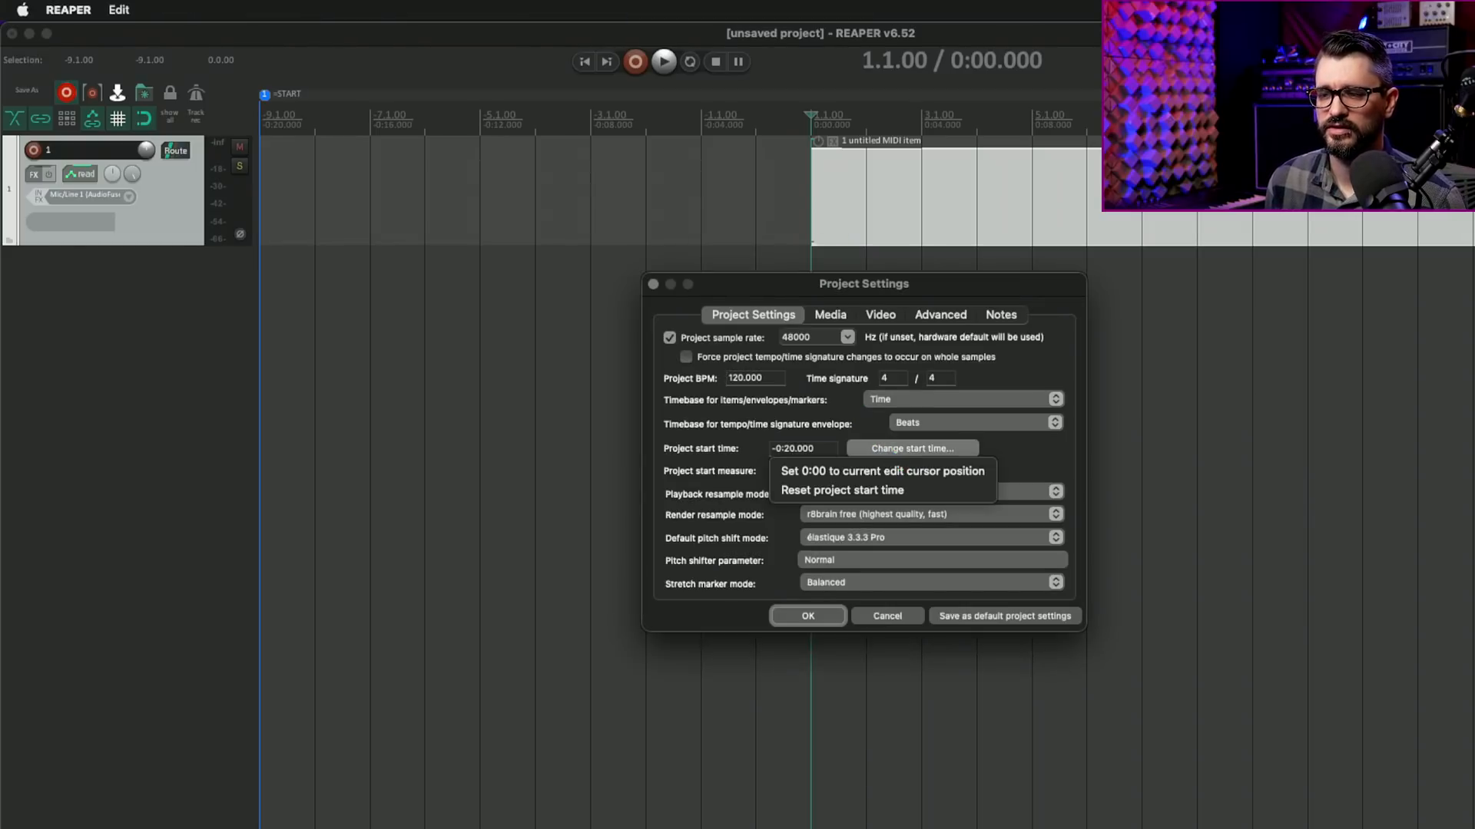
{"action": "mouse_move", "coordinate": [857, 497]}
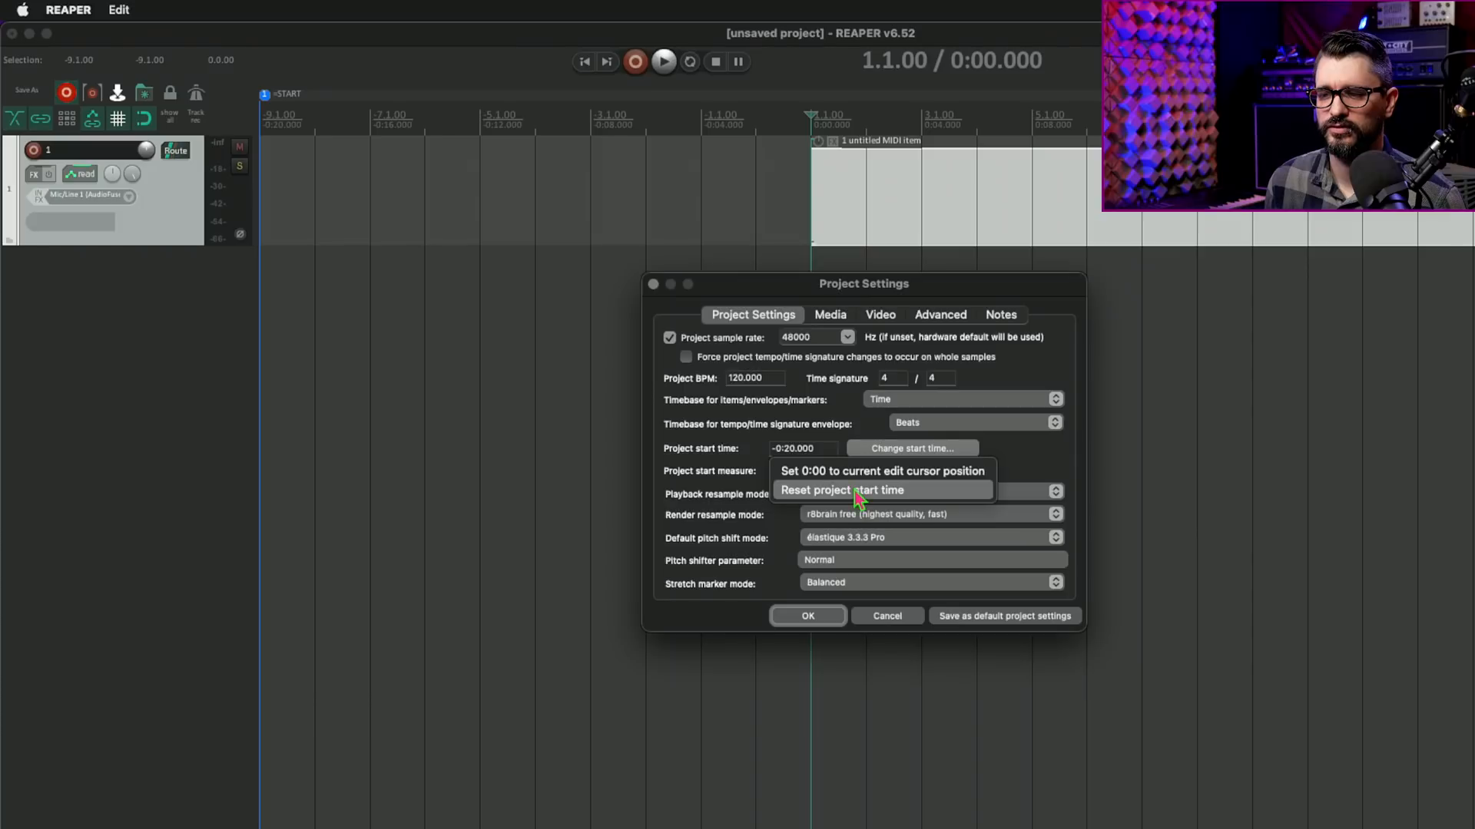
{"action": "left_click", "coordinate": [845, 490]}
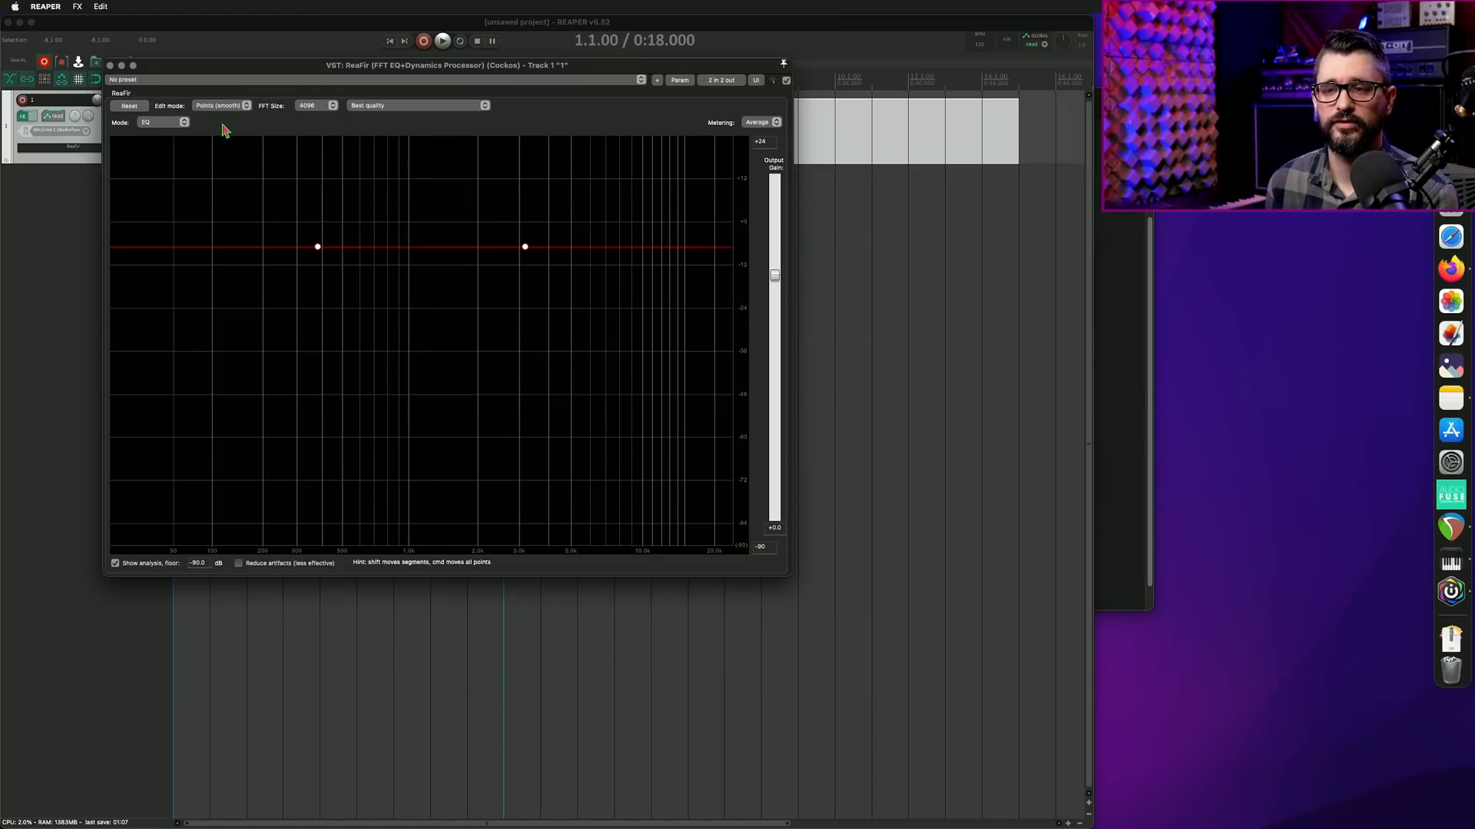
{"action": "mouse_move", "coordinate": [264, 156]}
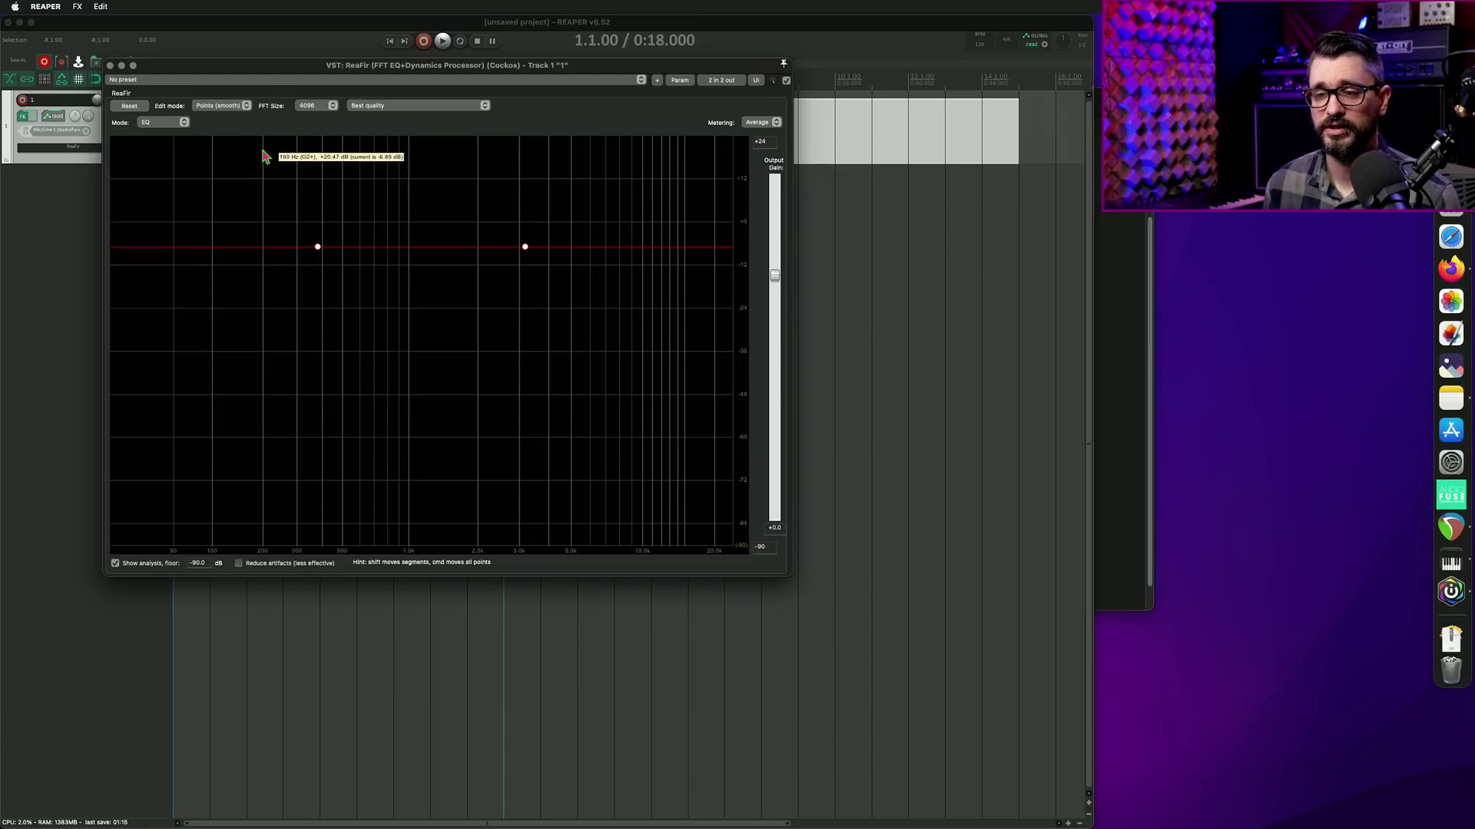
{"action": "mouse_move", "coordinate": [269, 156]}
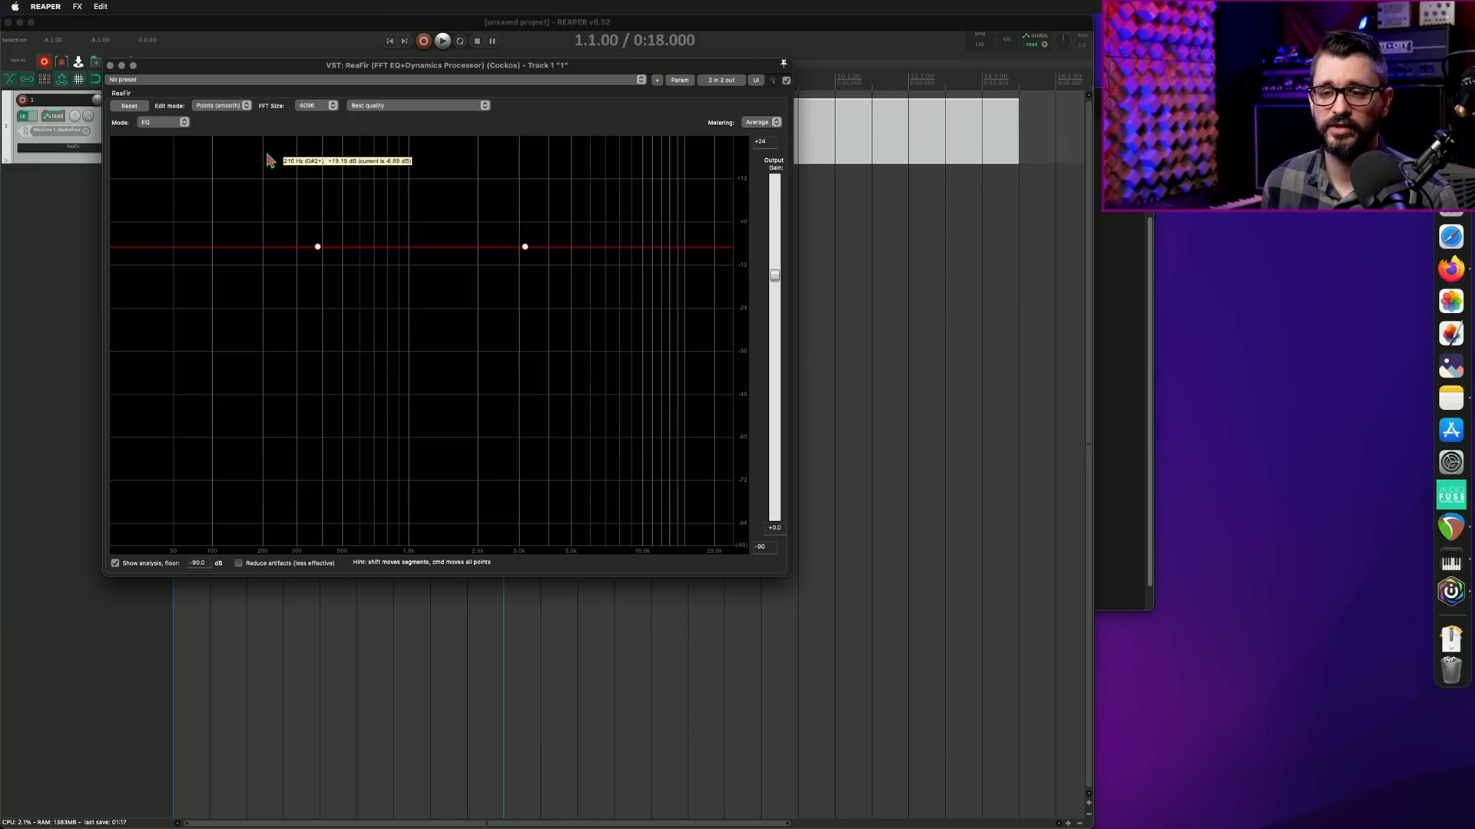
Switch ReaFir to Compressor mode, threshold curve near -12 dB, output gain at 0 dB
{"action": "left_click", "coordinate": [163, 123]}
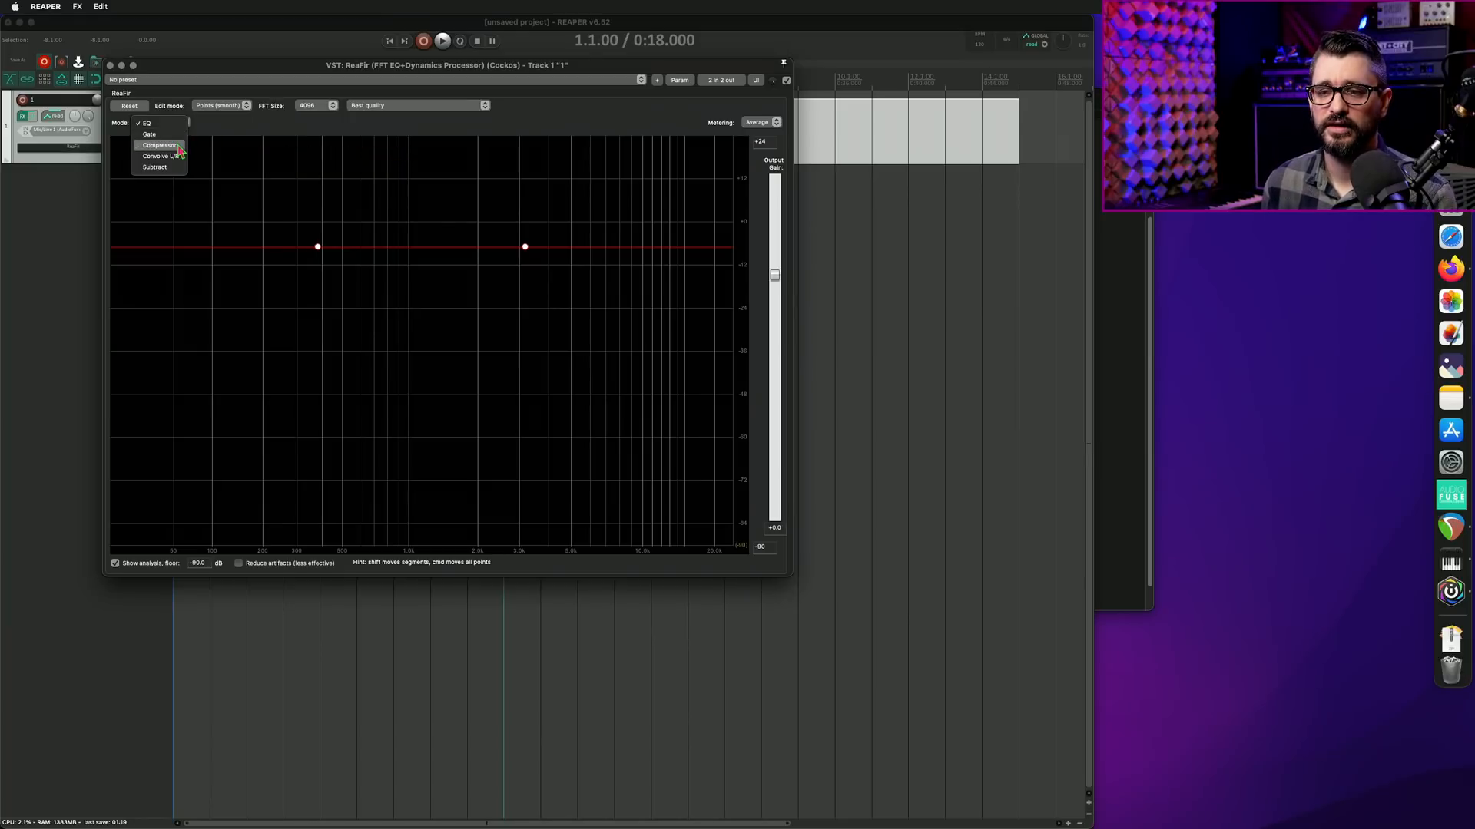
{"action": "left_click", "coordinate": [153, 144]}
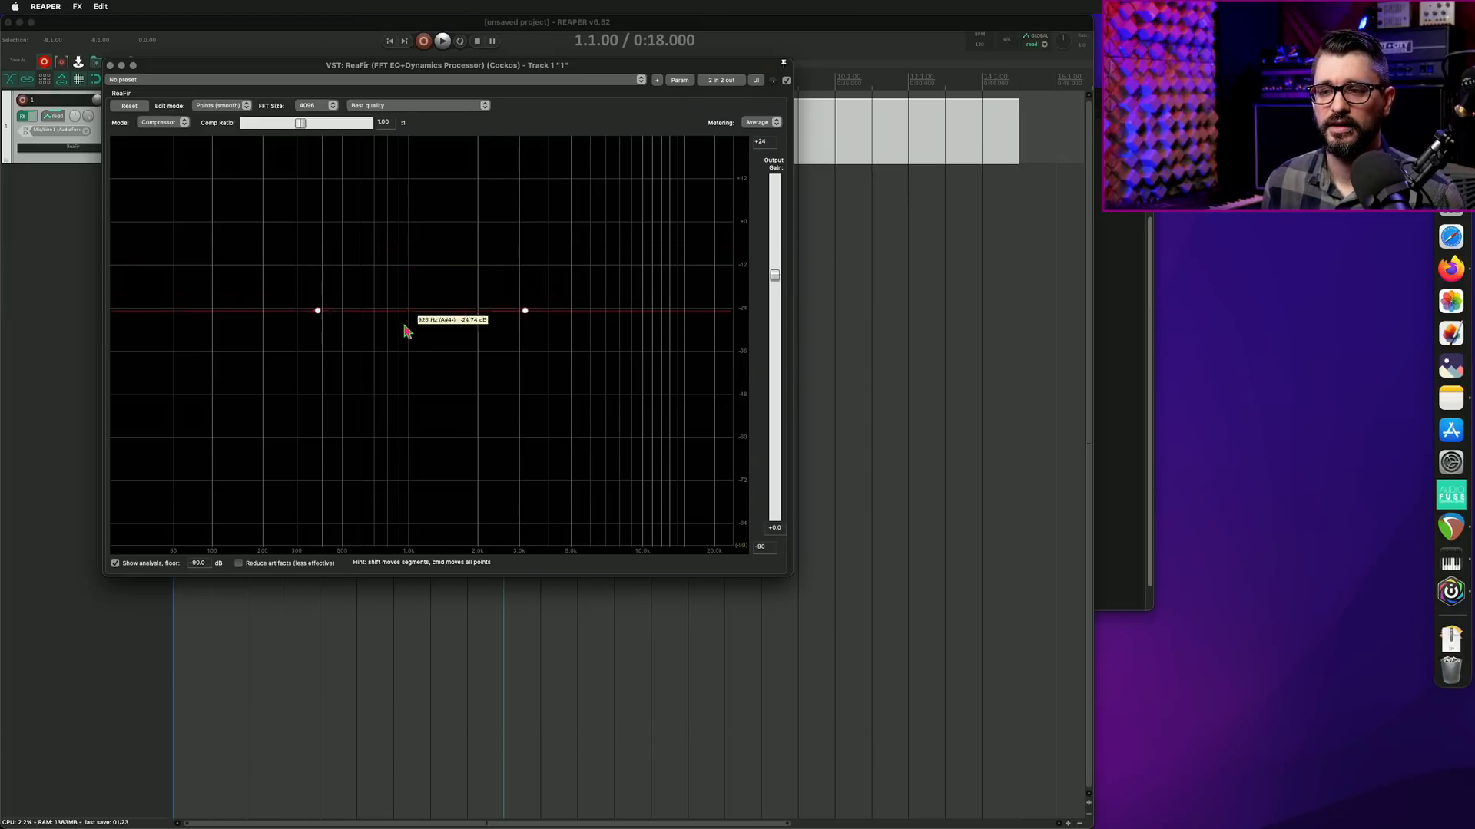
{"action": "left_click_drag", "start_coordinate": [413, 310], "coordinate": [413, 270]}
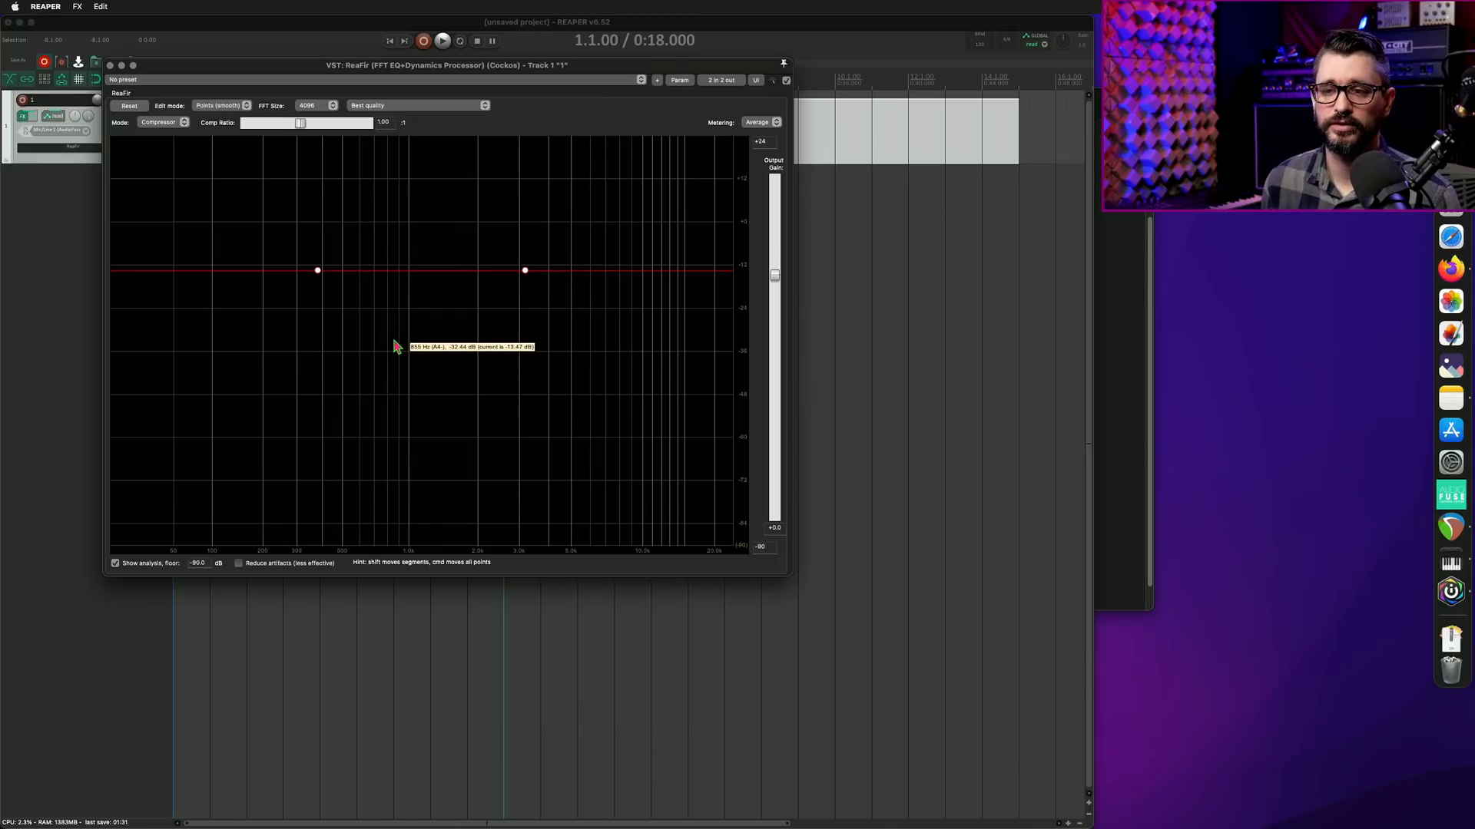
{"action": "mouse_move", "coordinate": [427, 292]}
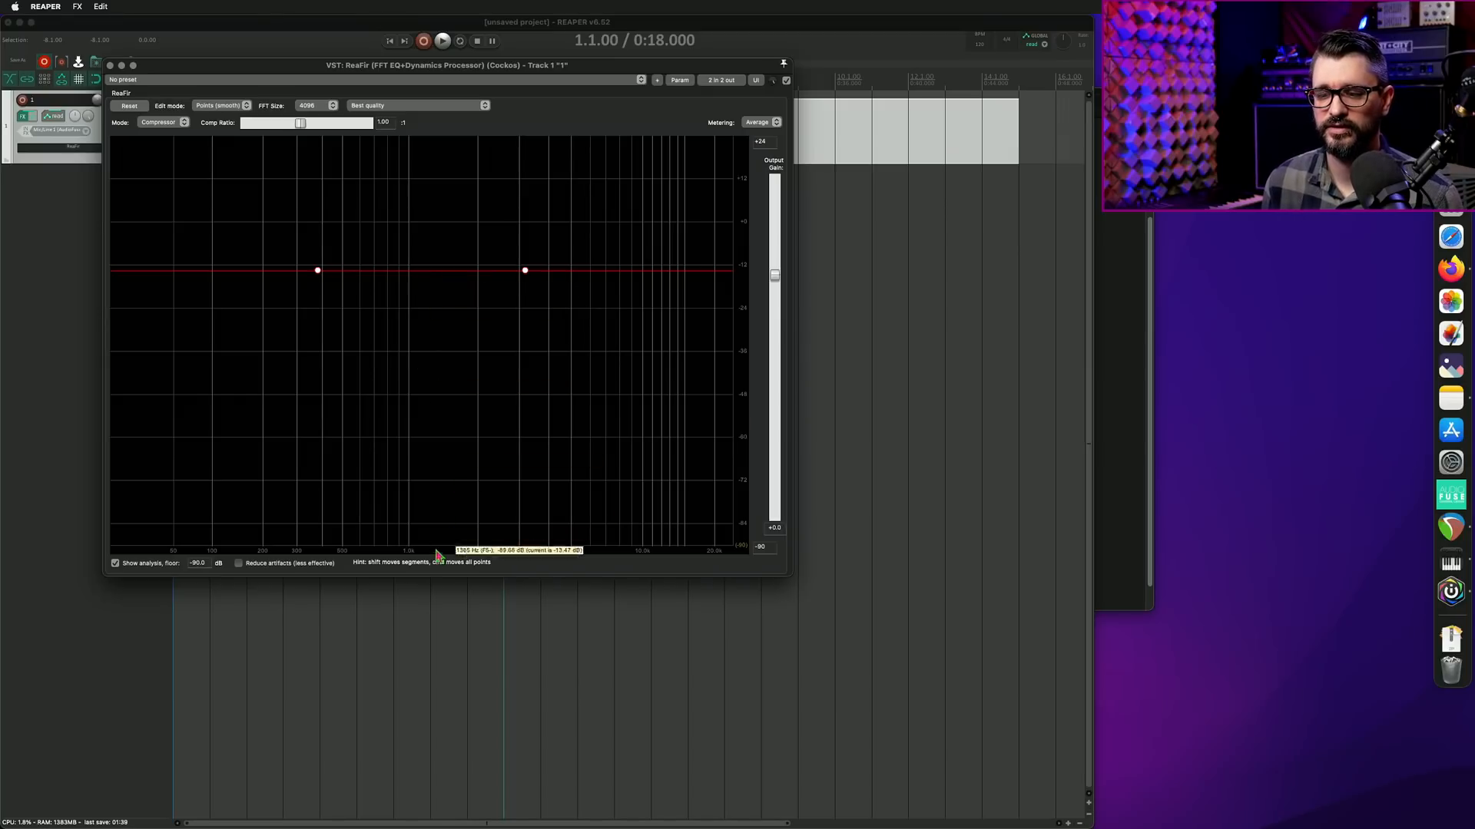
{"action": "mouse_move", "coordinate": [442, 576]}
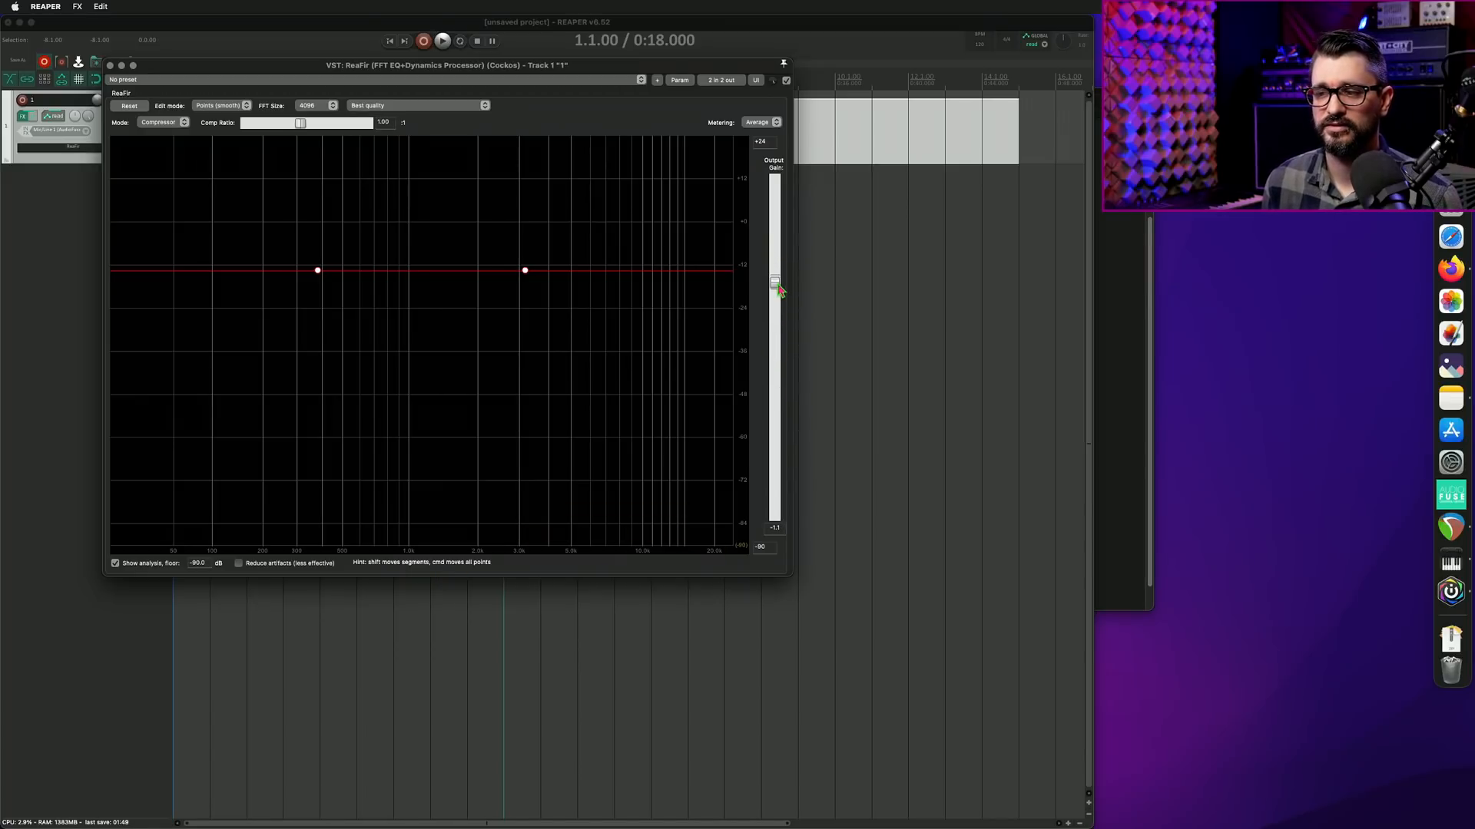
{"action": "left_click_drag", "start_coordinate": [772, 282], "coordinate": [773, 273]}
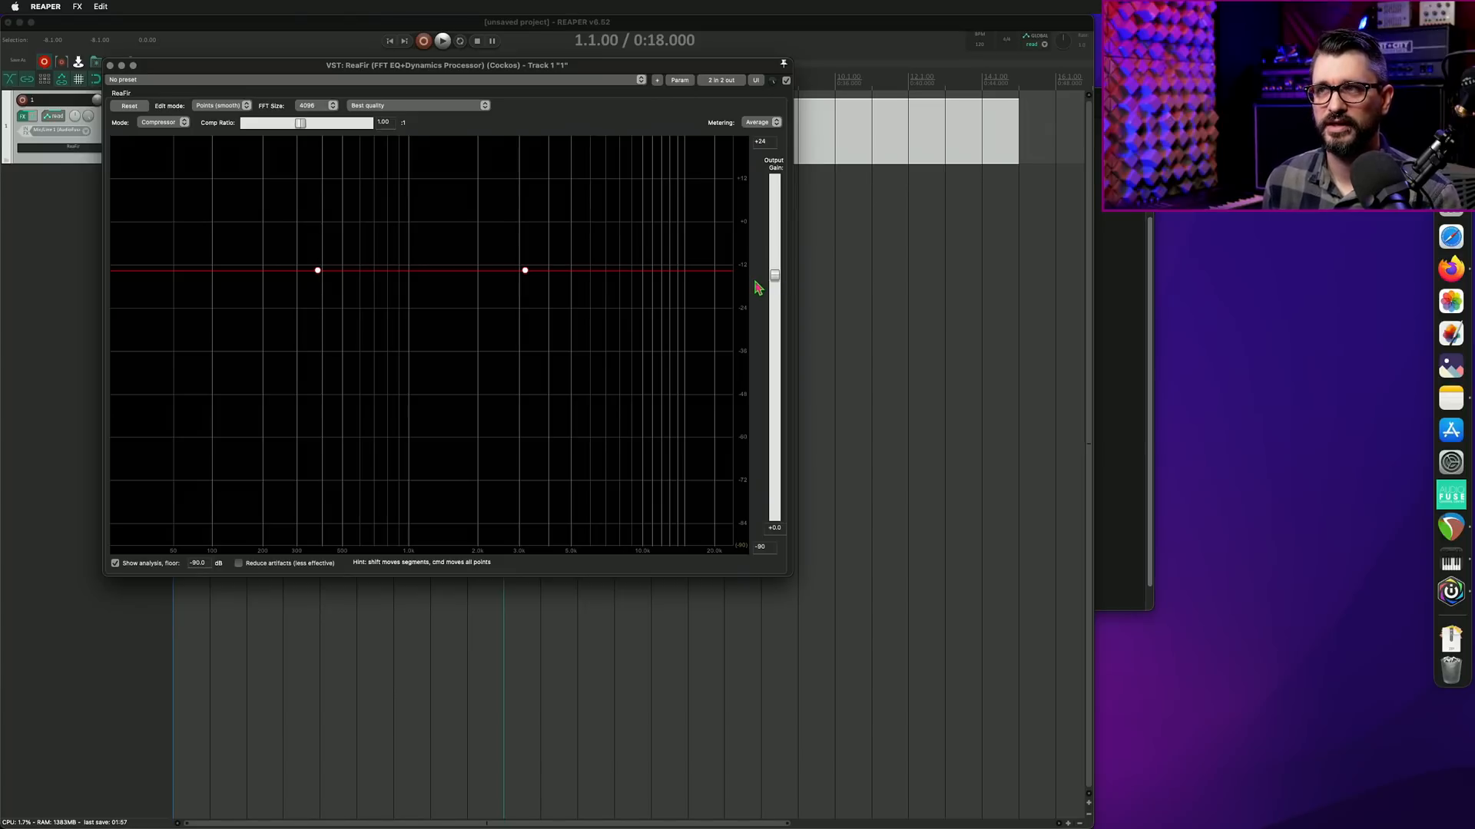
{"action": "mouse_move", "coordinate": [501, 249]}
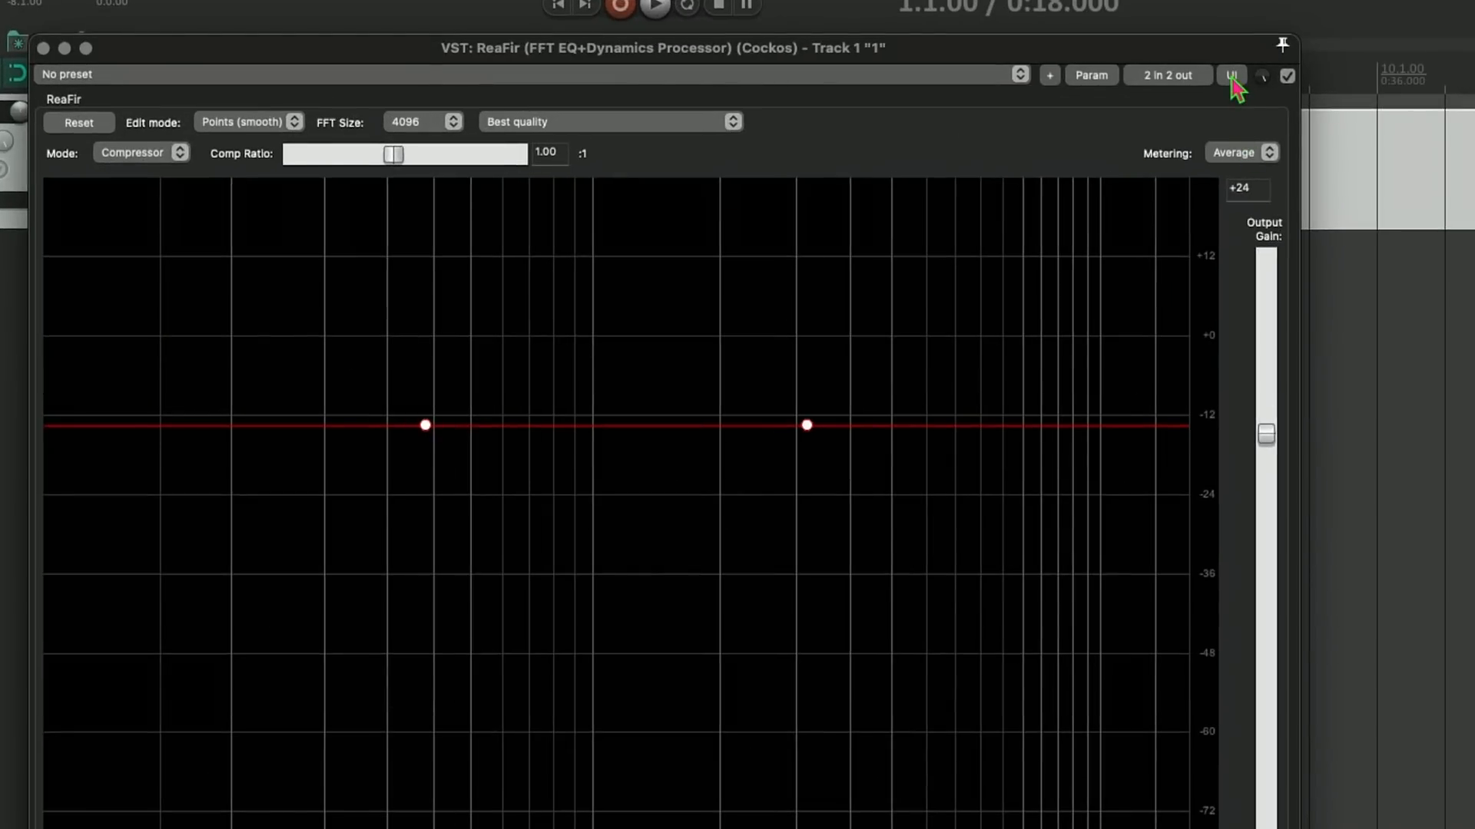
In ReaFir's generic slider view, set EQ Curve Offset to about -5.4 dB and return to the graph
{"action": "left_click", "coordinate": [1233, 74]}
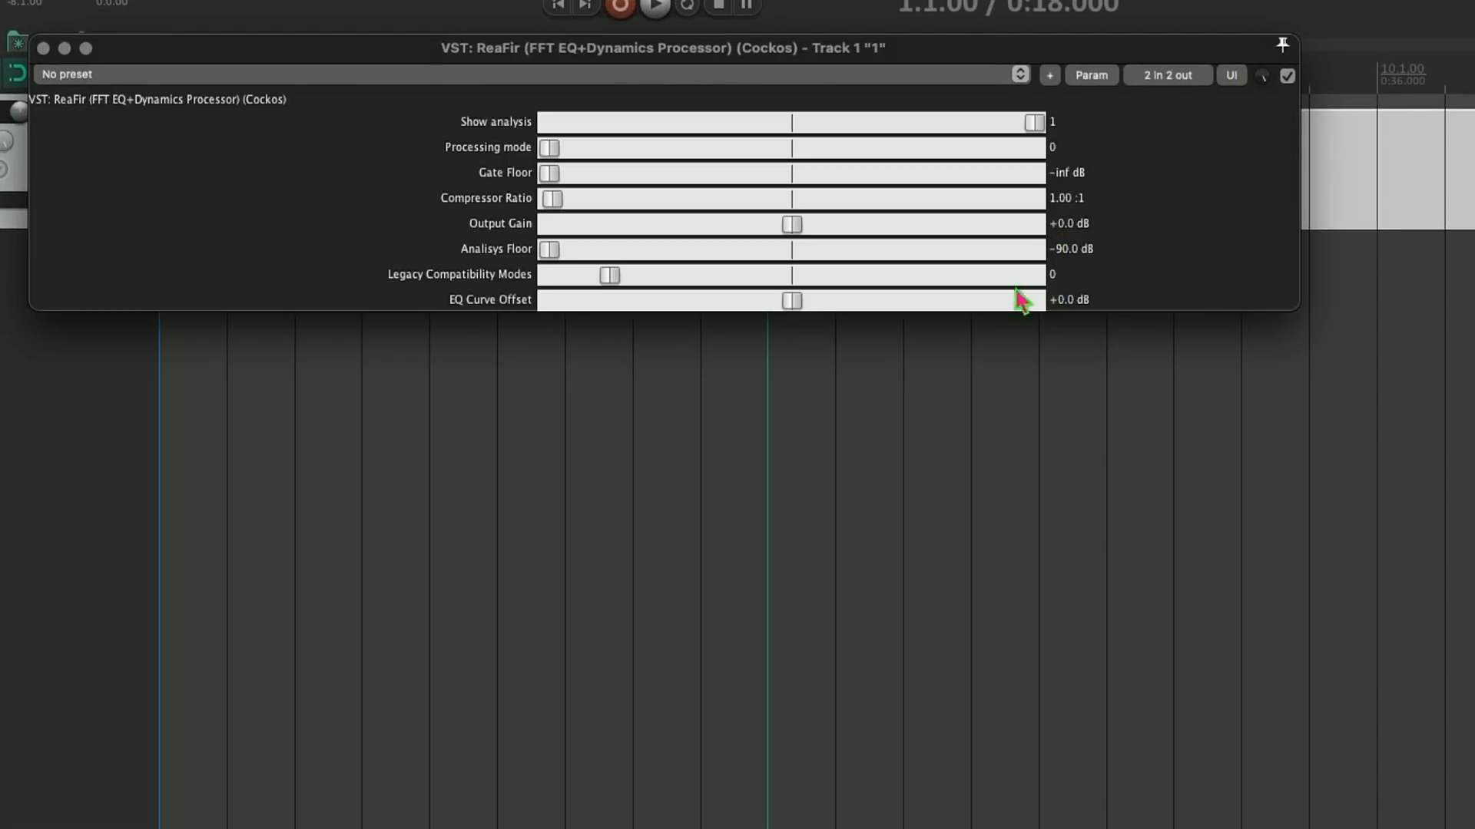
{"action": "mouse_move", "coordinate": [498, 243]}
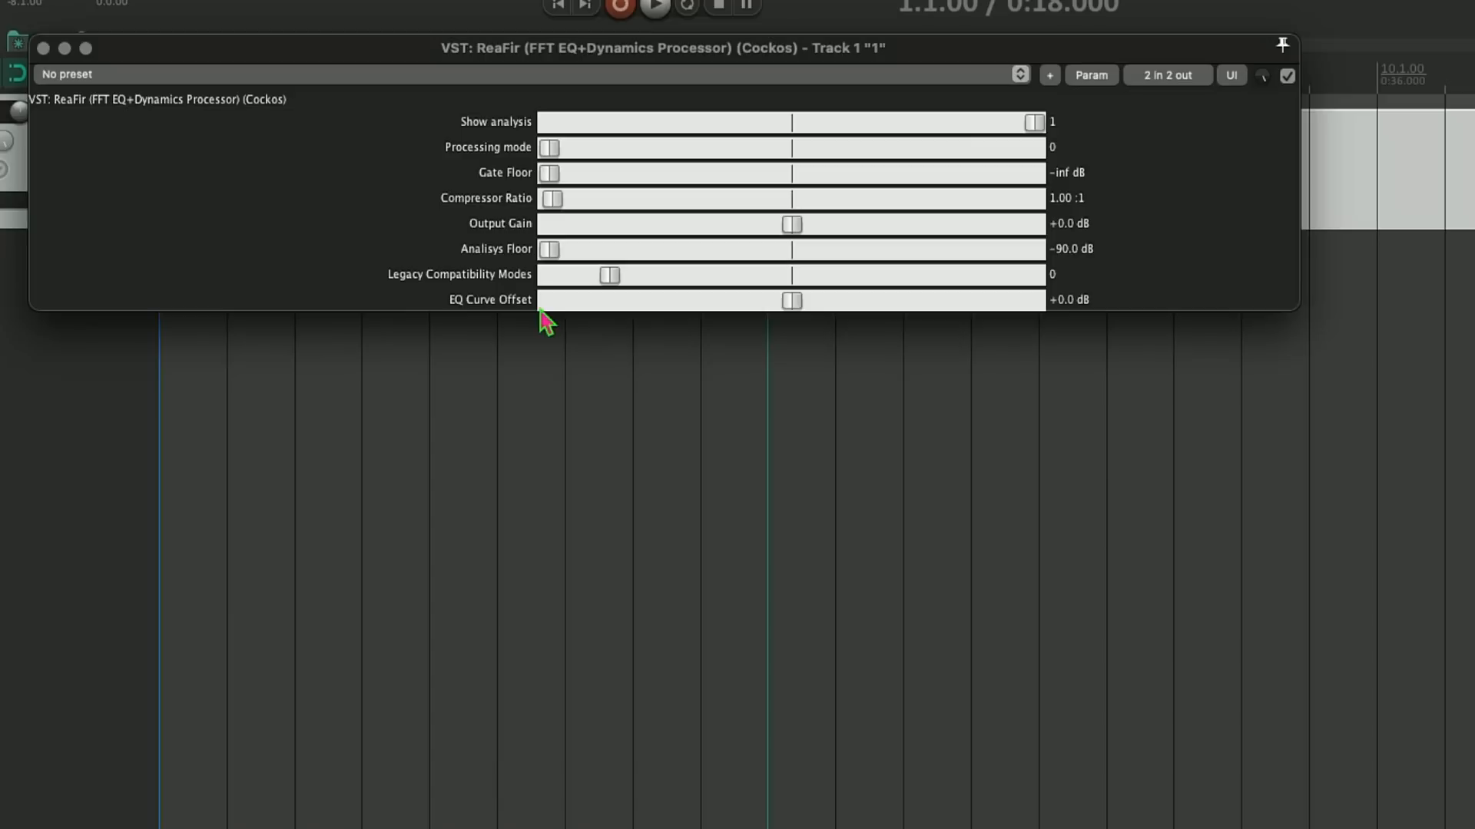
{"action": "left_click_drag", "start_coordinate": [791, 299], "coordinate": [1032, 299]}
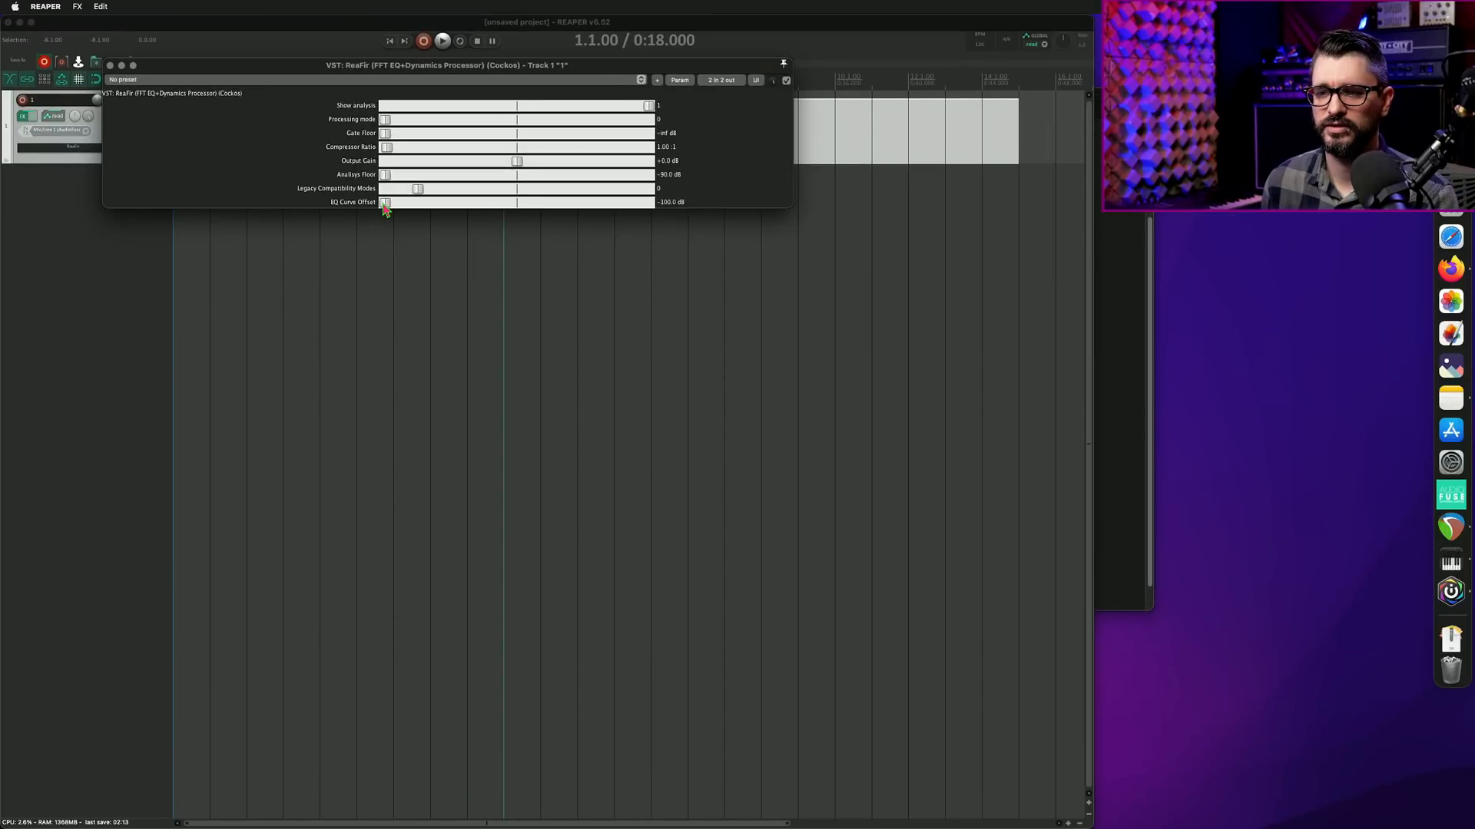
{"action": "left_click_drag", "start_coordinate": [384, 201], "coordinate": [516, 201]}
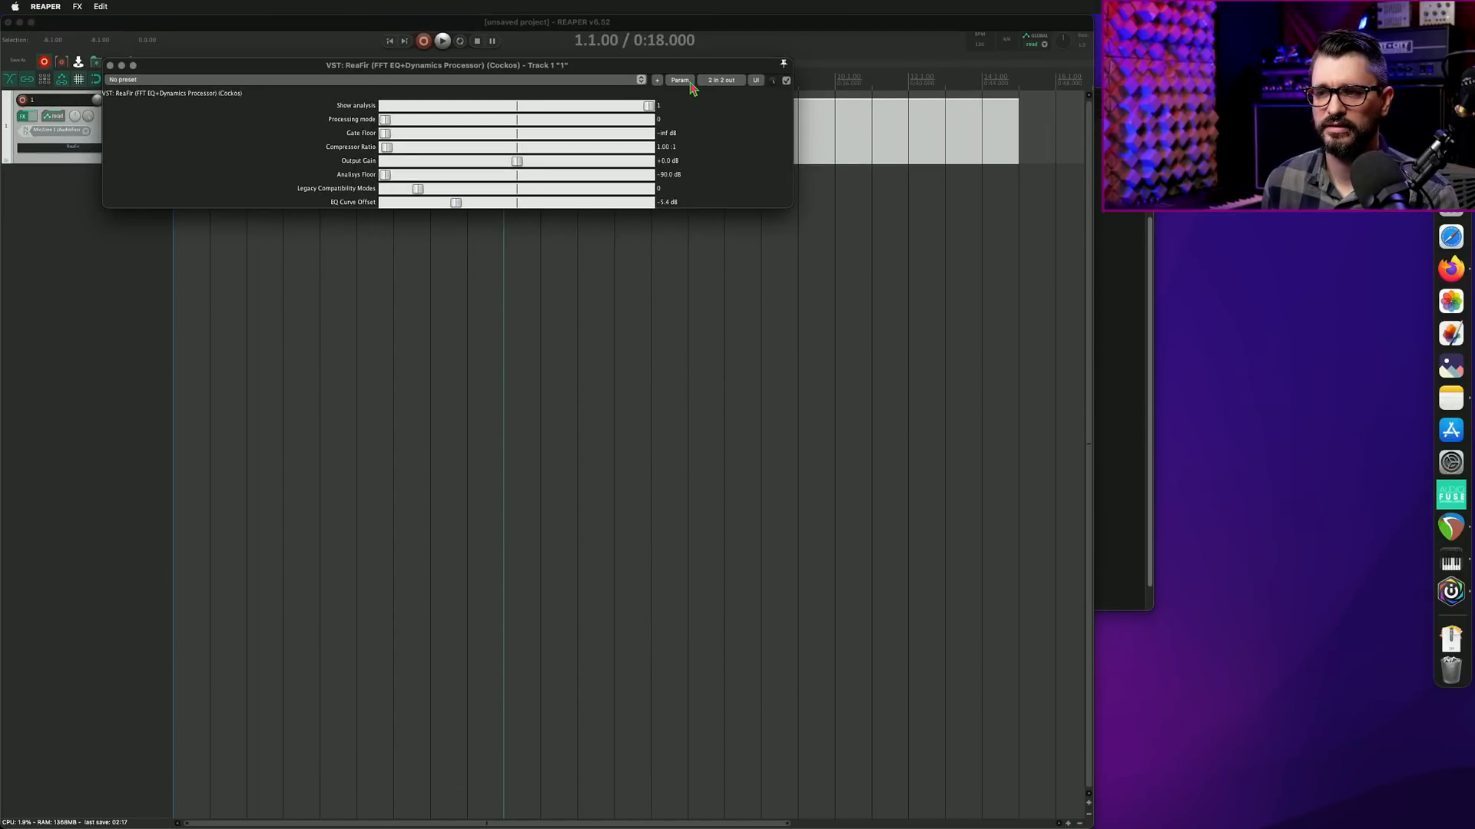
{"action": "left_click", "coordinate": [755, 80]}
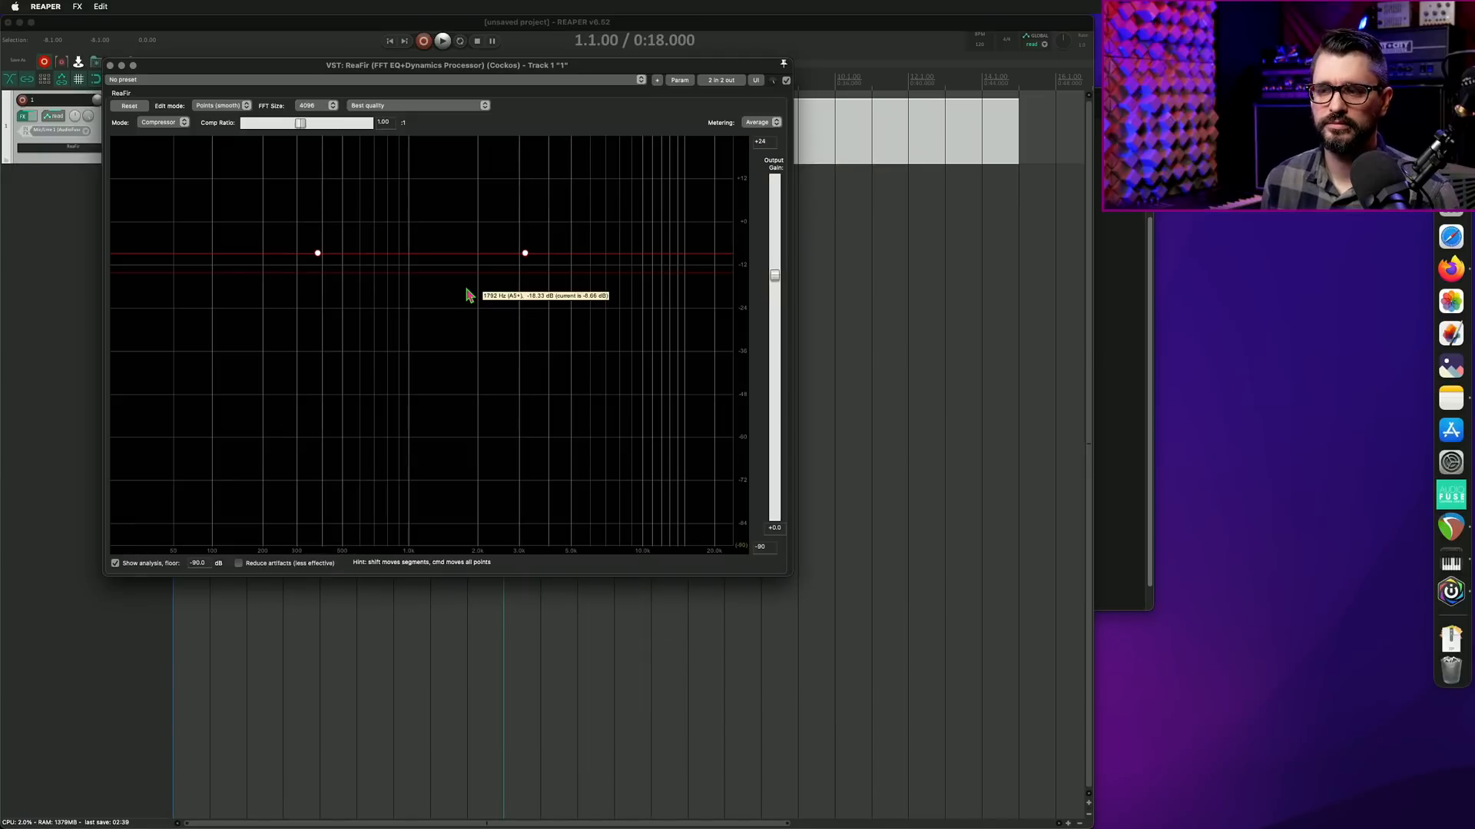
{"action": "mouse_move", "coordinate": [361, 85]}
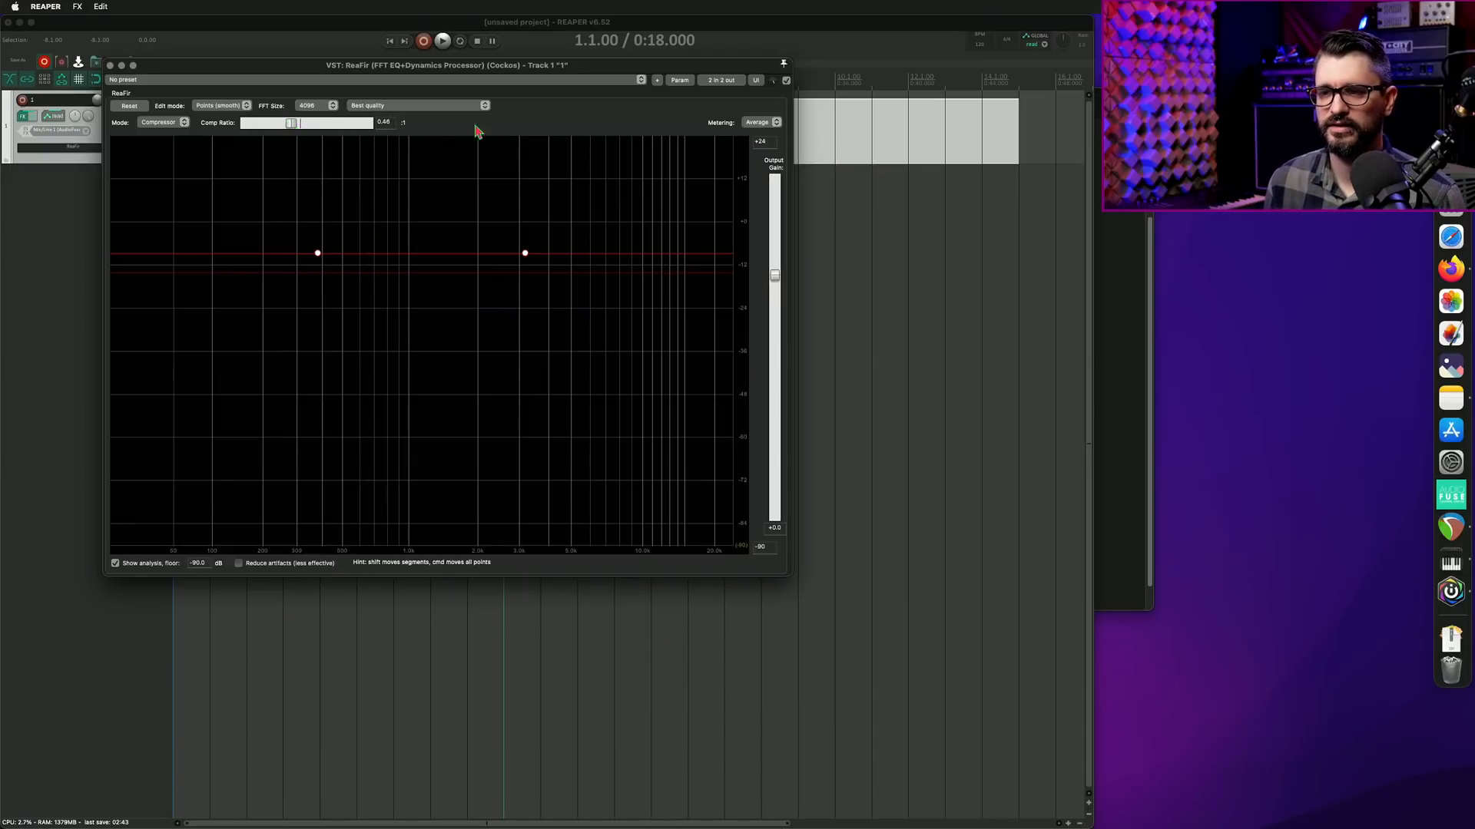
{"action": "mouse_move", "coordinate": [483, 217]}
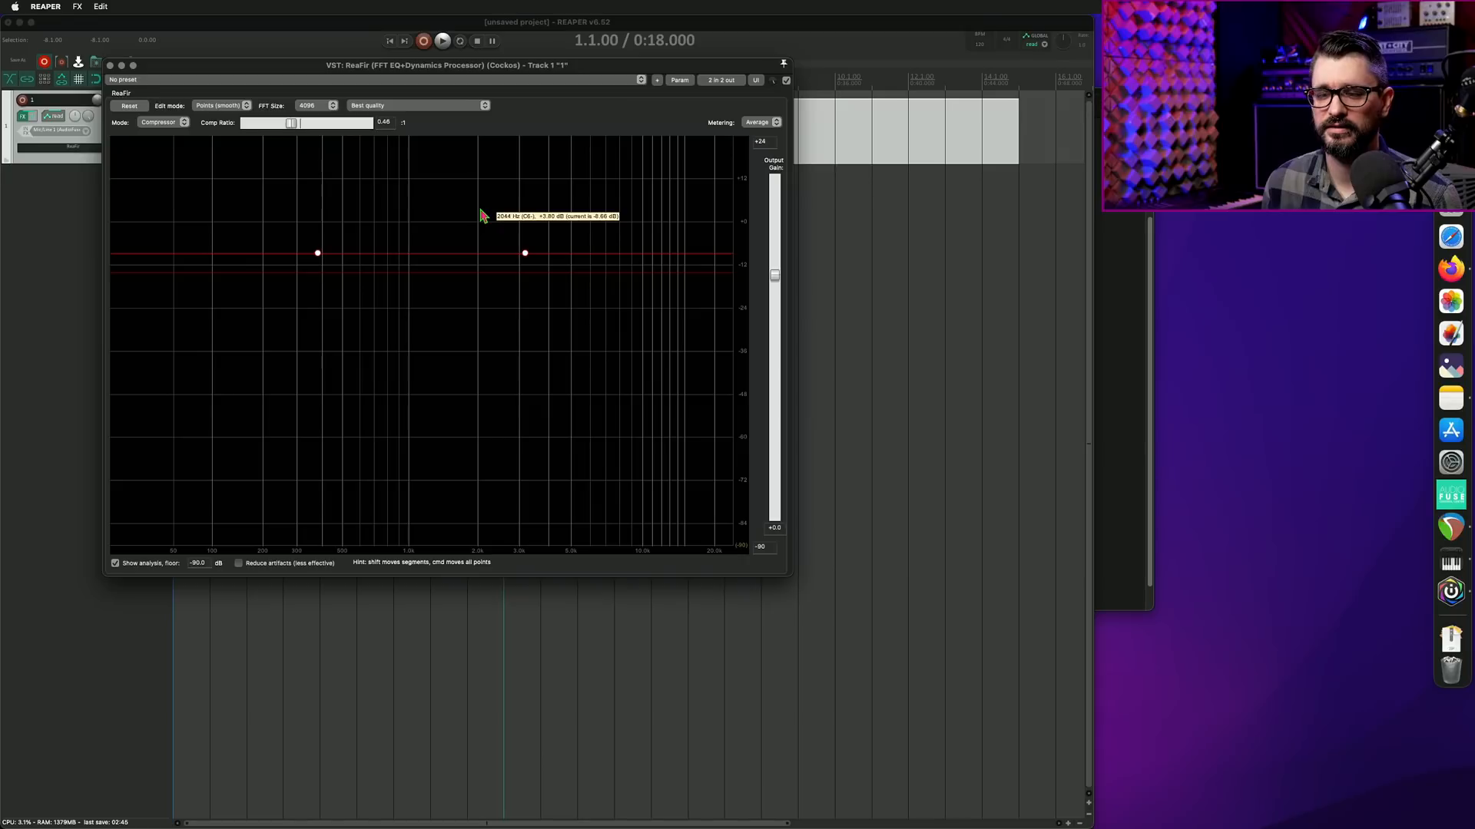
Nudge ReaFir's threshold curve slightly lower in the graph
{"action": "left_click_drag", "start_coordinate": [523, 252], "coordinate": [524, 258]}
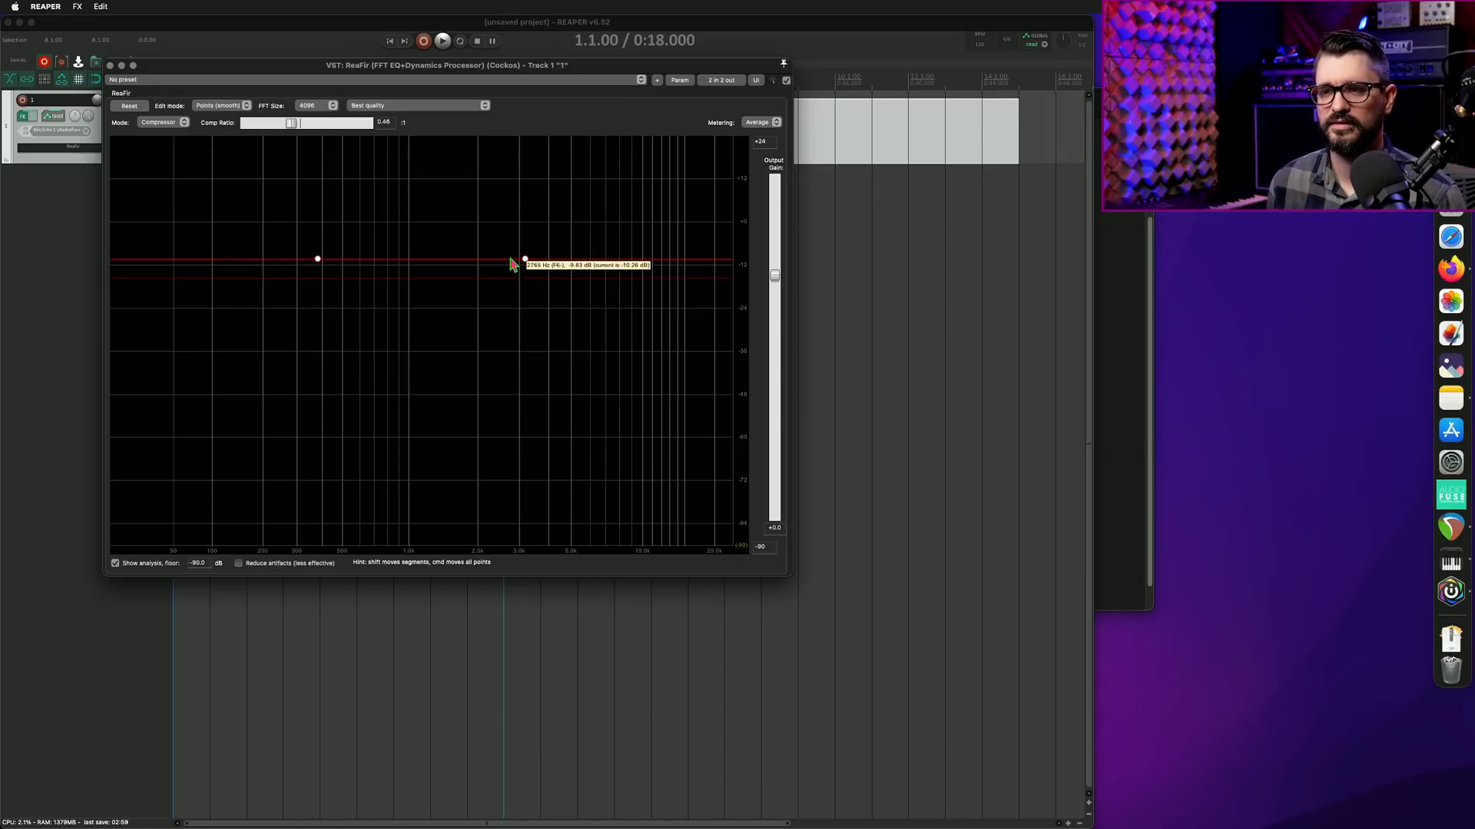
{"action": "mouse_move", "coordinate": [748, 89]}
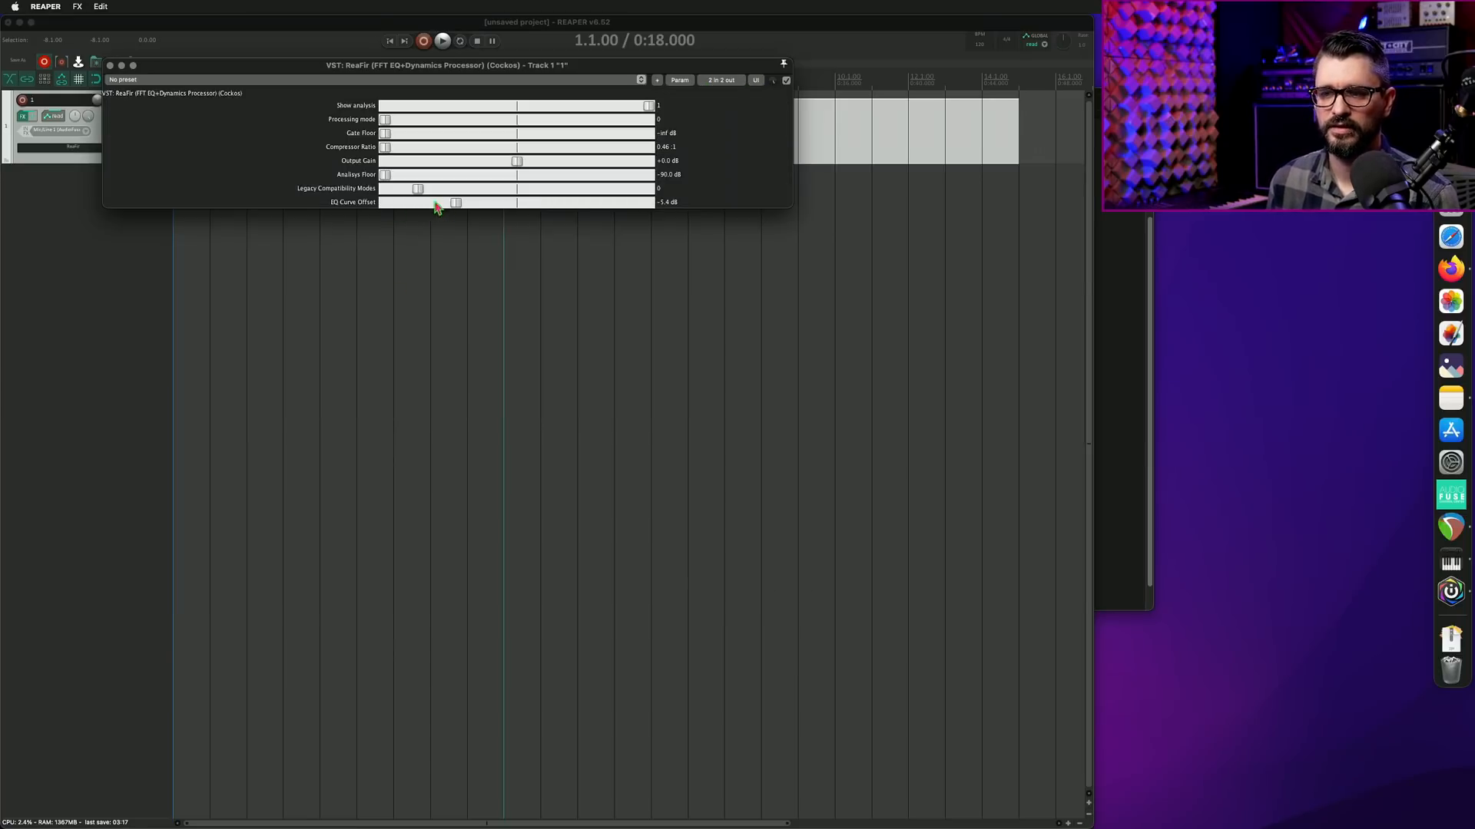
Bring EQ Curve Offset back to +0.0 dB and restore ReaFir's graphical curve display
{"action": "left_click_drag", "start_coordinate": [456, 201], "coordinate": [467, 202]}
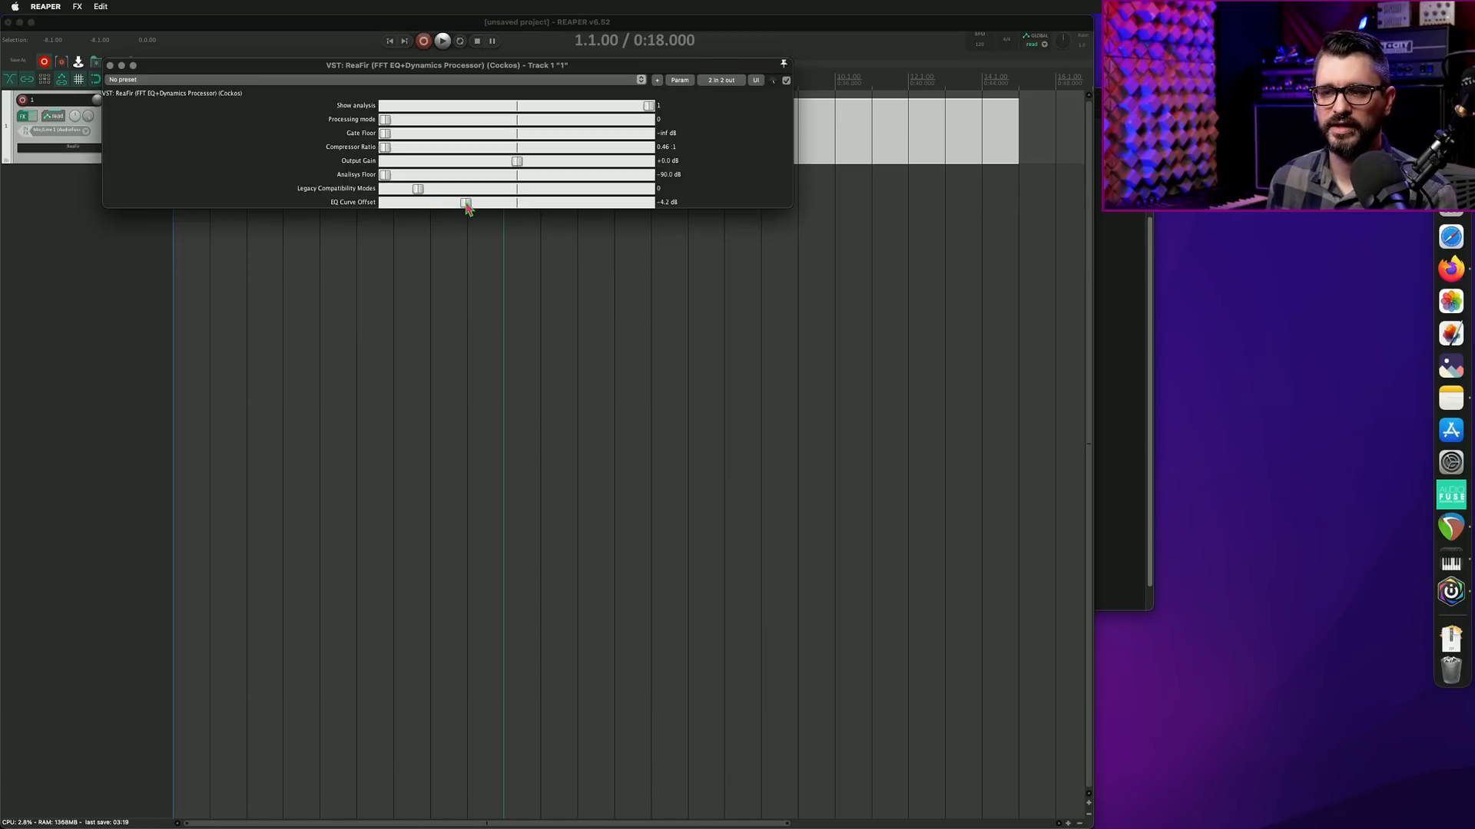
{"action": "left_click_drag", "start_coordinate": [464, 203], "coordinate": [516, 203]}
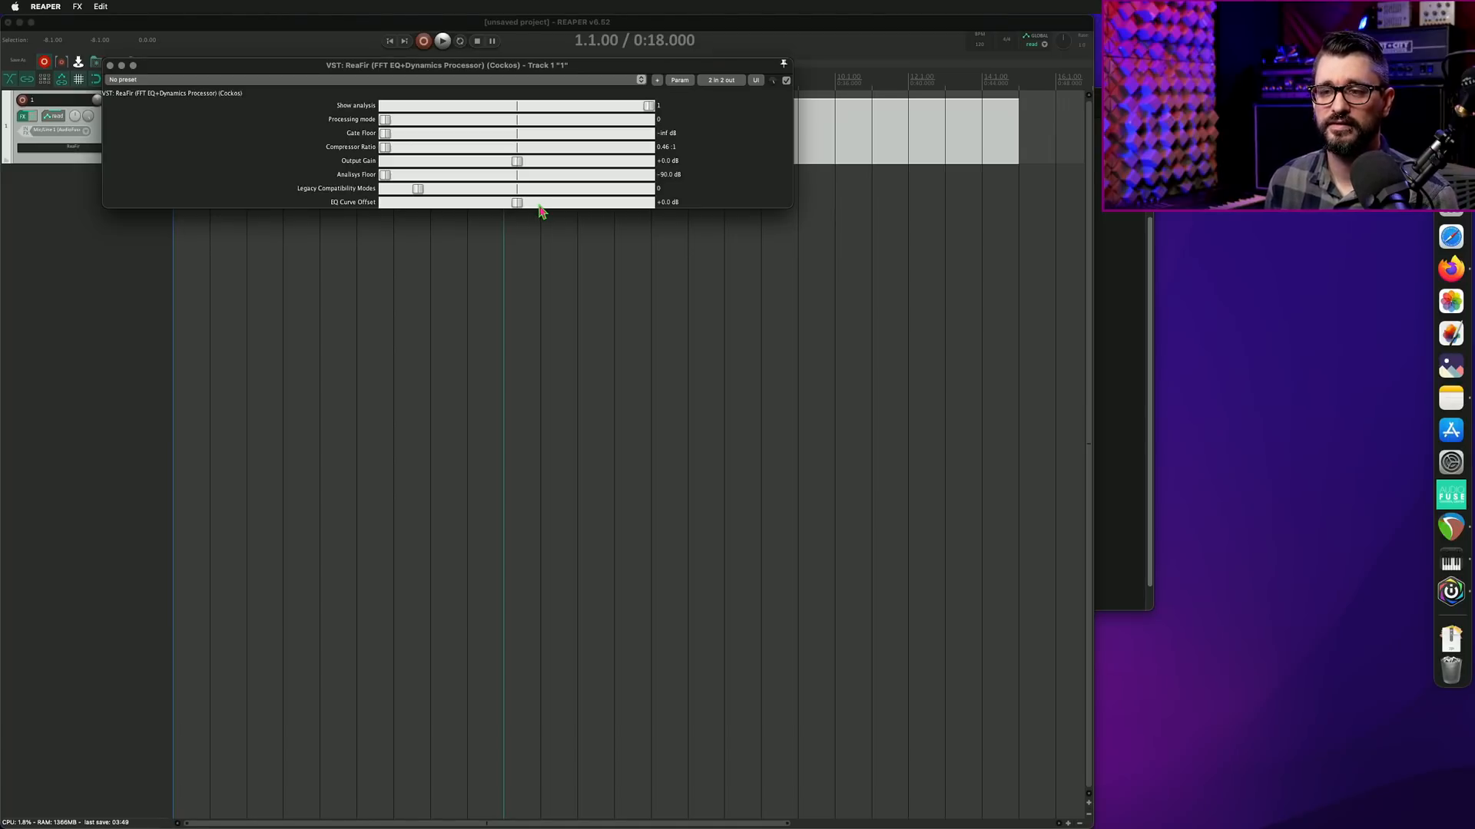
{"action": "left_click", "coordinate": [756, 80]}
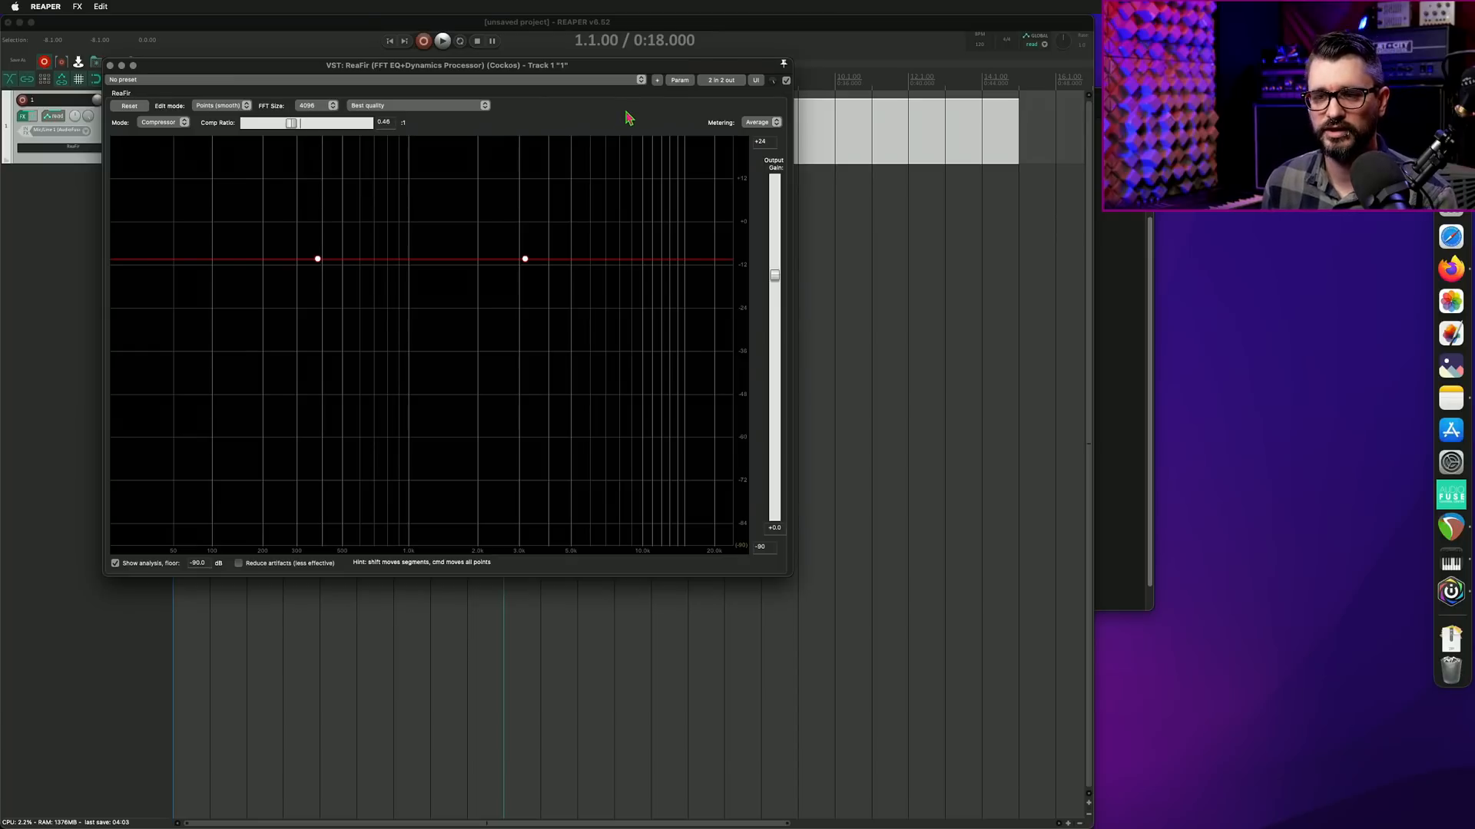
{"action": "mouse_move", "coordinate": [633, 126]}
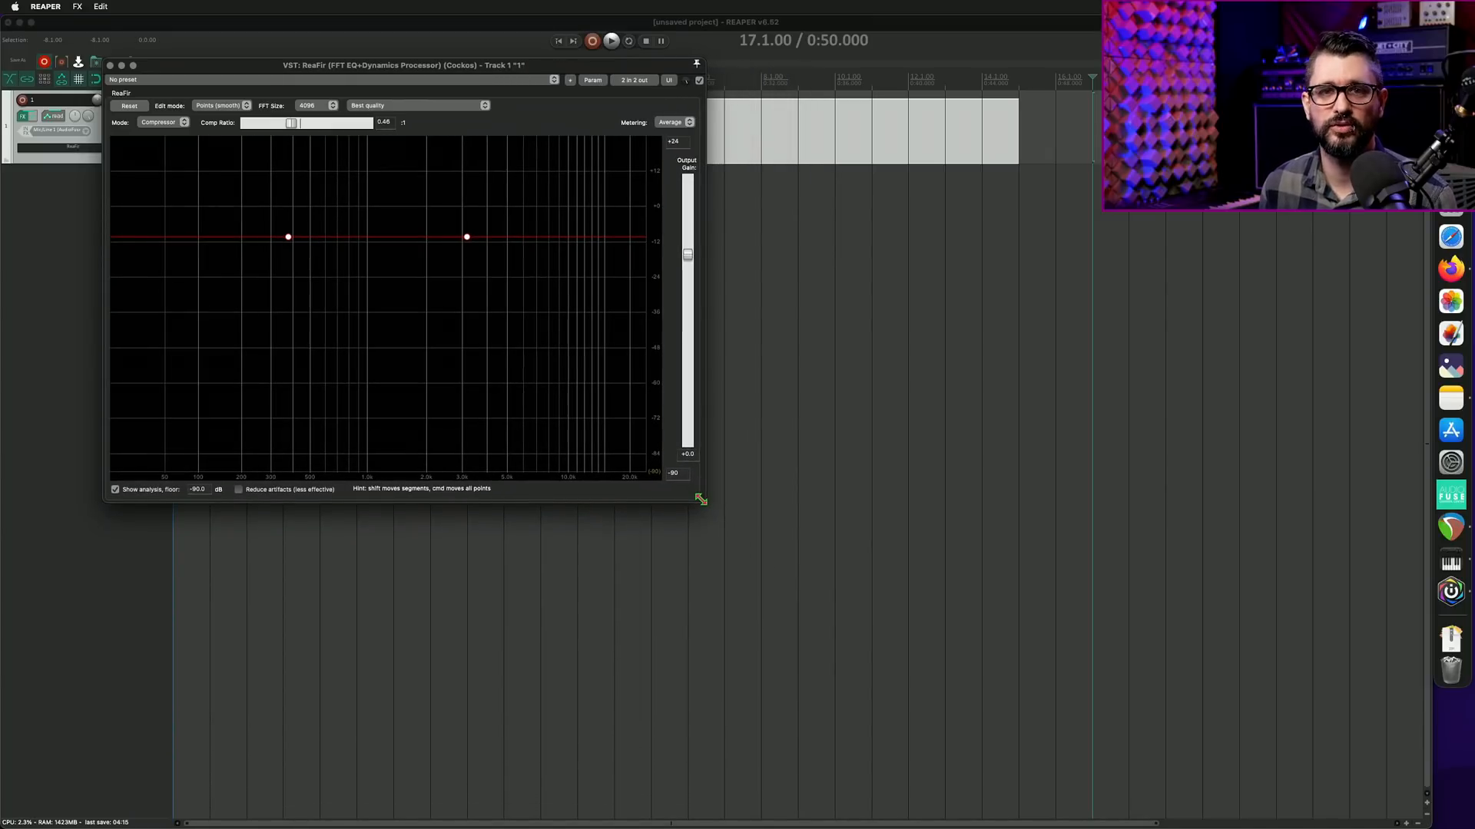
{"action": "mouse_move", "coordinate": [1450, 463]}
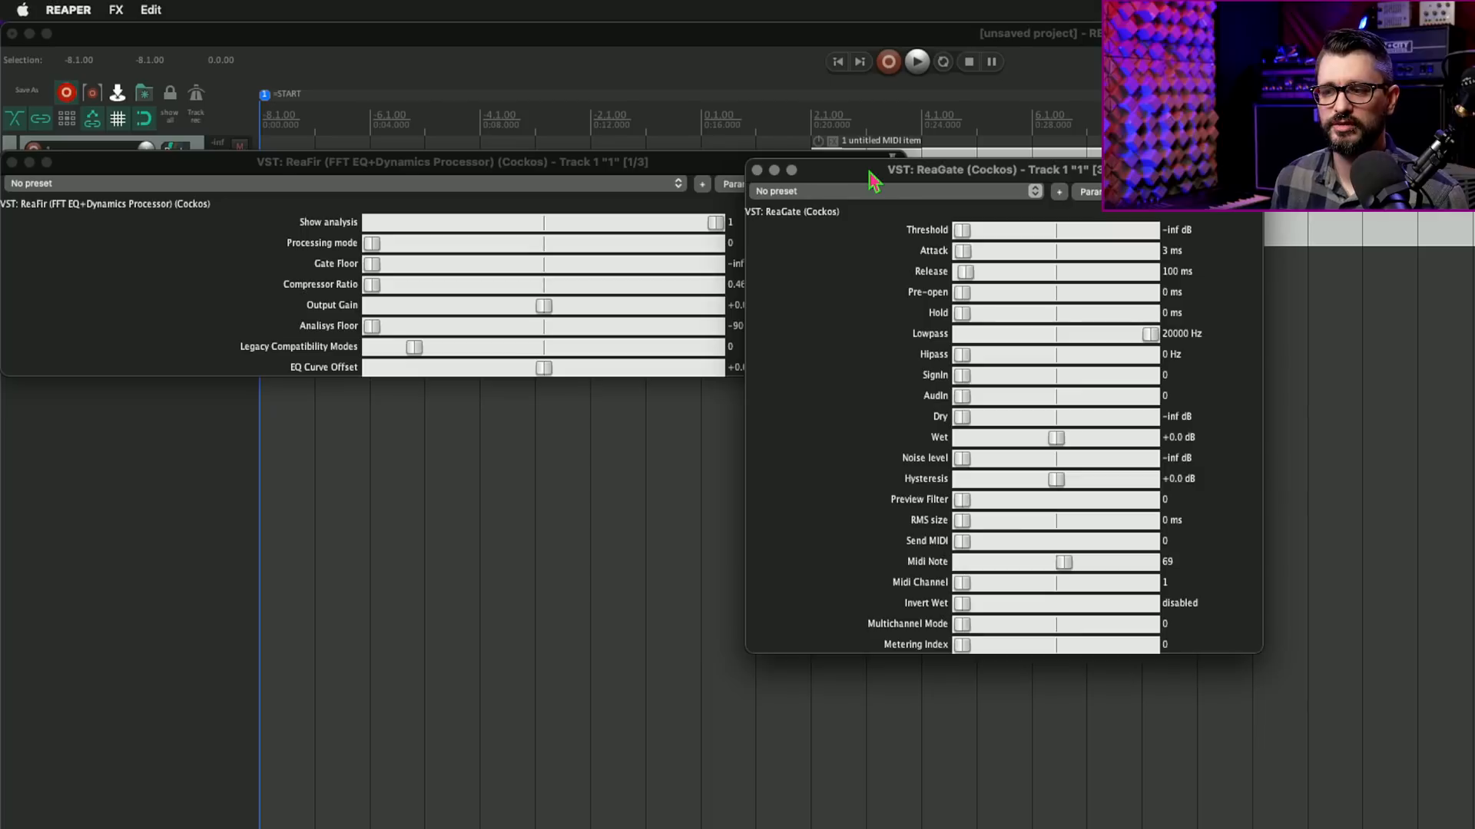
{"action": "mouse_move", "coordinate": [870, 193]}
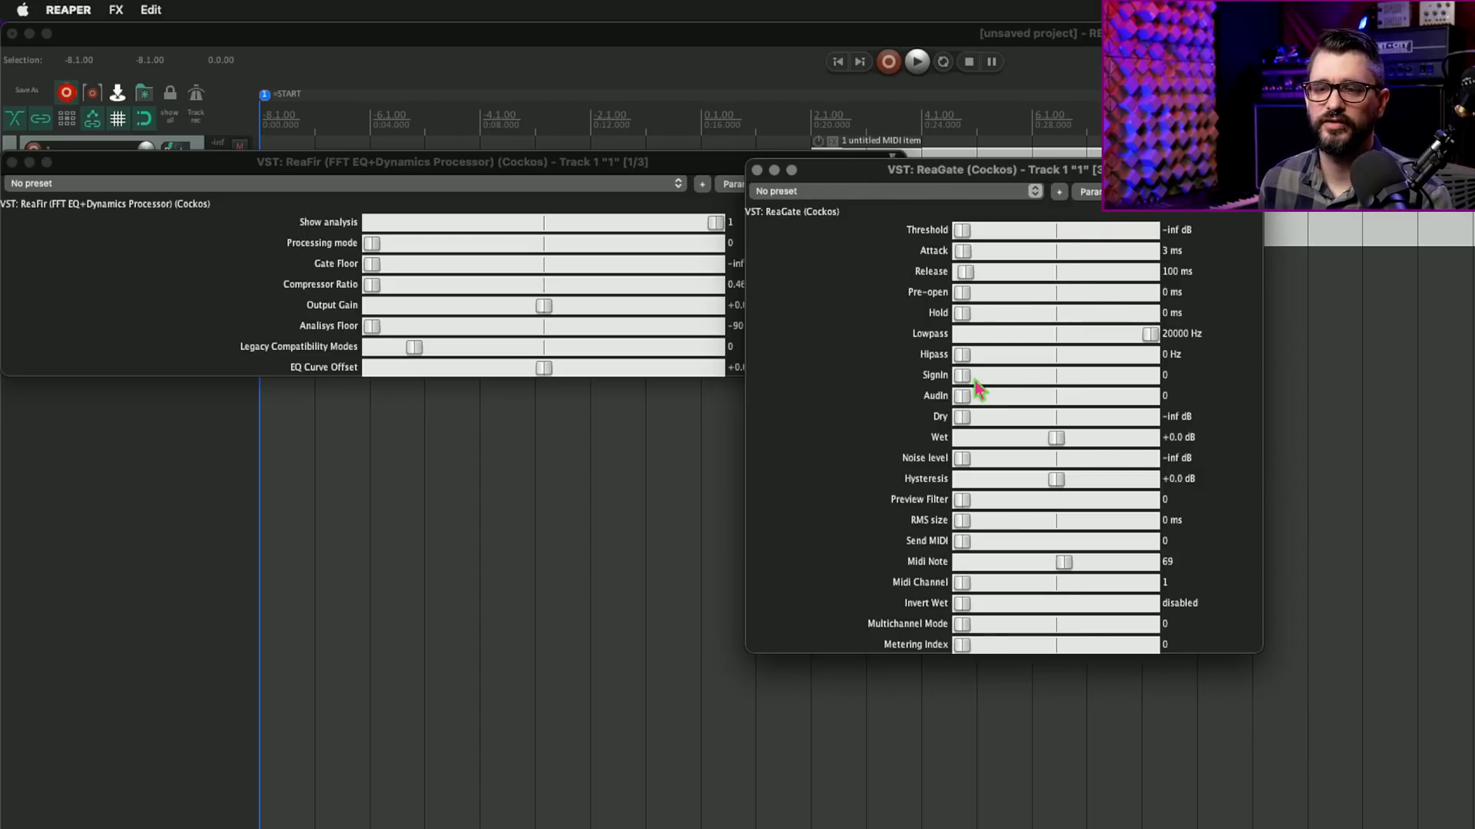
{"action": "mouse_move", "coordinate": [868, 404]}
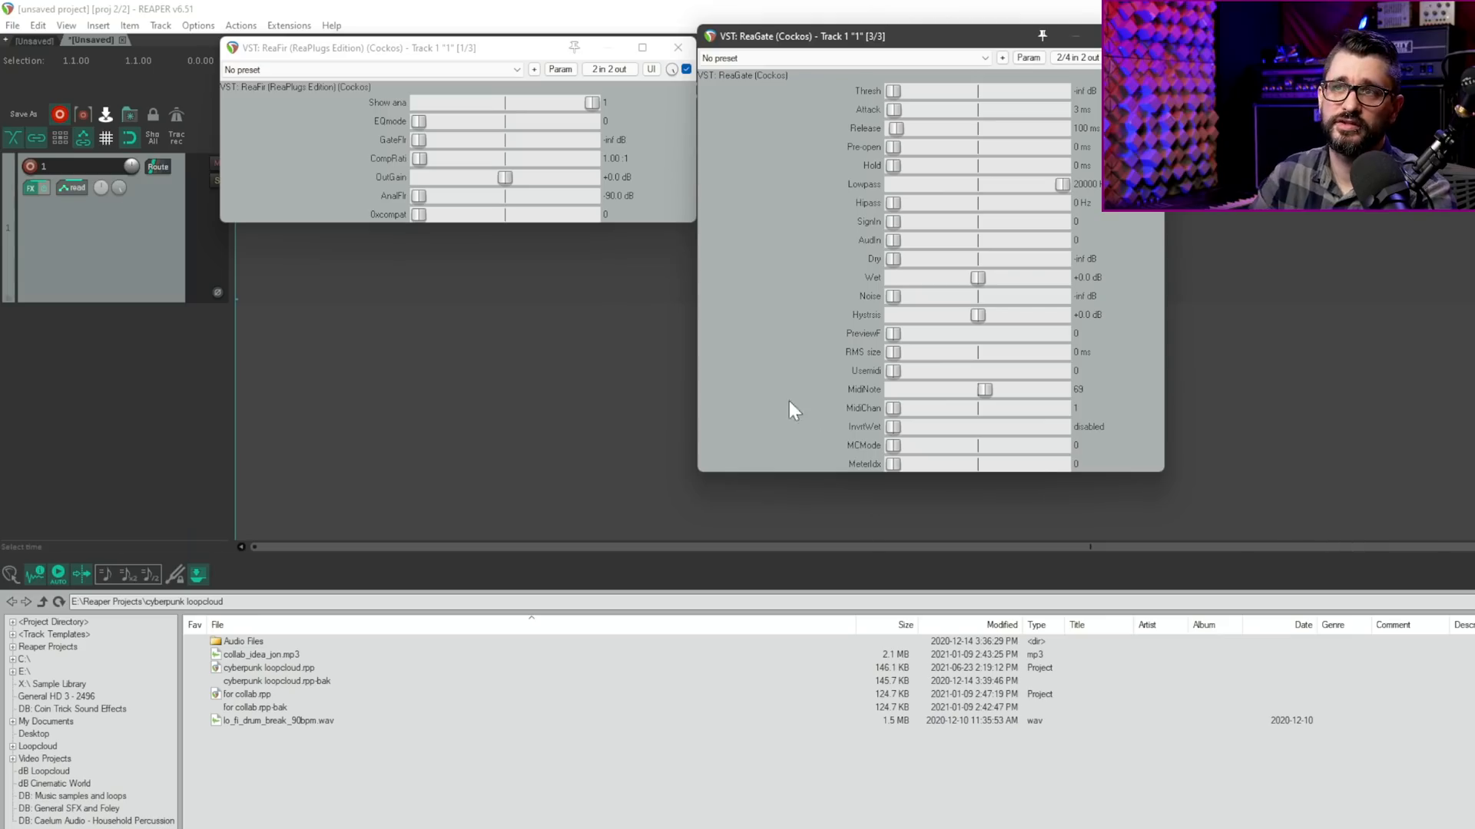
{"action": "mouse_move", "coordinate": [398, 196]}
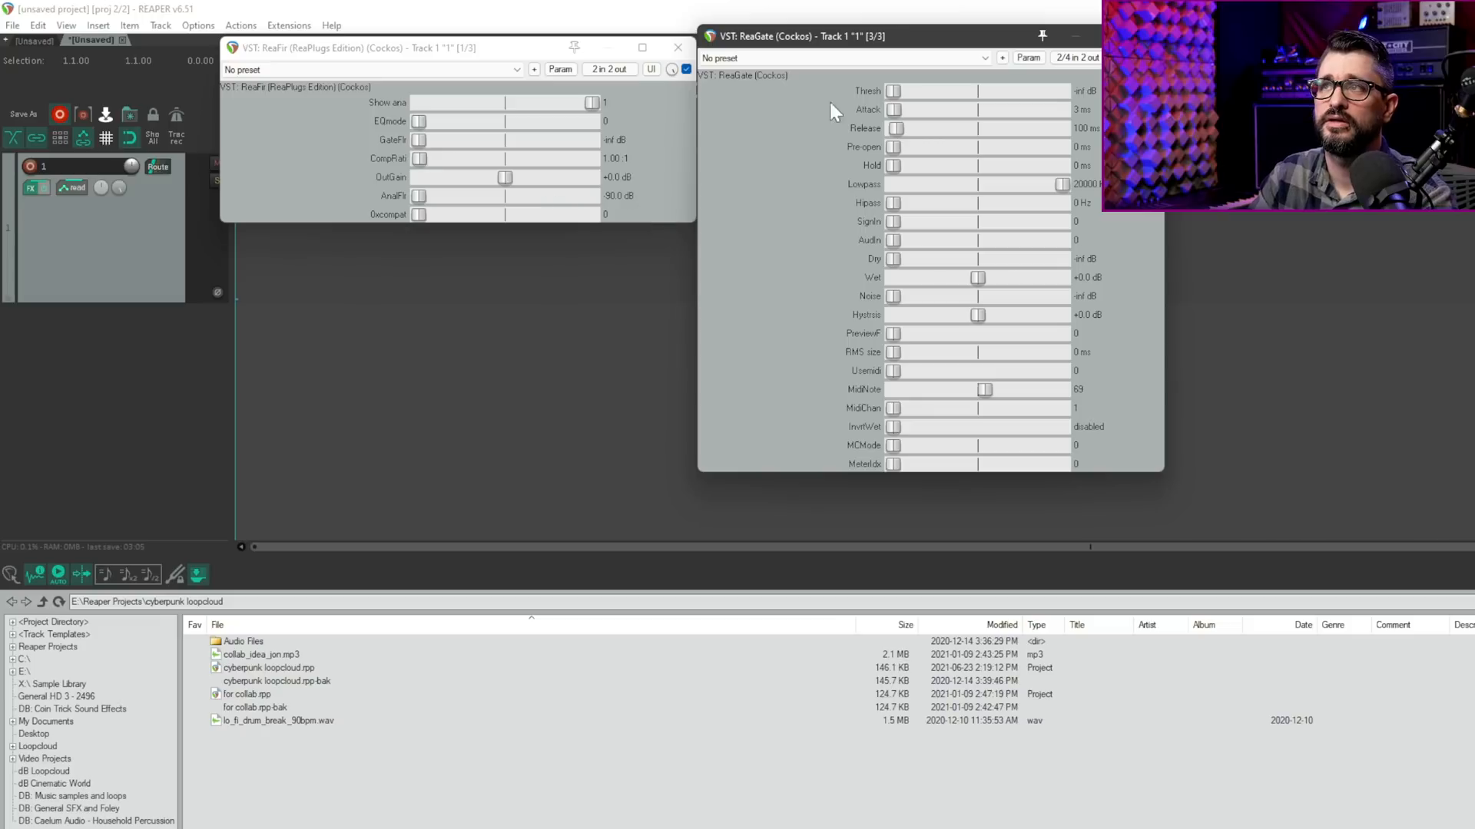
{"action": "mouse_move", "coordinate": [865, 314]}
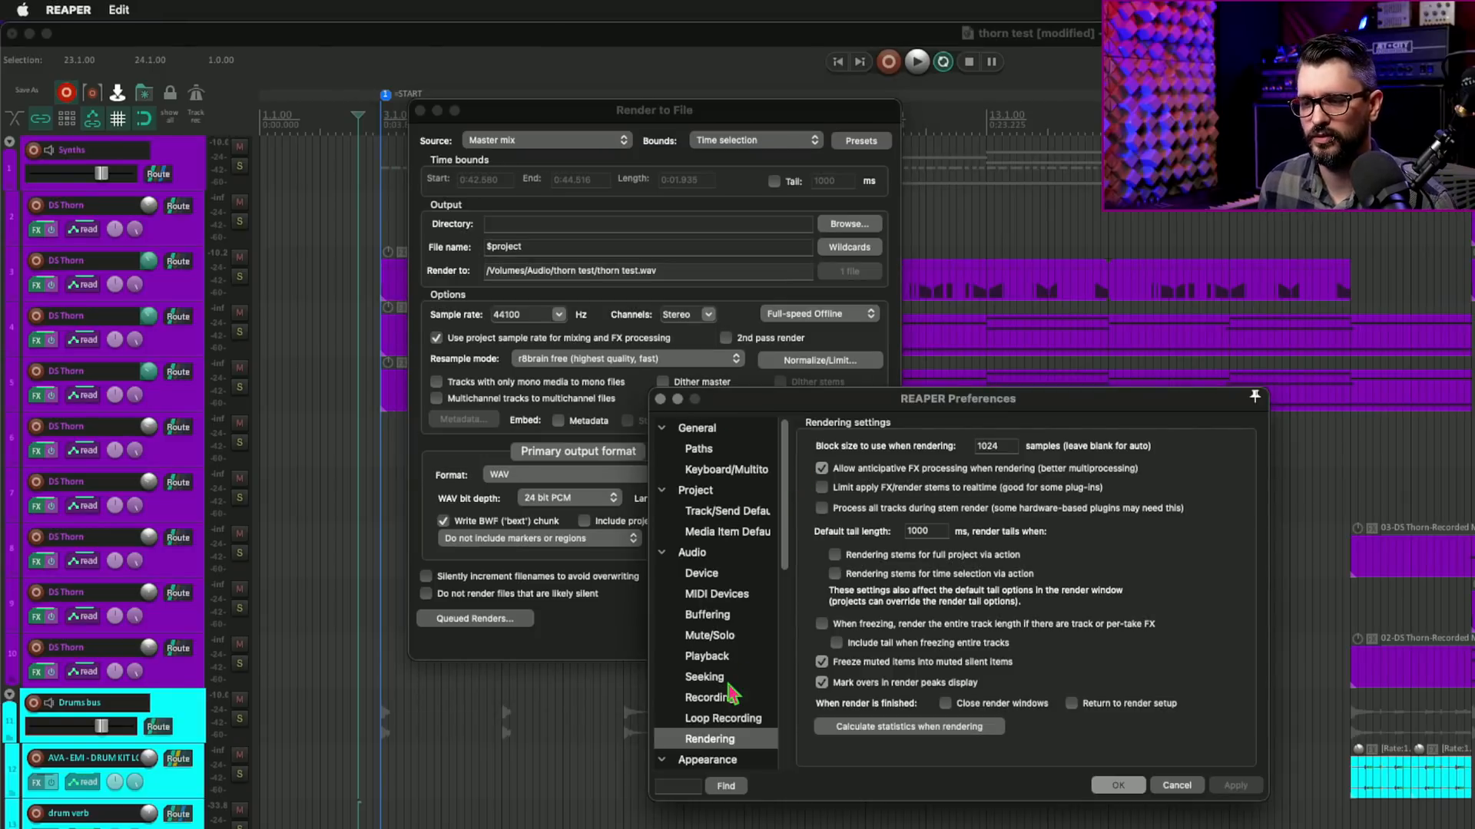
{"action": "mouse_move", "coordinate": [932, 737]}
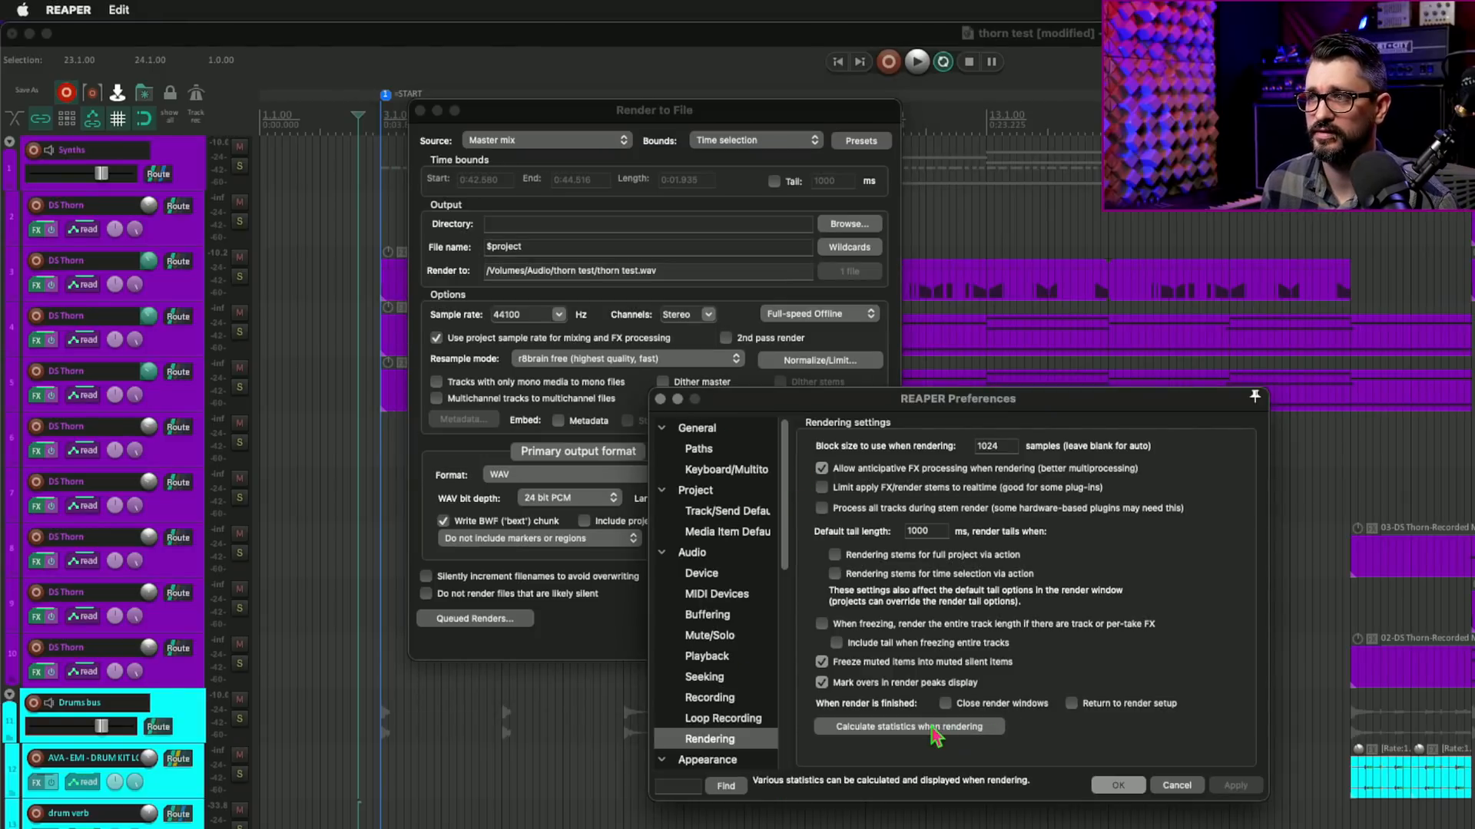
Bring up the render statistics calculation options in the Render to File dialog
{"action": "left_click", "coordinate": [909, 726]}
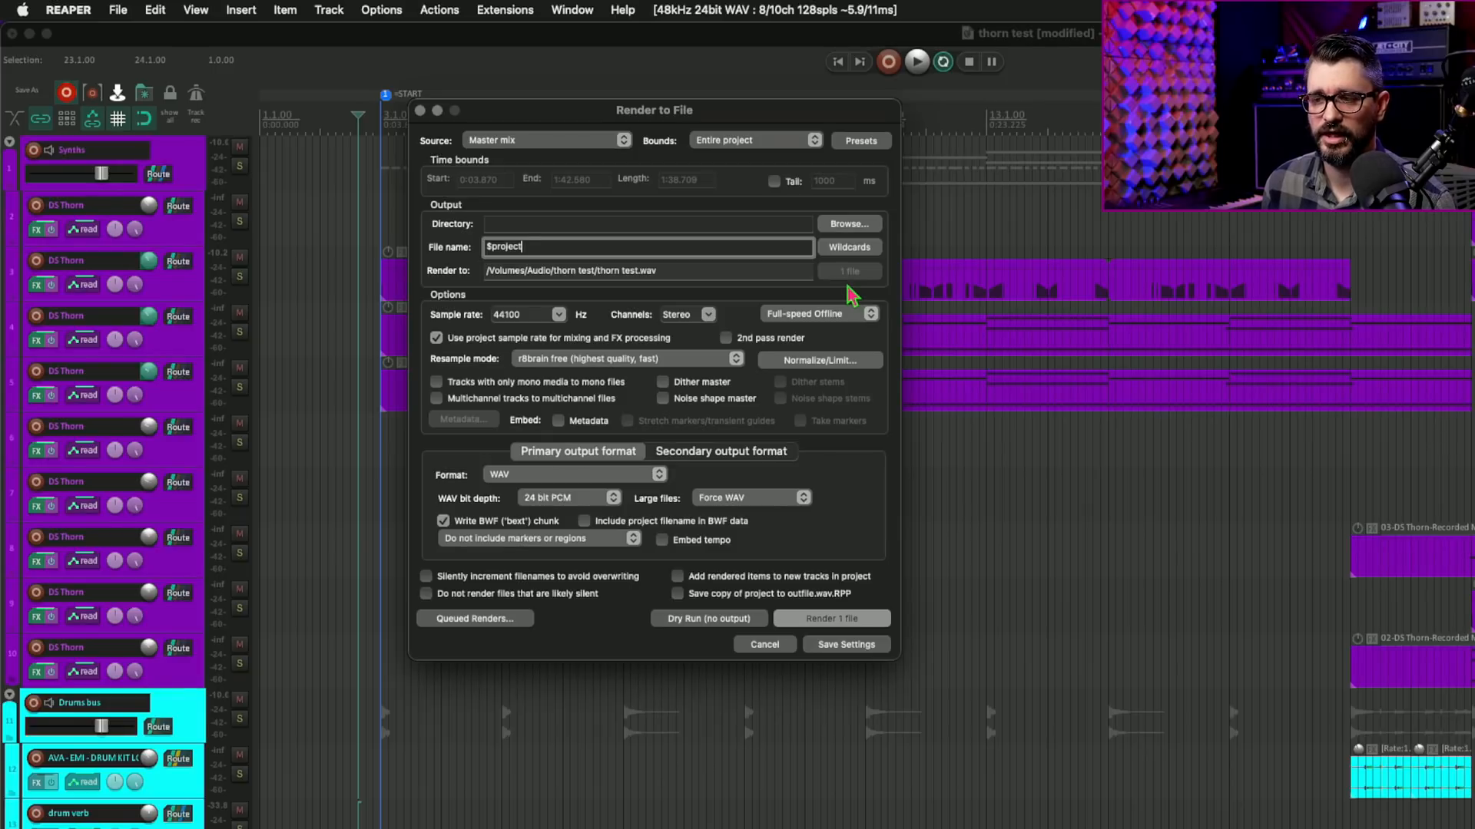
{"action": "mouse_move", "coordinate": [851, 286]}
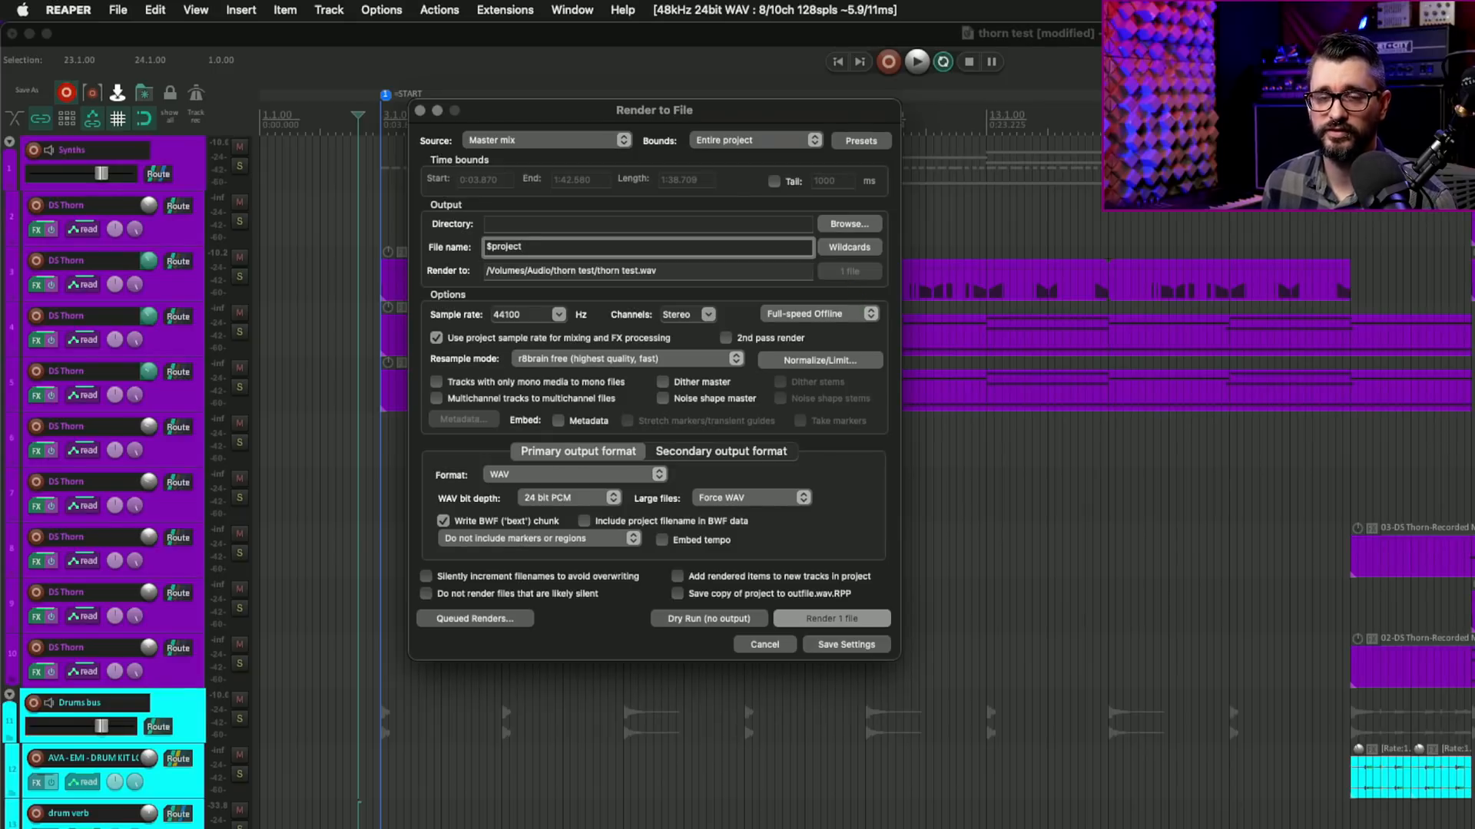
{"action": "mouse_move", "coordinate": [851, 632]}
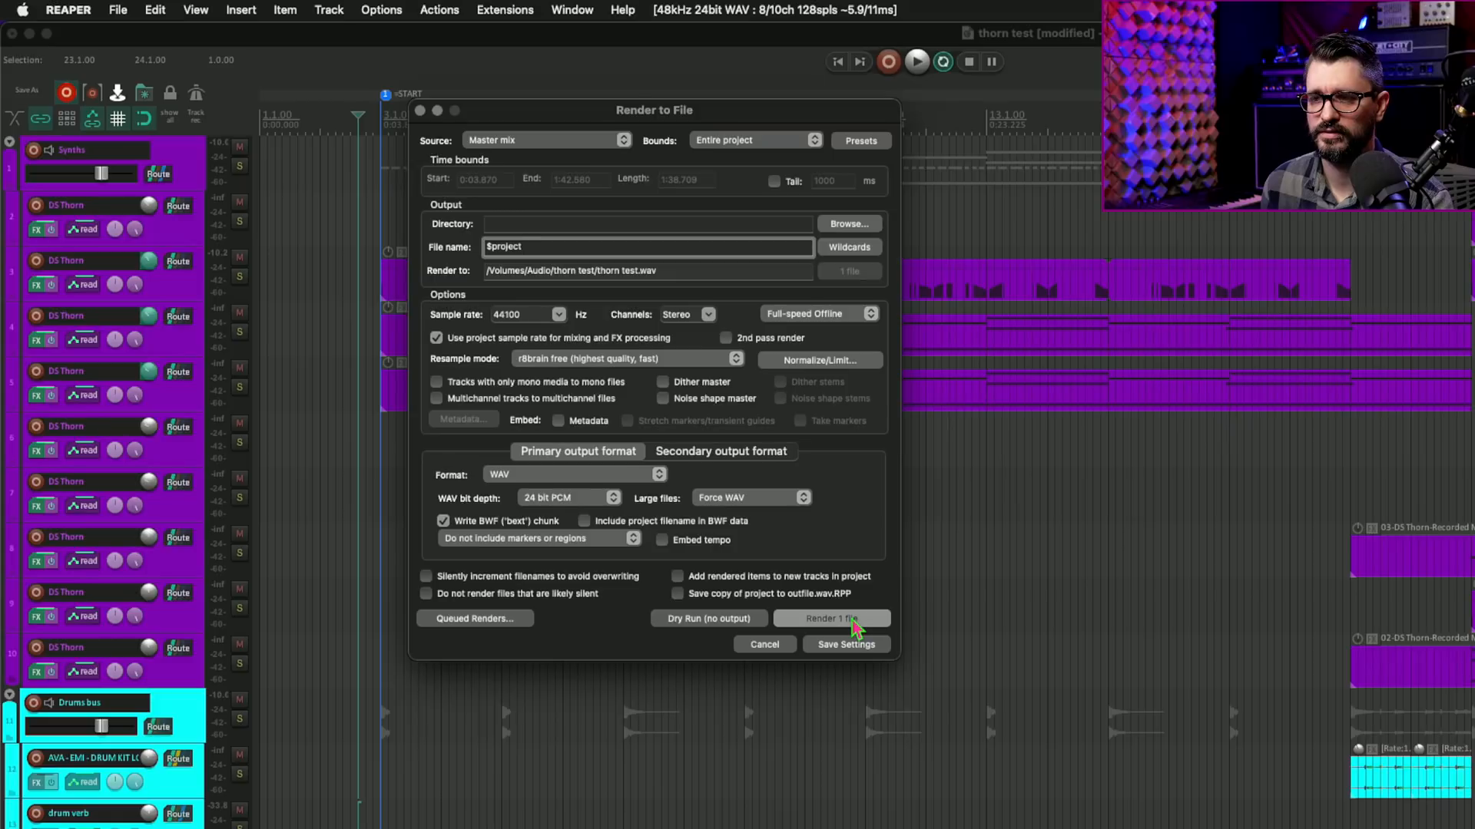
Render thorn test.wav, view its render statistics in the web browser, and return to REAPER
{"action": "left_click", "coordinate": [831, 617]}
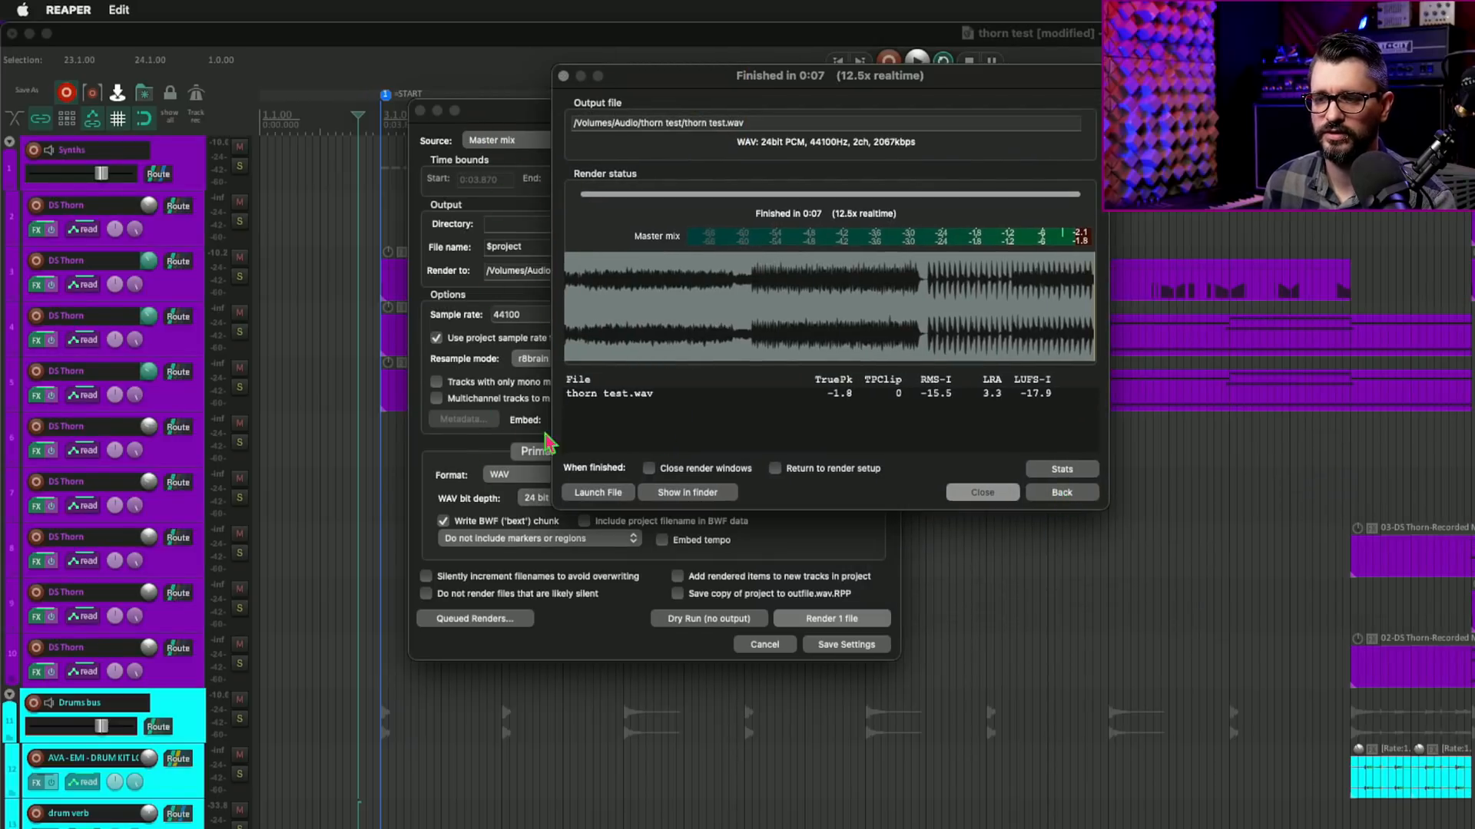
{"action": "mouse_move", "coordinate": [923, 492]}
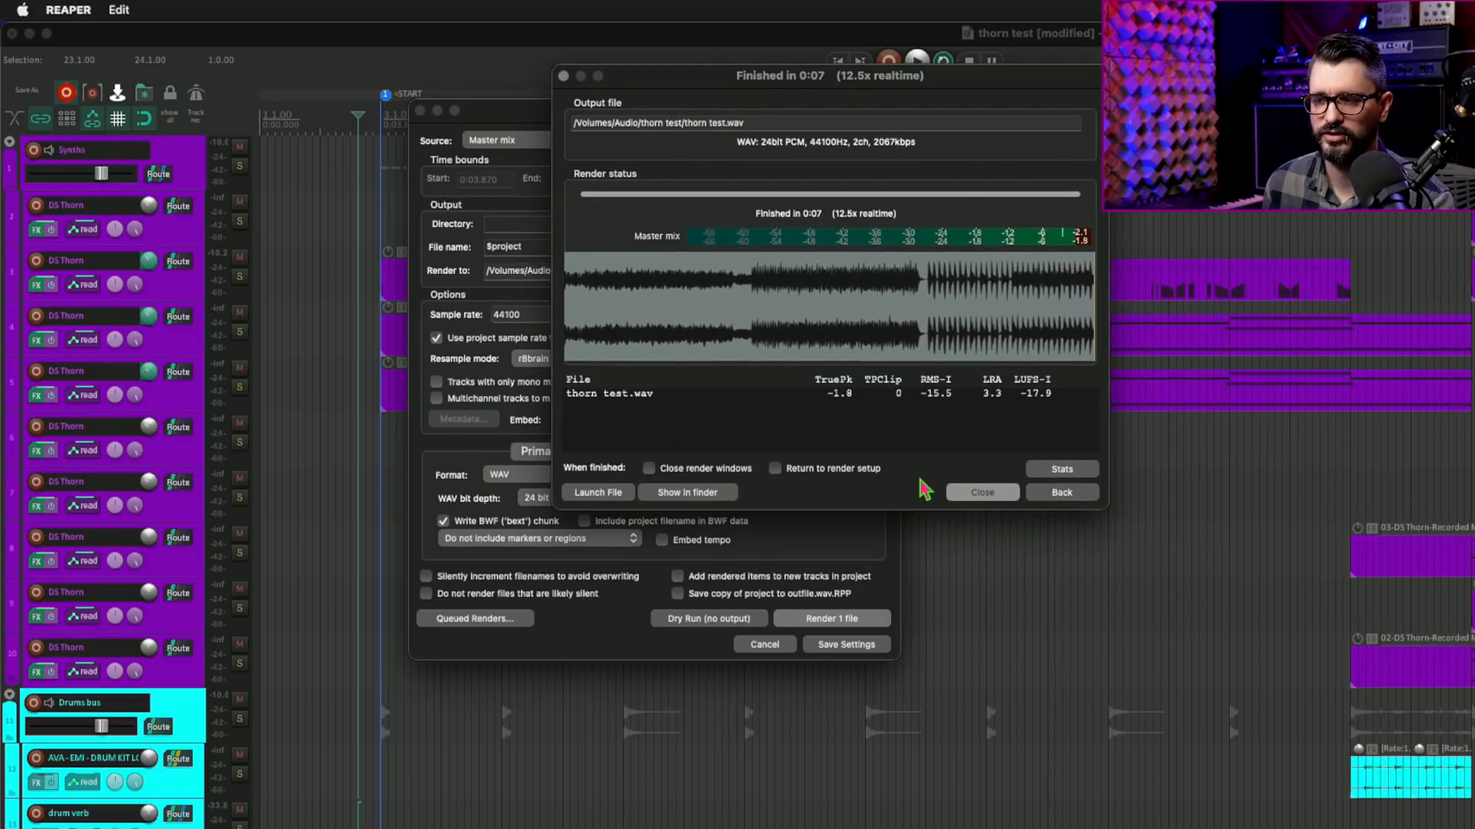
{"action": "left_click", "coordinate": [1062, 470]}
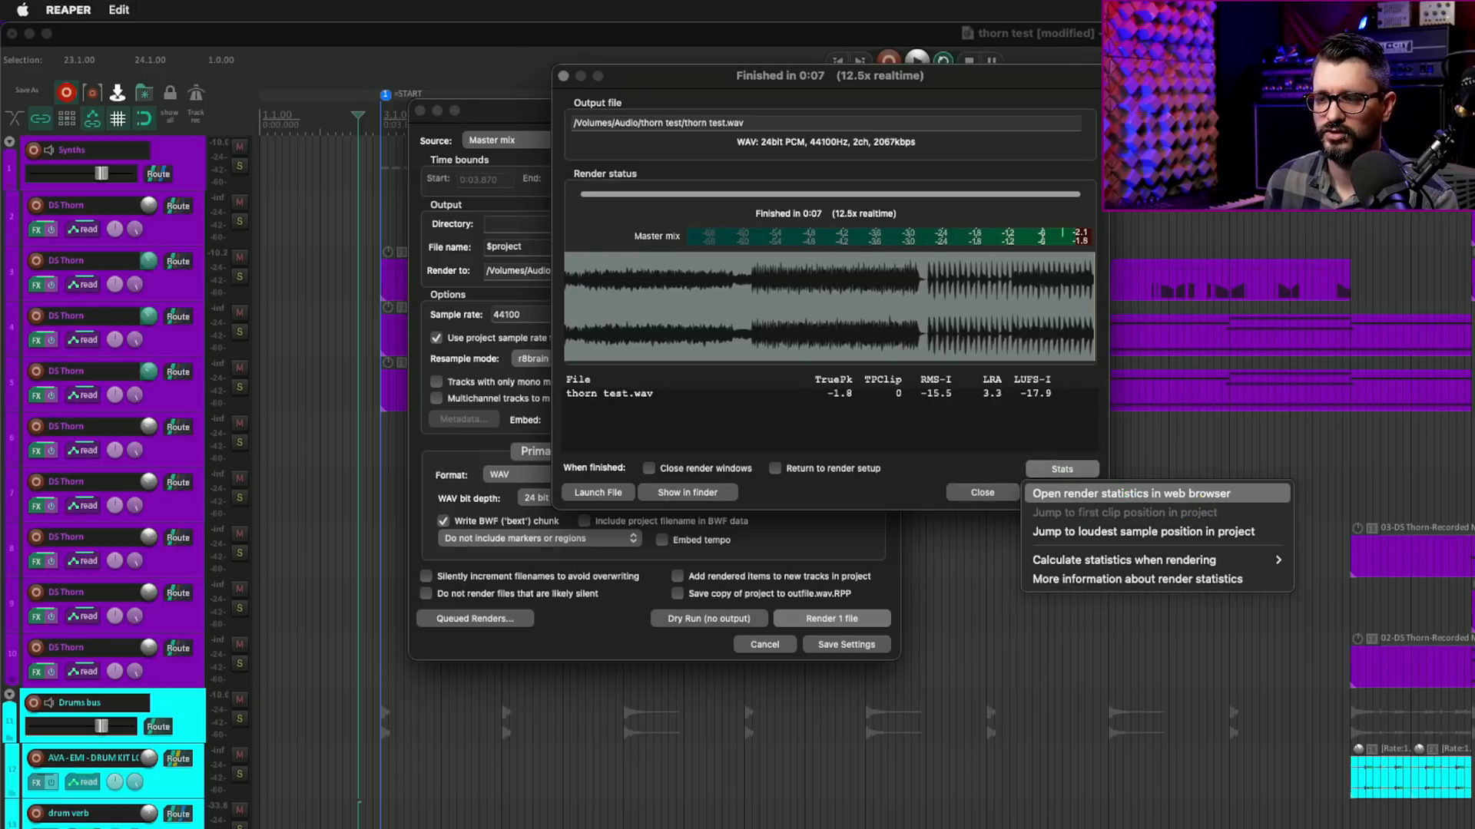
{"action": "left_click", "coordinate": [1131, 493]}
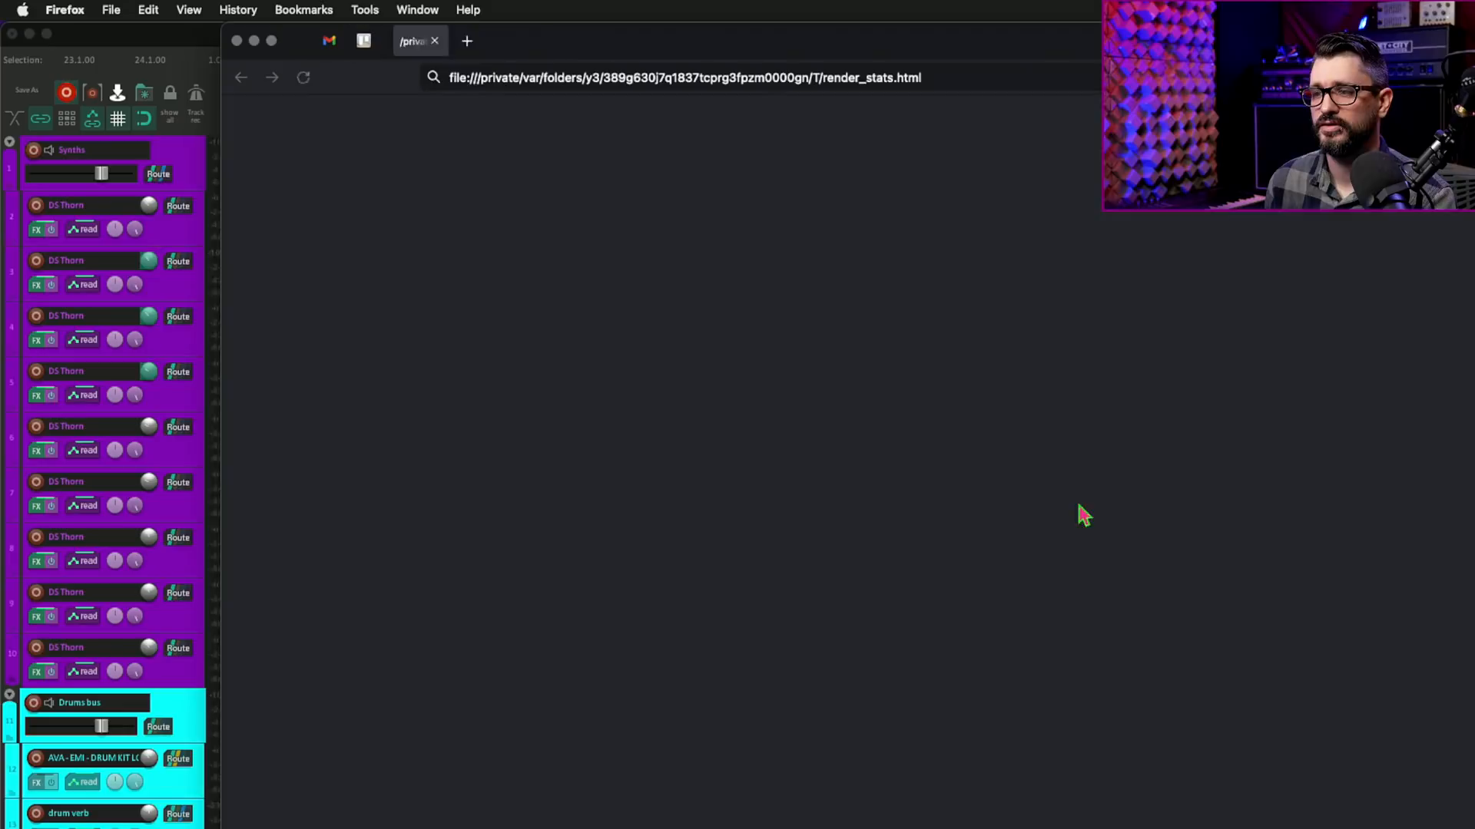
{"action": "left_click", "coordinate": [303, 77]}
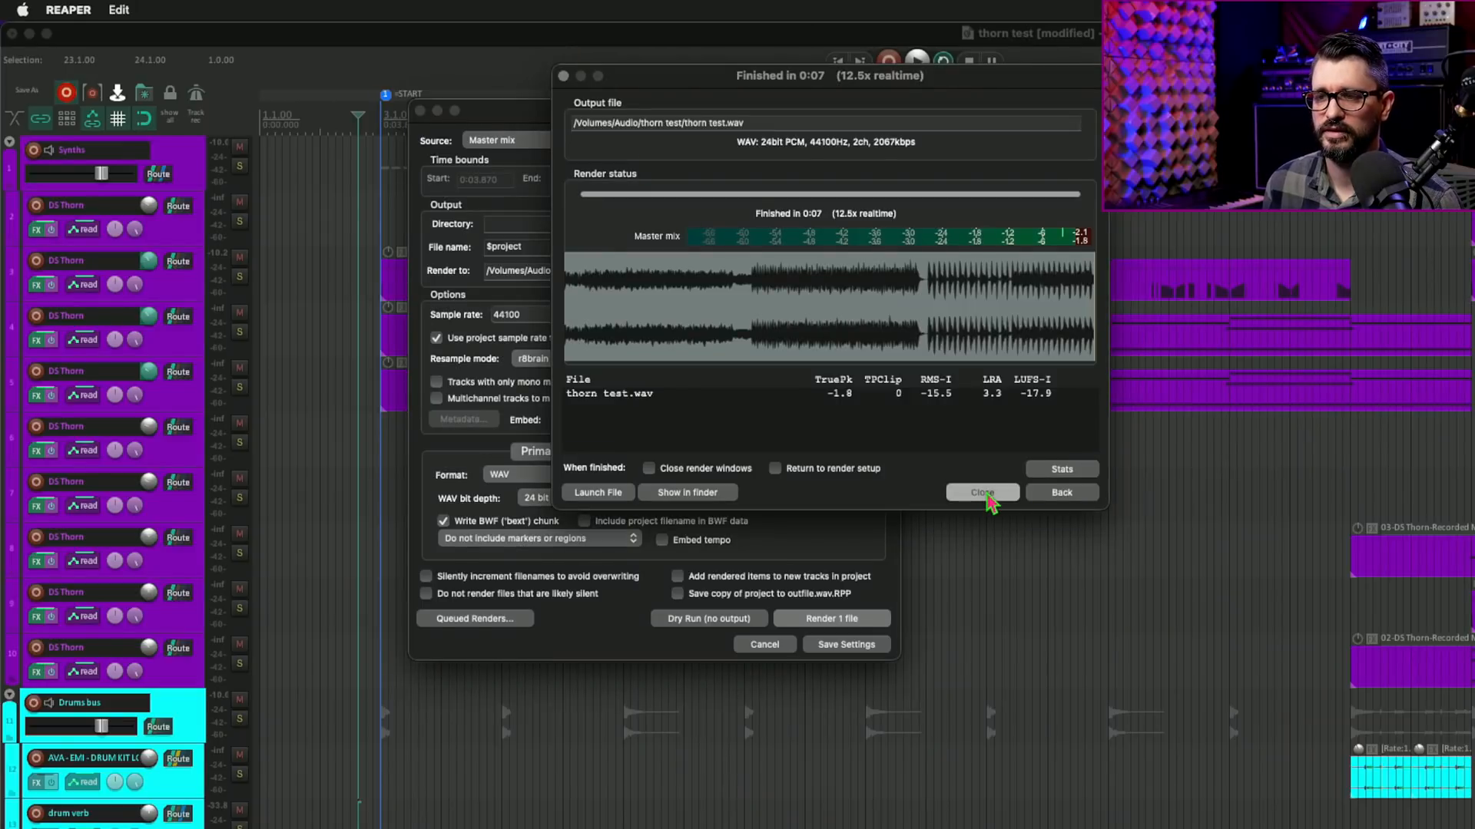
Dismiss the render results and run the action displaying the most recent render statistics
{"action": "left_click", "coordinate": [983, 491]}
{"action": "type", "text": "render sta"}
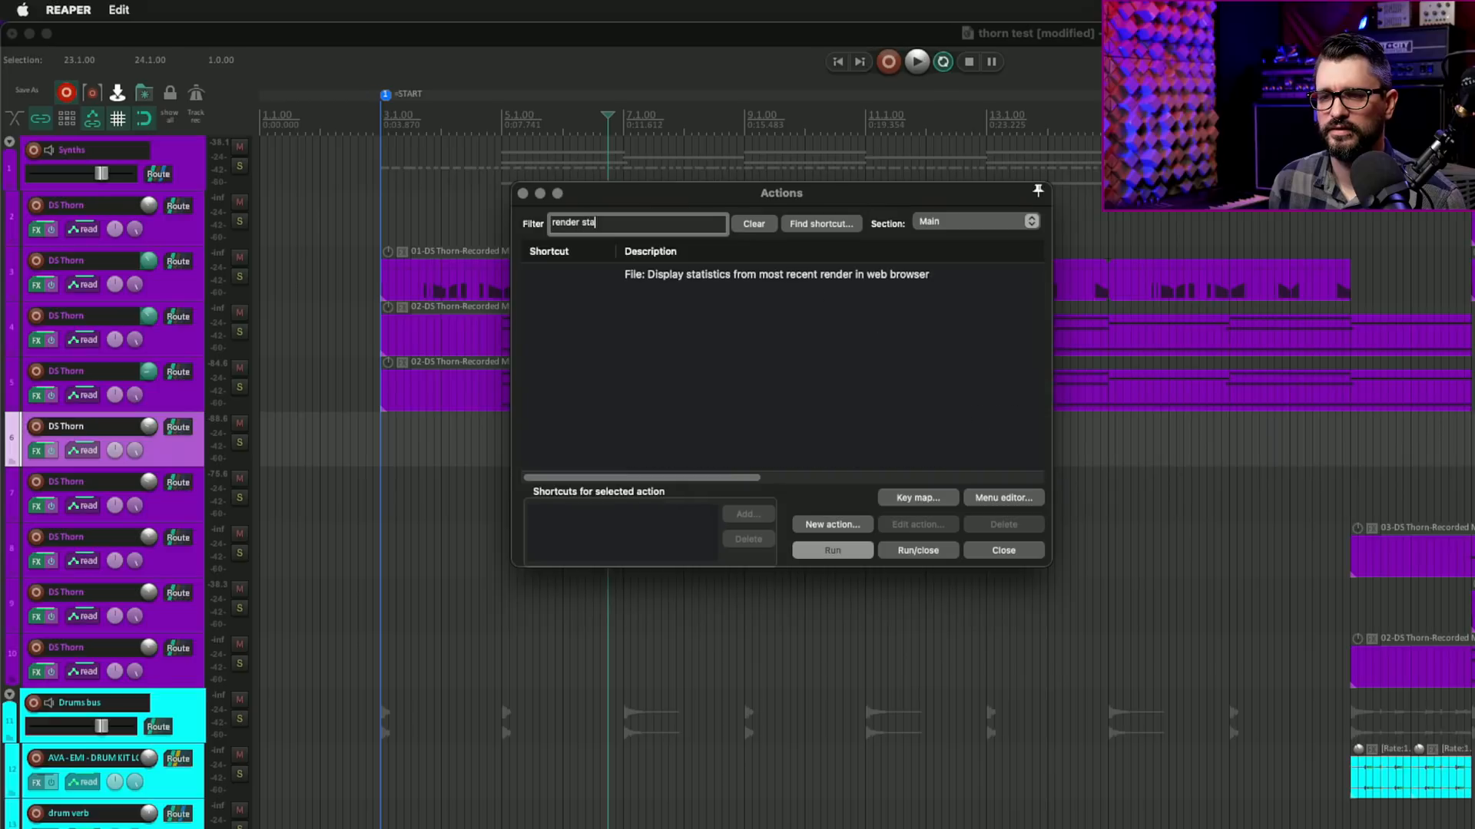
{"action": "left_click", "coordinate": [783, 273]}
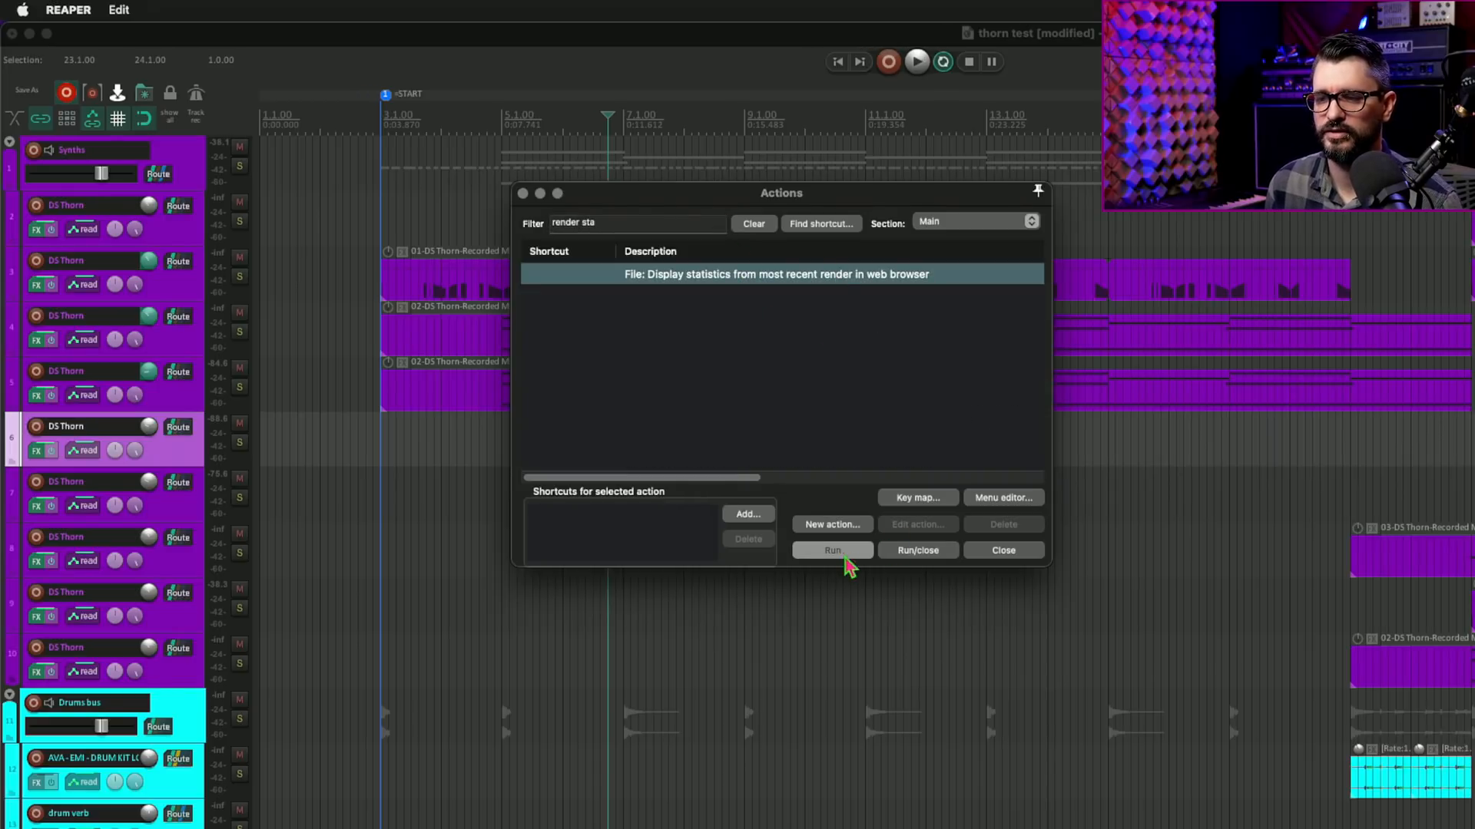
{"action": "left_click", "coordinate": [831, 550]}
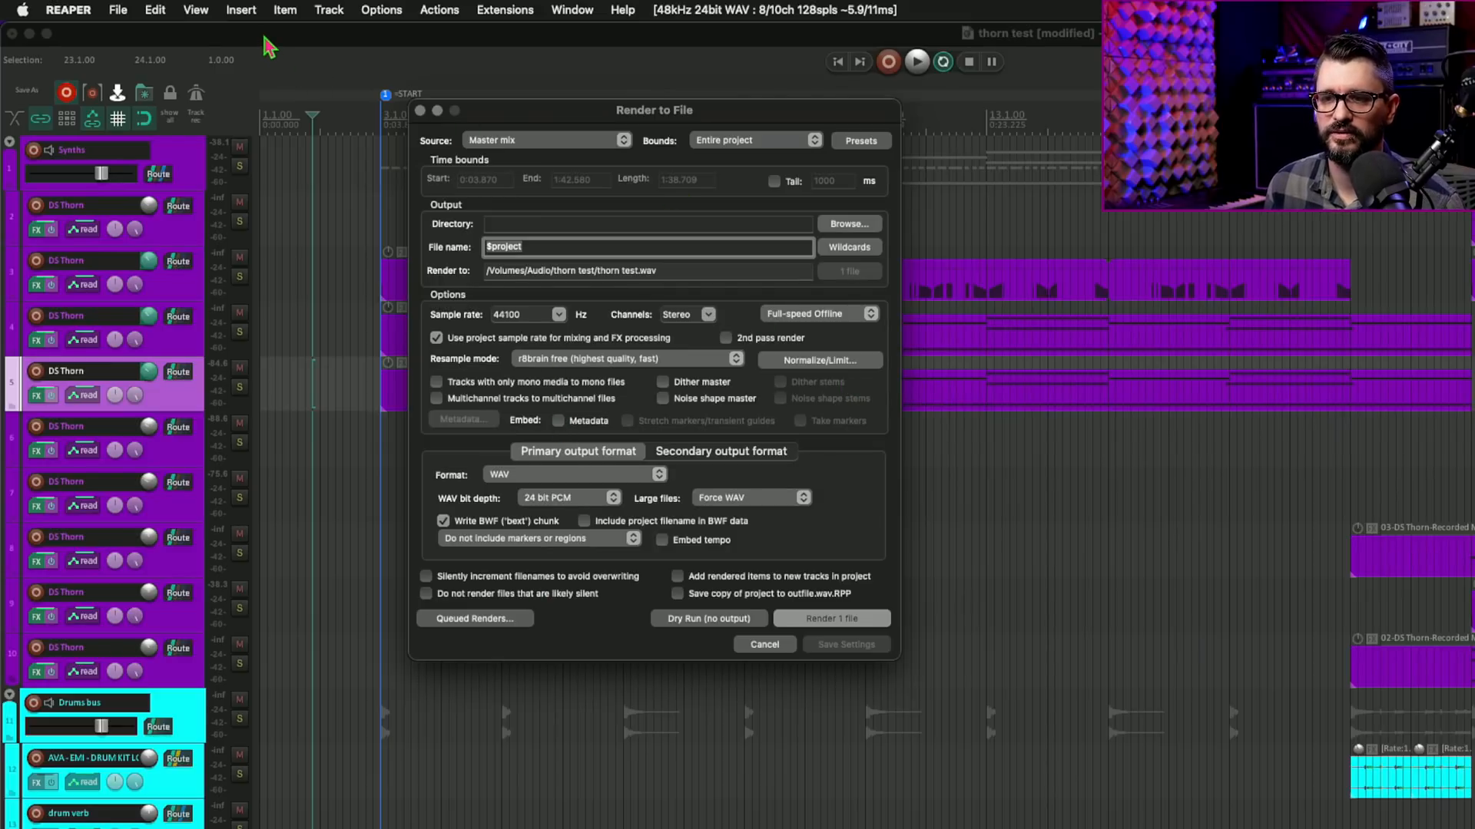
Bring up the Batch File/Item Converter and toggle Render to File's embed metadata on and off
{"action": "left_click", "coordinate": [118, 9]}
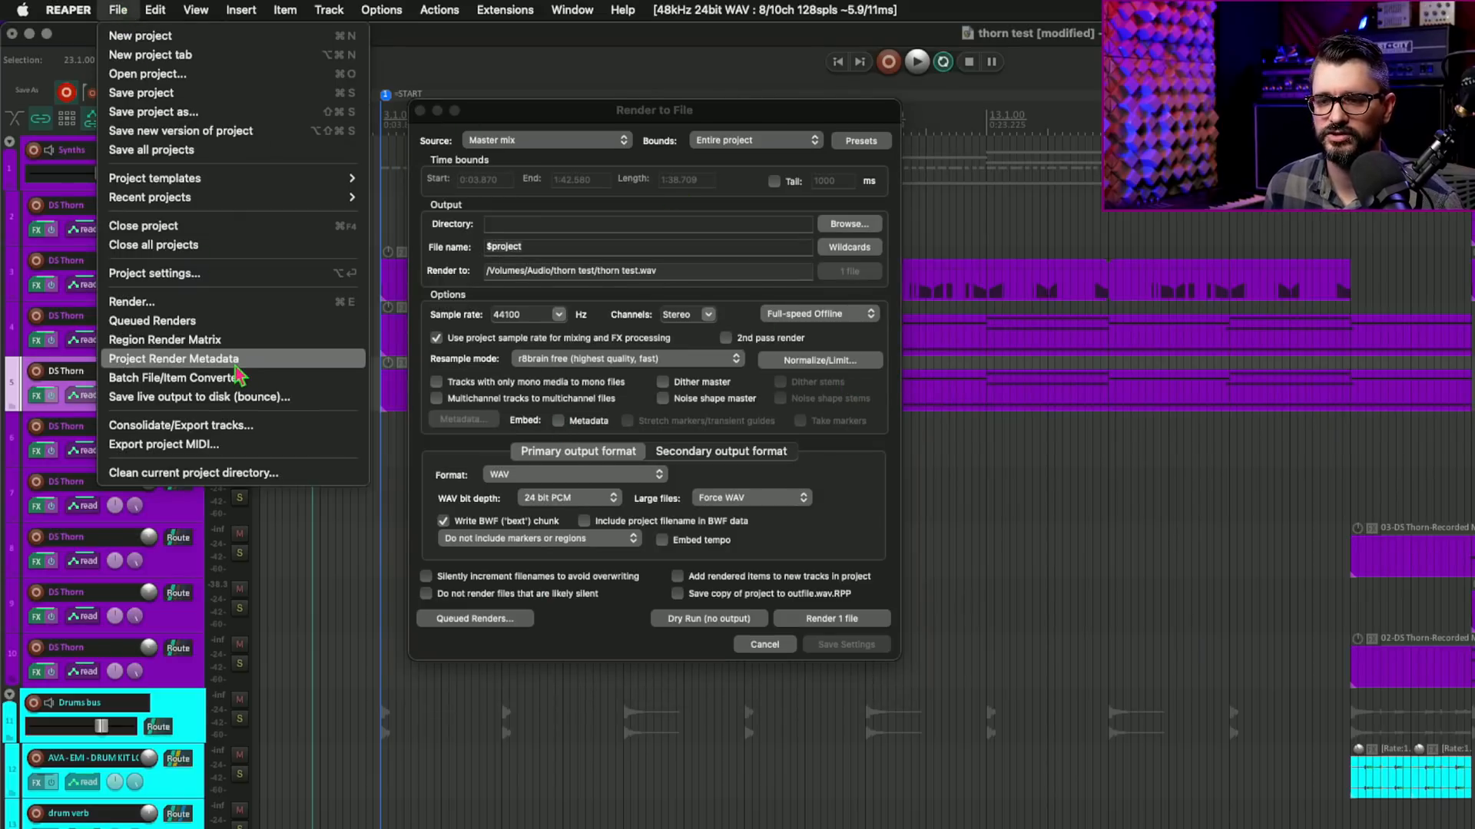
{"action": "left_click", "coordinate": [172, 378]}
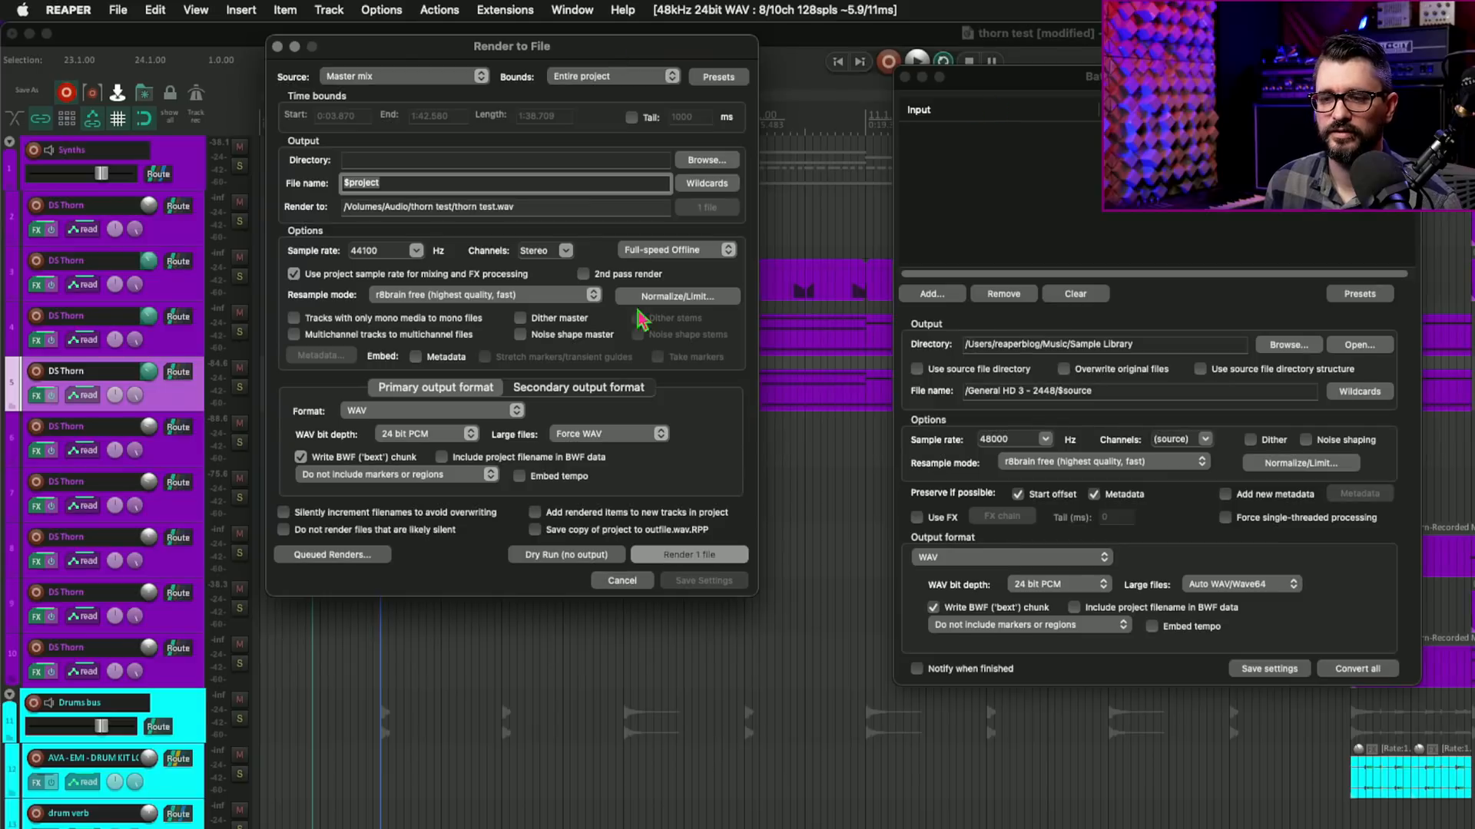
{"action": "left_click", "coordinate": [415, 356]}
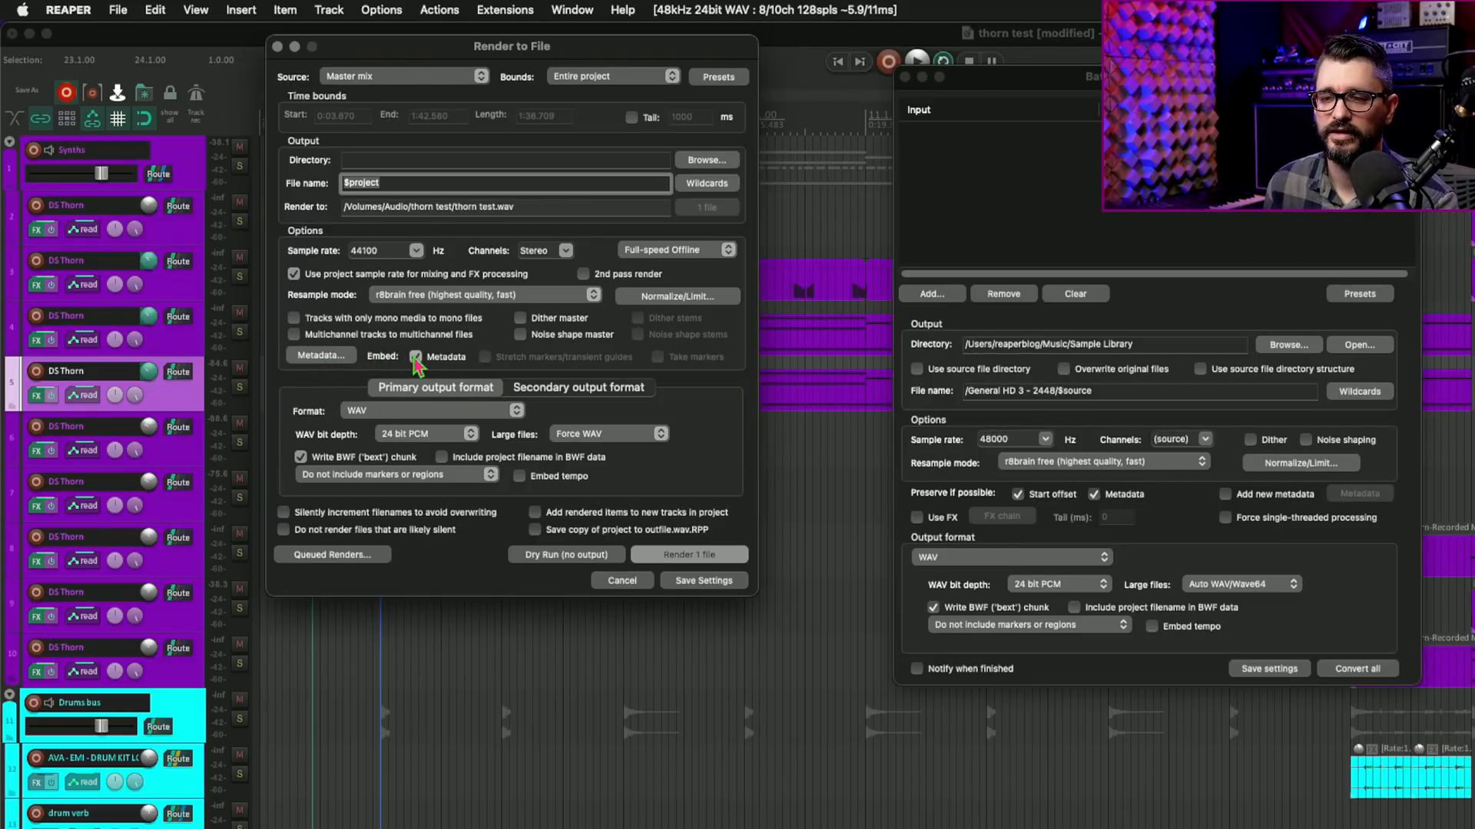
{"action": "left_click", "coordinate": [414, 356]}
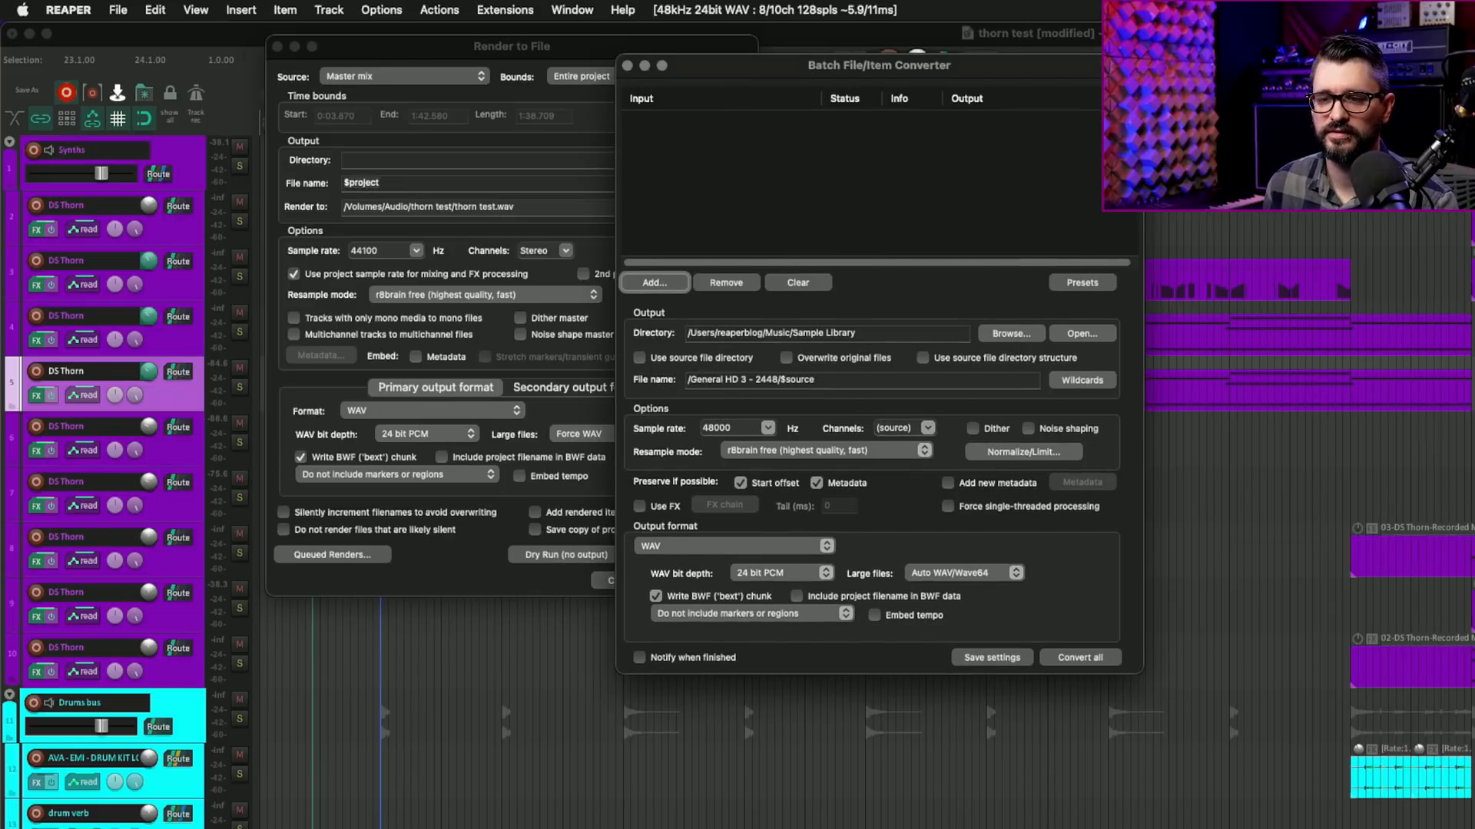
{"action": "mouse_move", "coordinate": [728, 83]}
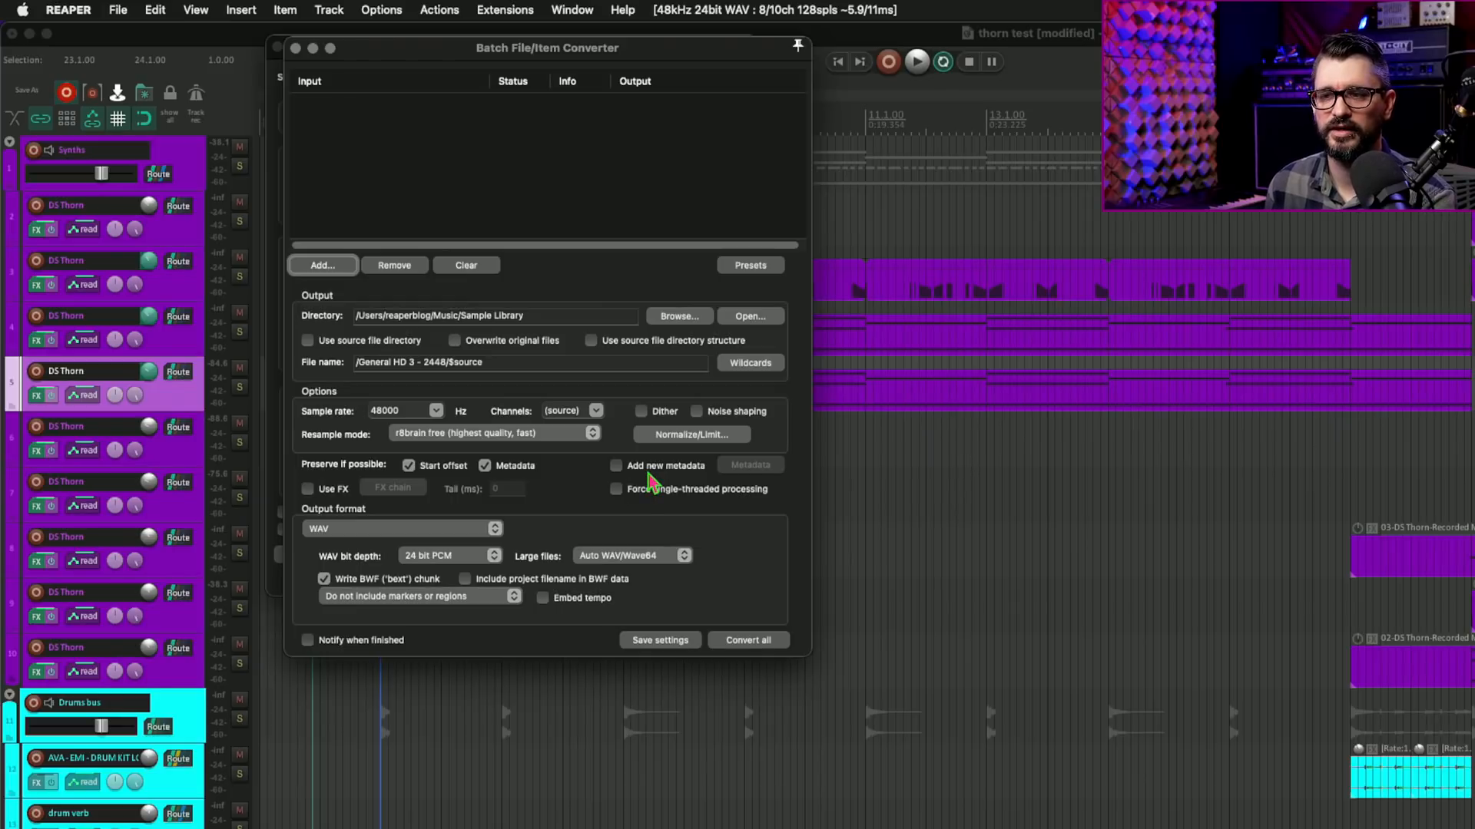
{"action": "mouse_move", "coordinate": [536, 385]}
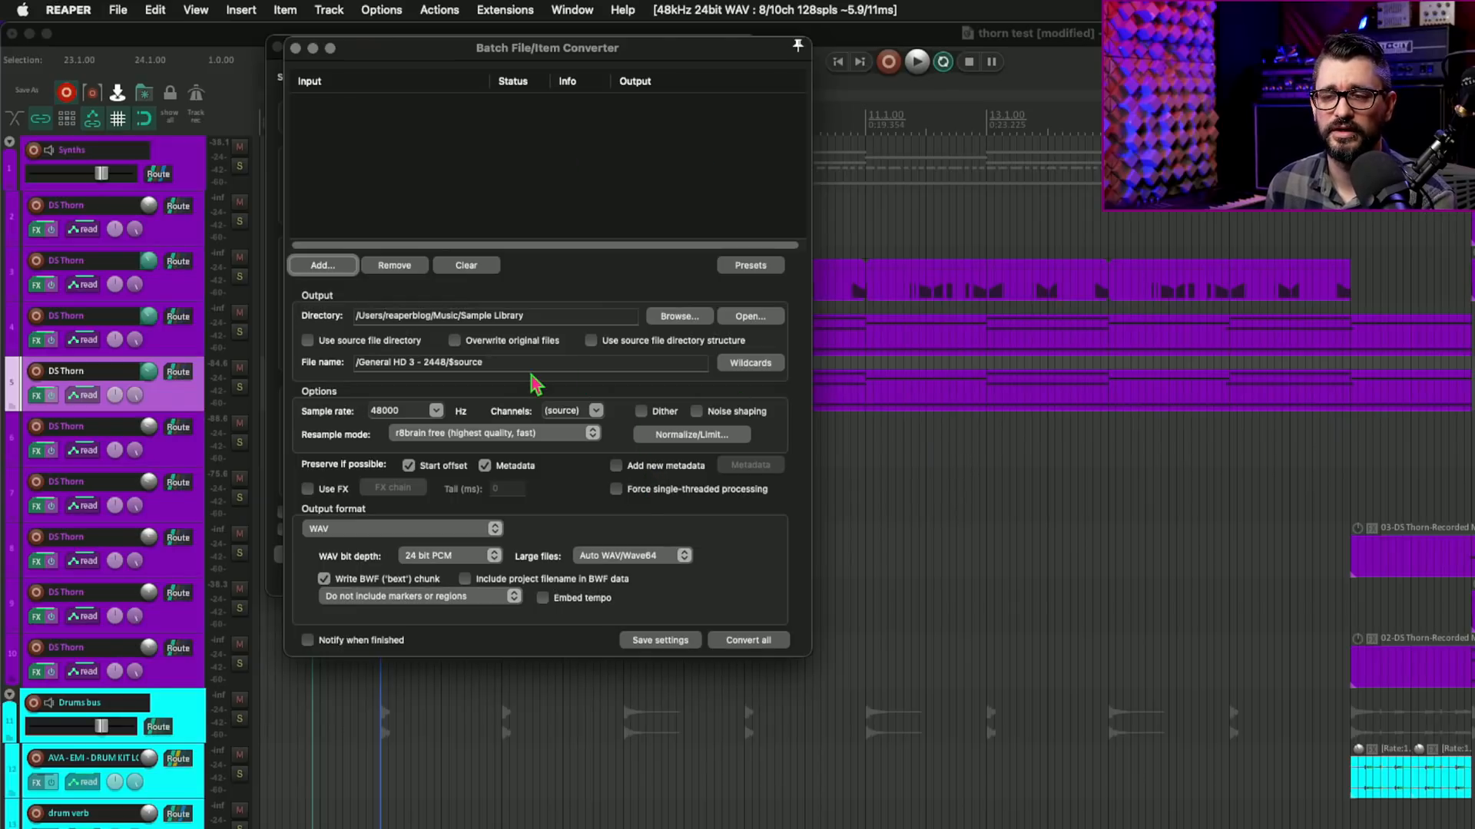
{"action": "mouse_move", "coordinate": [662, 476]}
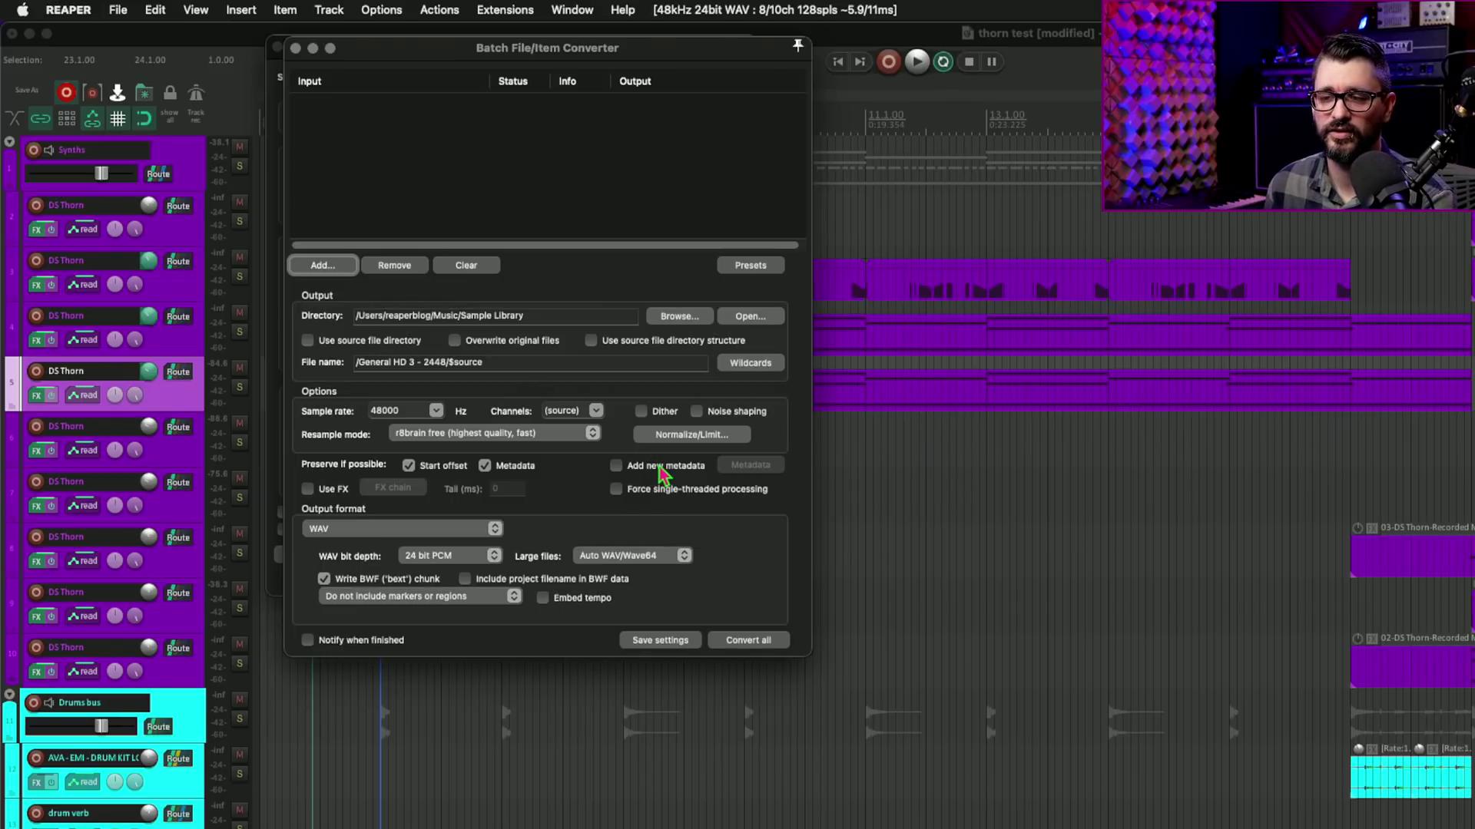
{"action": "mouse_move", "coordinate": [692, 479]}
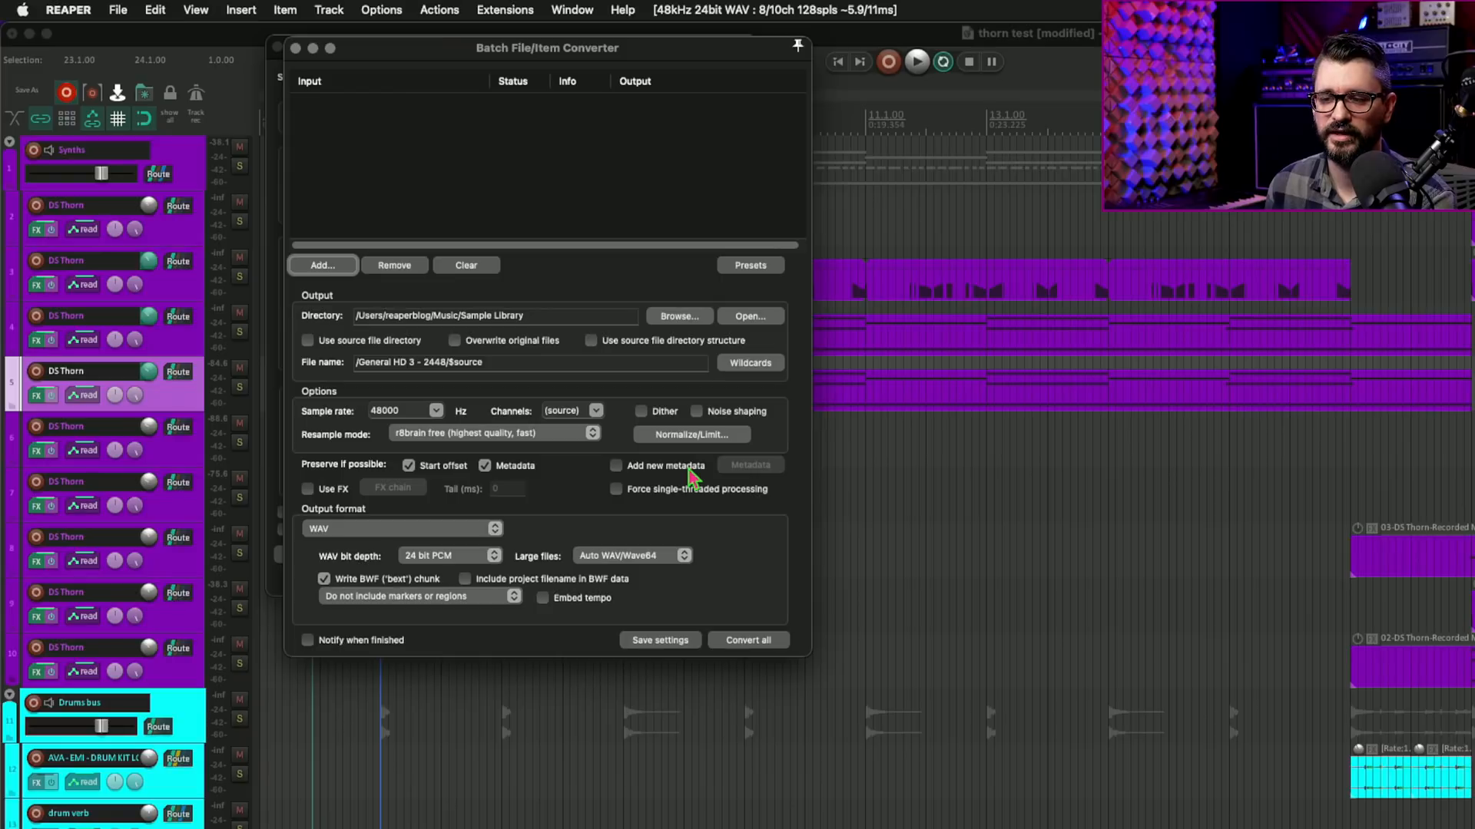
Tick Add new metadata in the batch converter and close the converter
{"action": "left_click", "coordinate": [615, 465]}
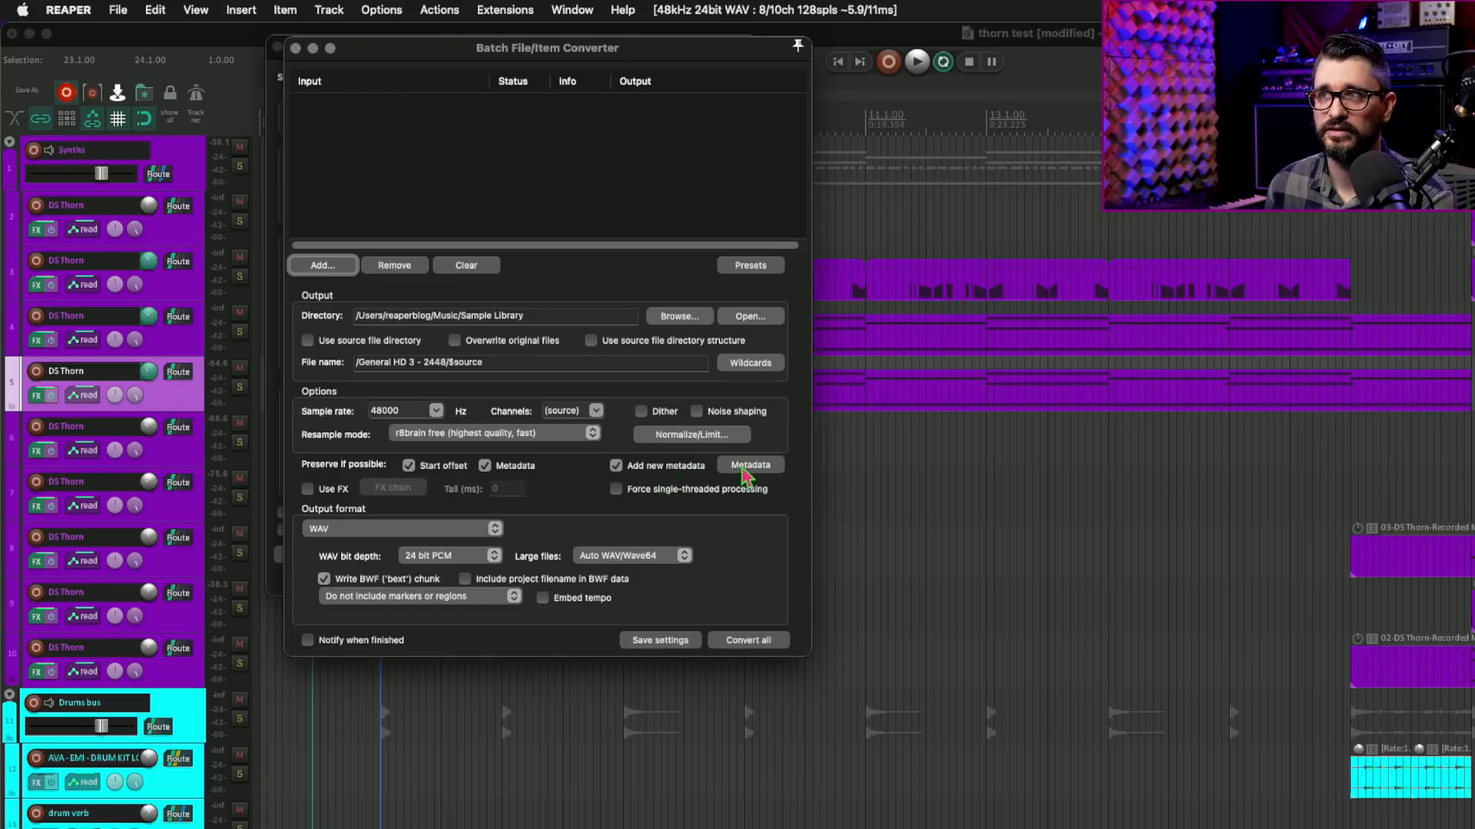
{"action": "mouse_move", "coordinate": [728, 482]}
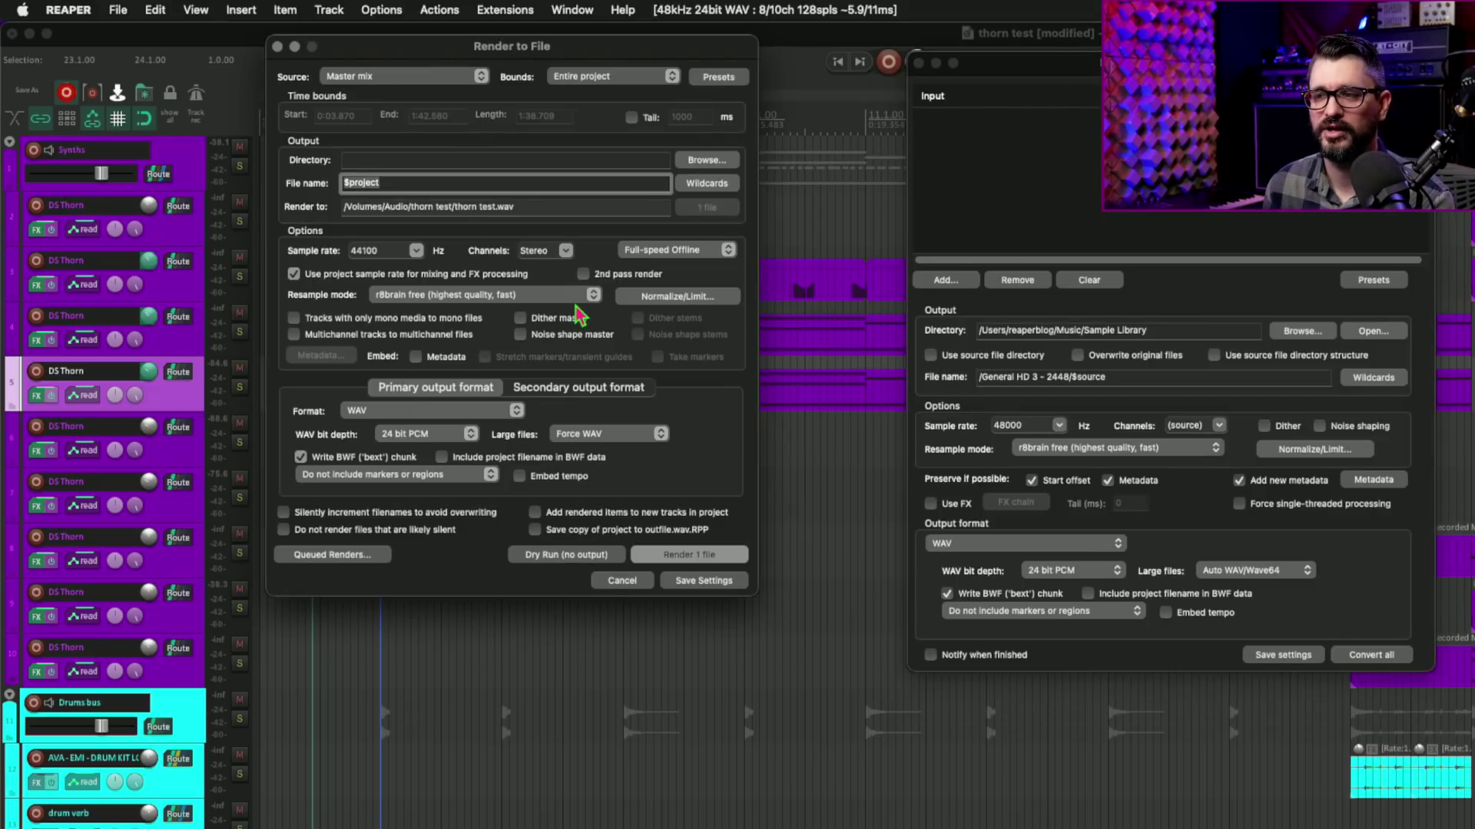
{"action": "mouse_move", "coordinate": [566, 322]}
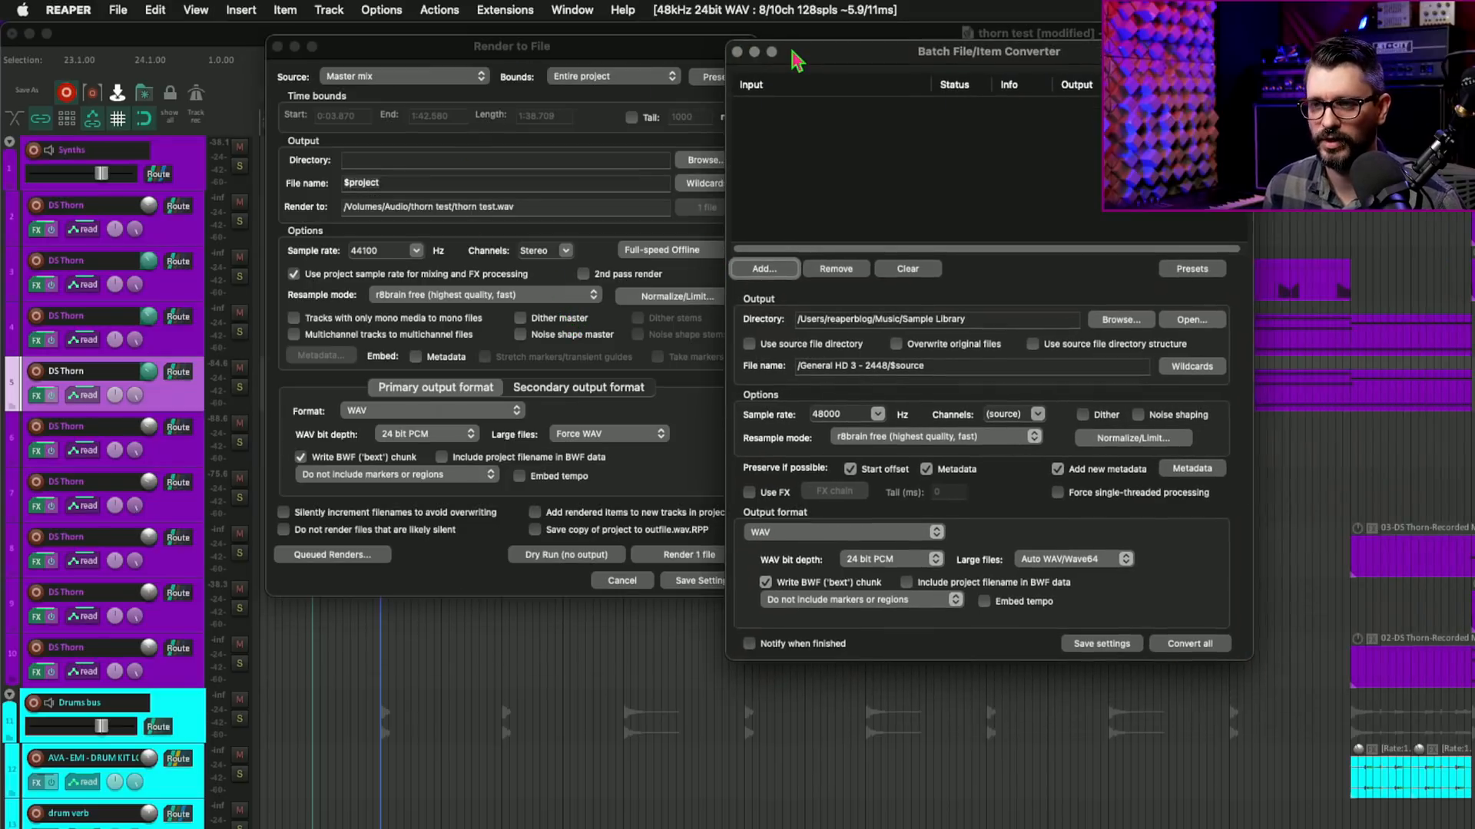
{"action": "left_click", "coordinate": [735, 52]}
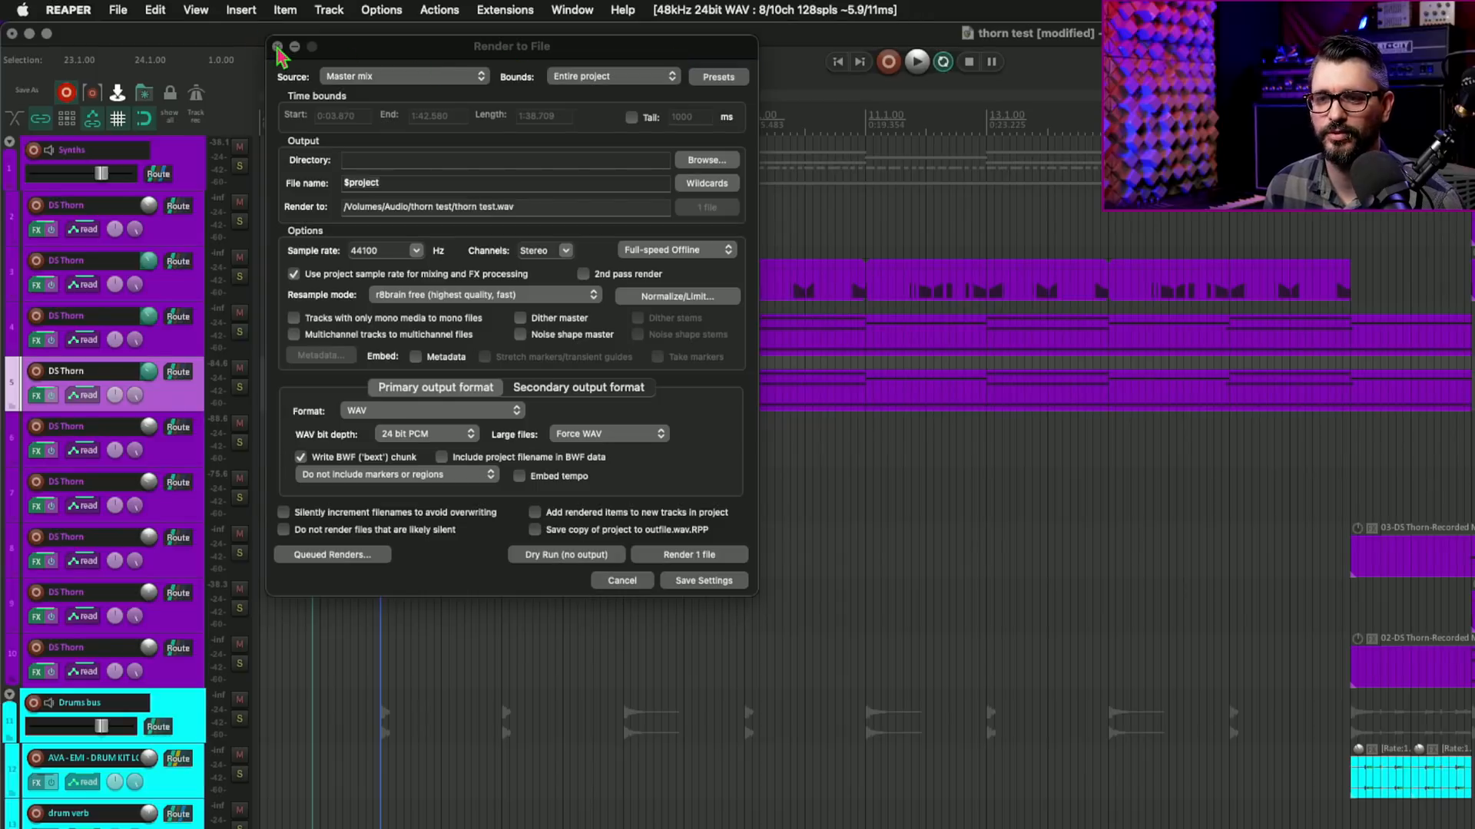
Extend the render file name to '$project - $channels'
{"action": "left_click", "coordinate": [272, 48]}
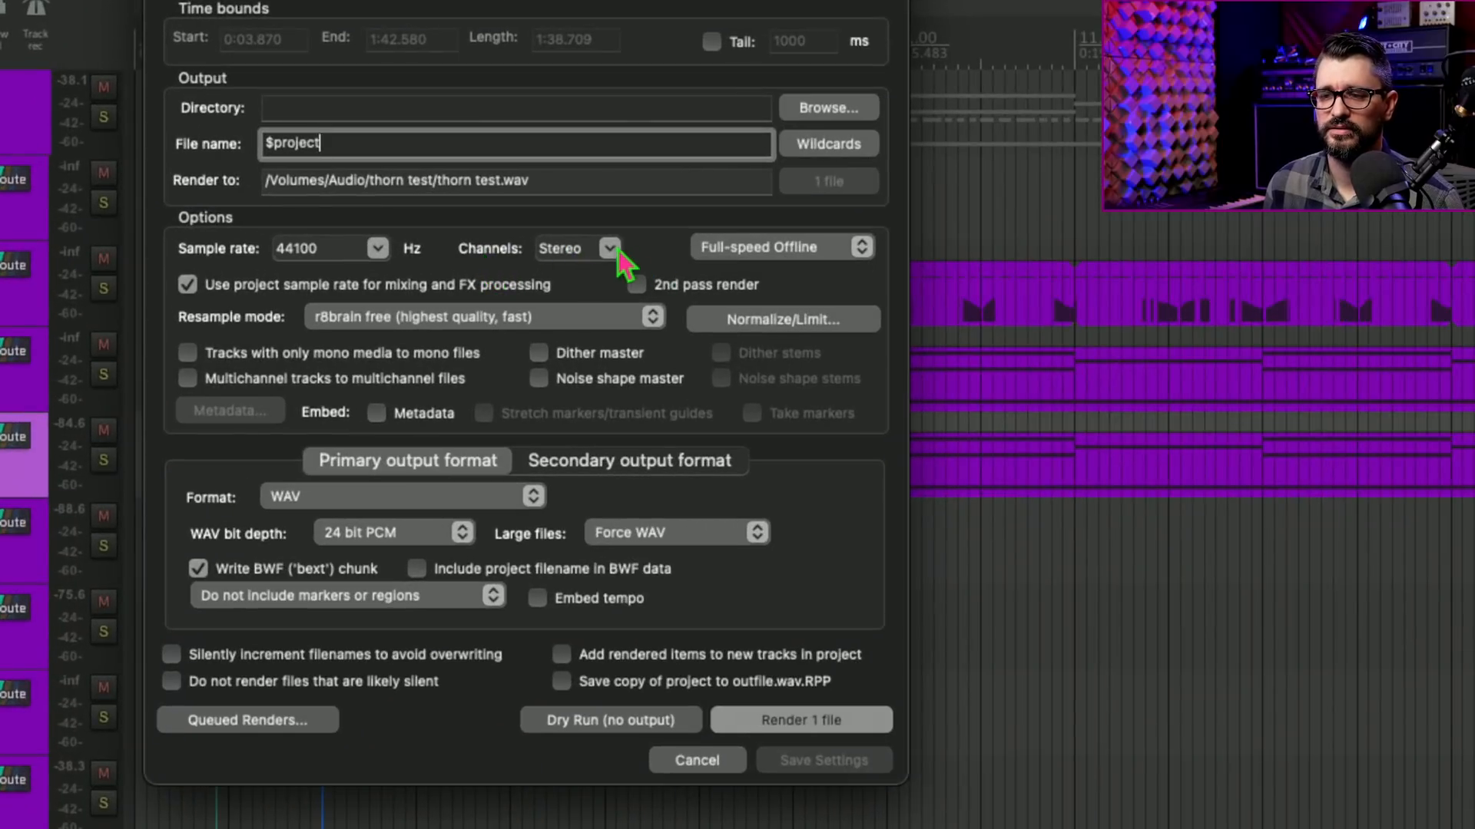
{"action": "left_click", "coordinate": [608, 248]}
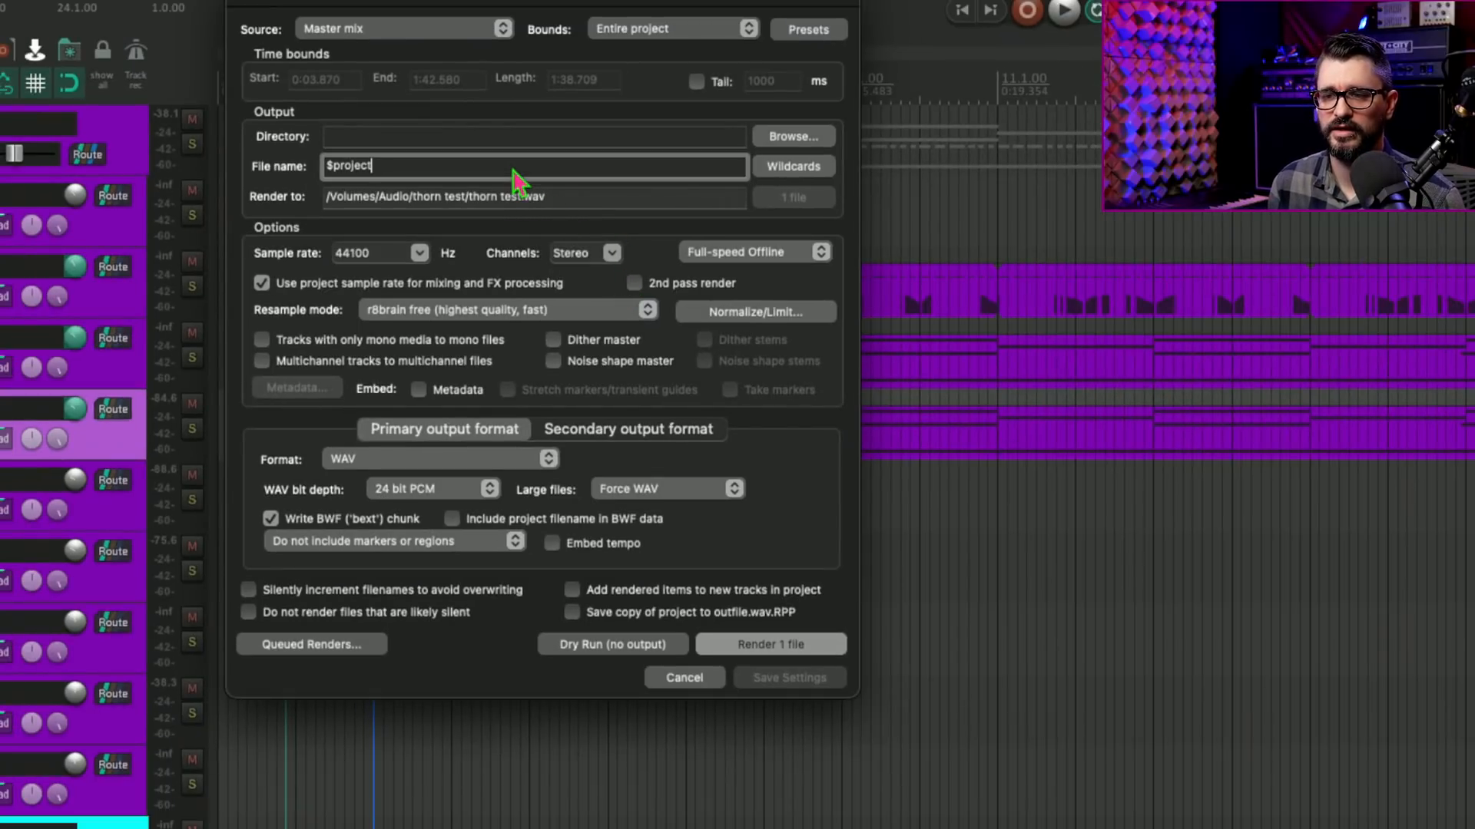
{"action": "type", "text": "- $"}
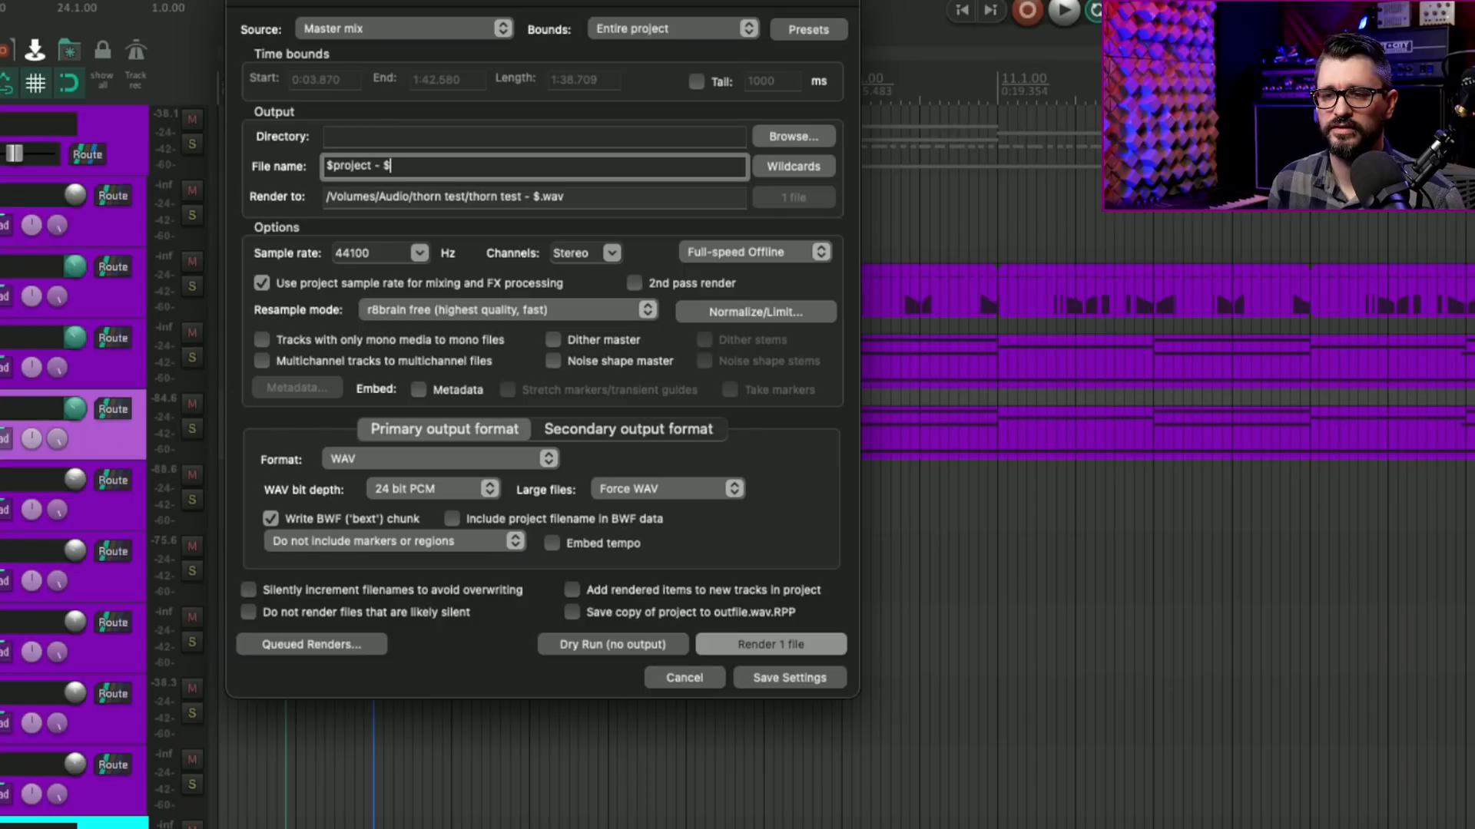
{"action": "type", "text": "channels"}
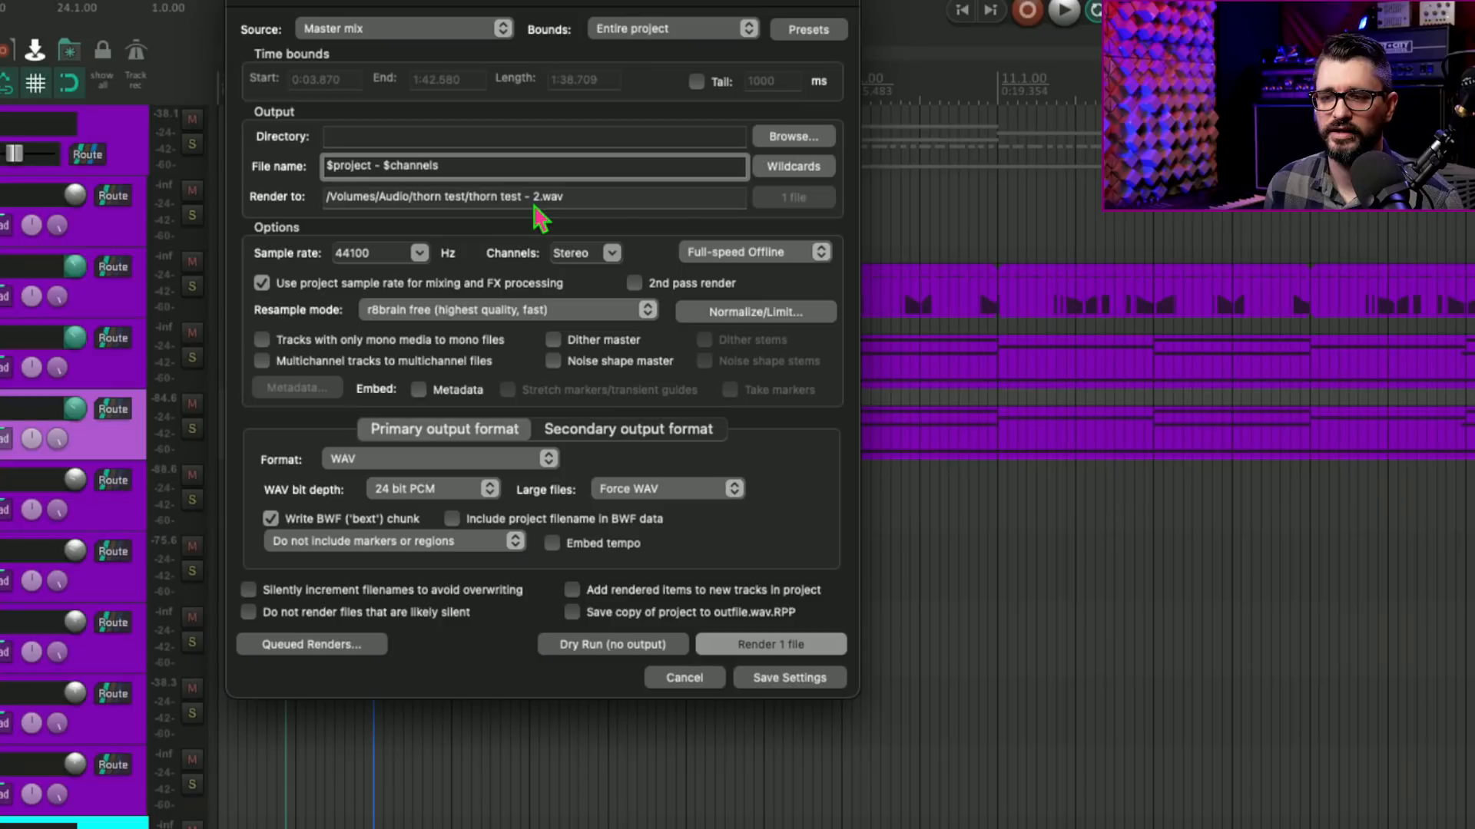
Try 6 channels and 56, then return Channels to Stereo so the path reads 'thorn test - 2.wav'
{"action": "left_click", "coordinate": [611, 252]}
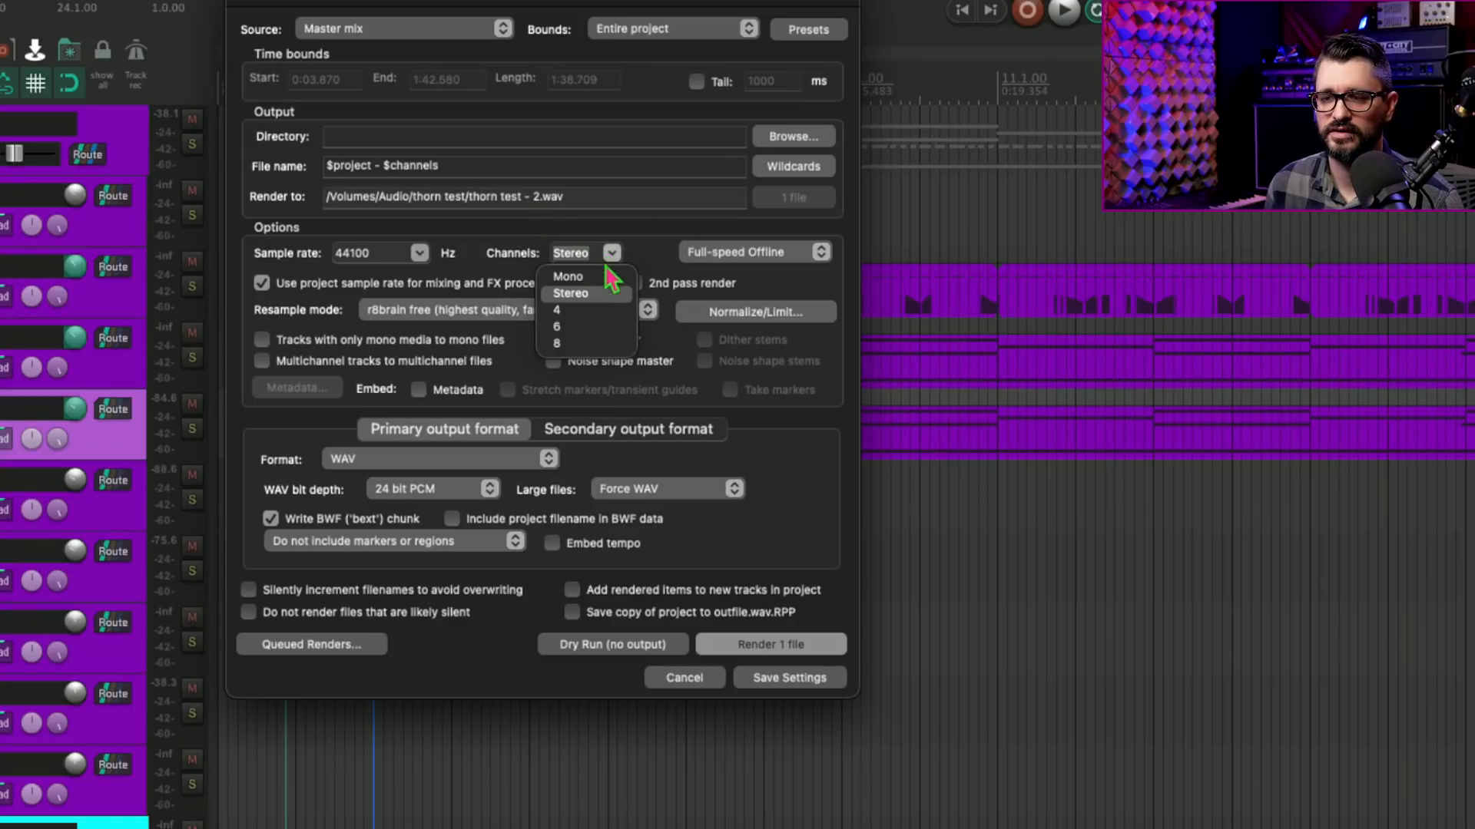
{"action": "left_click", "coordinate": [556, 326]}
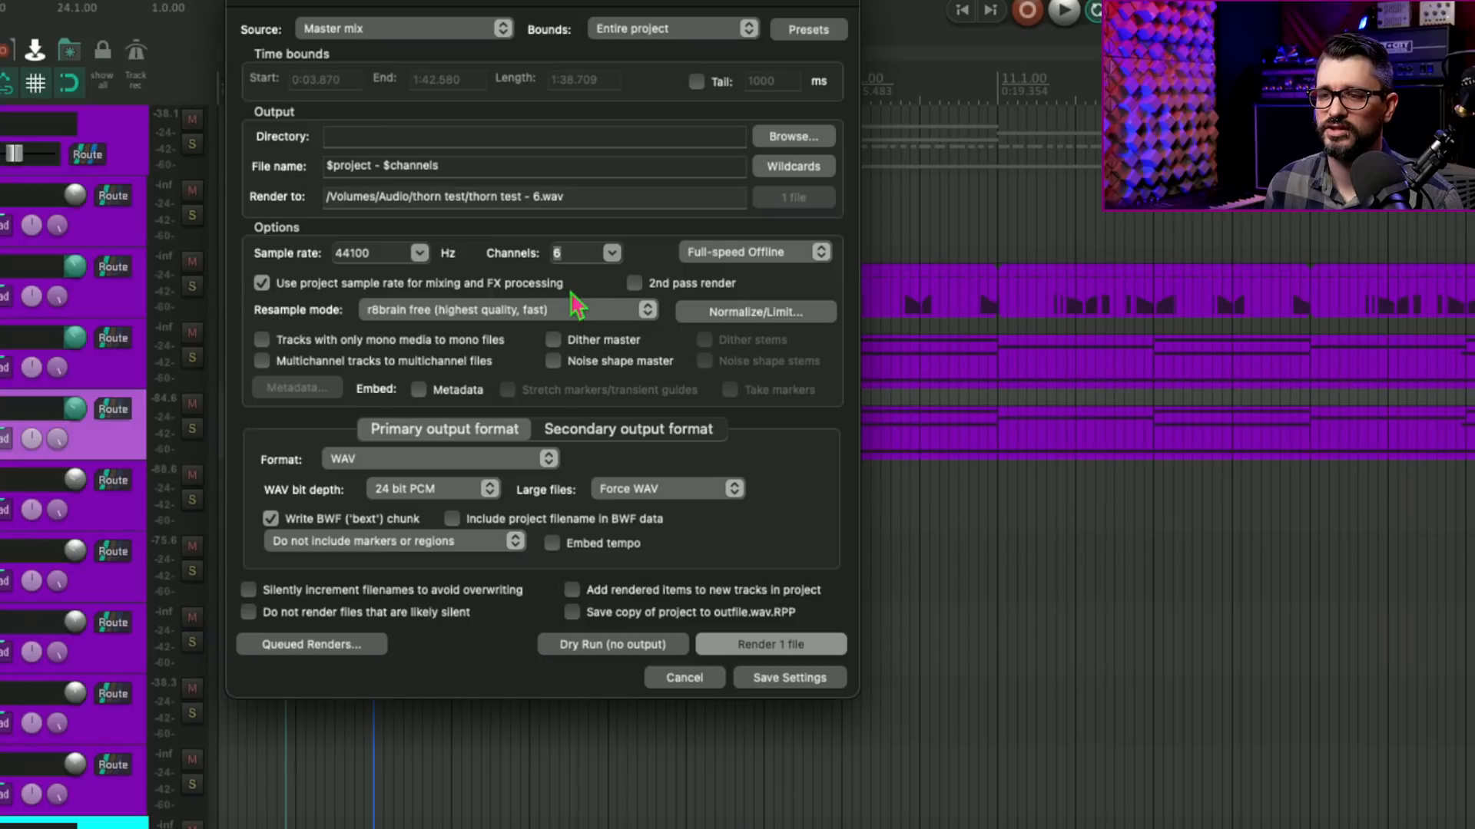
{"action": "type", "text": "56"}
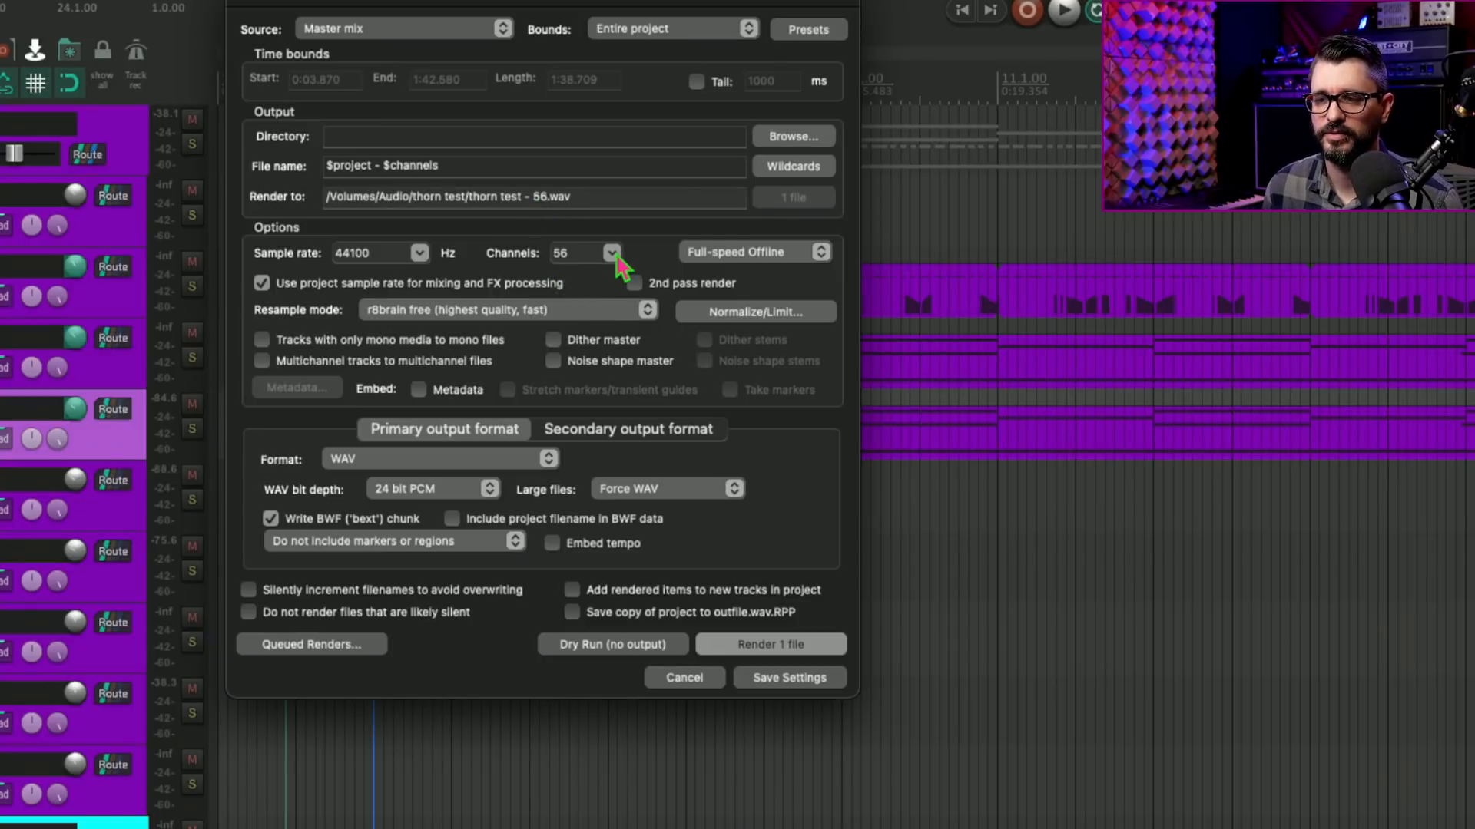
{"action": "left_click", "coordinate": [610, 252]}
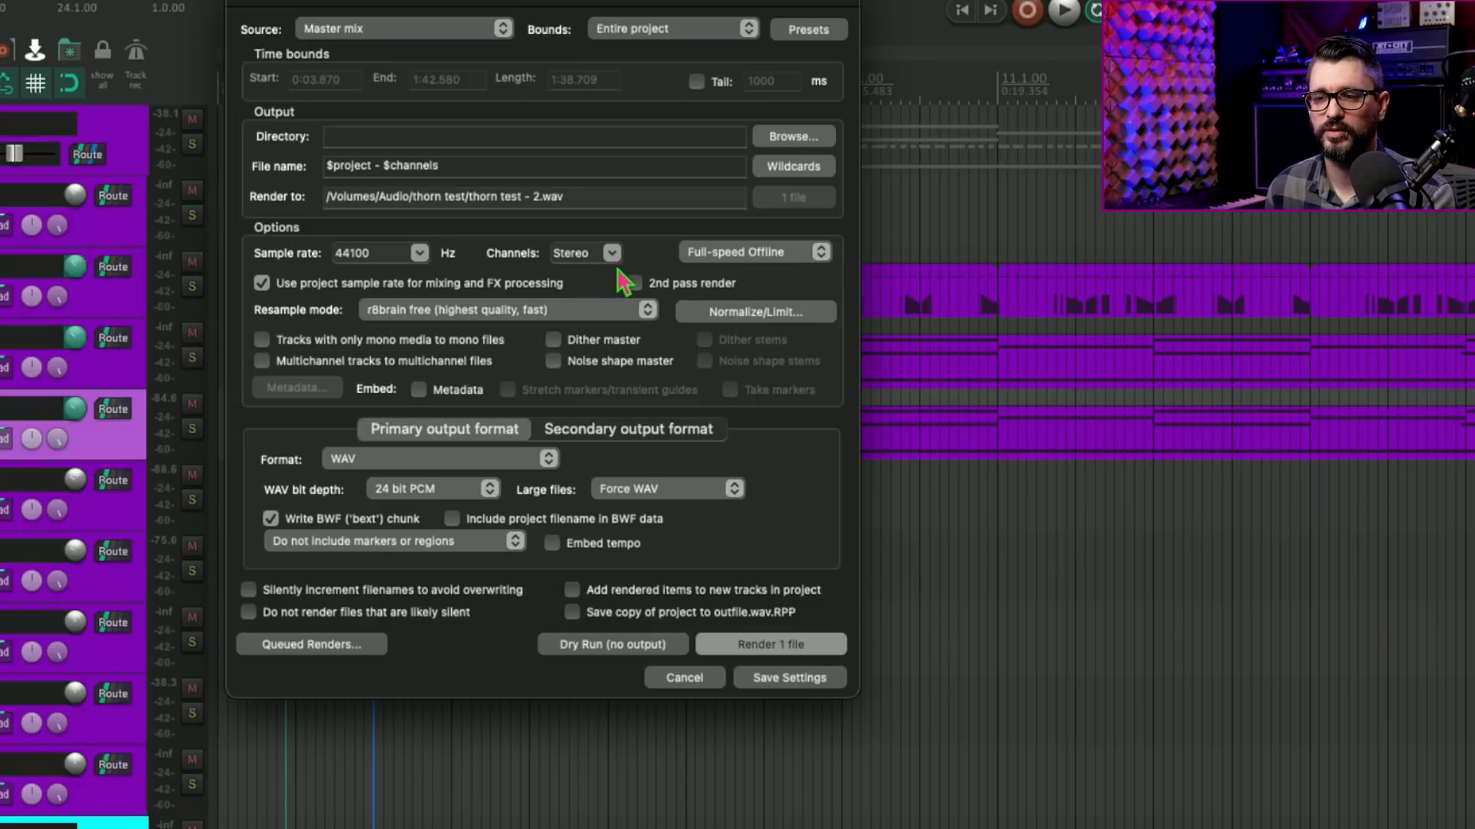
{"action": "mouse_move", "coordinate": [639, 293]}
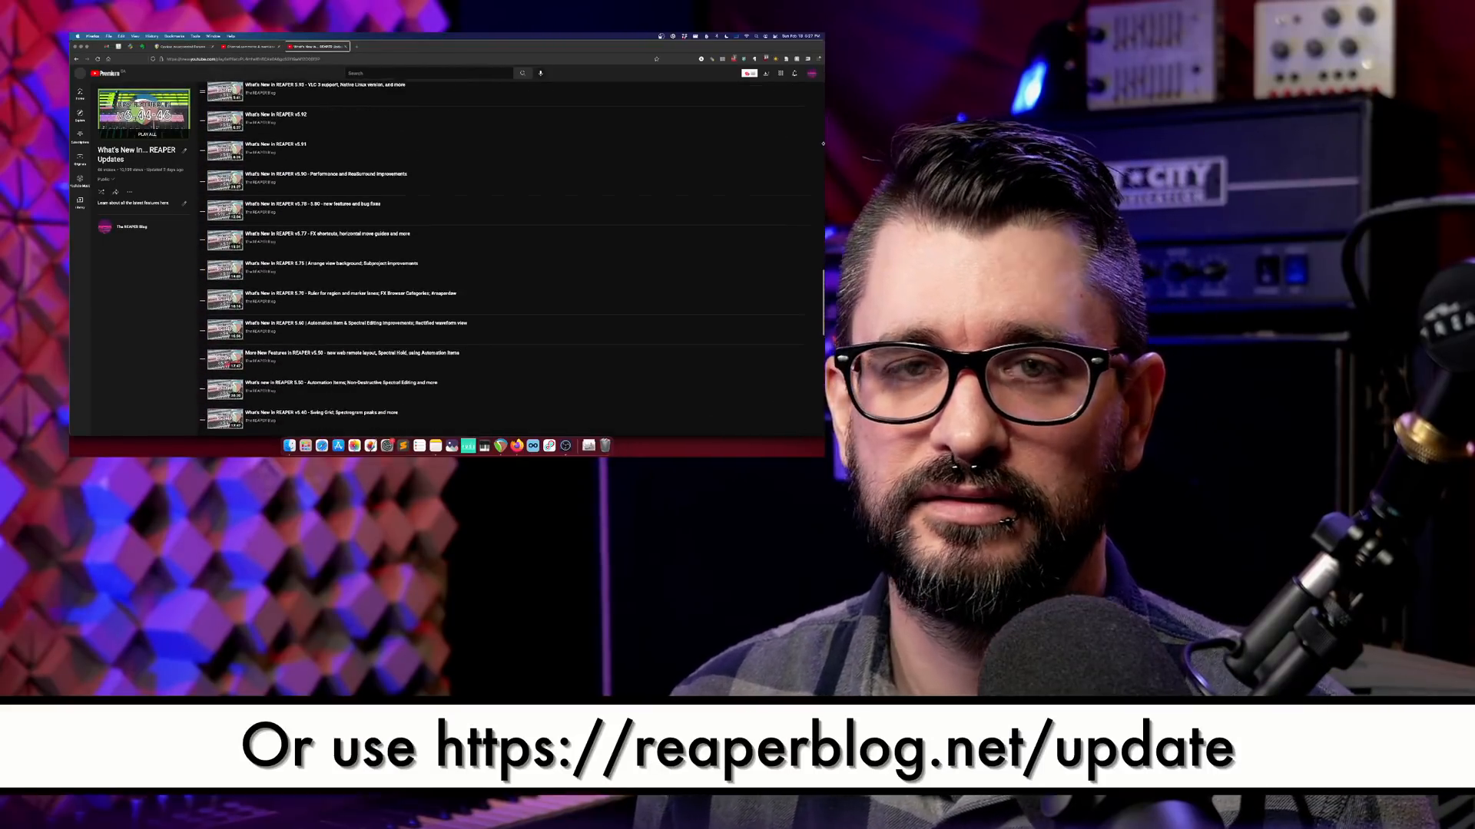
{"action": "scroll", "scroll_direction": "down", "scroll_amount": 3}
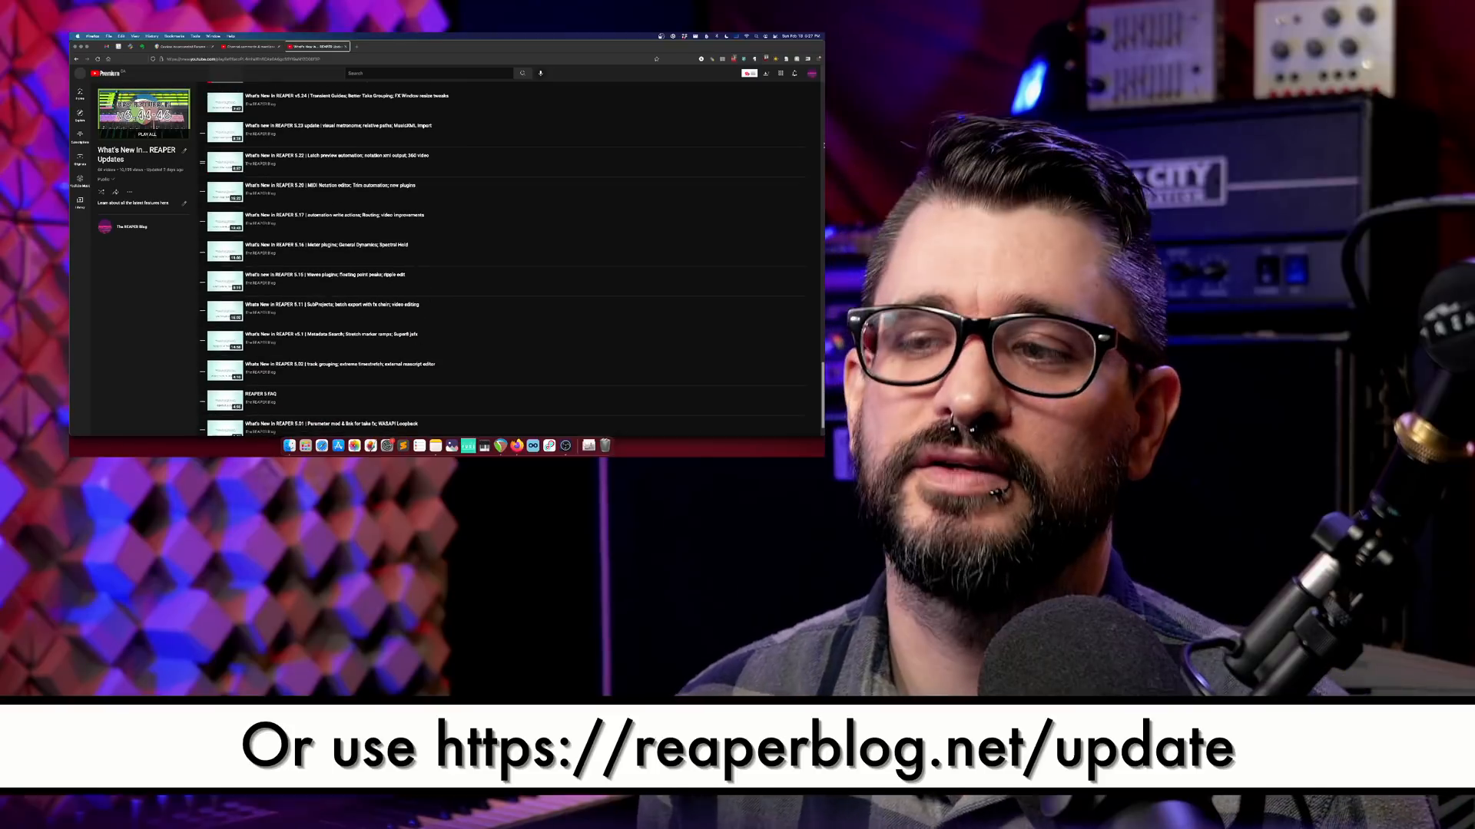